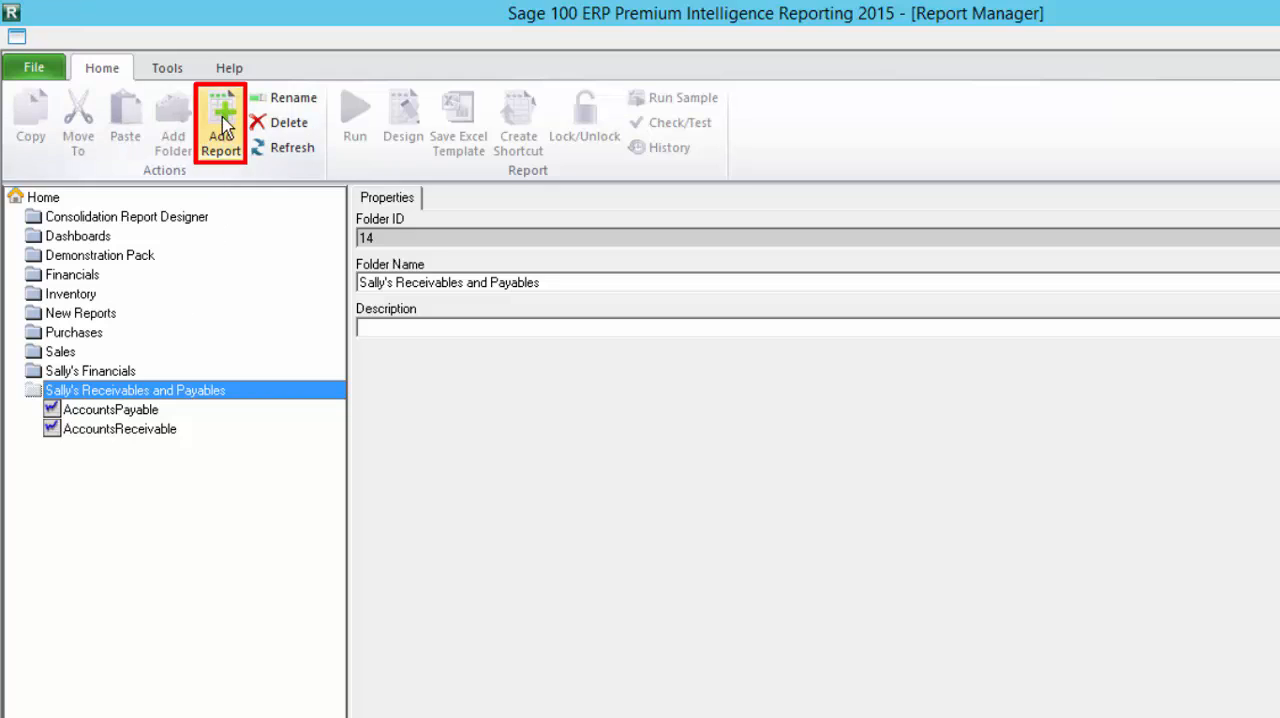
Step: Add a new union report named 'Receivables and Payables Dashboard'
left_click(220, 120)
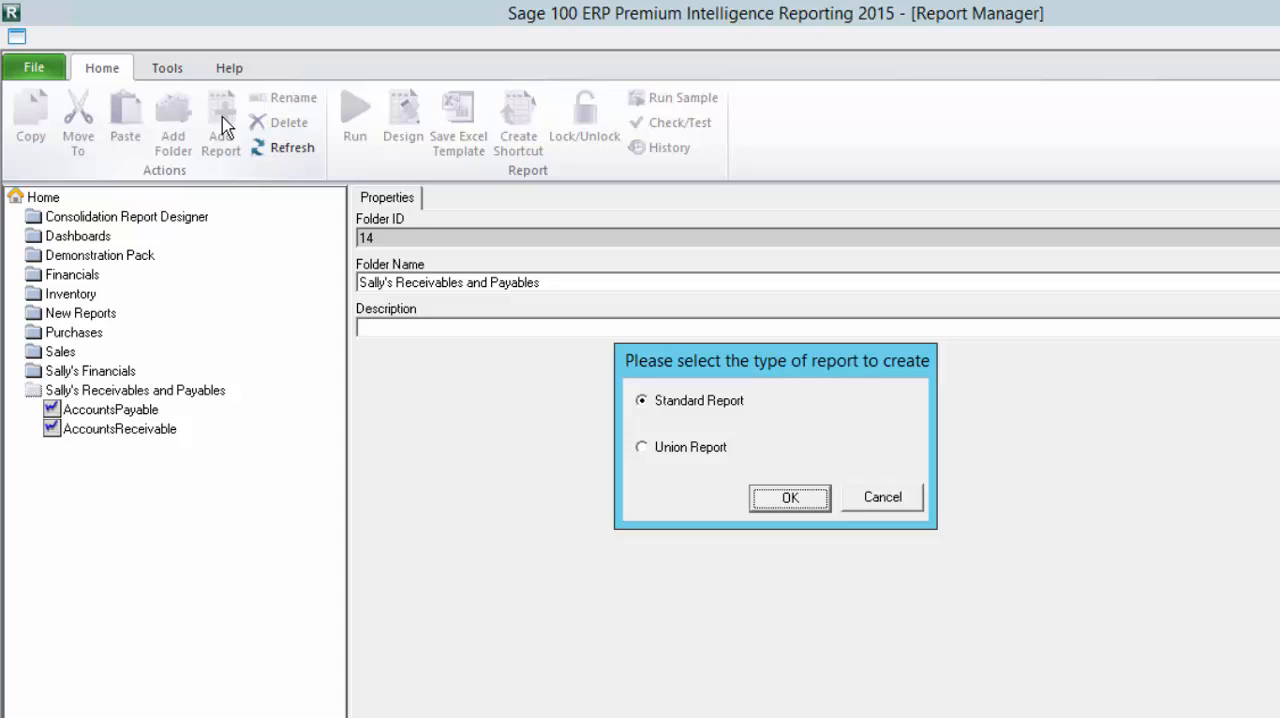
mouse_move(643, 450)
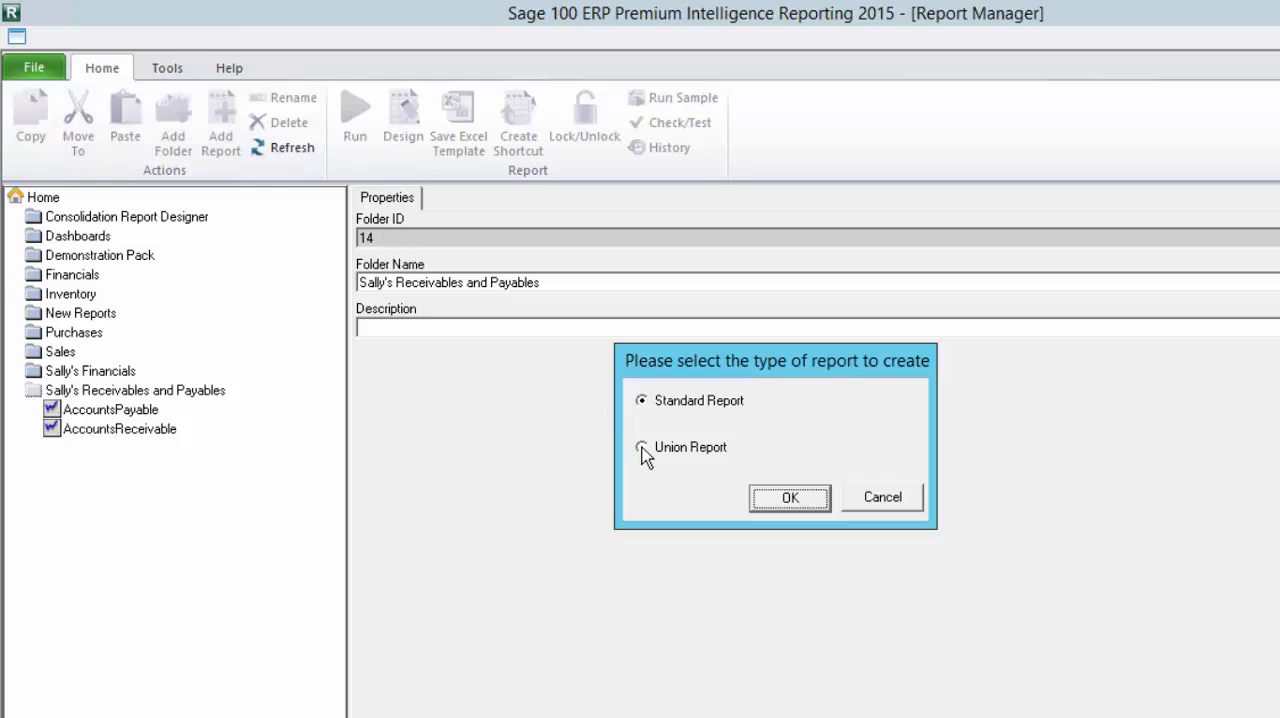
left_click(790, 497)
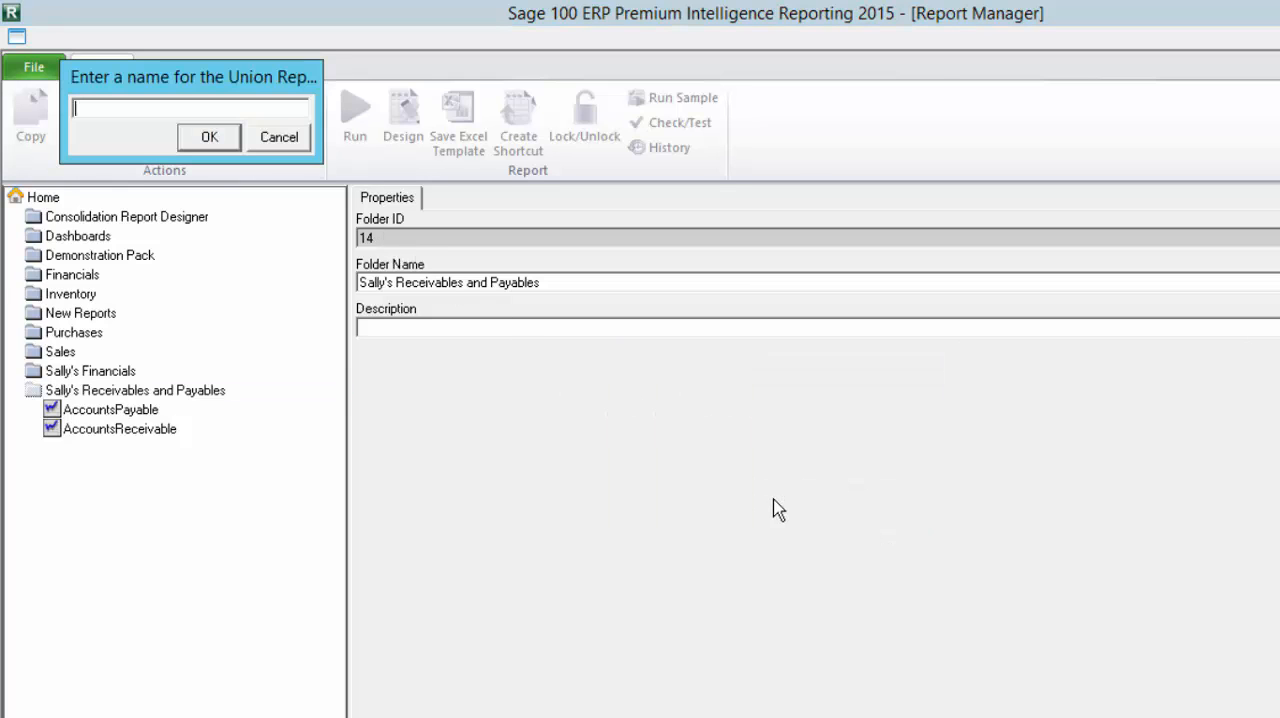
type("Receivables")
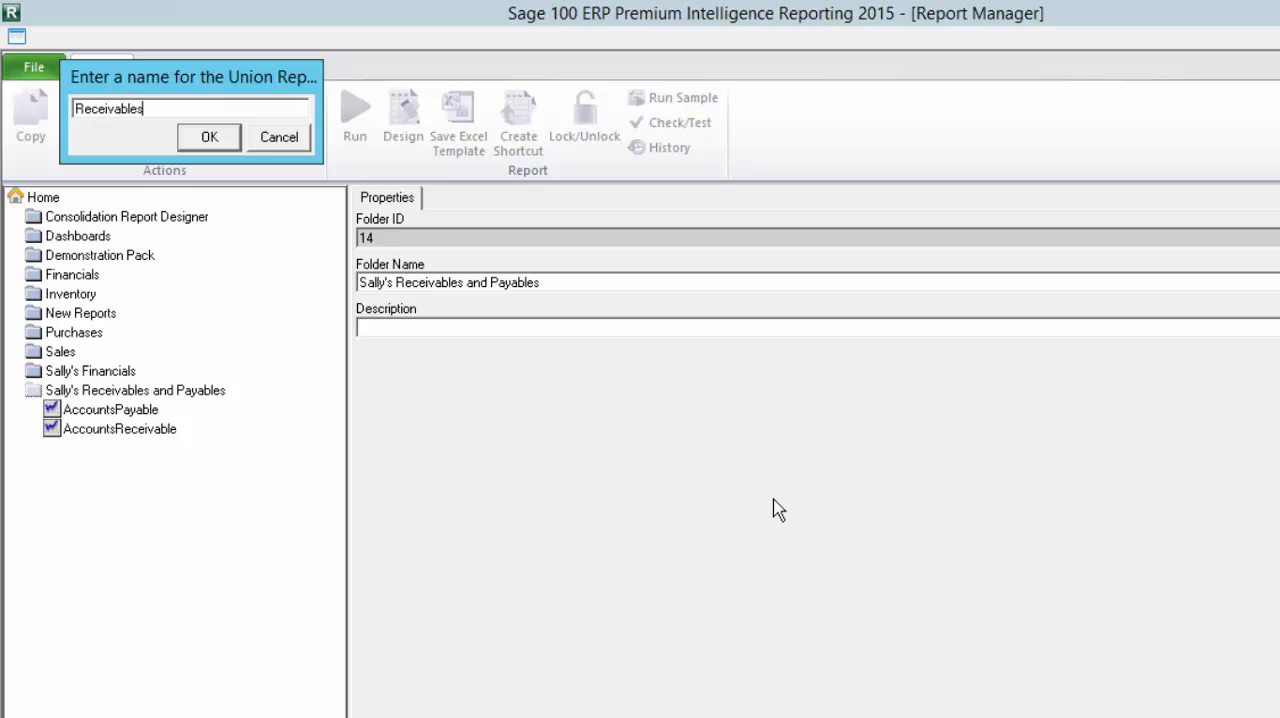
type("and Payables Dashboard")
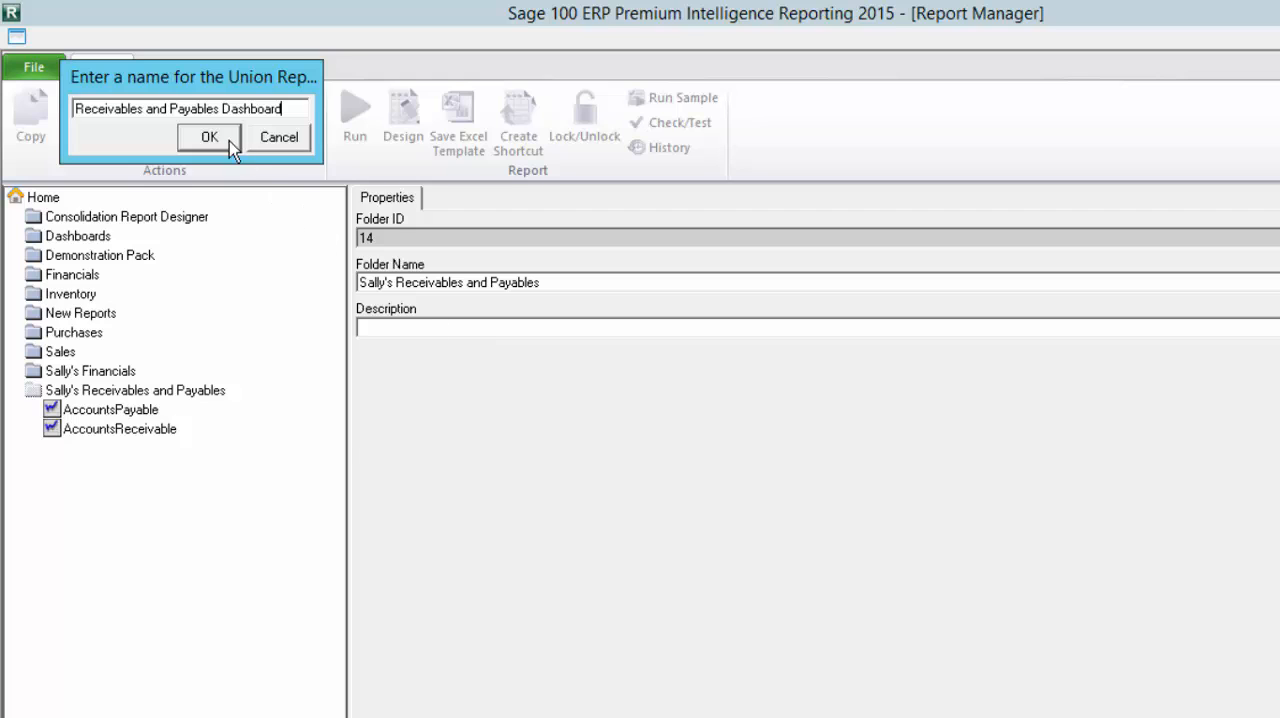
left_click(209, 137)
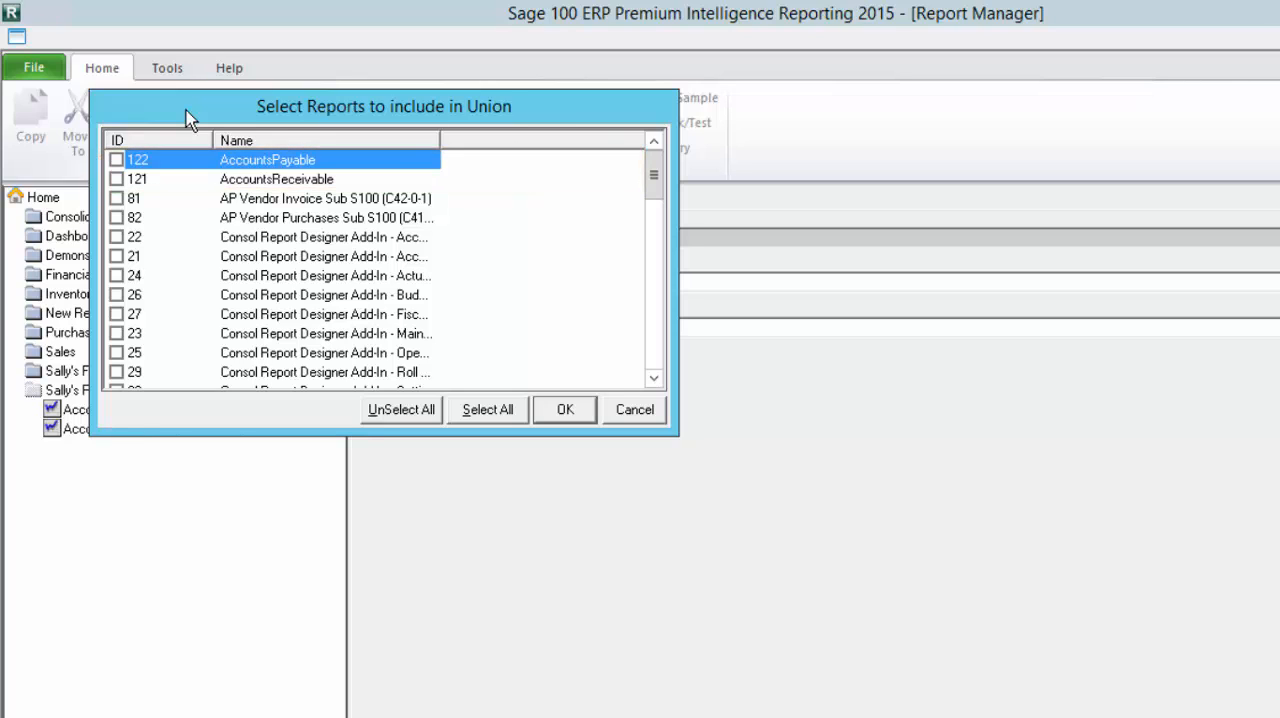
Step: Check AccountsPayable and AccountsReceivable as the reports included in the union
left_click(117, 159)
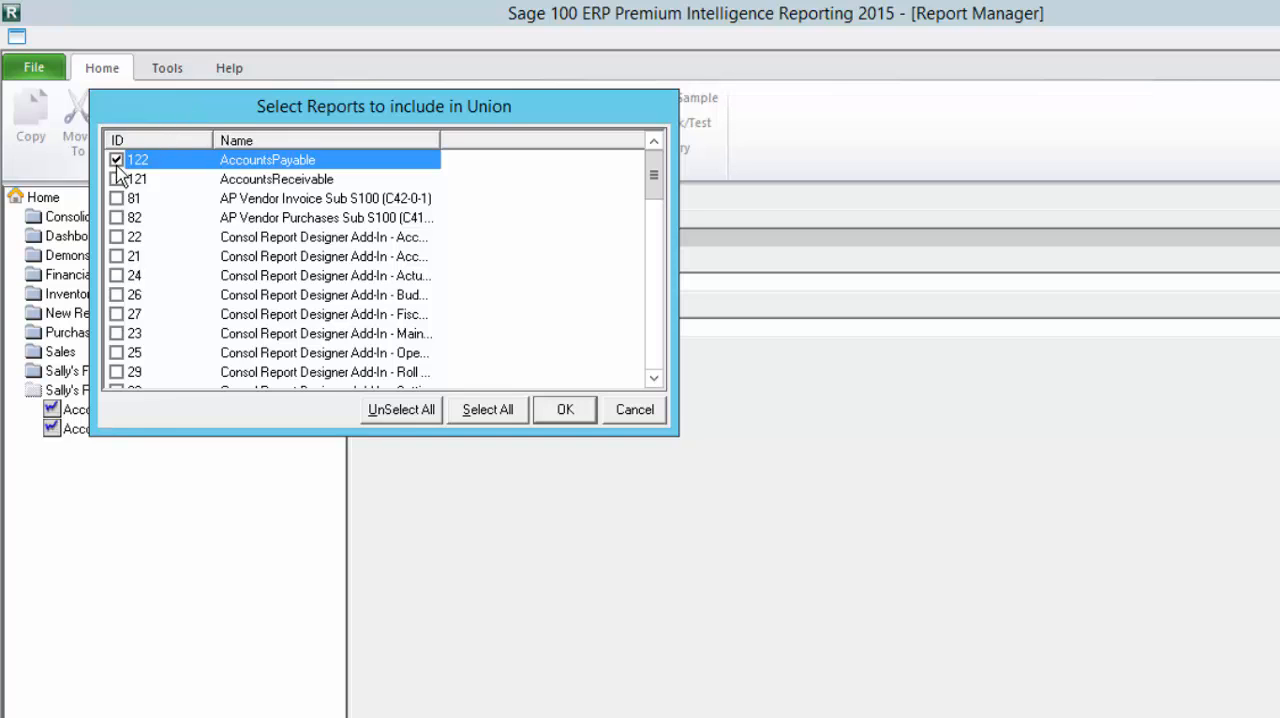
left_click(117, 179)
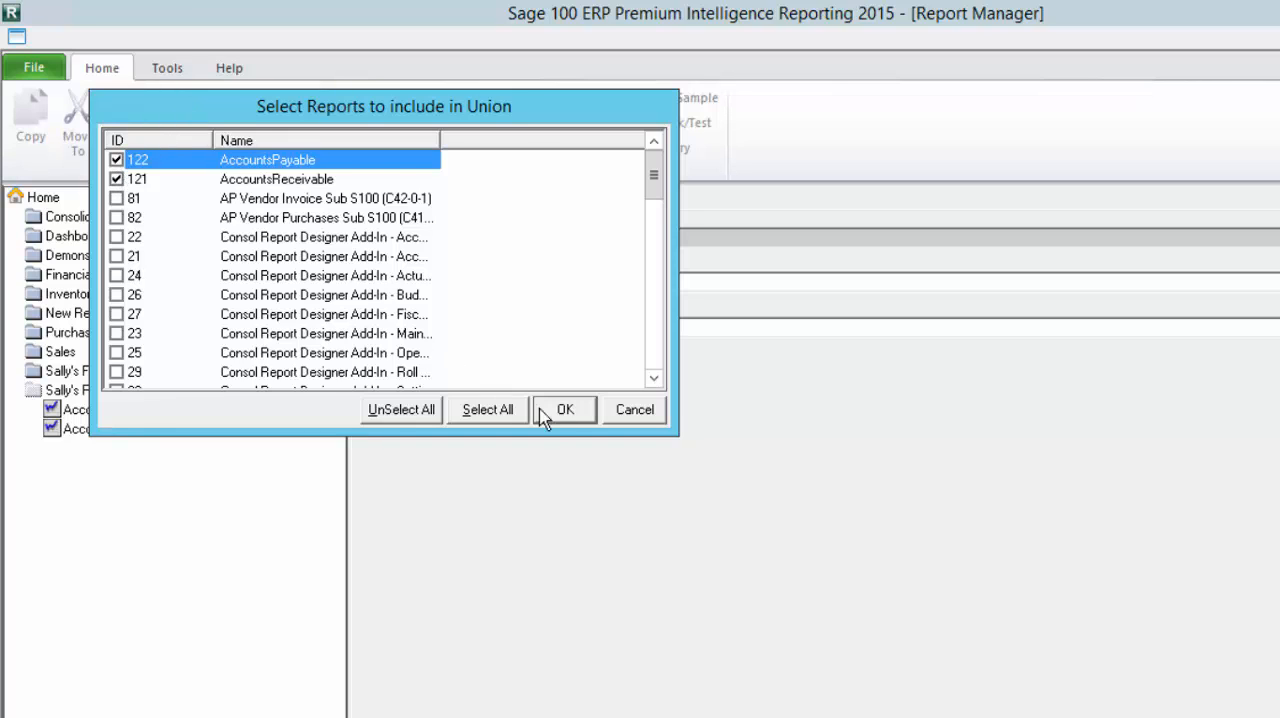
left_click(564, 410)
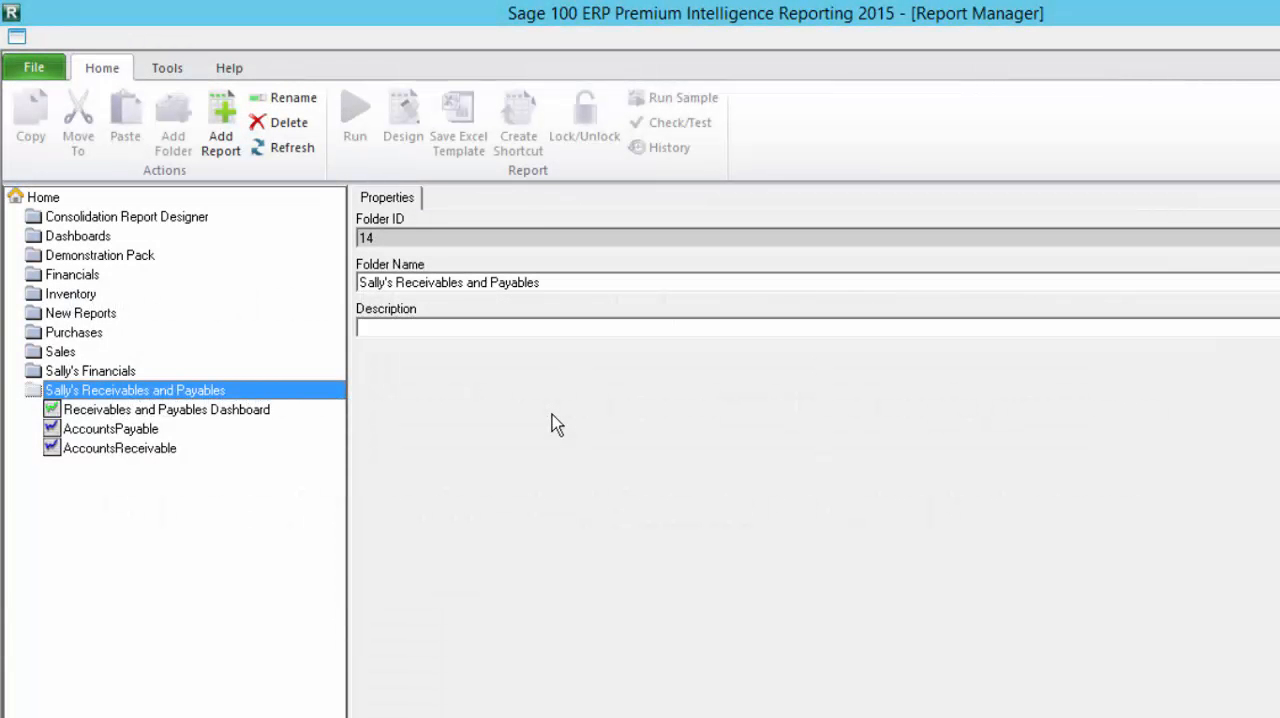
mouse_move(511, 427)
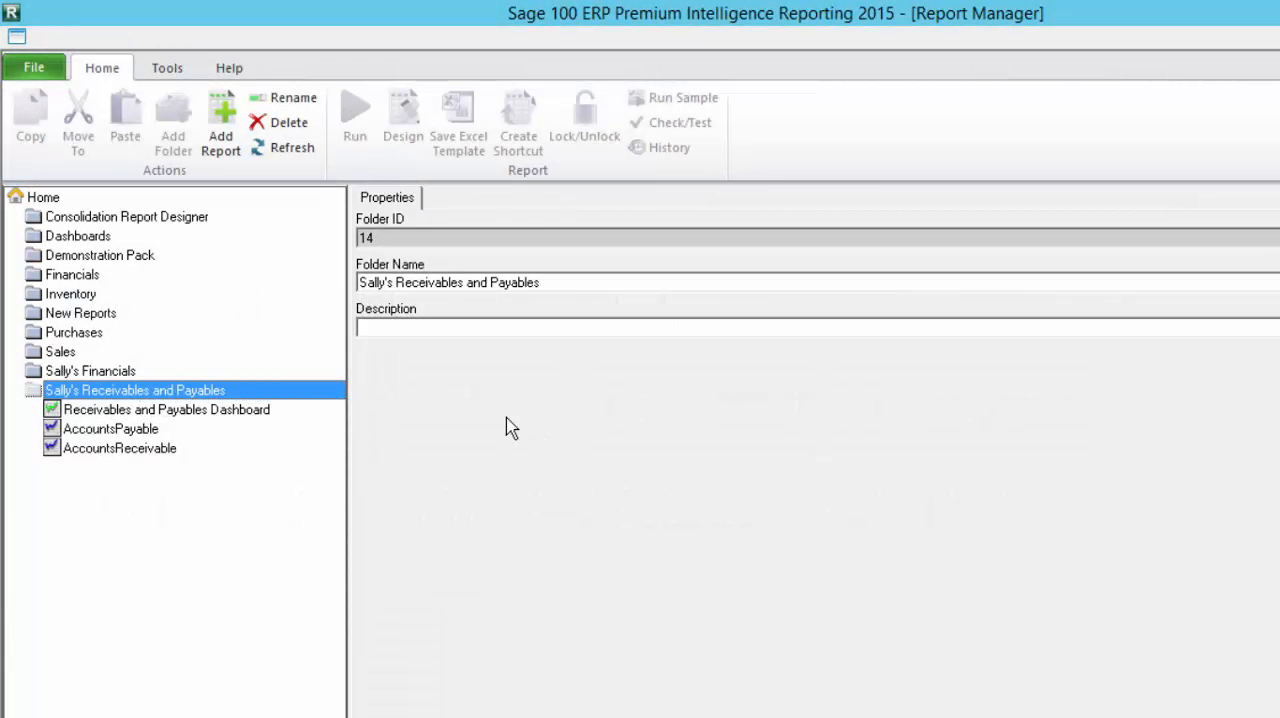
Step: Select the dashboard report and show its AccountsPayable and AccountsReceivable union sub-reports
left_click(165, 409)
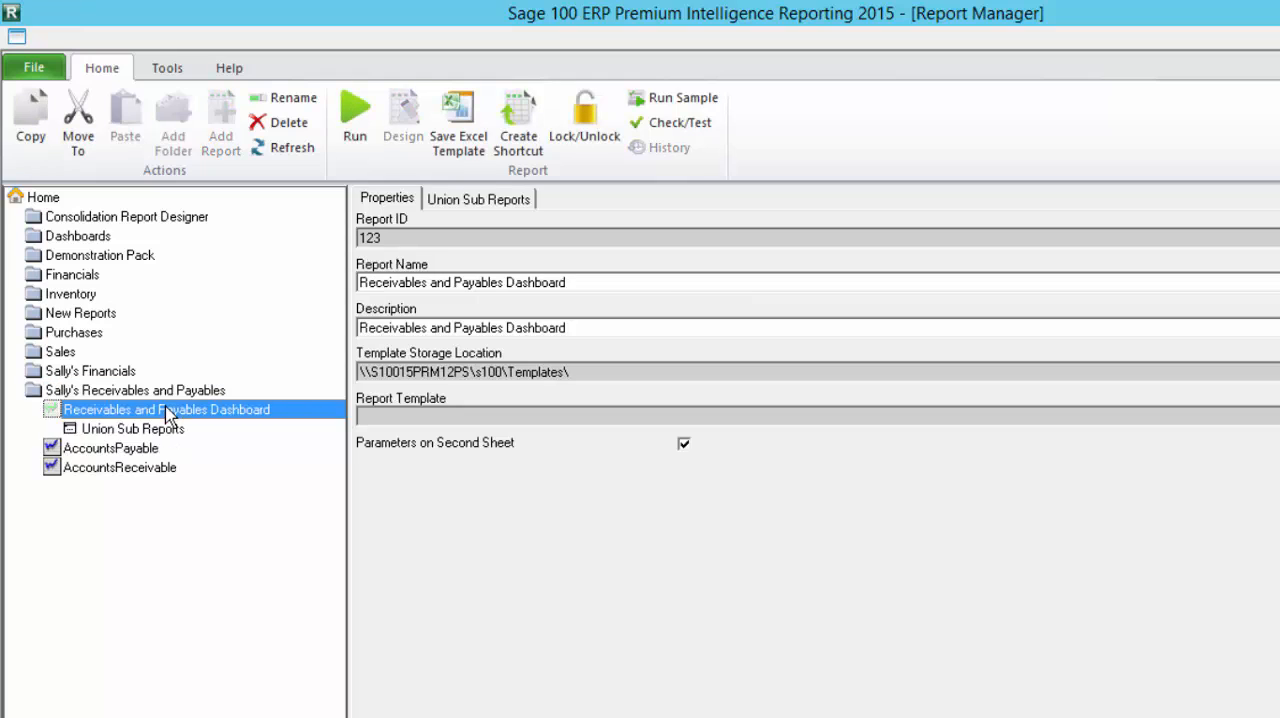
left_click(132, 428)
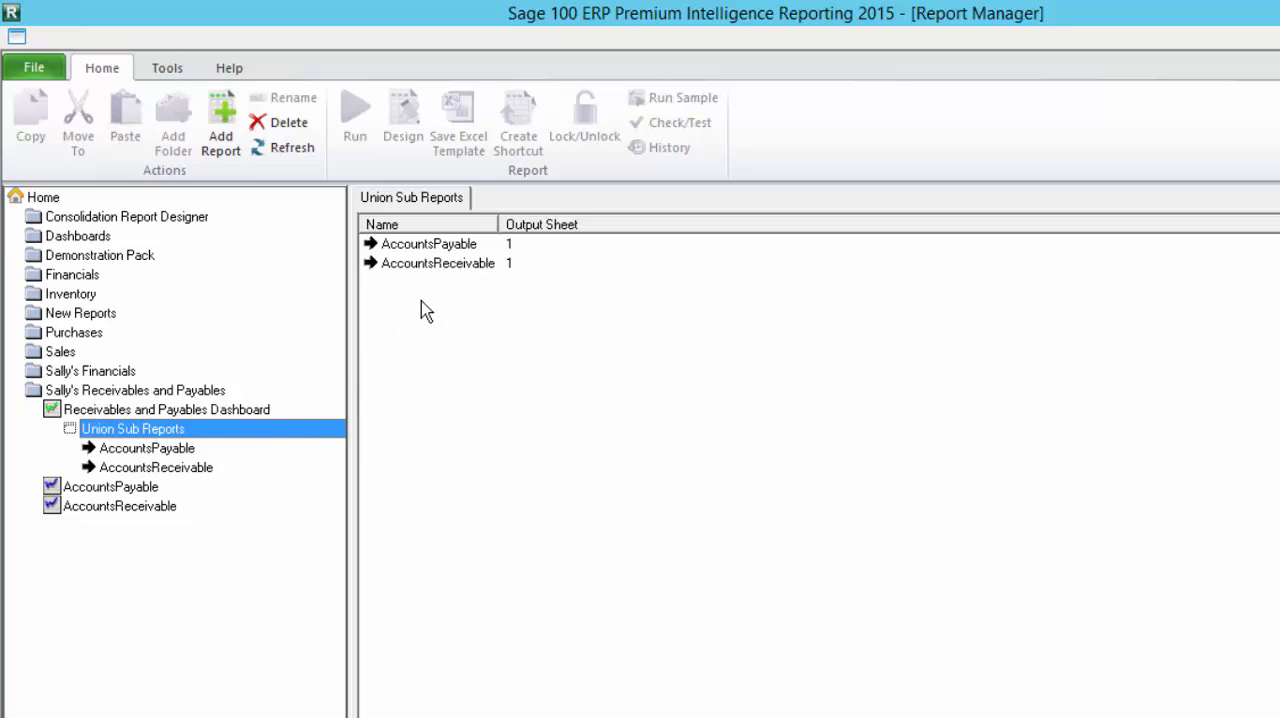
Step: Set the AccountsPayable sub-report's Output Sheet Number to 3
right_click(428, 243)
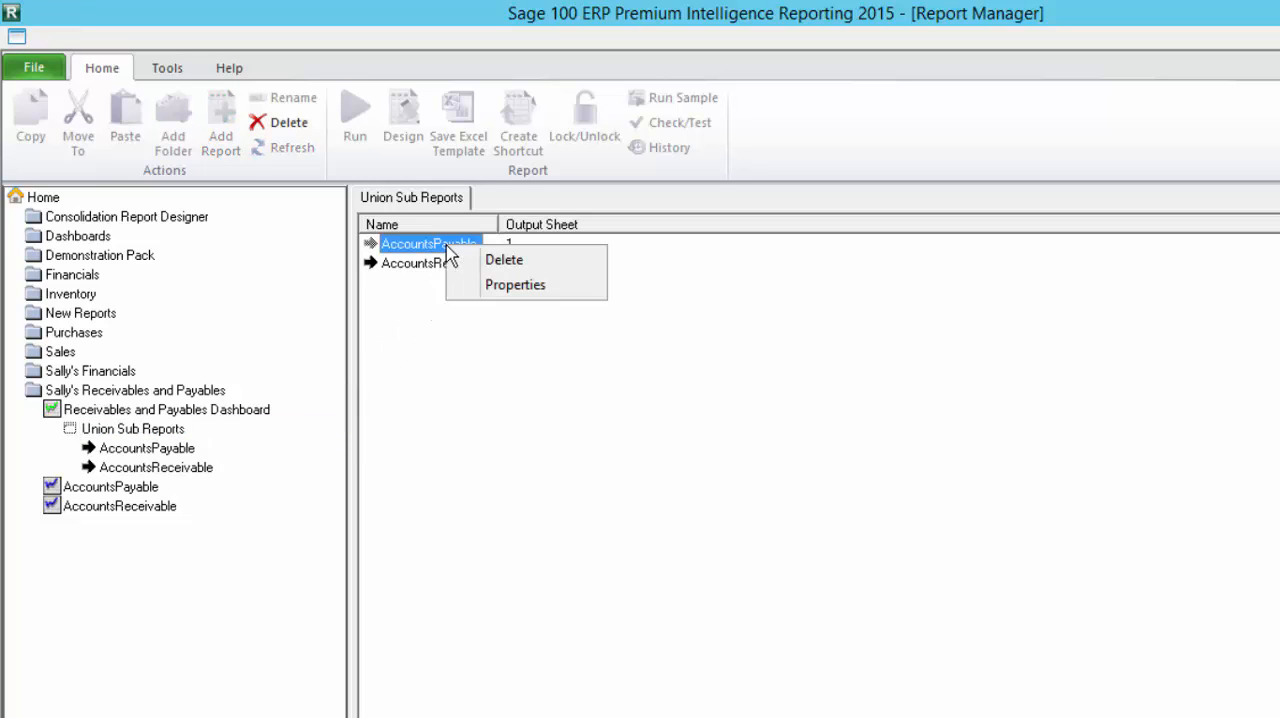
mouse_move(503, 259)
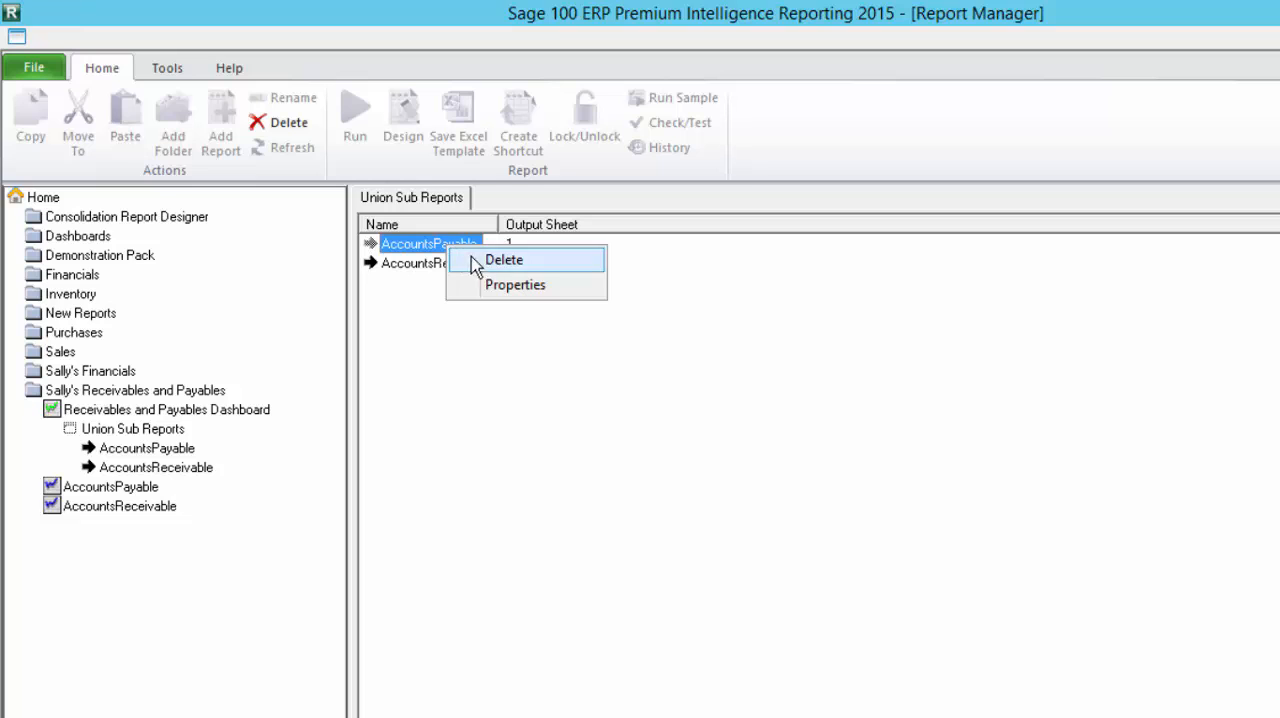
left_click(515, 285)
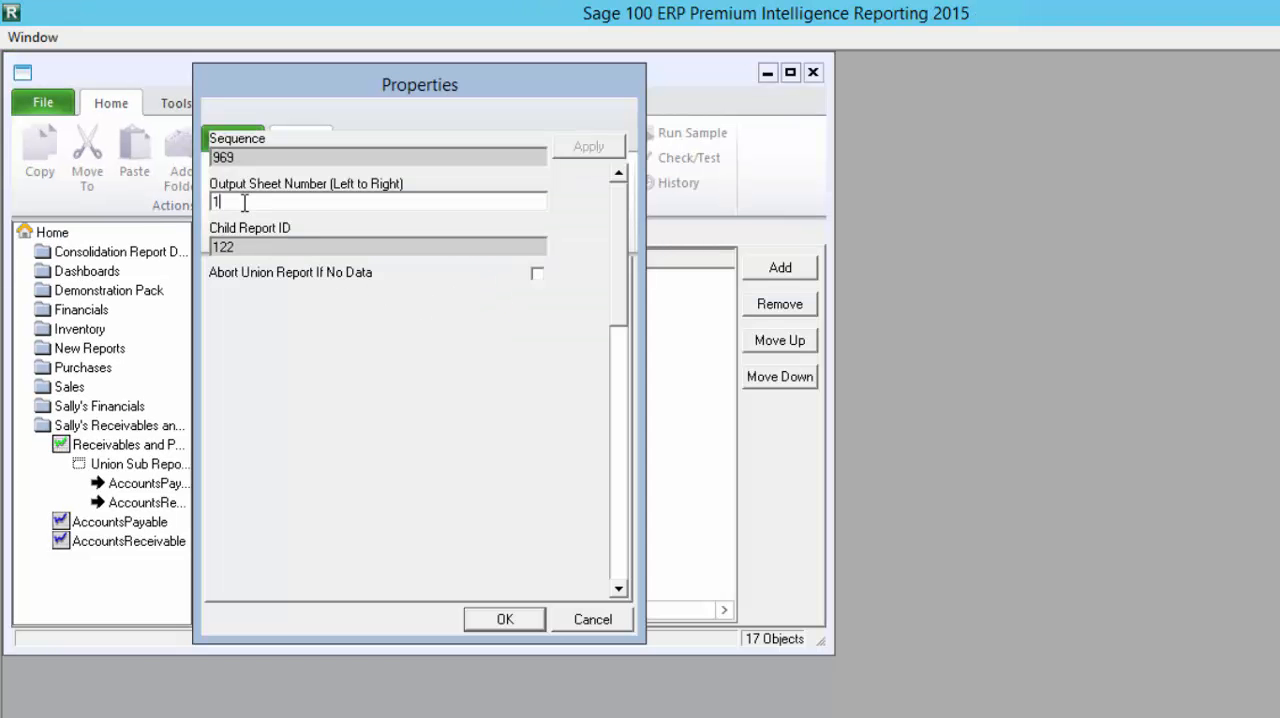
type("3")
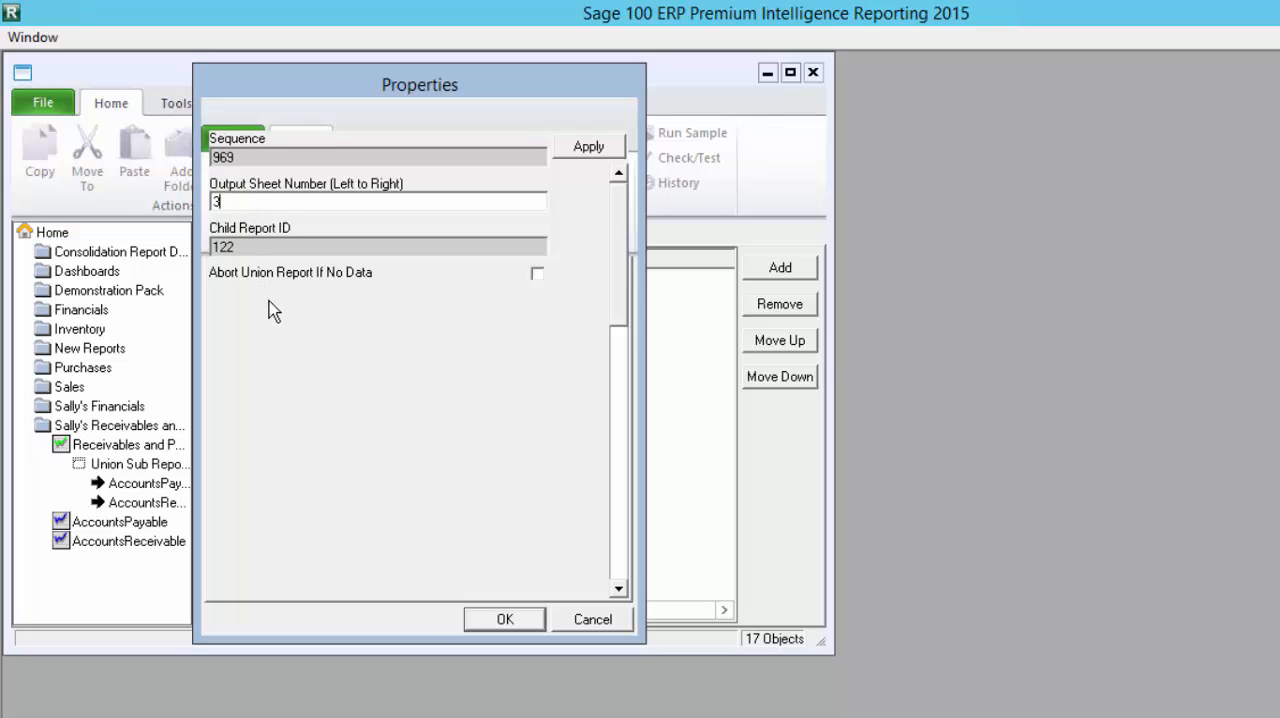
mouse_move(459, 518)
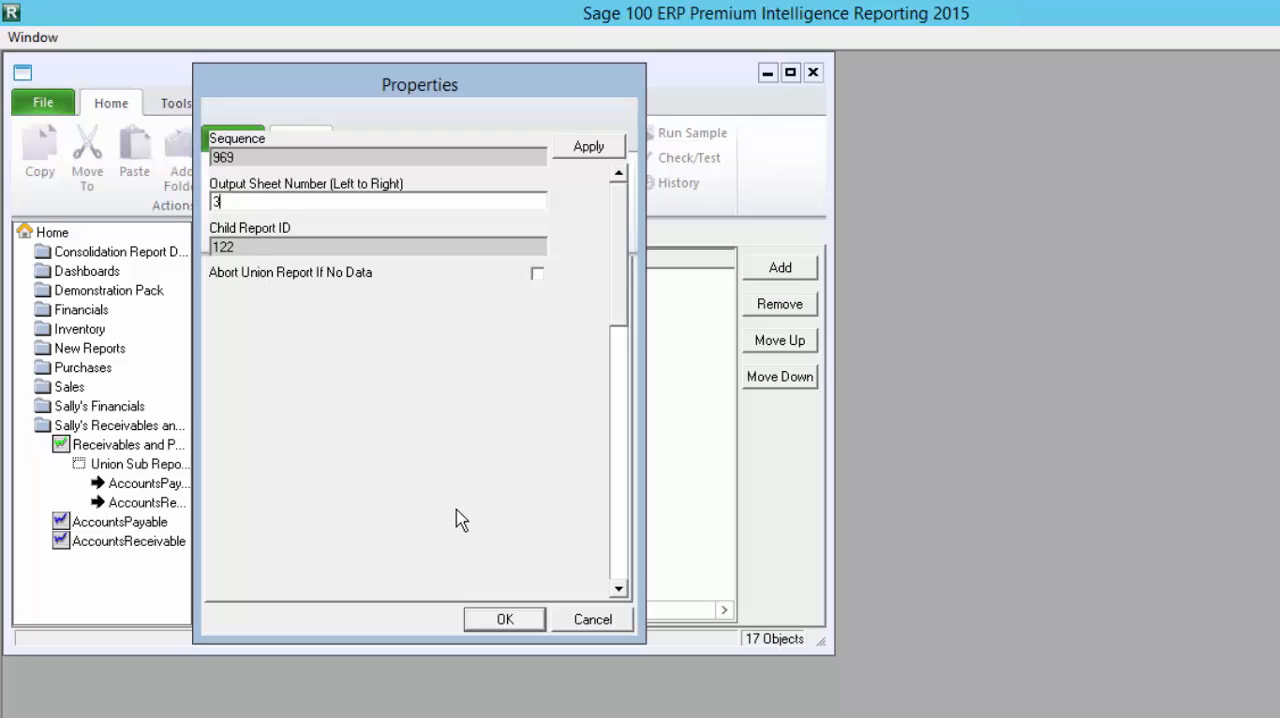
left_click(502, 619)
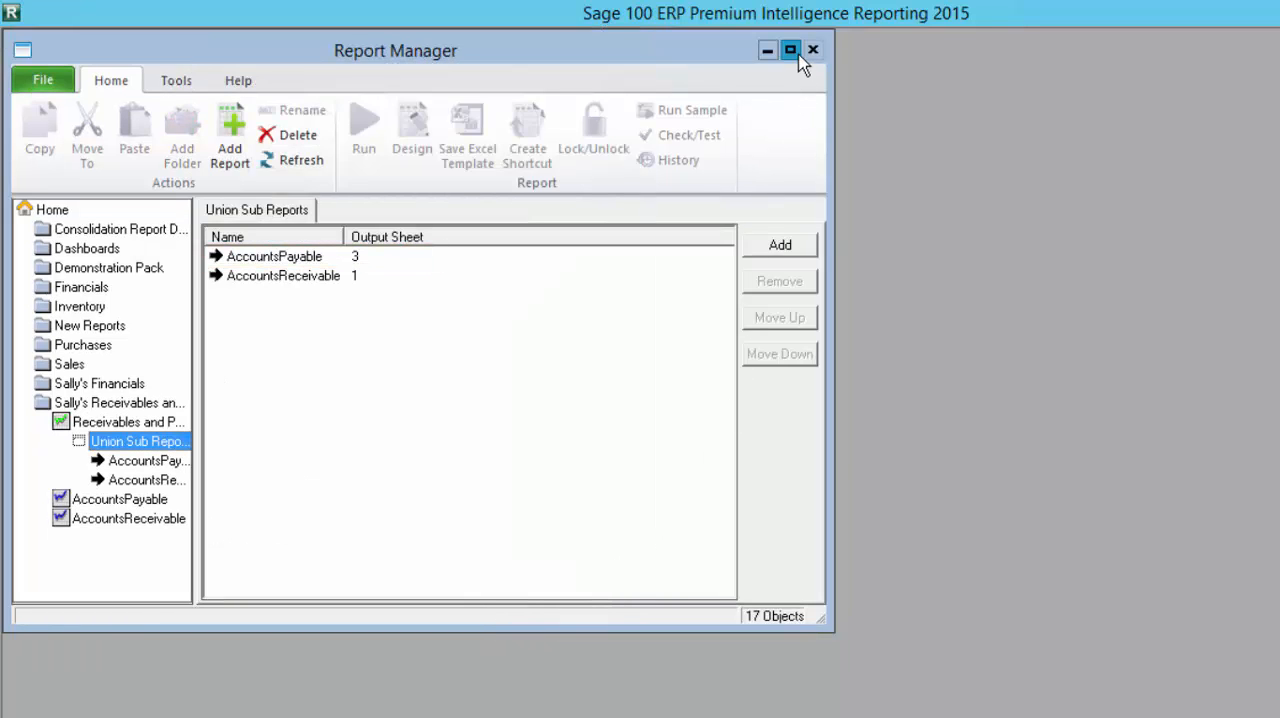
Step: Maximize the report manager and review the dashboard's properties and sub-report sheet assignments
left_click(787, 49)
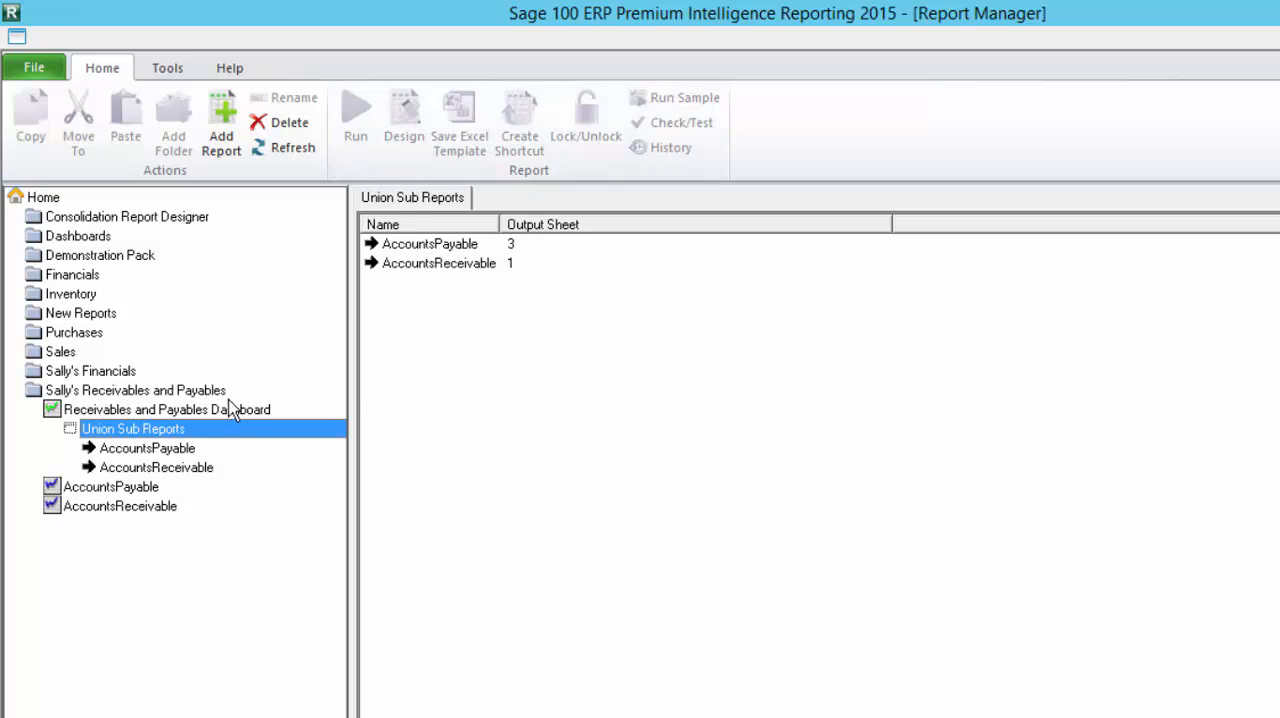
left_click(160, 409)
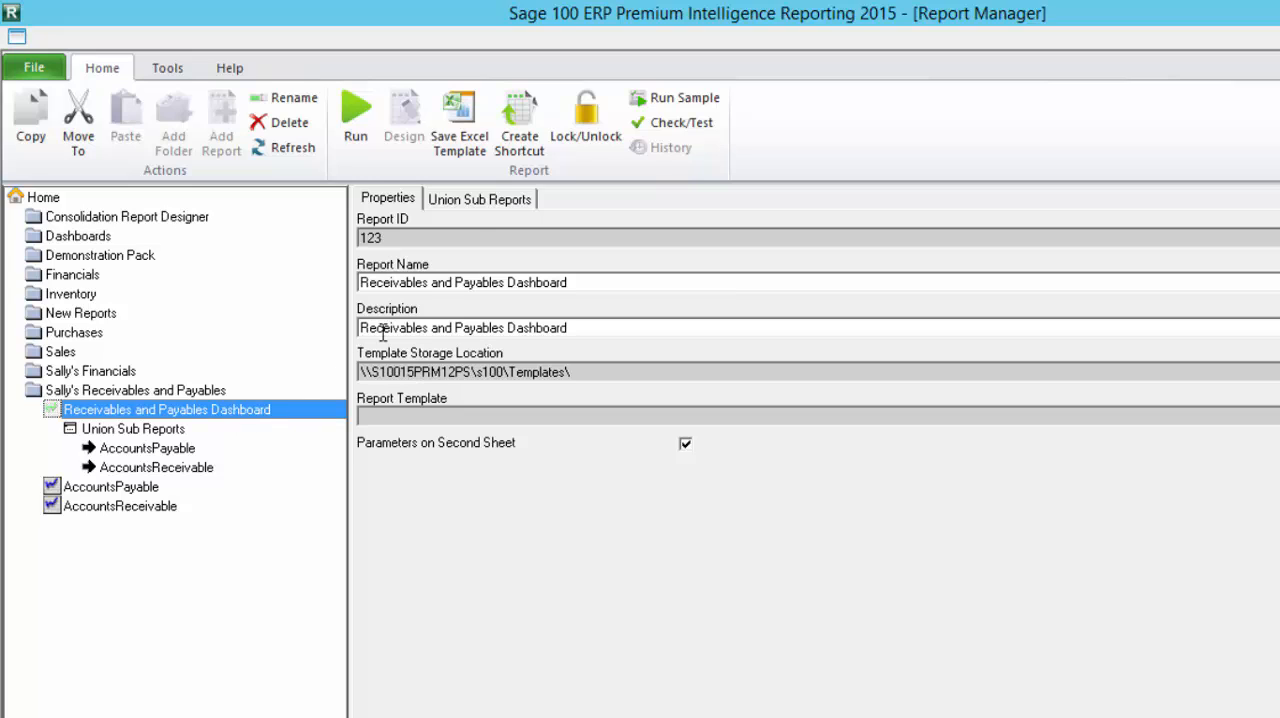
left_click(480, 198)
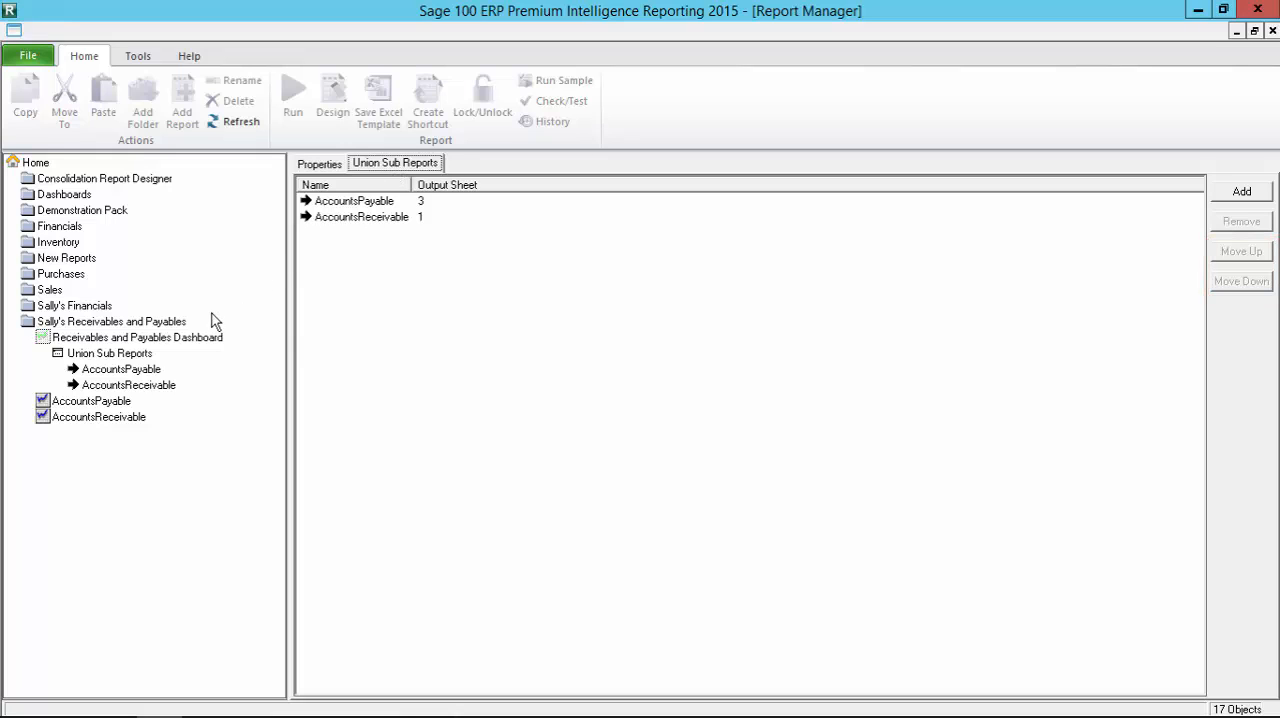
Step: Run the dashboard, picking the receivables invoice date and a July payables due date
left_click(137, 337)
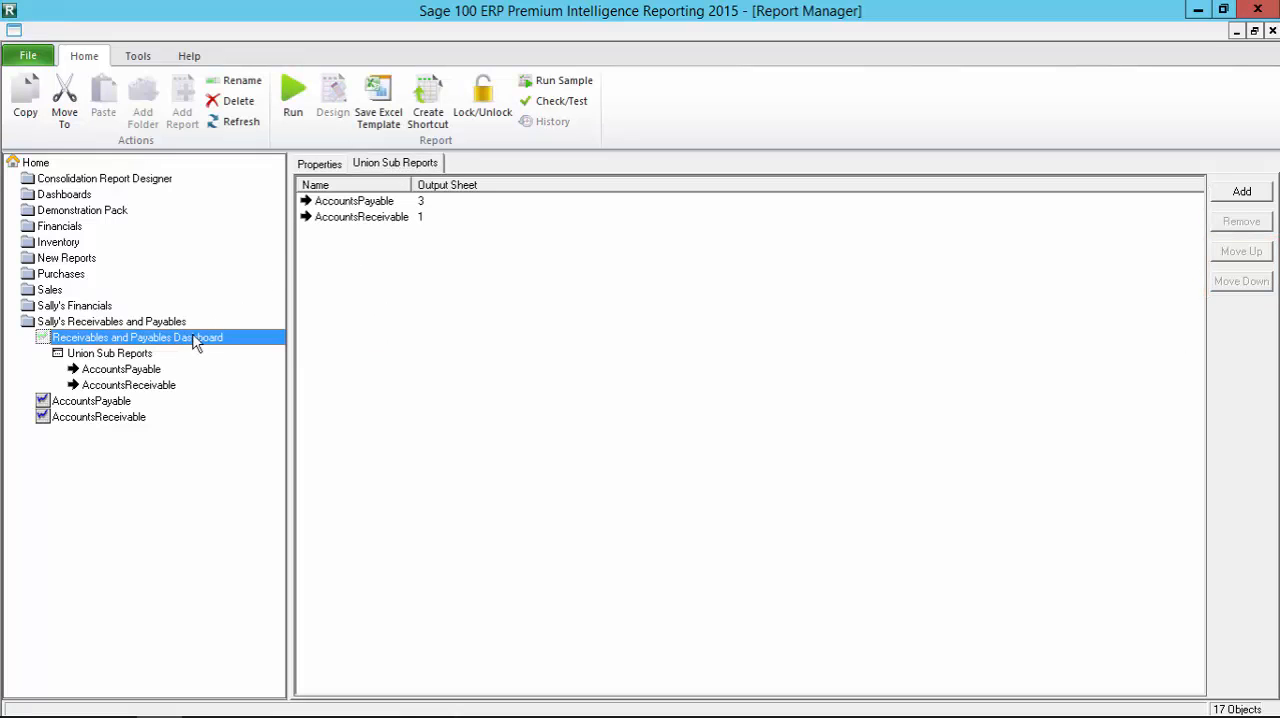
left_click(293, 95)
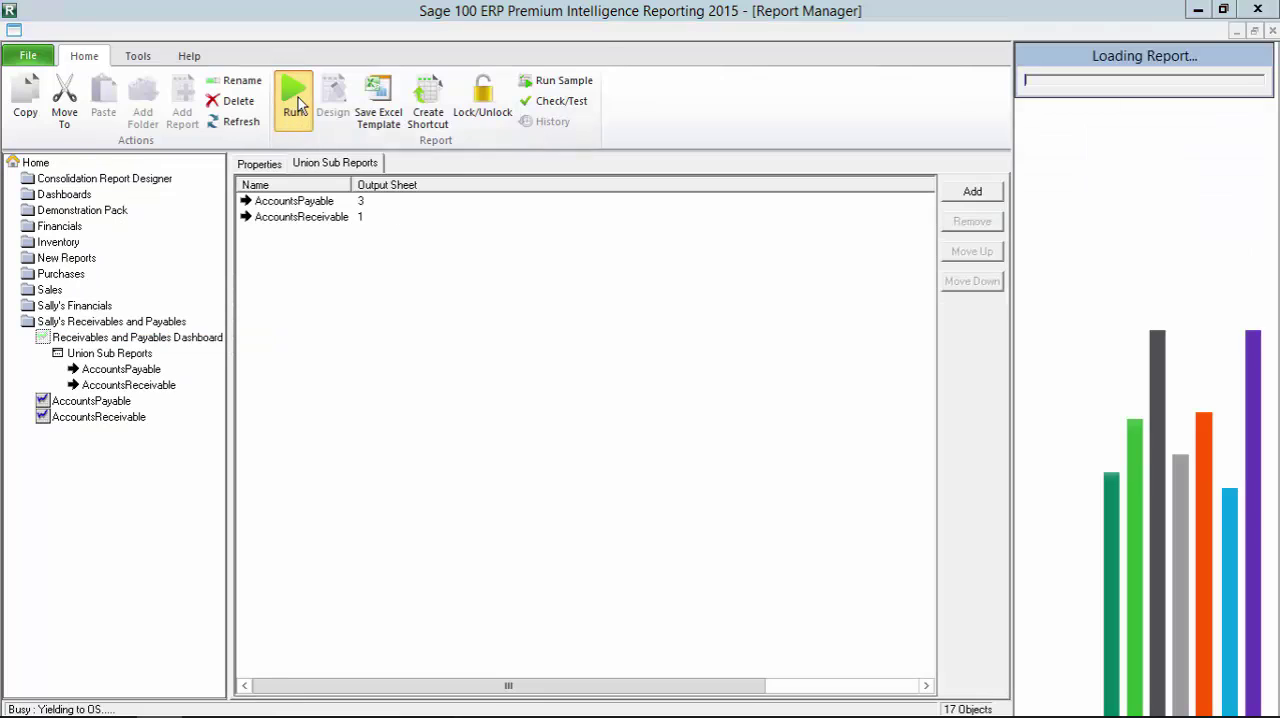
left_click(293, 90)
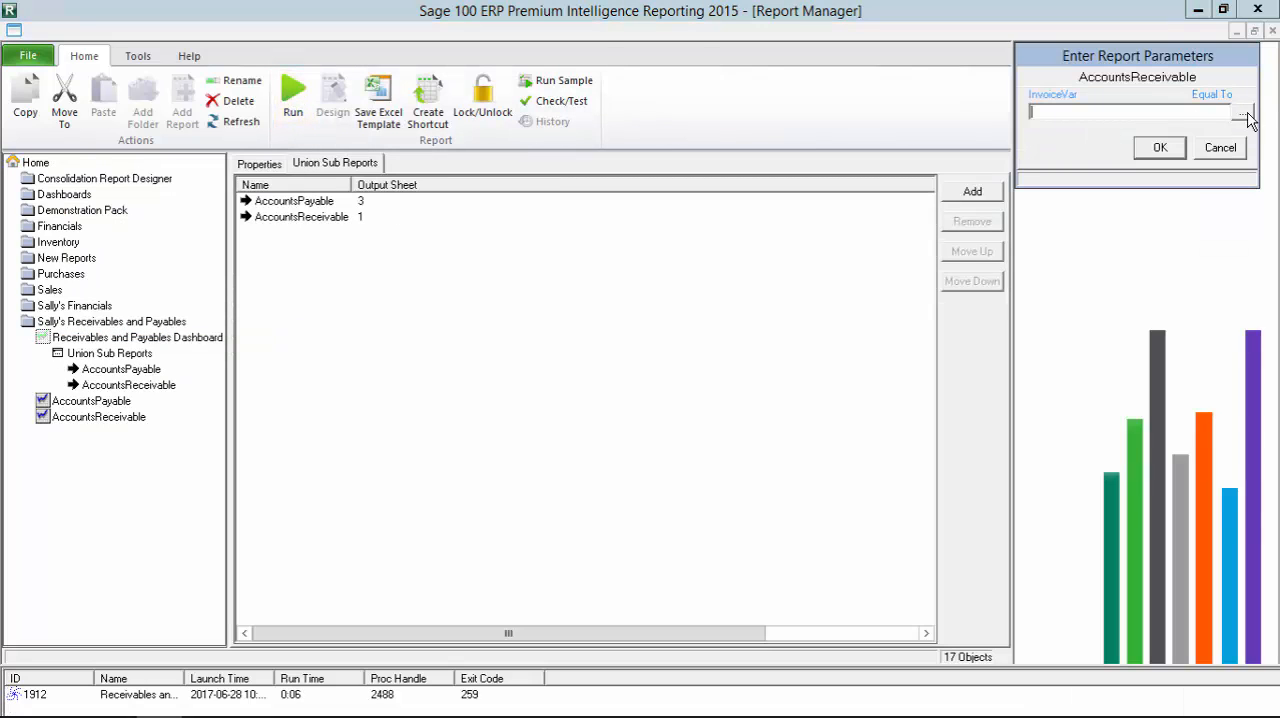
left_click(1247, 121)
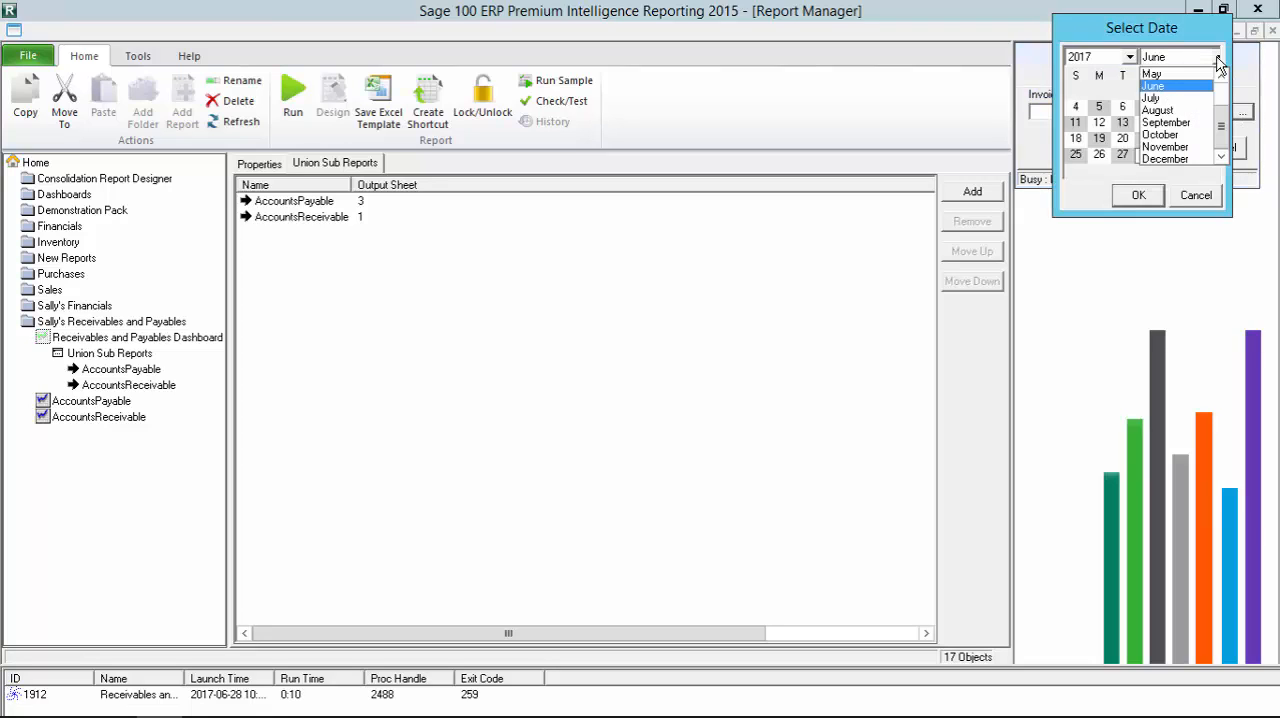
left_click(1148, 99)
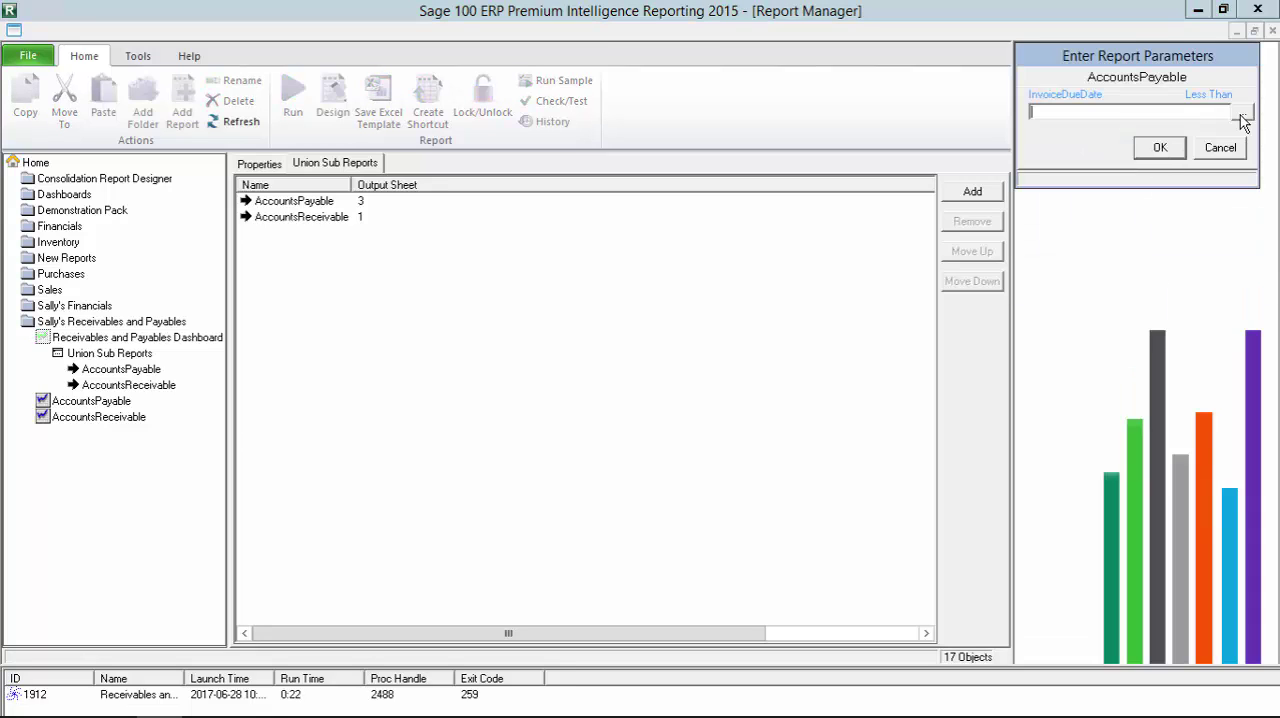
left_click(1242, 120)
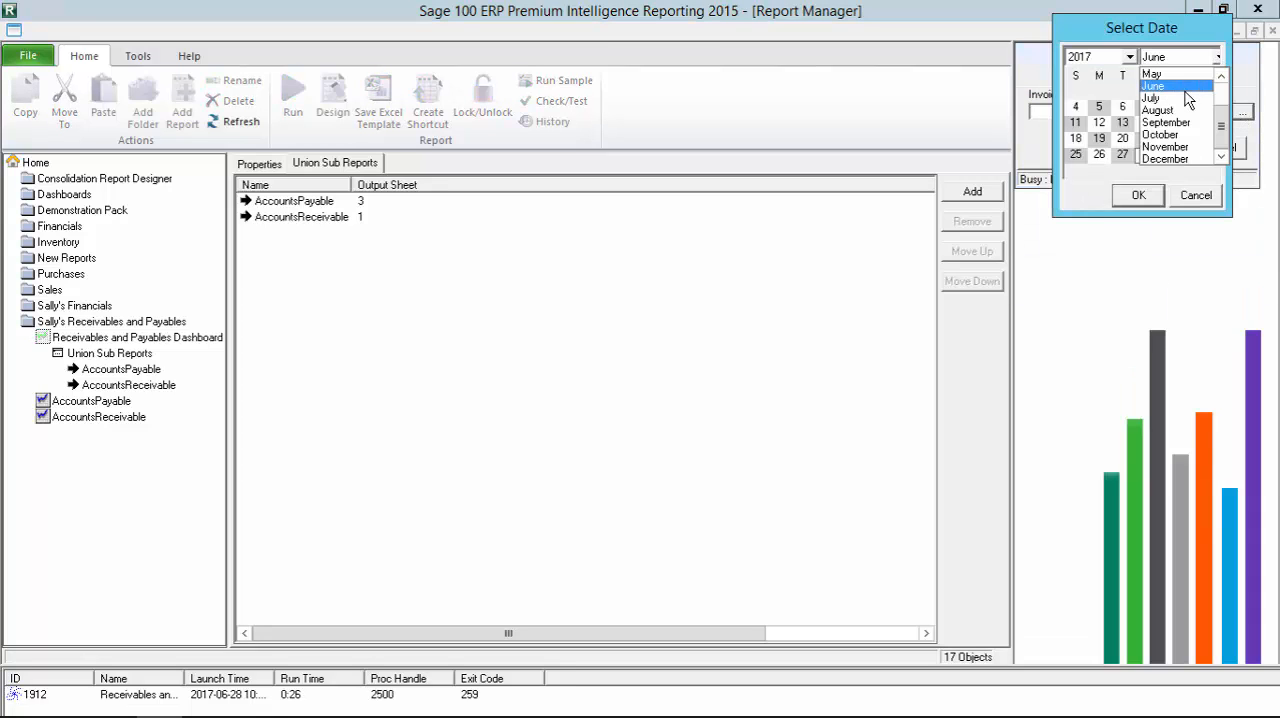
left_click(1153, 99)
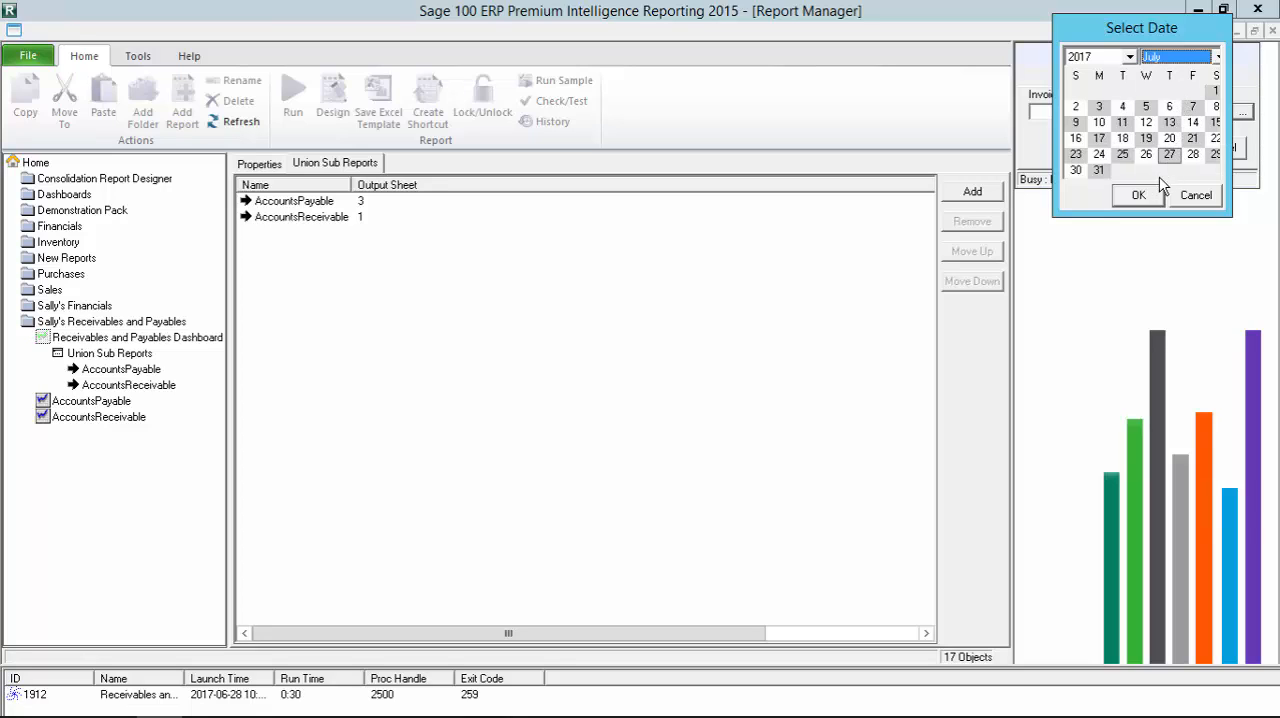
left_click(1138, 195)
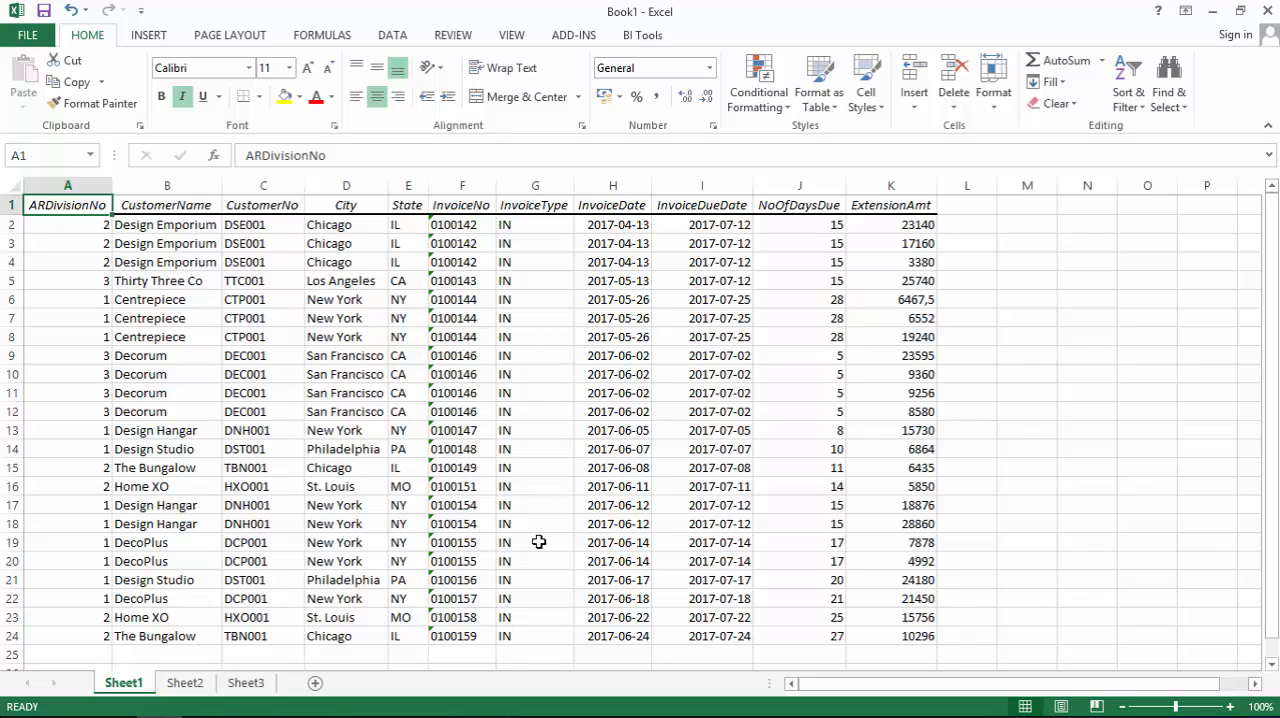
mouse_move(254, 653)
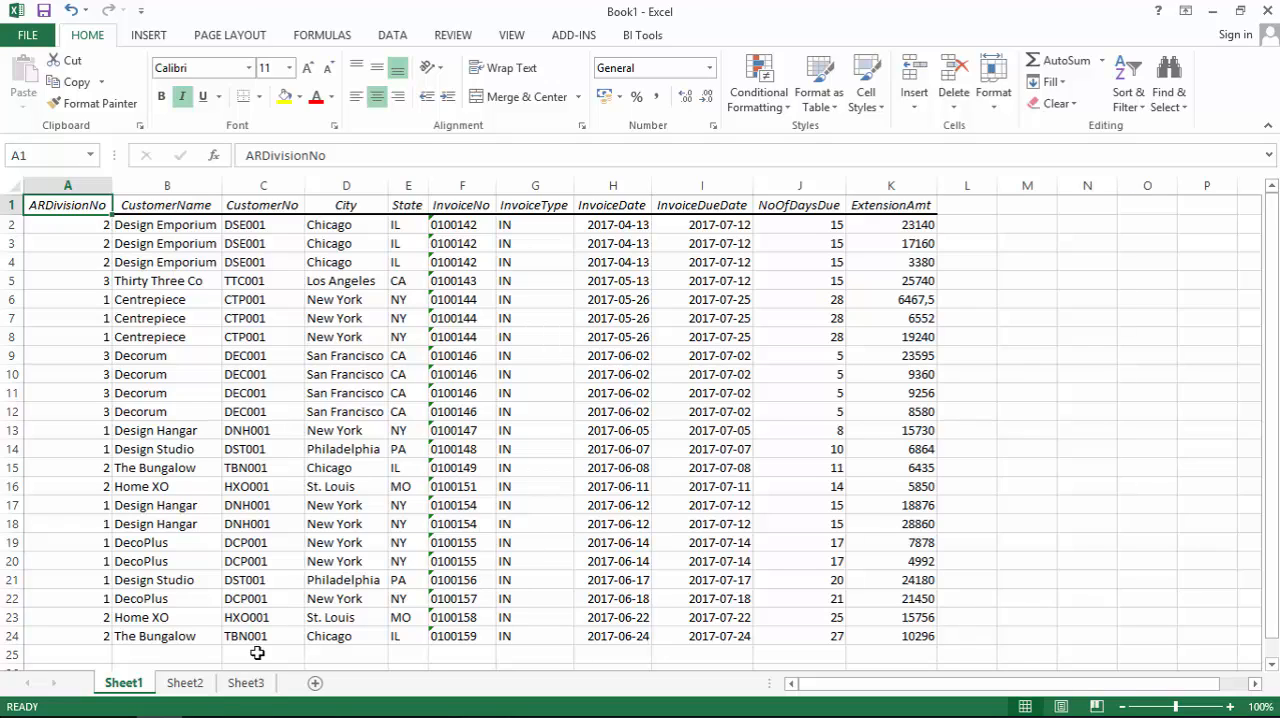
Step: Review Sheet2's 27-Jul-17 run parameters and Sheet3 of the output workbook
left_click(186, 683)
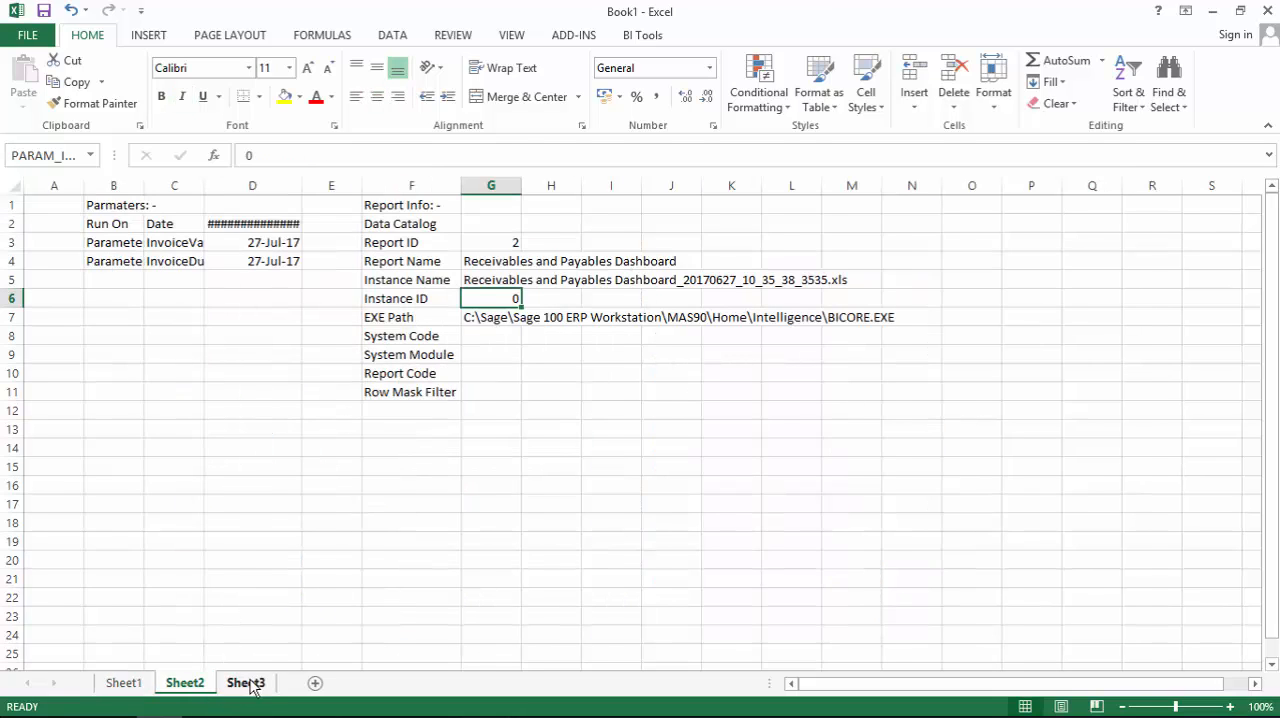
left_click(240, 683)
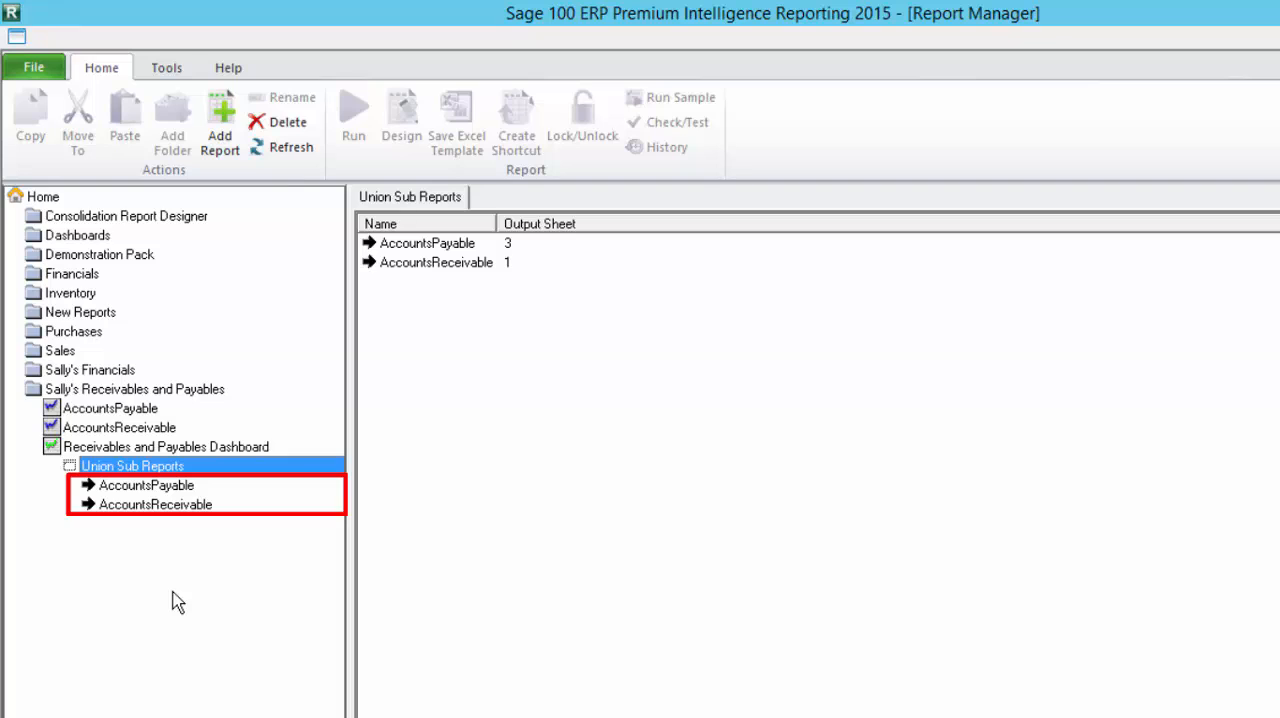
Step: Select AccountsReceivable and open its InvoiceDueDate Less Than parameter on the Parameters tab
right_click(150, 503)
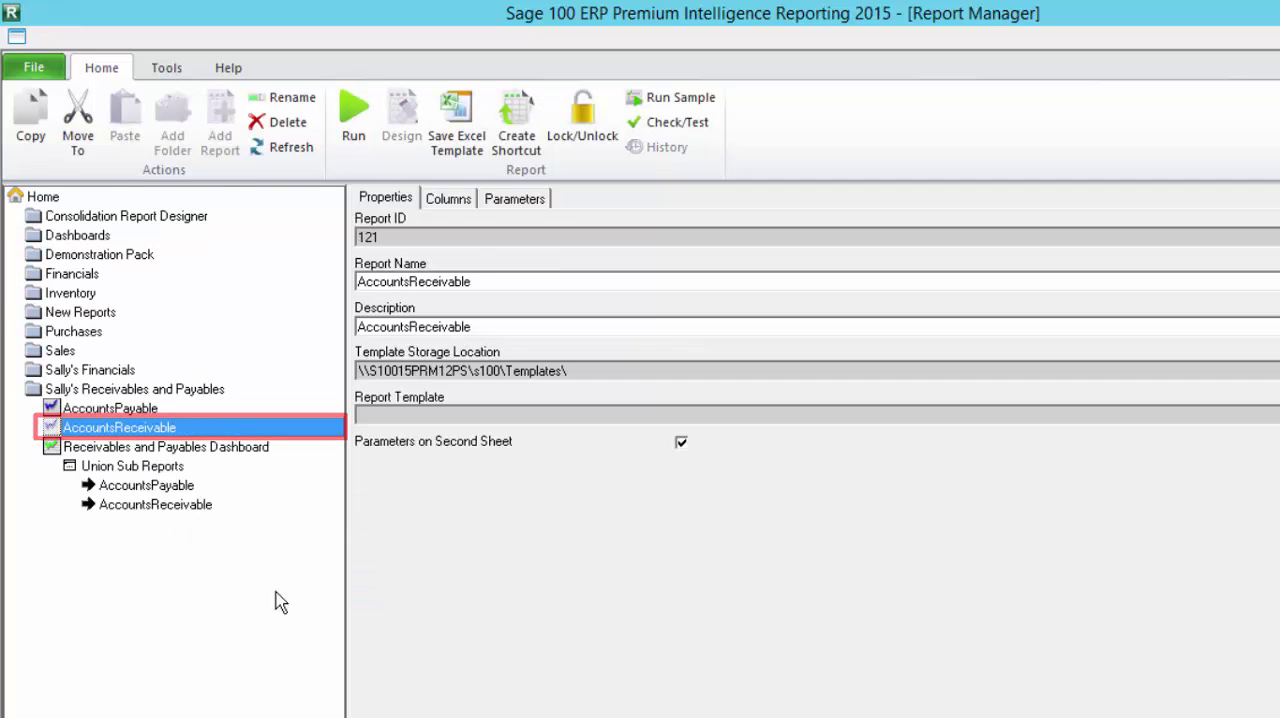
left_click(515, 197)
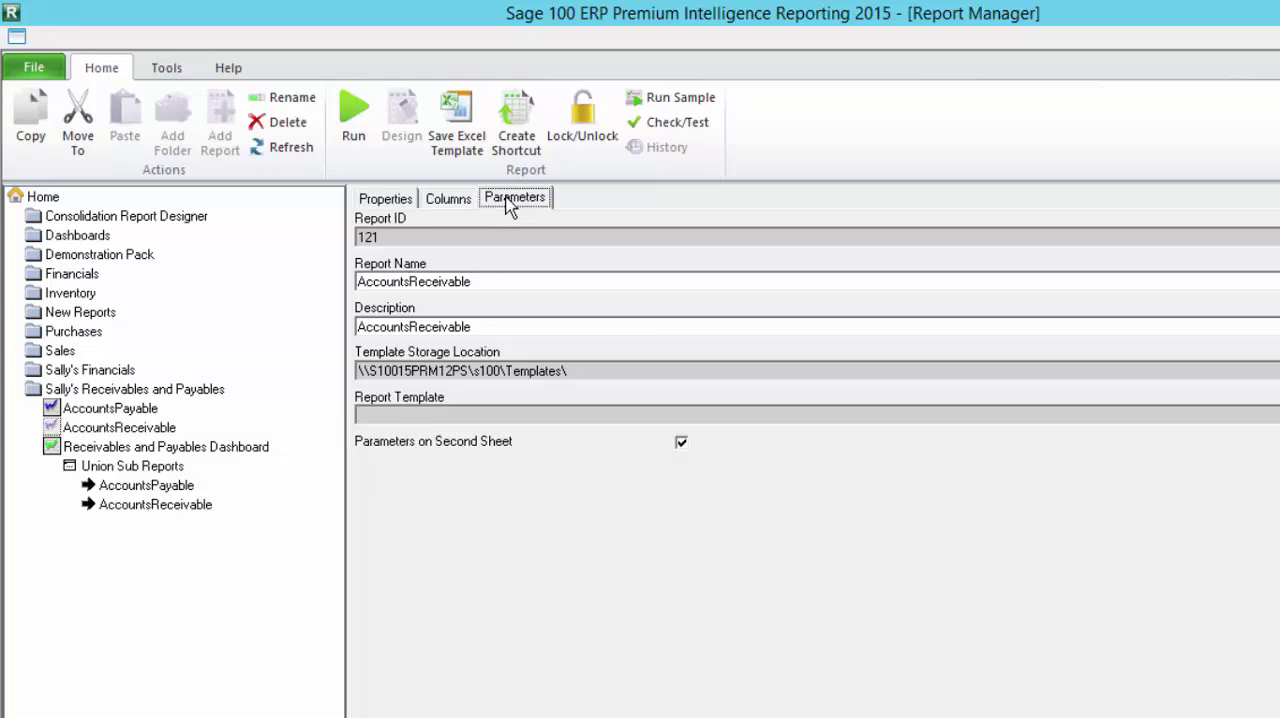
left_click(515, 197)
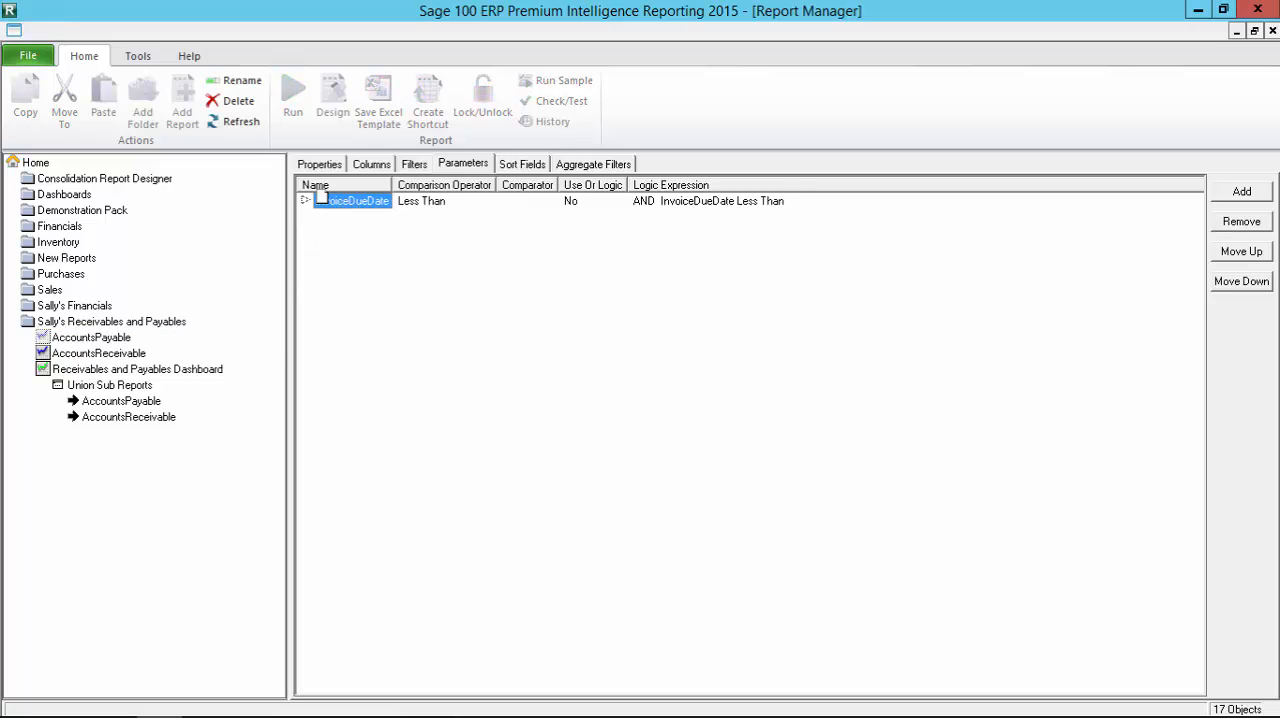
left_click(1241, 220)
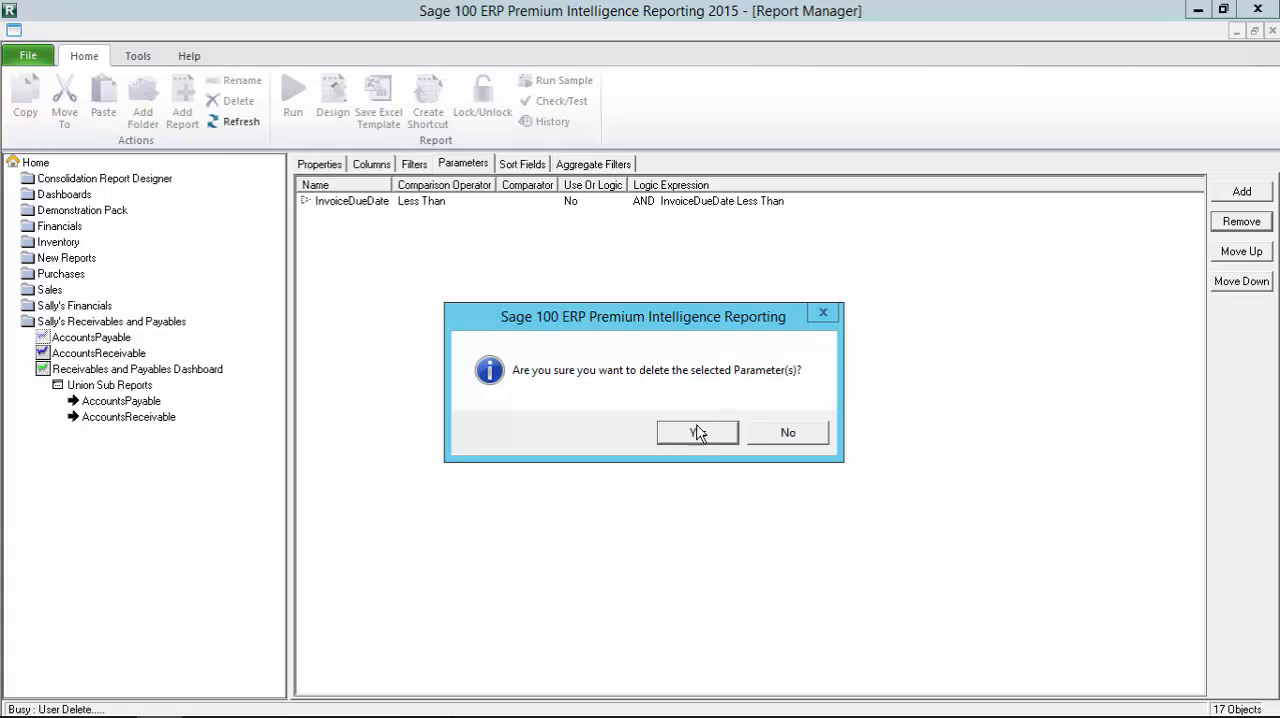
left_click(697, 432)
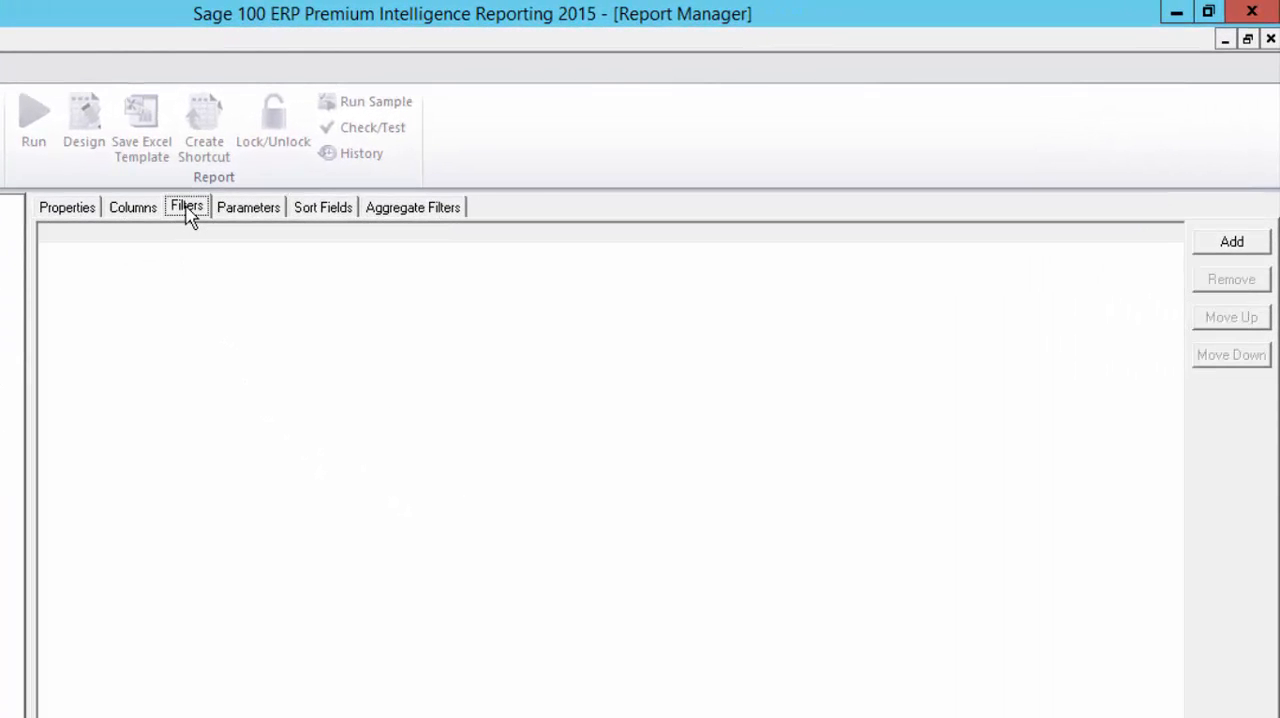
left_click(1231, 241)
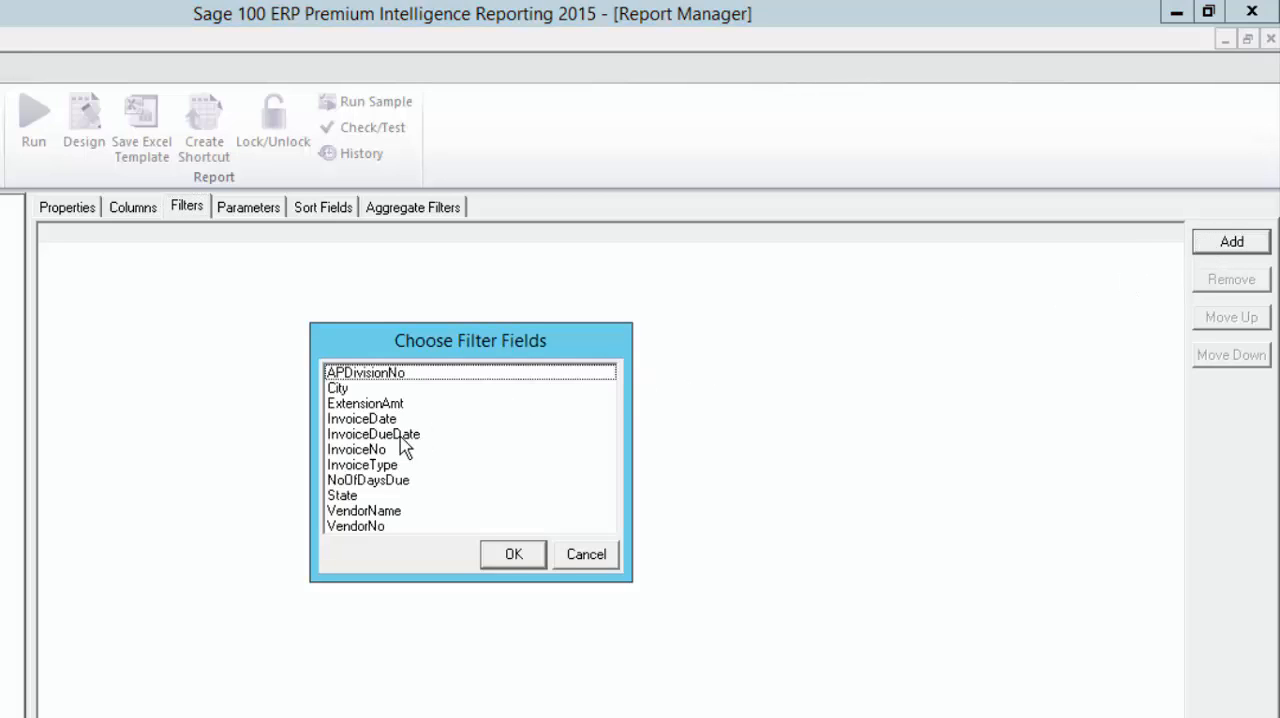
left_click(513, 554)
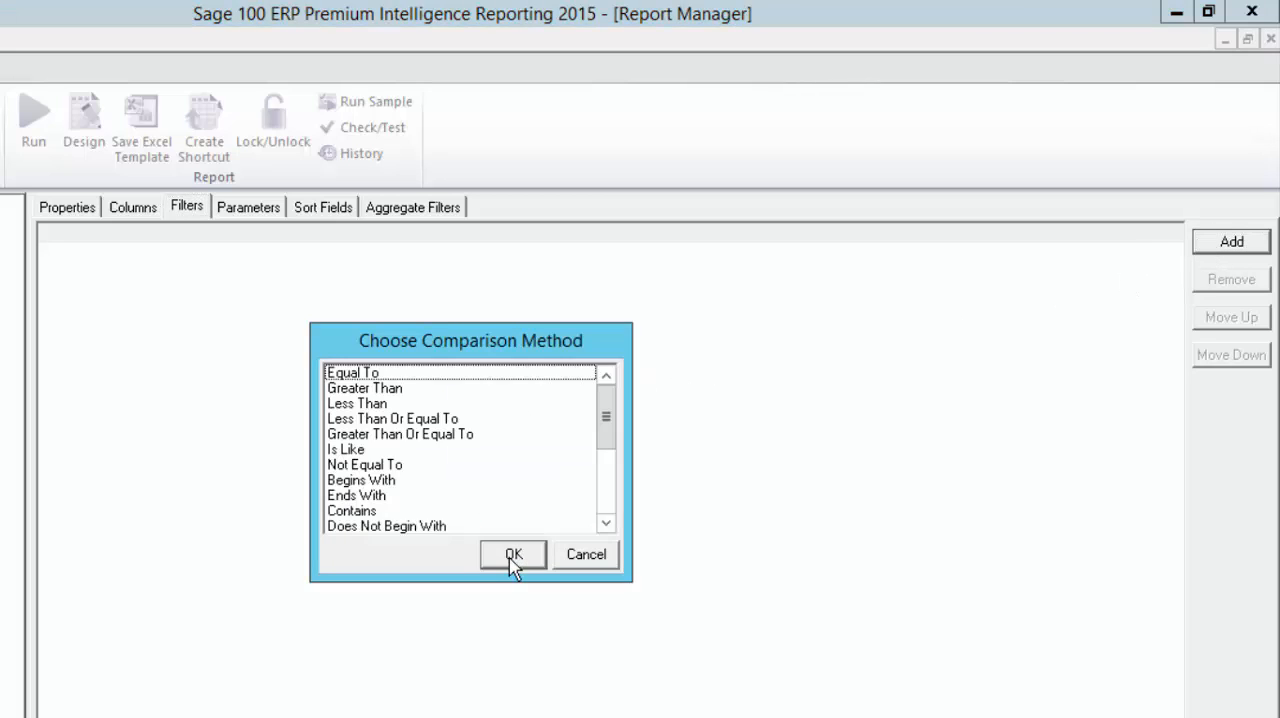
left_click(357, 403)
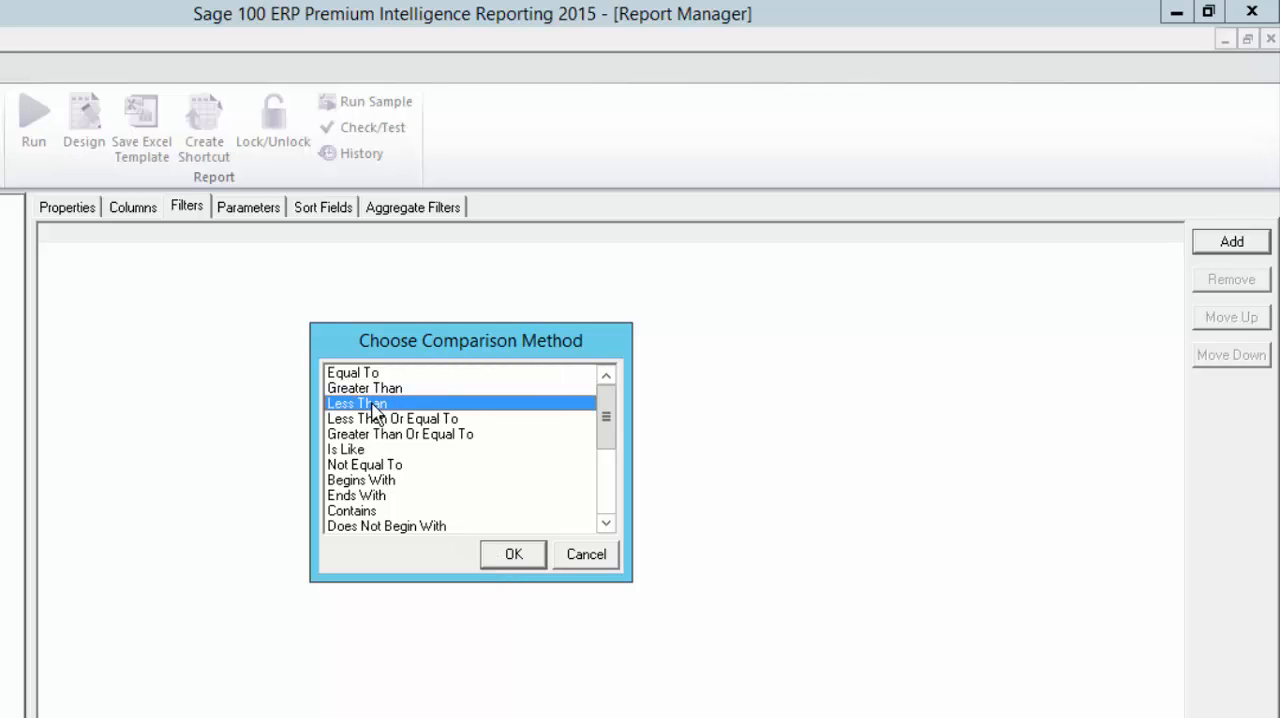
left_click(512, 554)
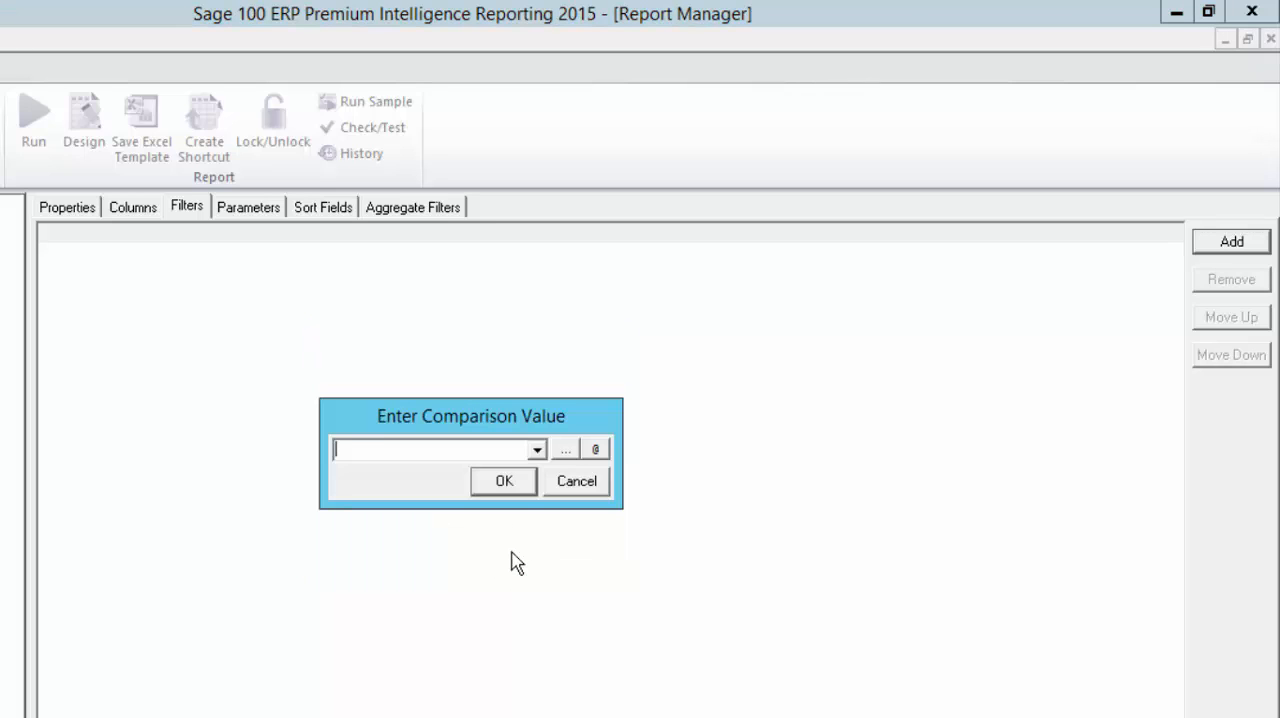
type("@InvoiceVar@")
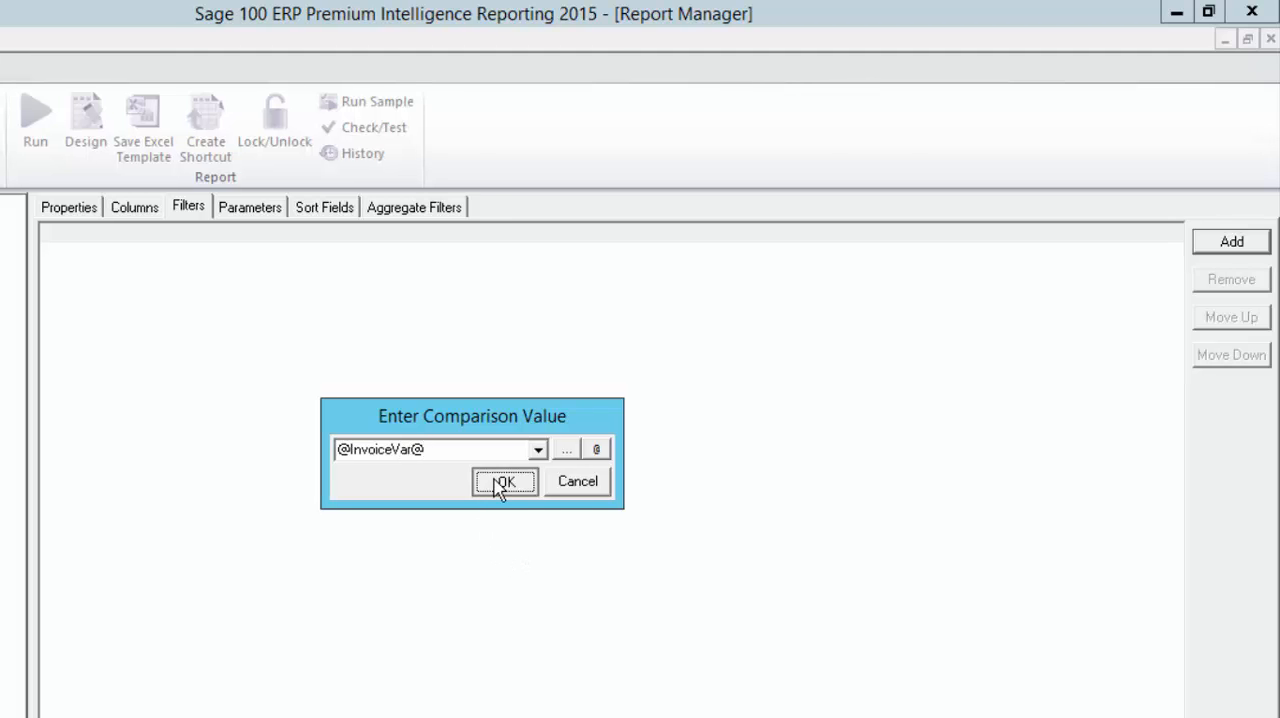
left_click(504, 482)
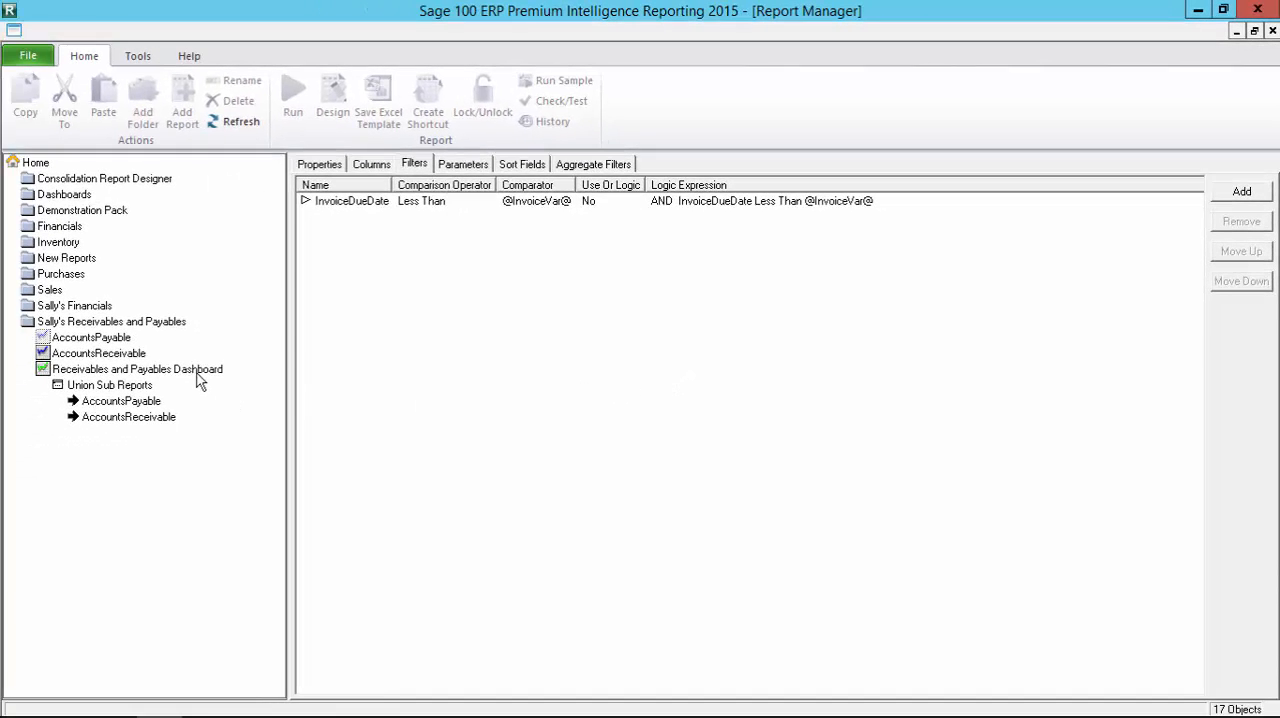
Step: Rerun the dashboard with the InvoiceVar date set to 27 July 2017
left_click(137, 369)
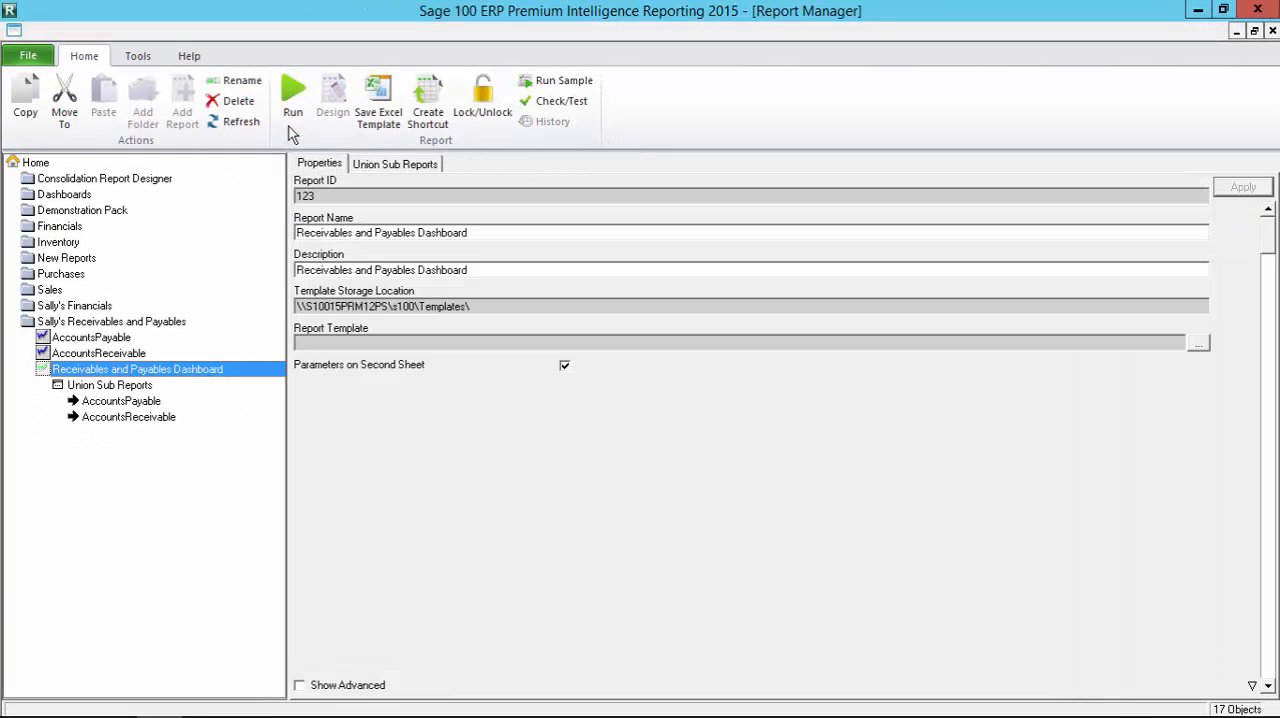
left_click(293, 95)
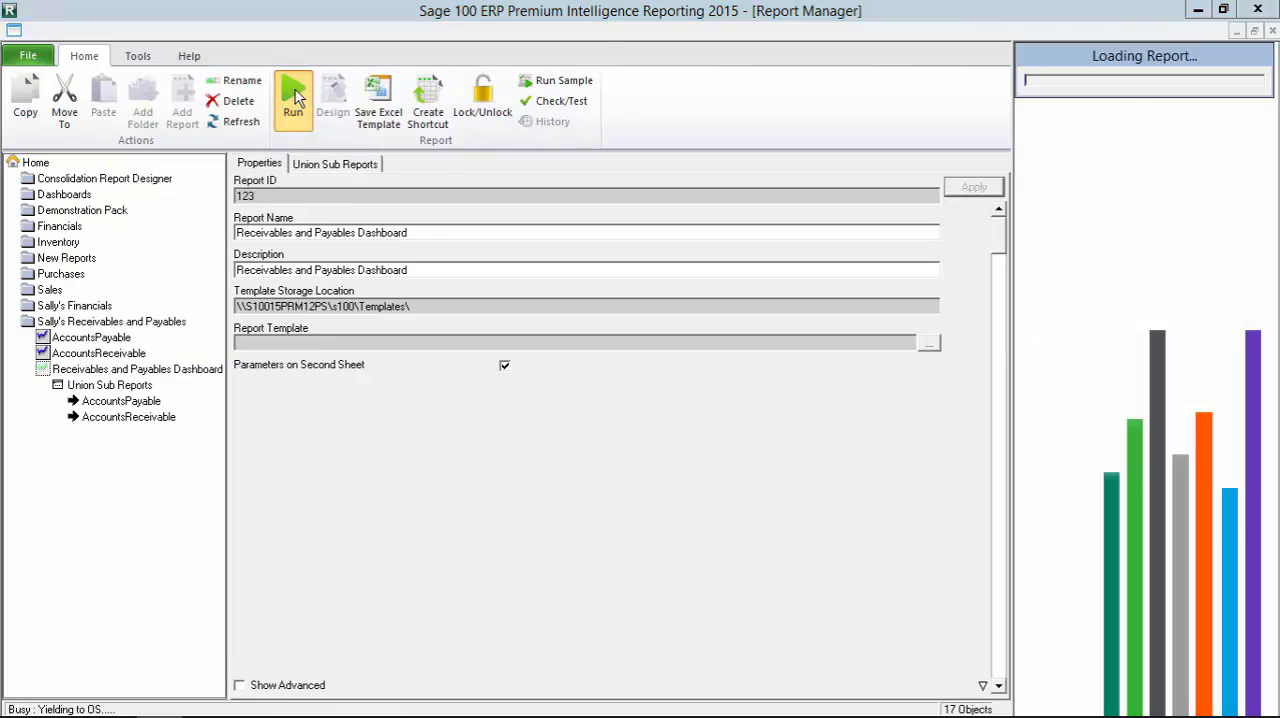
left_click(292, 90)
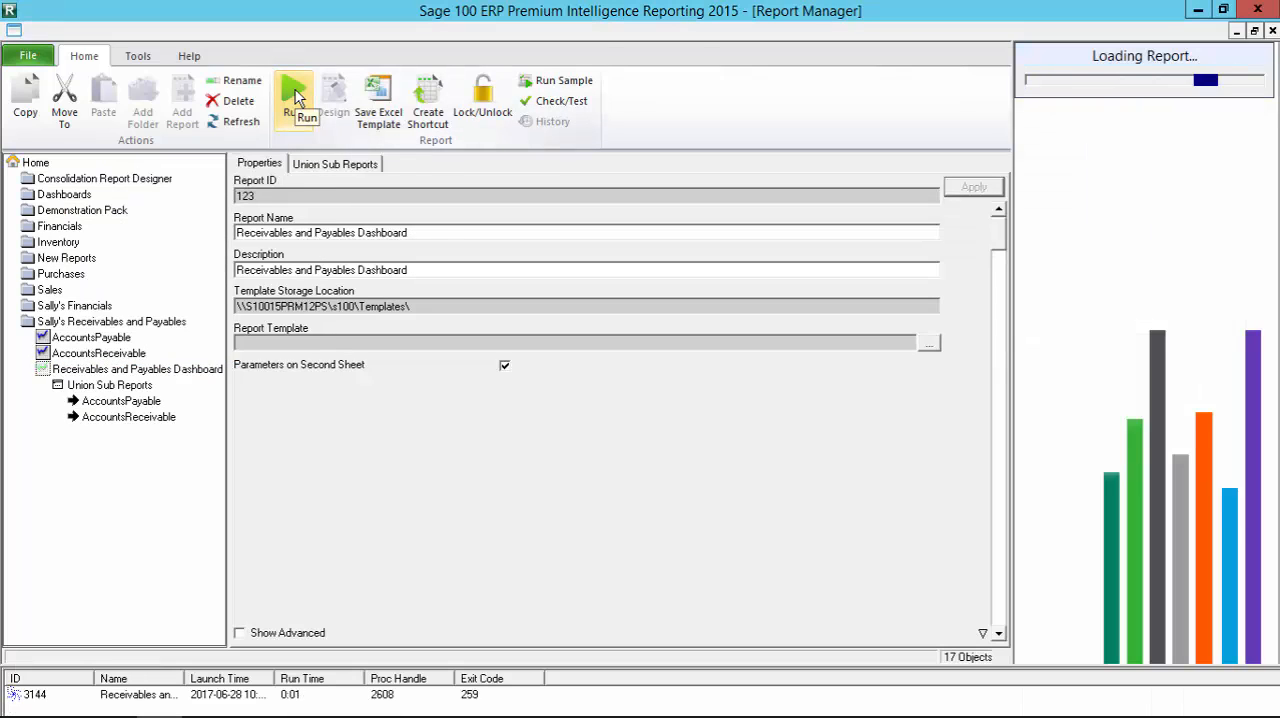
left_click(293, 90)
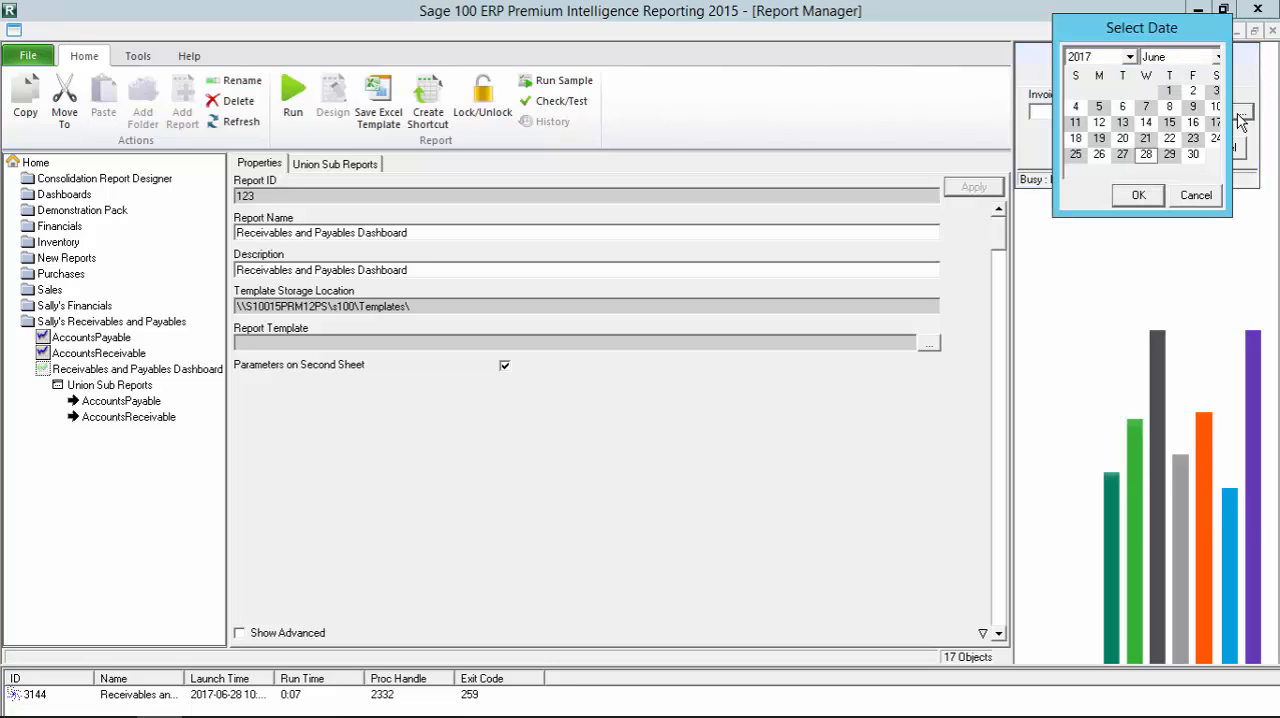
left_click(1218, 56)
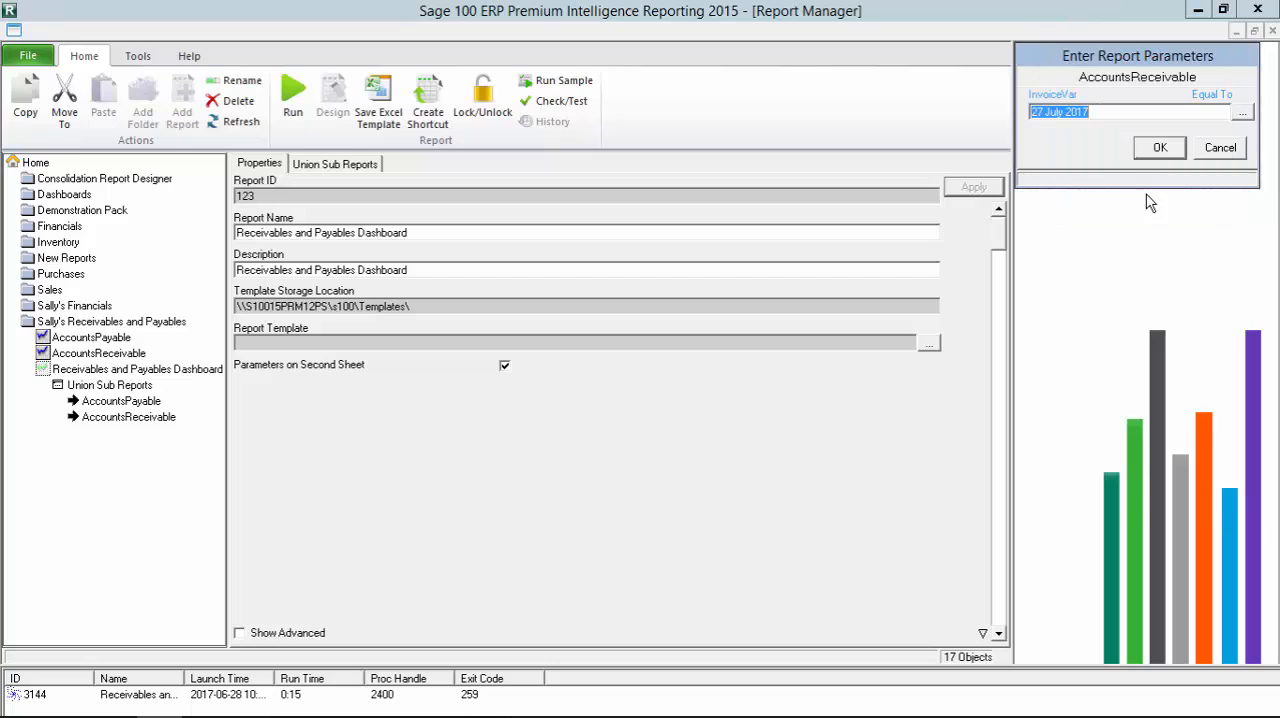
left_click(1159, 147)
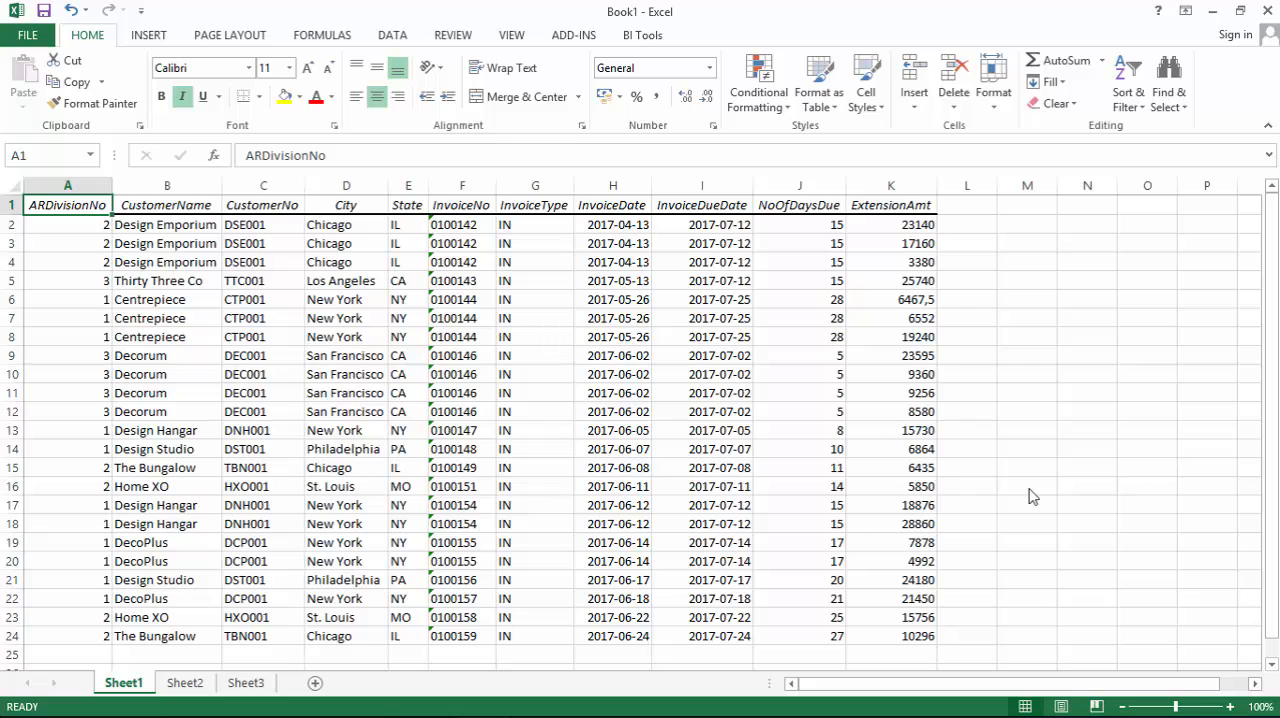
Step: Insert a PivotTable on a new sheet with the RawData named range as source
left_click(459, 411)
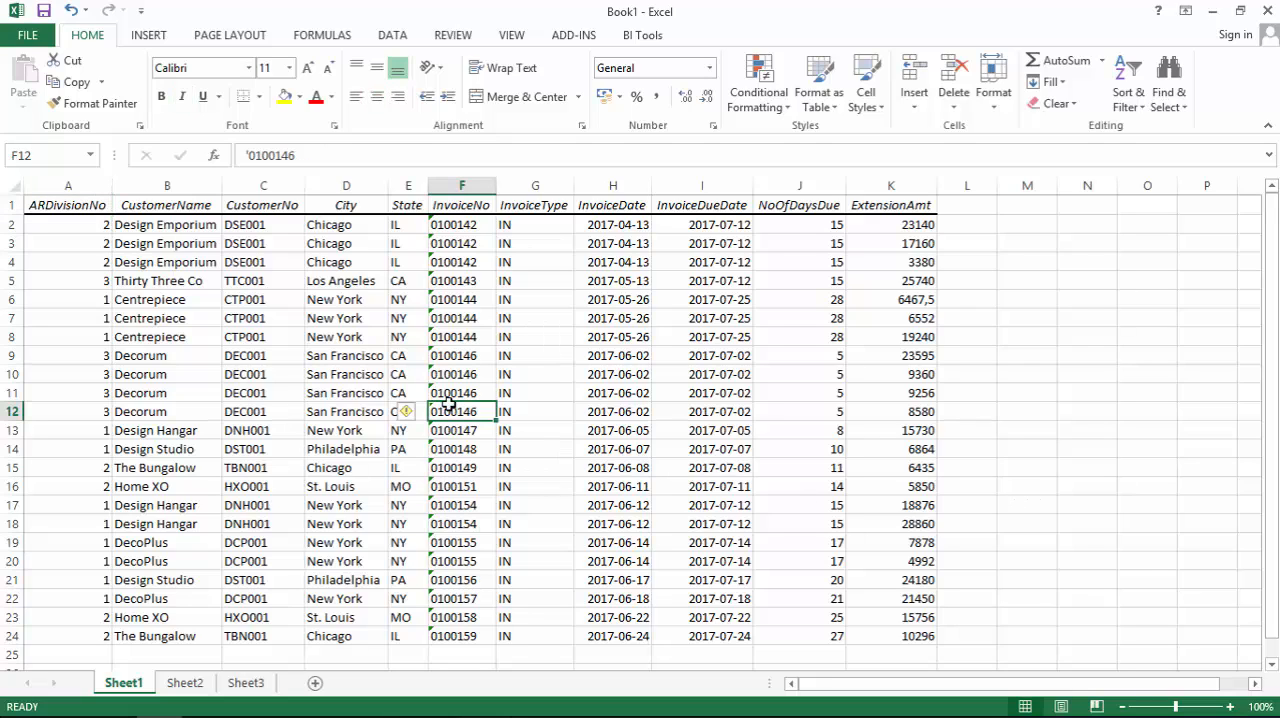
left_click(150, 35)
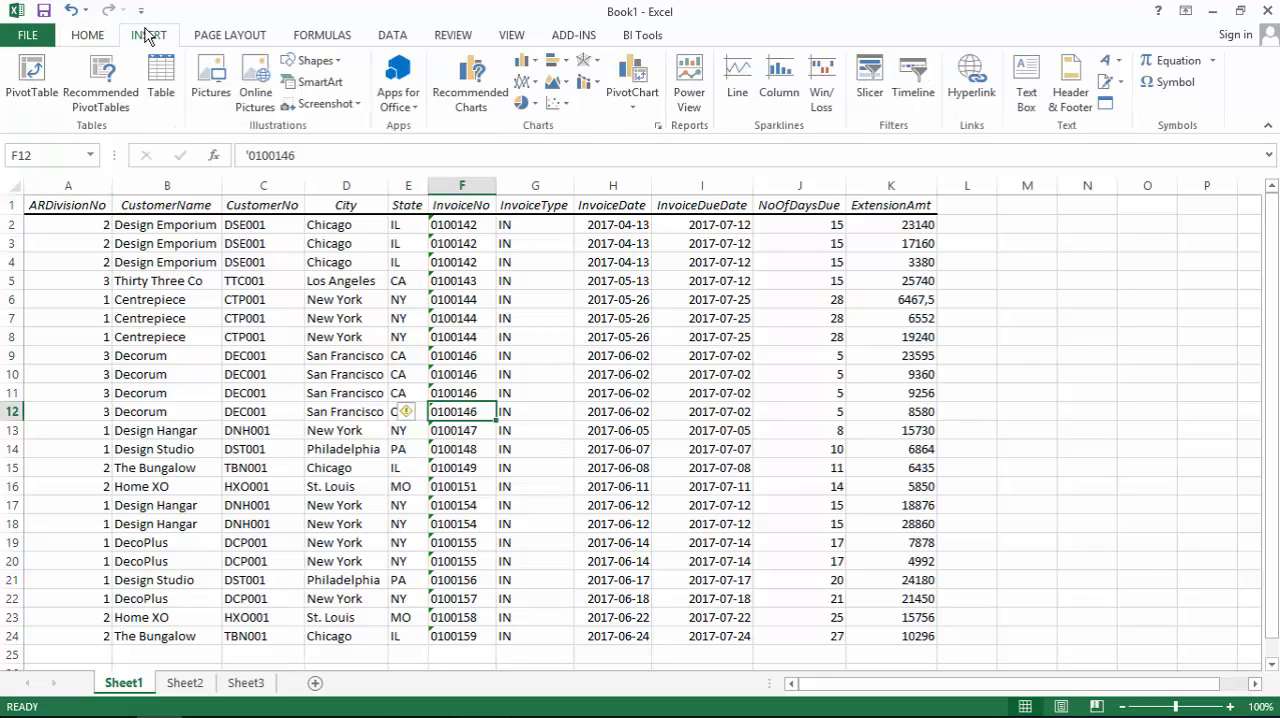
left_click(30, 68)
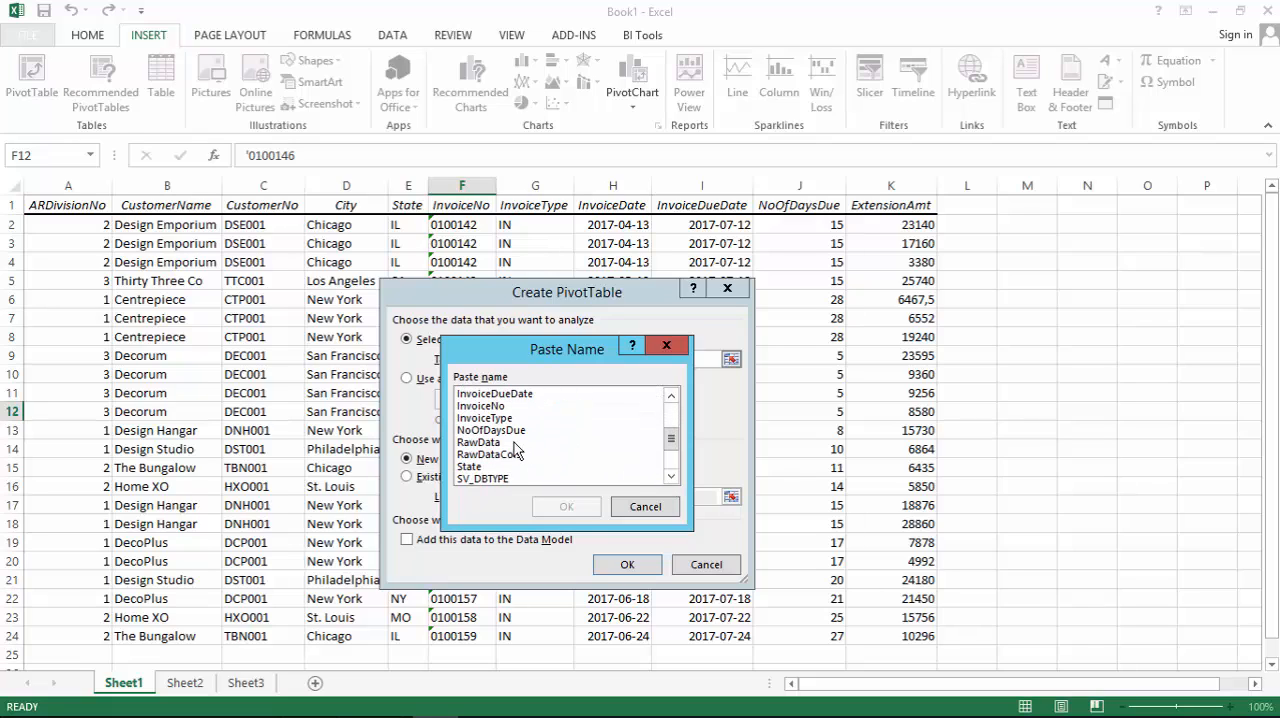
left_click(479, 442)
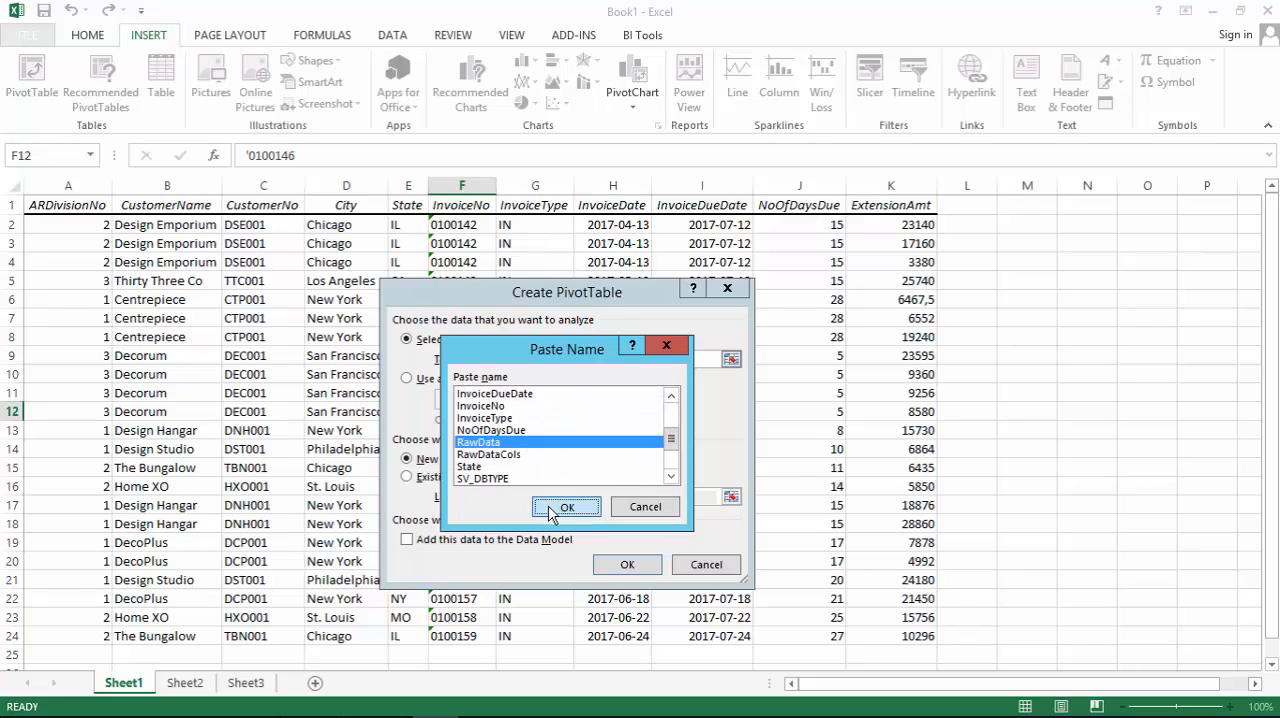
left_click(567, 507)
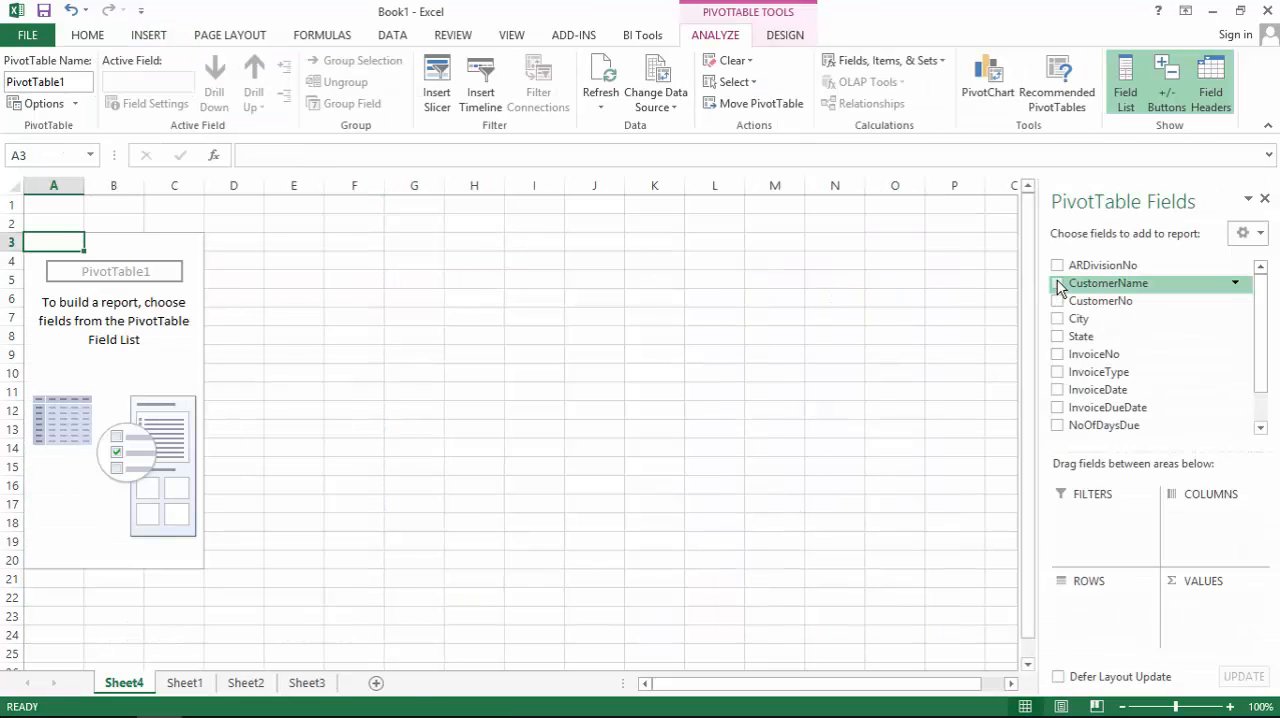
Step: Sum ExtensionAmt by CustomerName, keep the top 5 customers, and sort them descending
left_click(1057, 283)
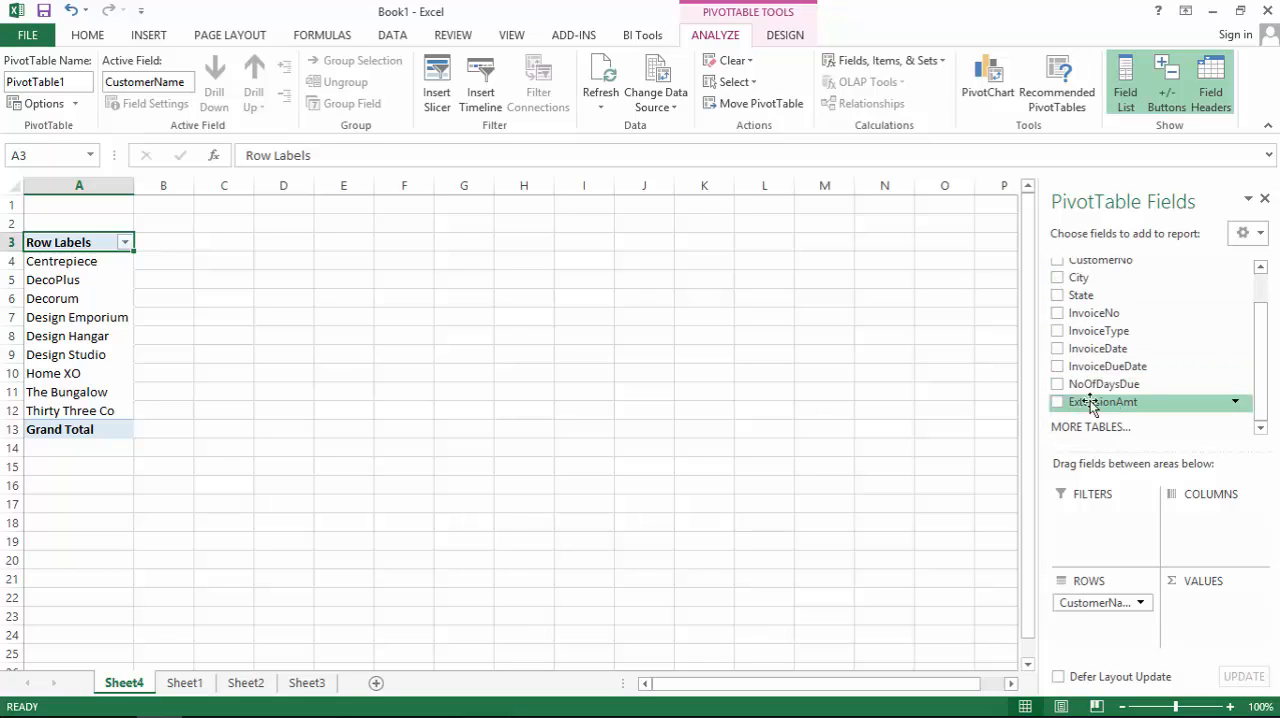
left_click(1058, 402)
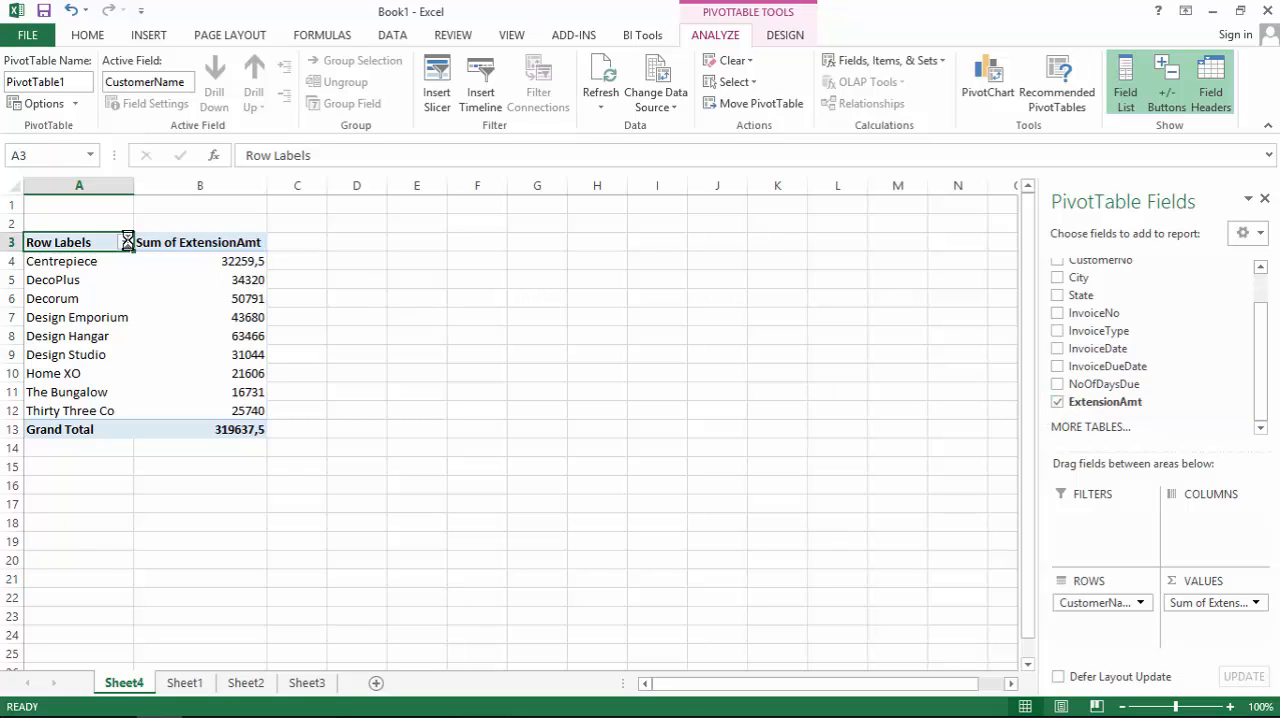
left_click(124, 242)
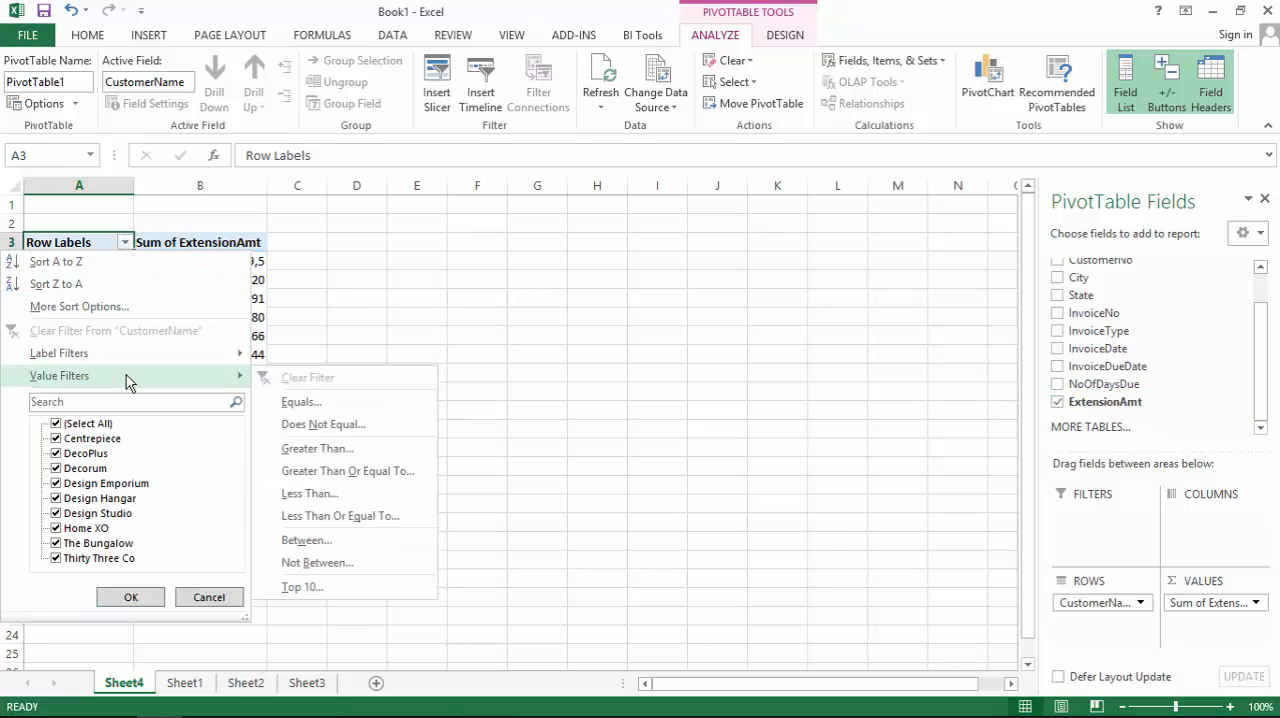
left_click(300, 587)
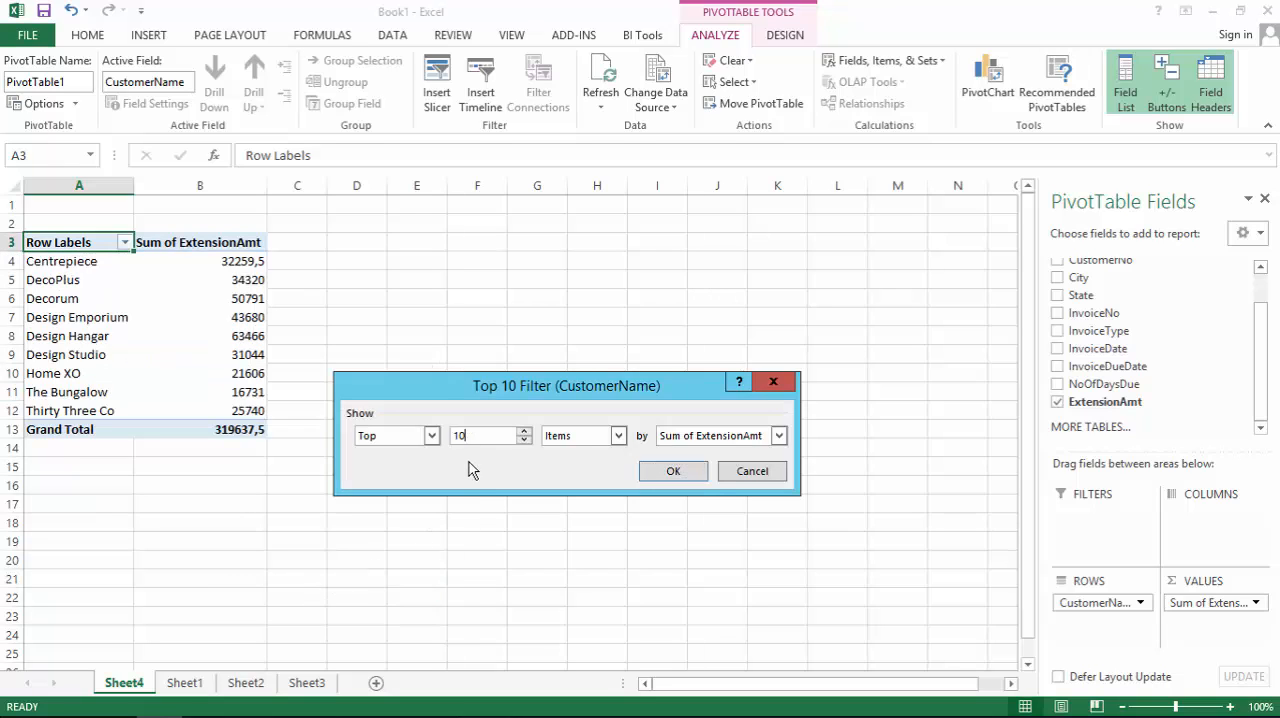
type("5")
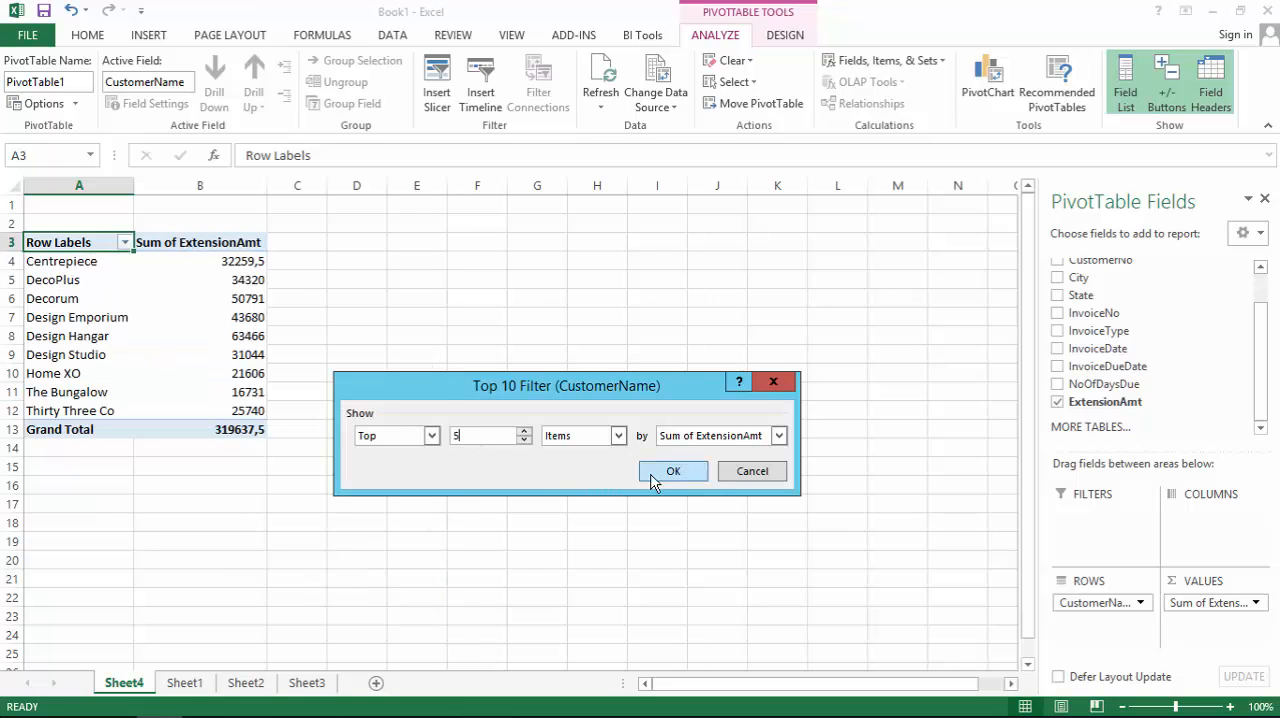
left_click(673, 471)
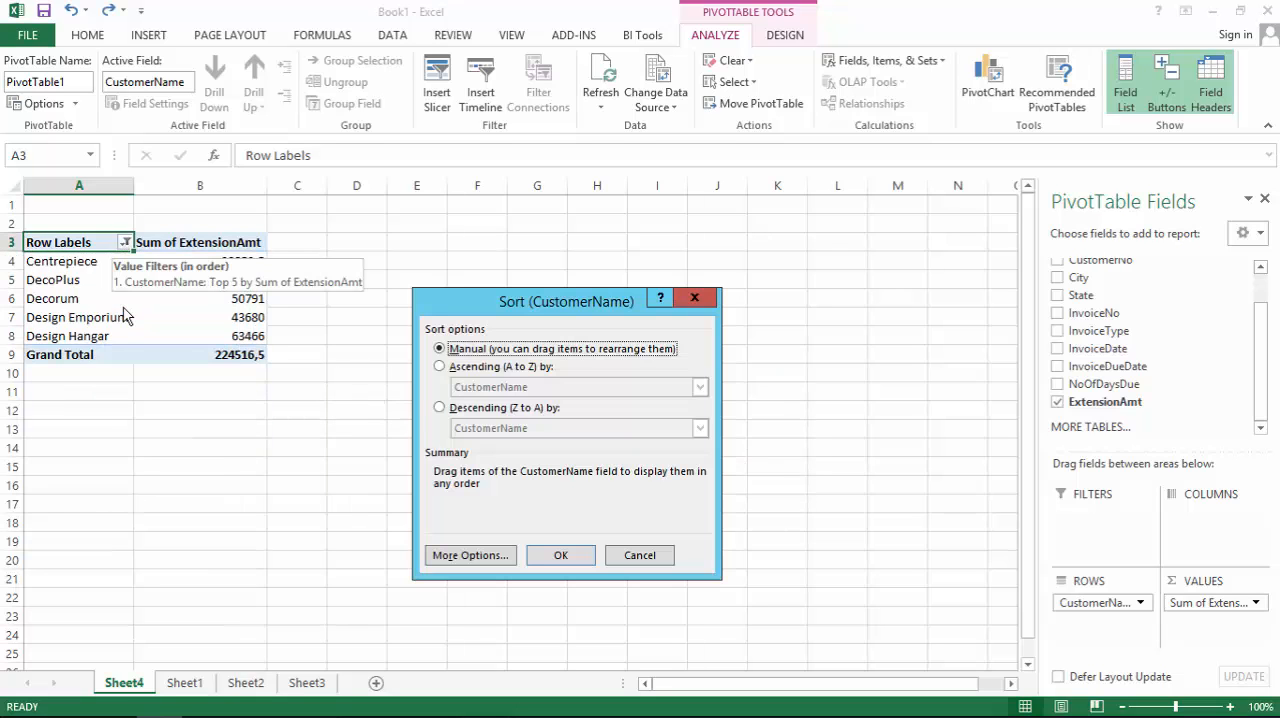
left_click(439, 408)
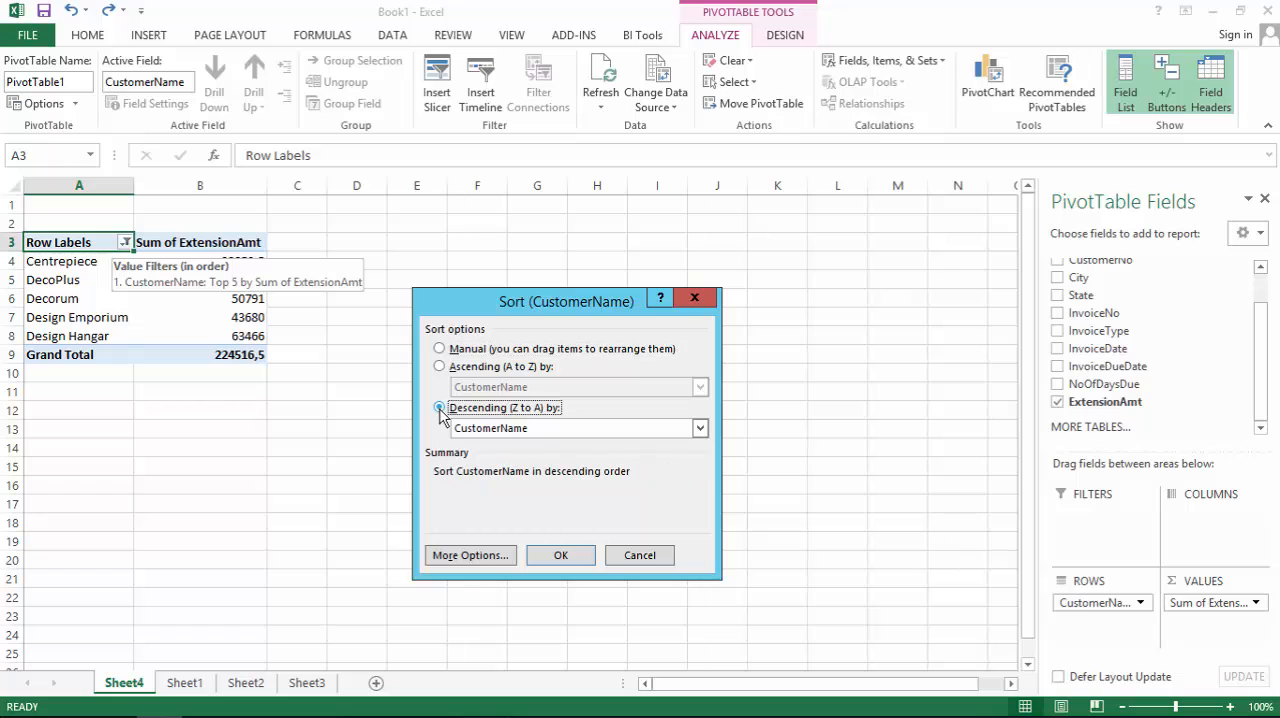
left_click(699, 428)
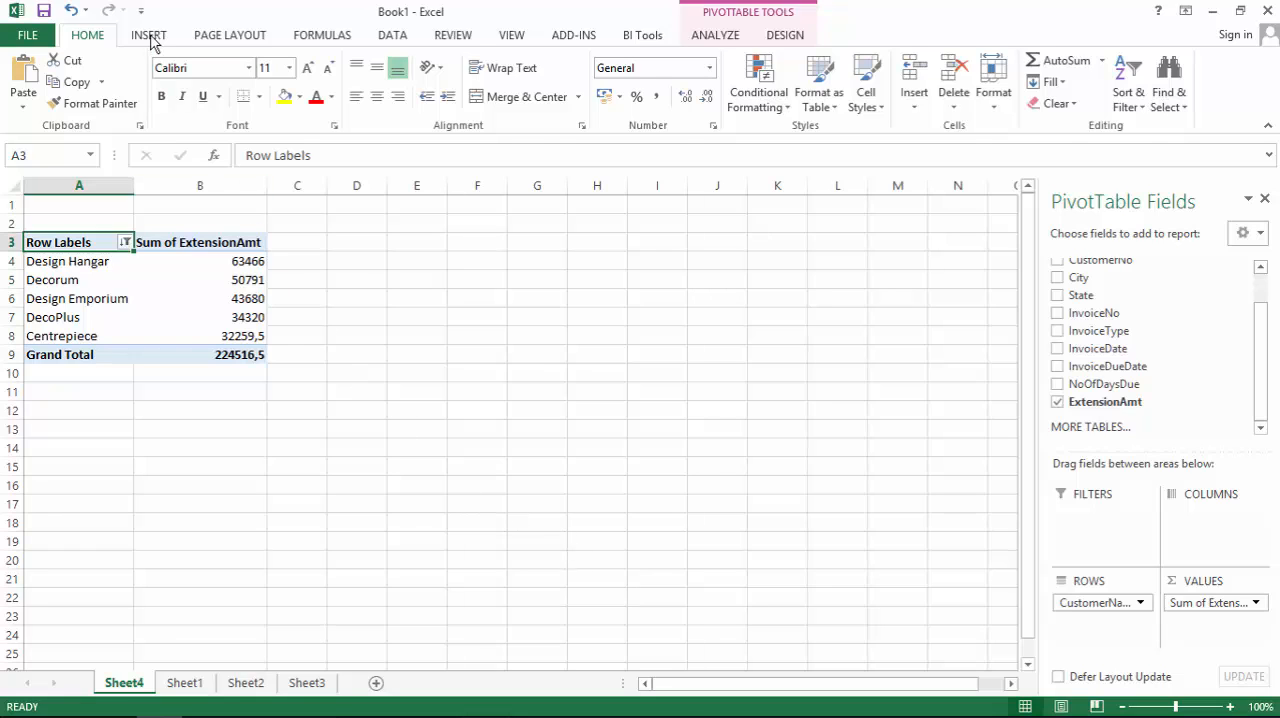
Step: Move a clustered column PivotChart of top customers to B3 on a new sheet, then view Sheet3
left_click(148, 36)
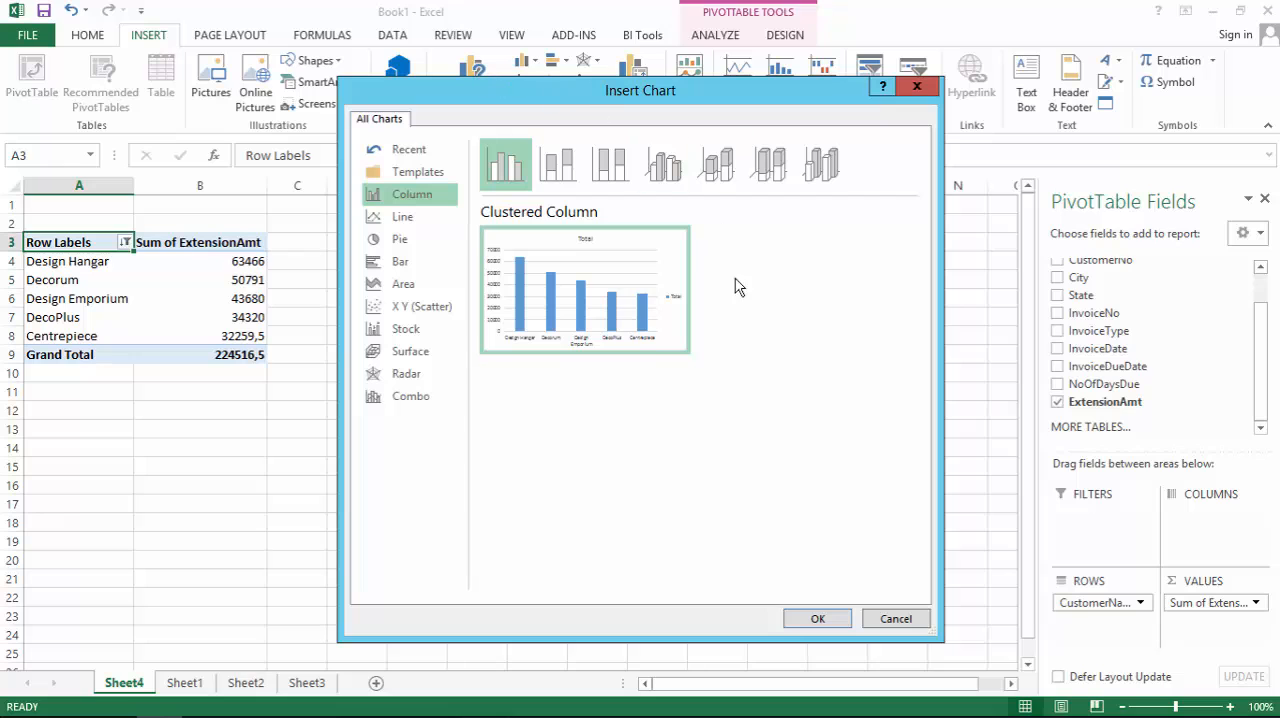
left_click(817, 618)
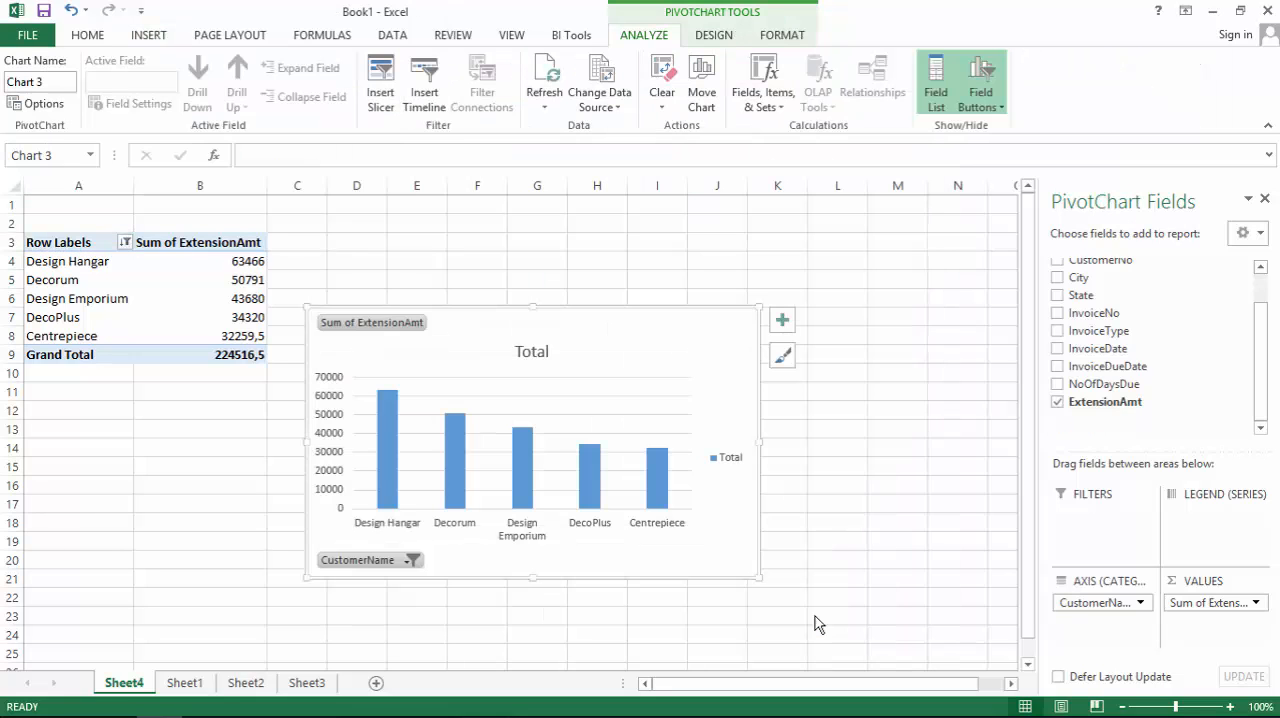
right_click(725, 545)
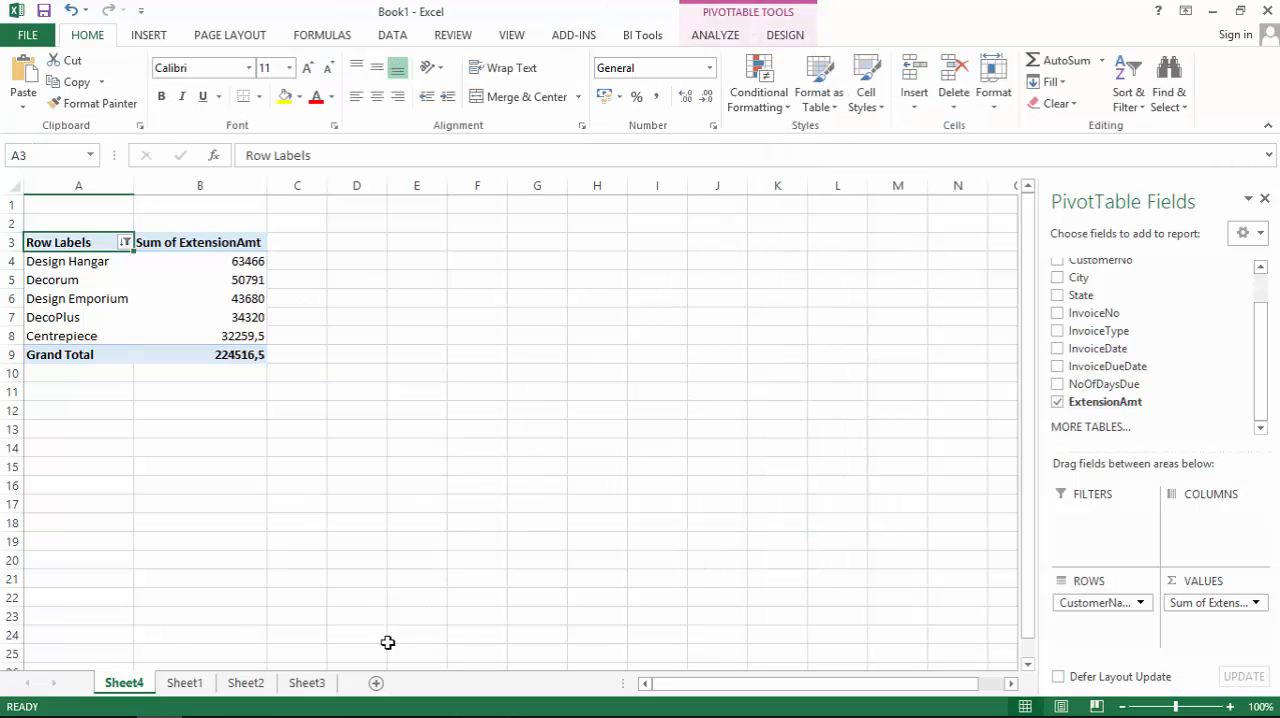
left_click(372, 682)
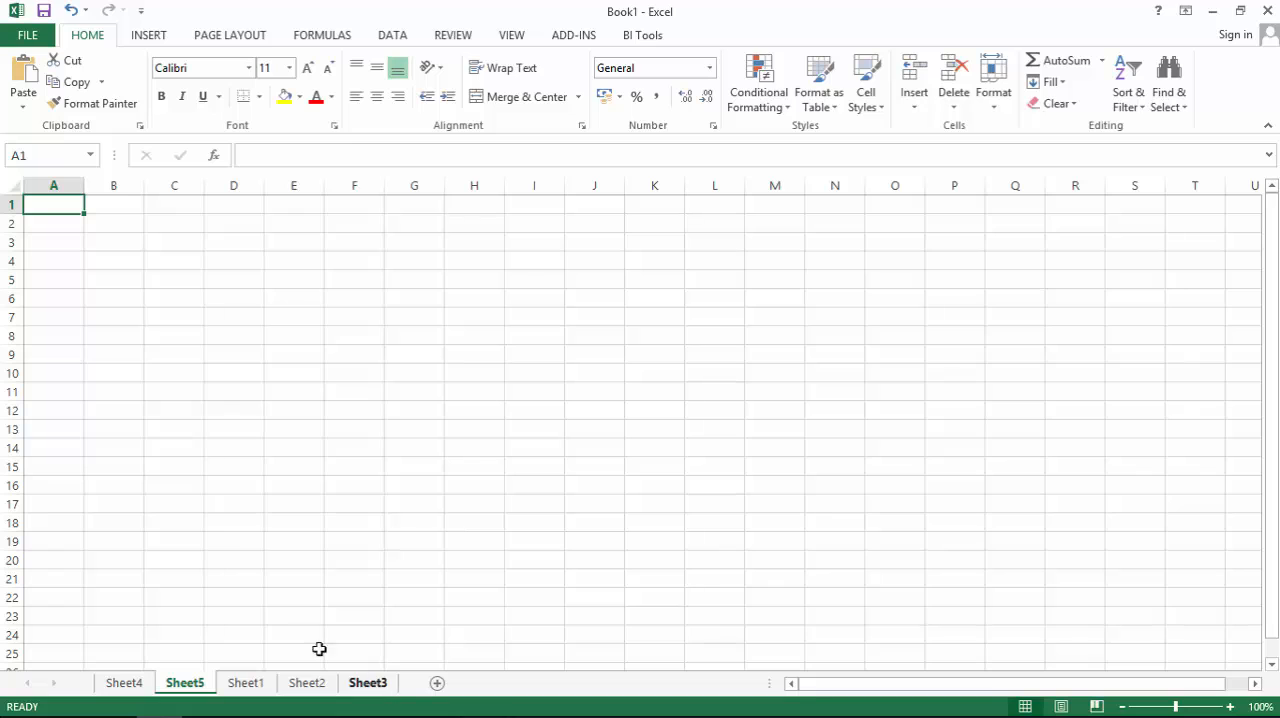
right_click(113, 241)
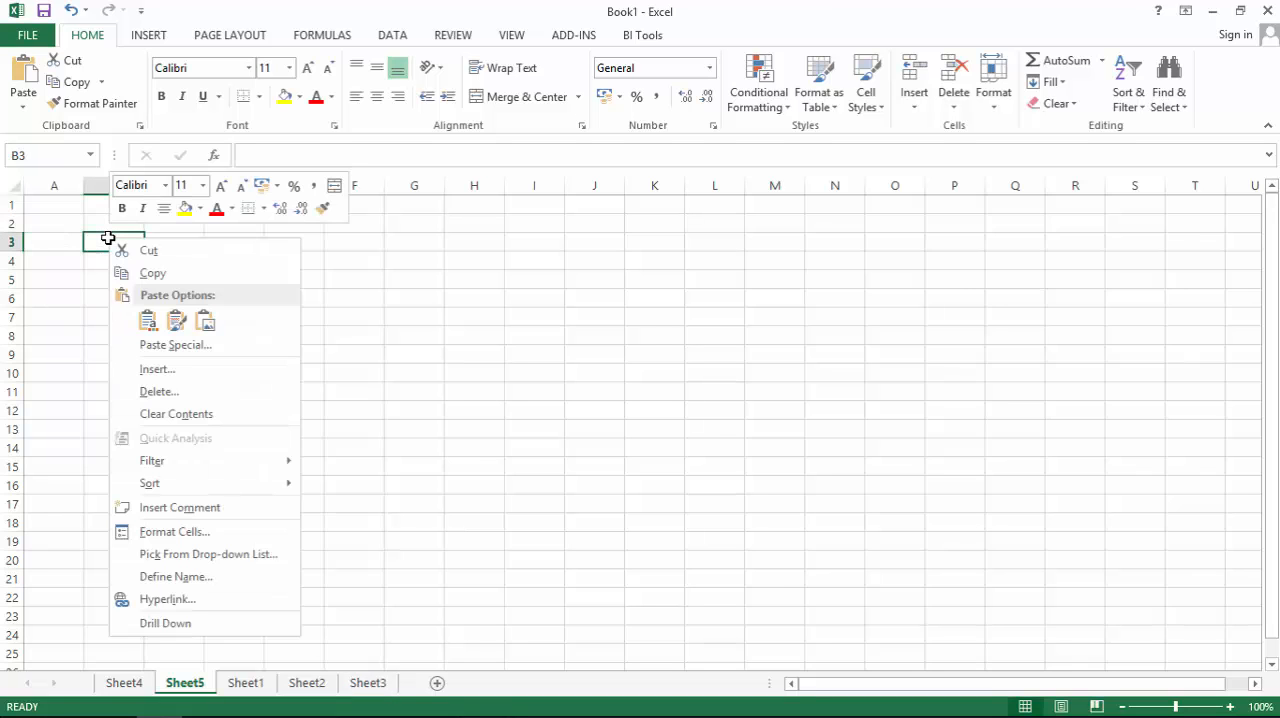
mouse_move(148, 320)
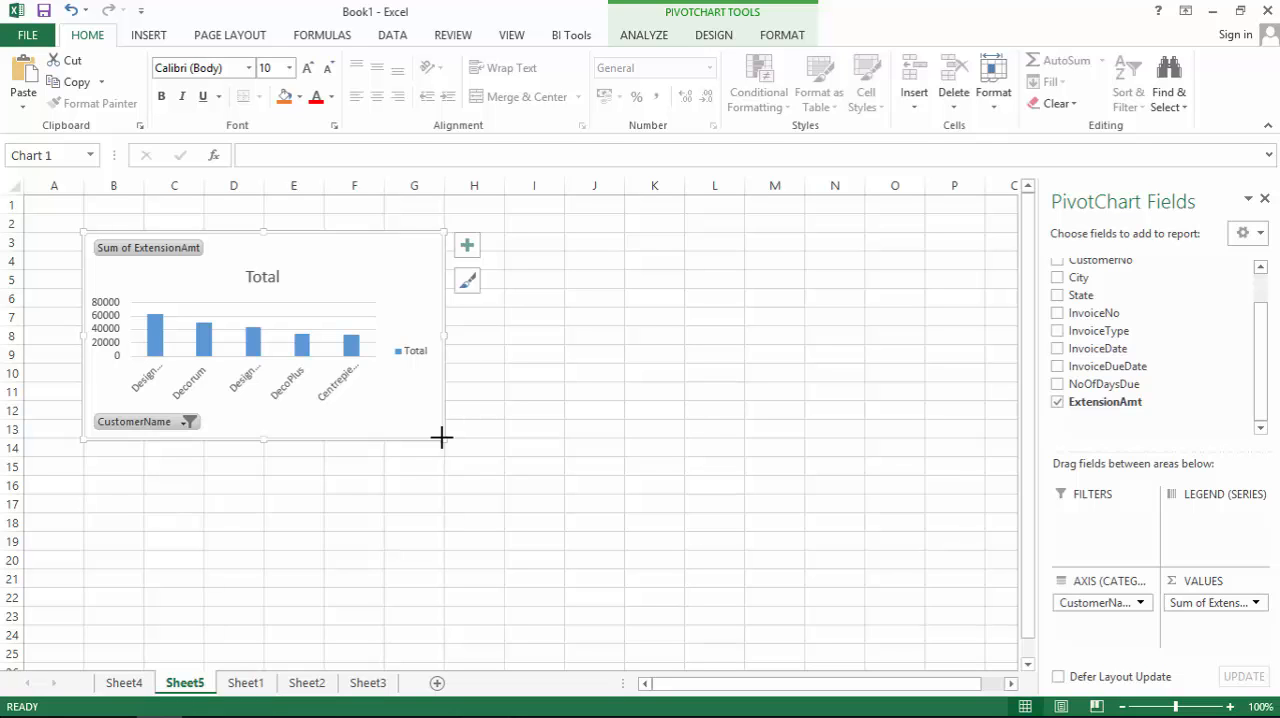
left_click(367, 683)
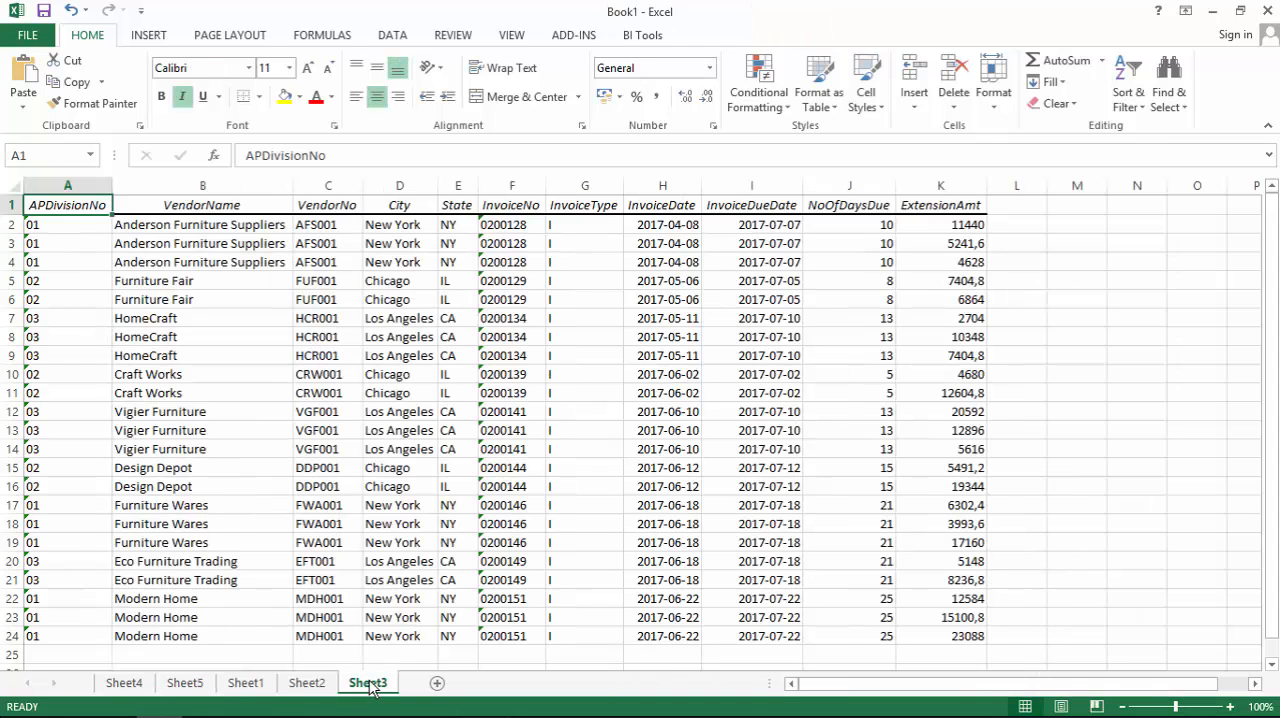
Step: Insert a second PivotTable from the vendor RawData range at D3 on Sheet4
left_click(326, 542)
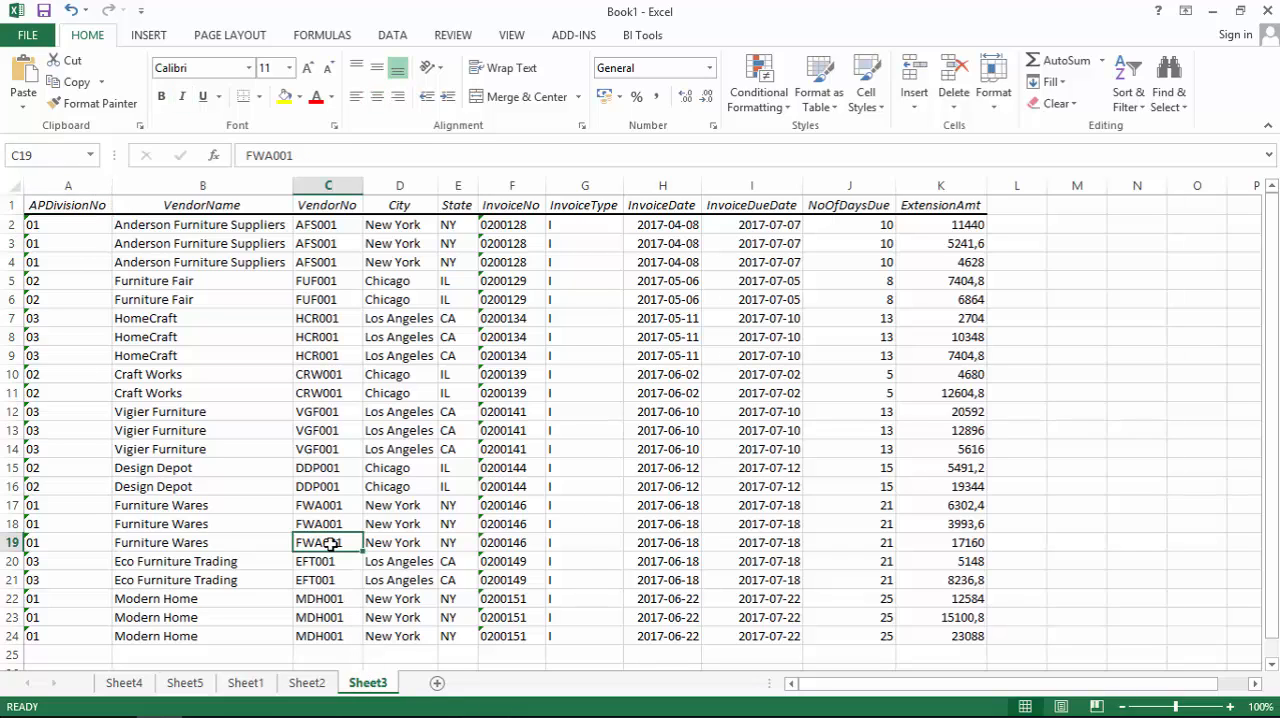
left_click(148, 34)
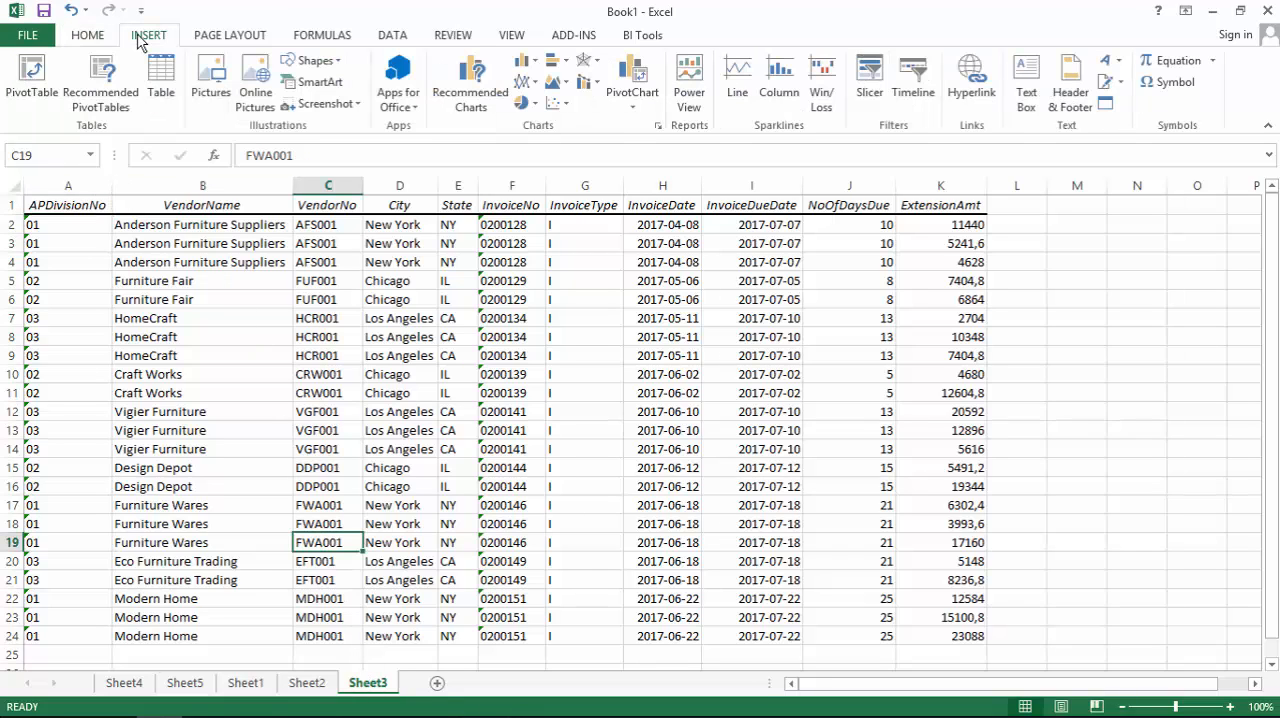
left_click(30, 80)
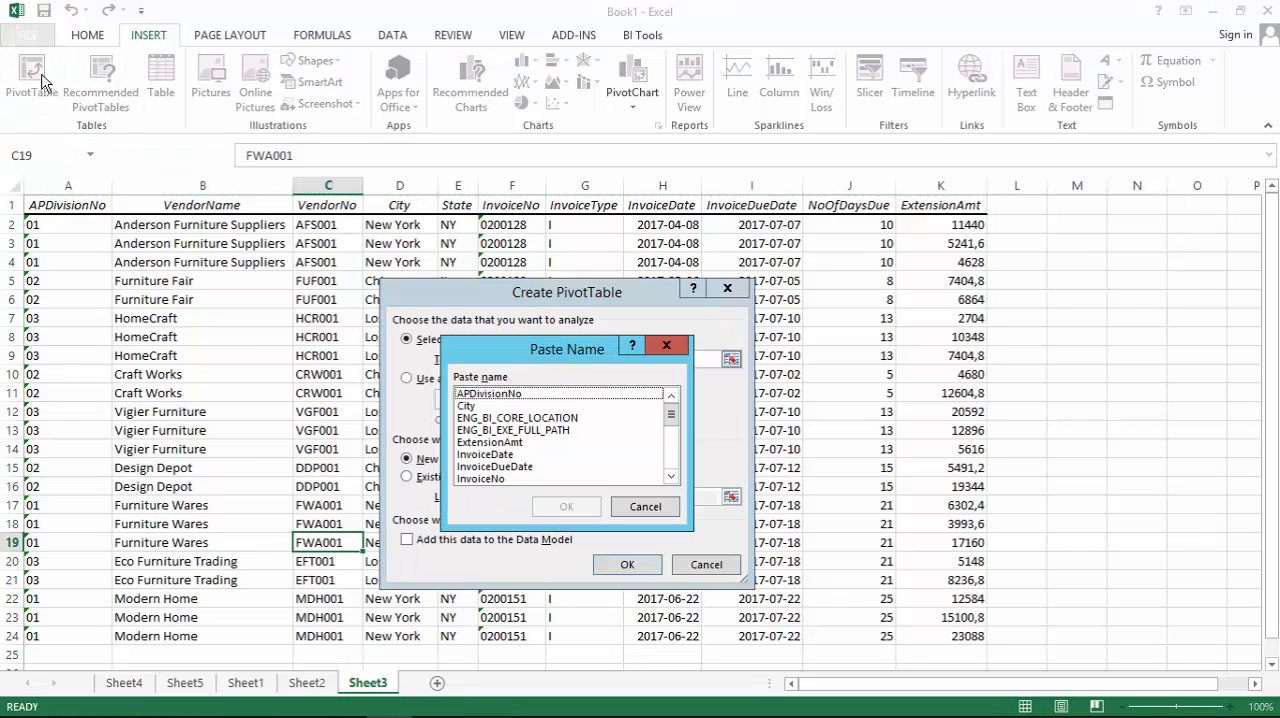
left_click(670, 476)
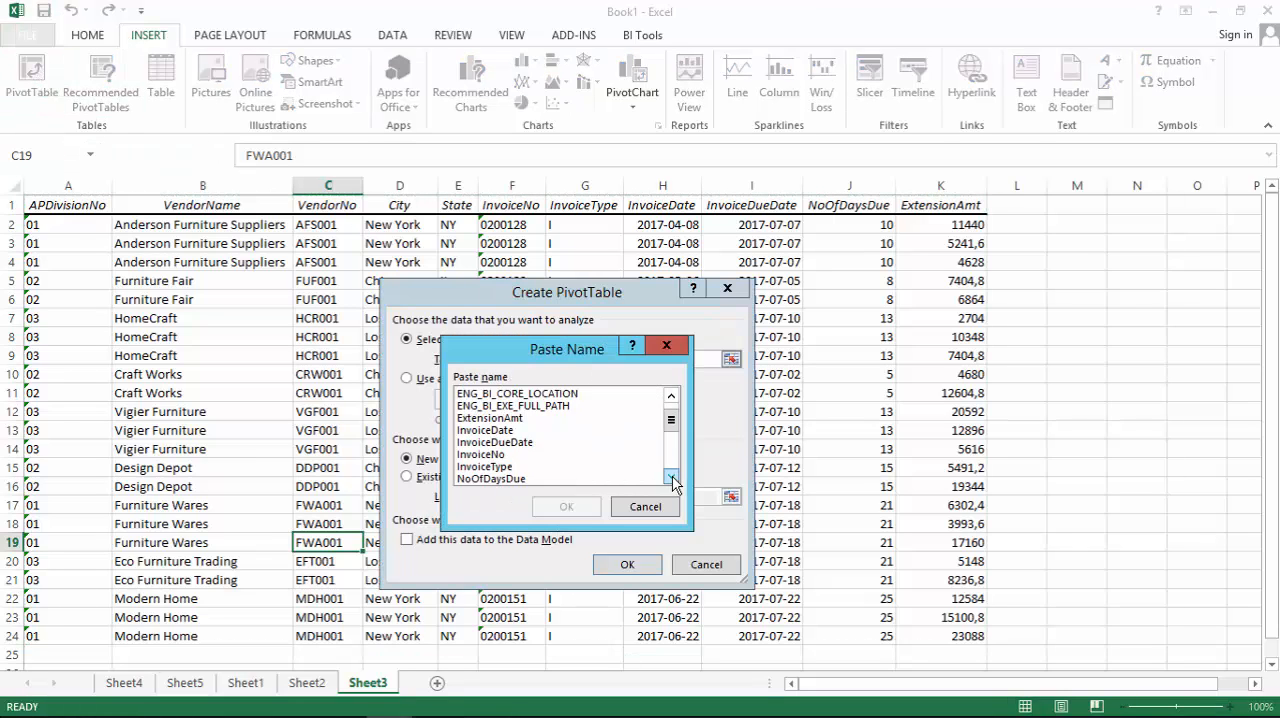
left_click(671, 479)
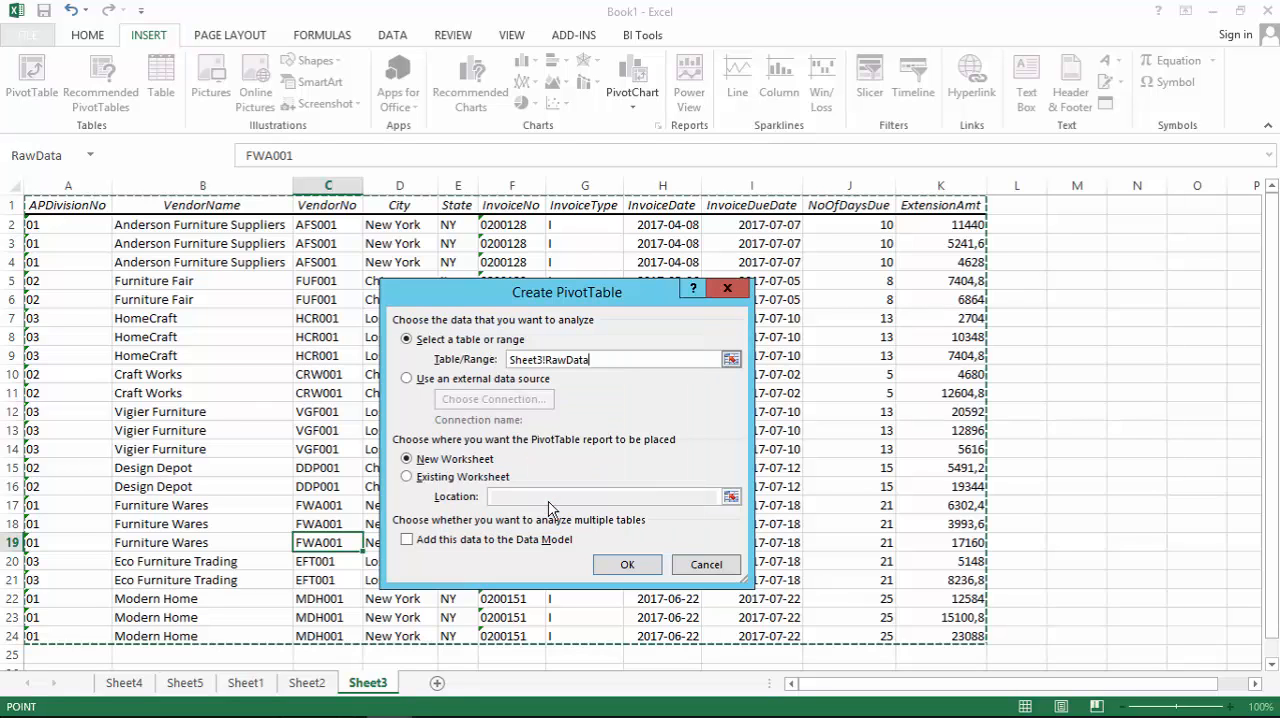
left_click(407, 477)
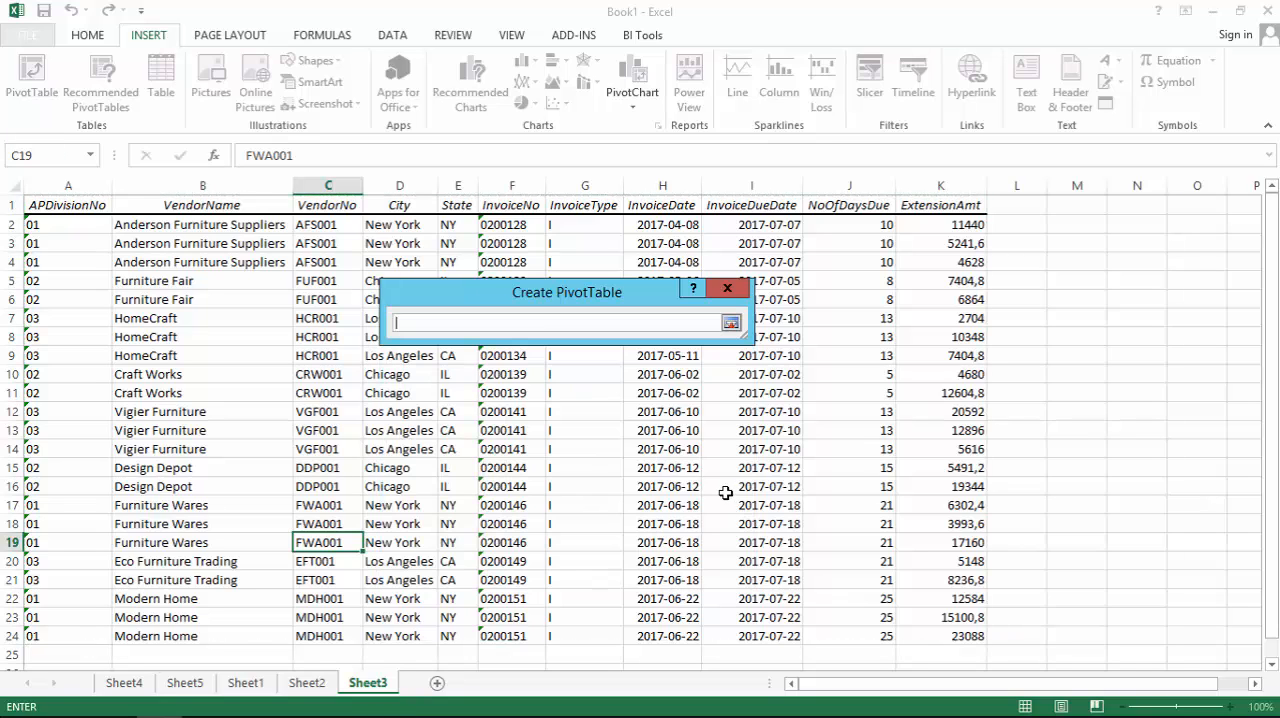
left_click(128, 682)
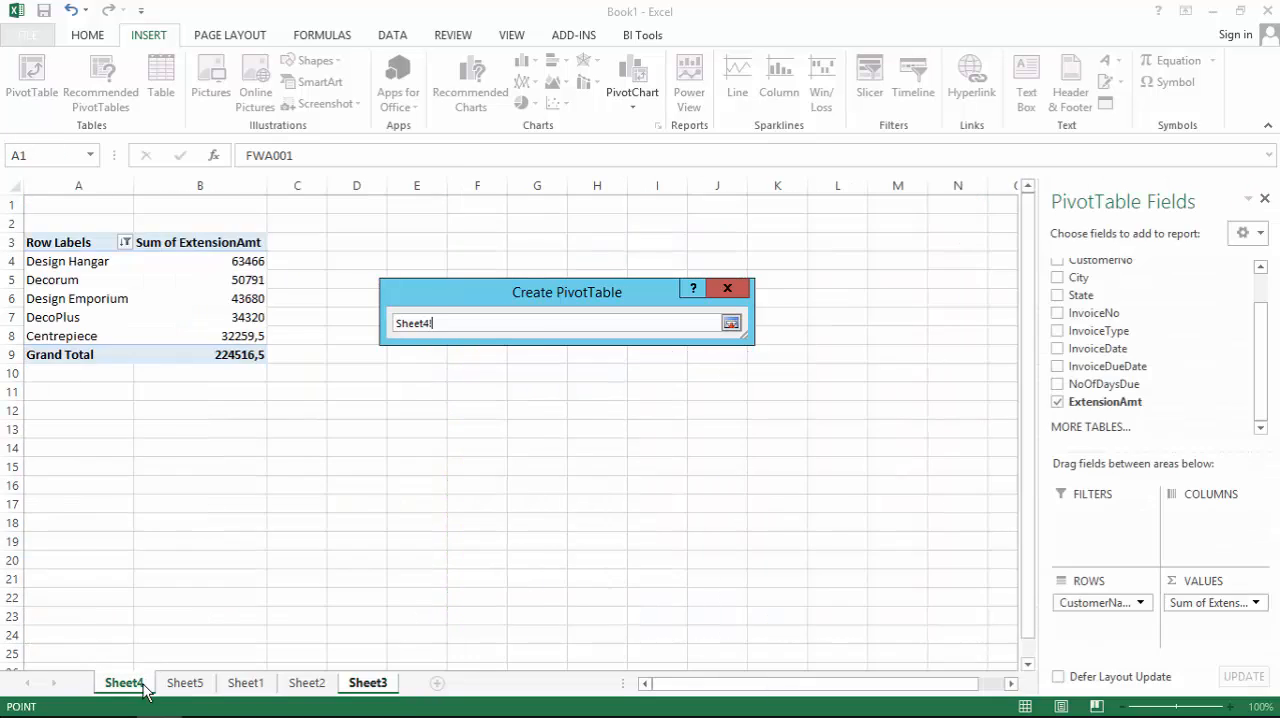
mouse_move(358, 243)
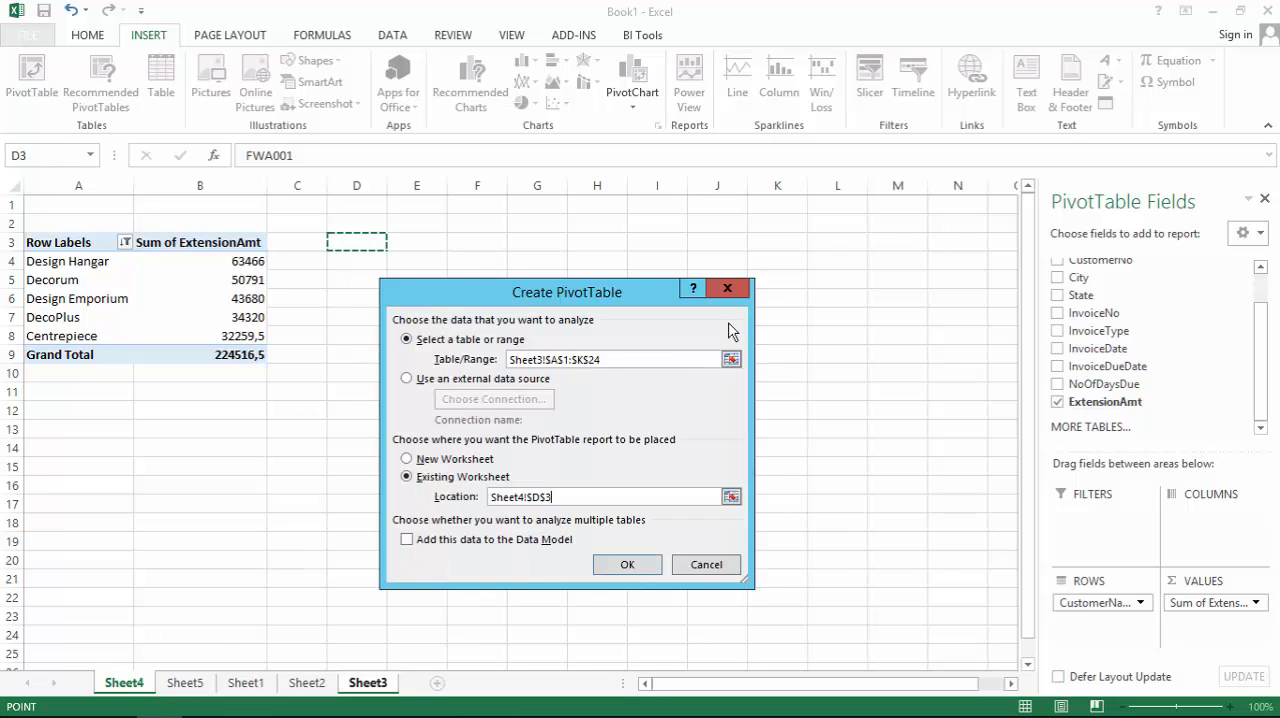
left_click(627, 564)
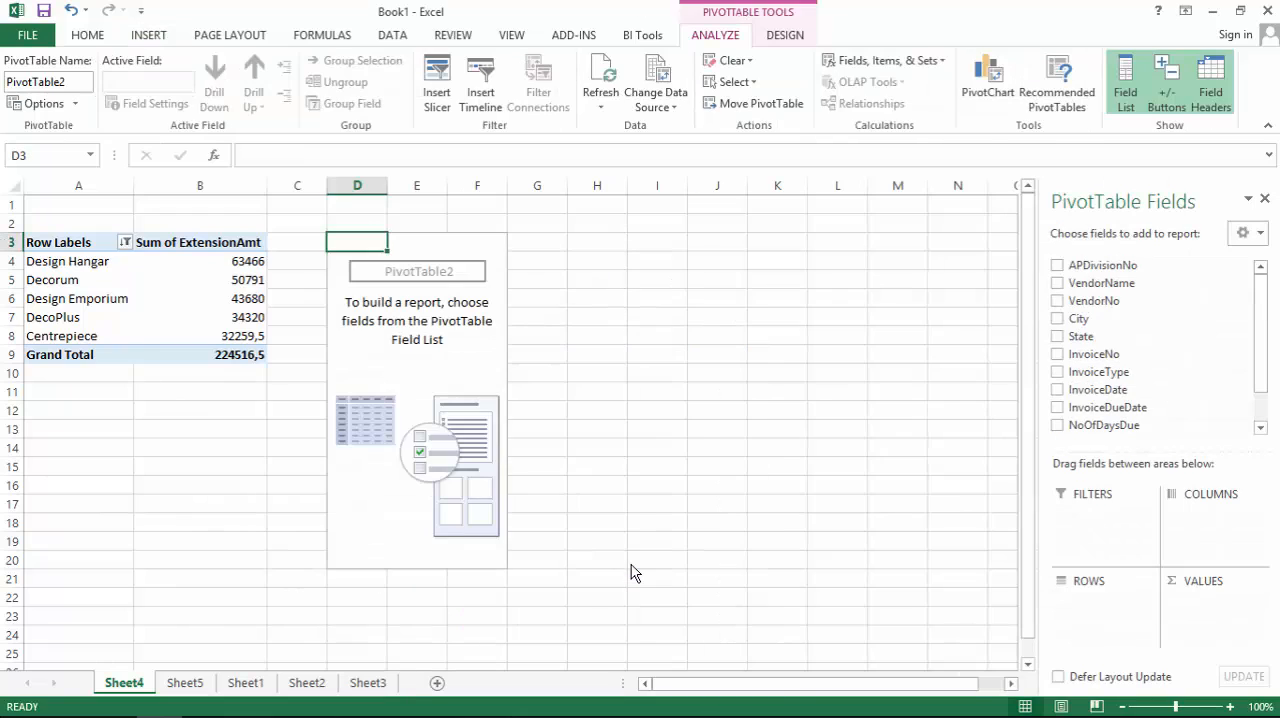
mouse_move(807, 485)
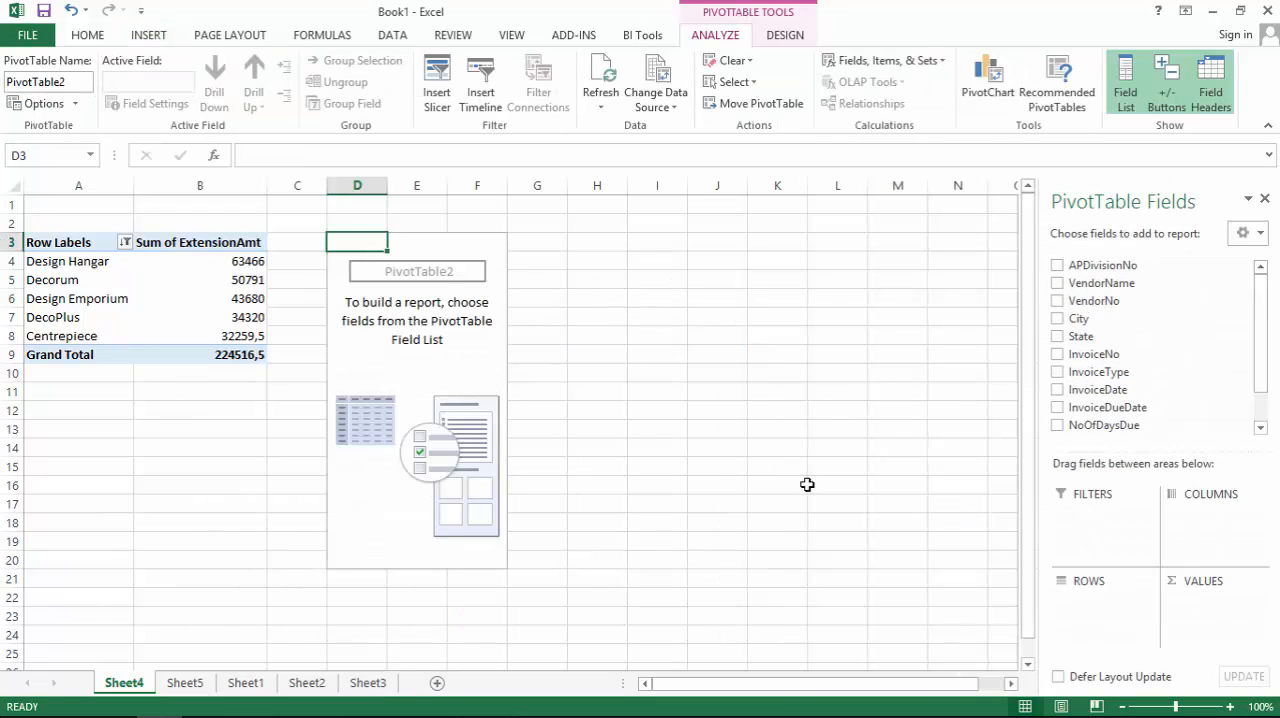
Step: Sum ExtensionAmt by VendorName and keep only the top 5 vendors
left_click(1057, 283)
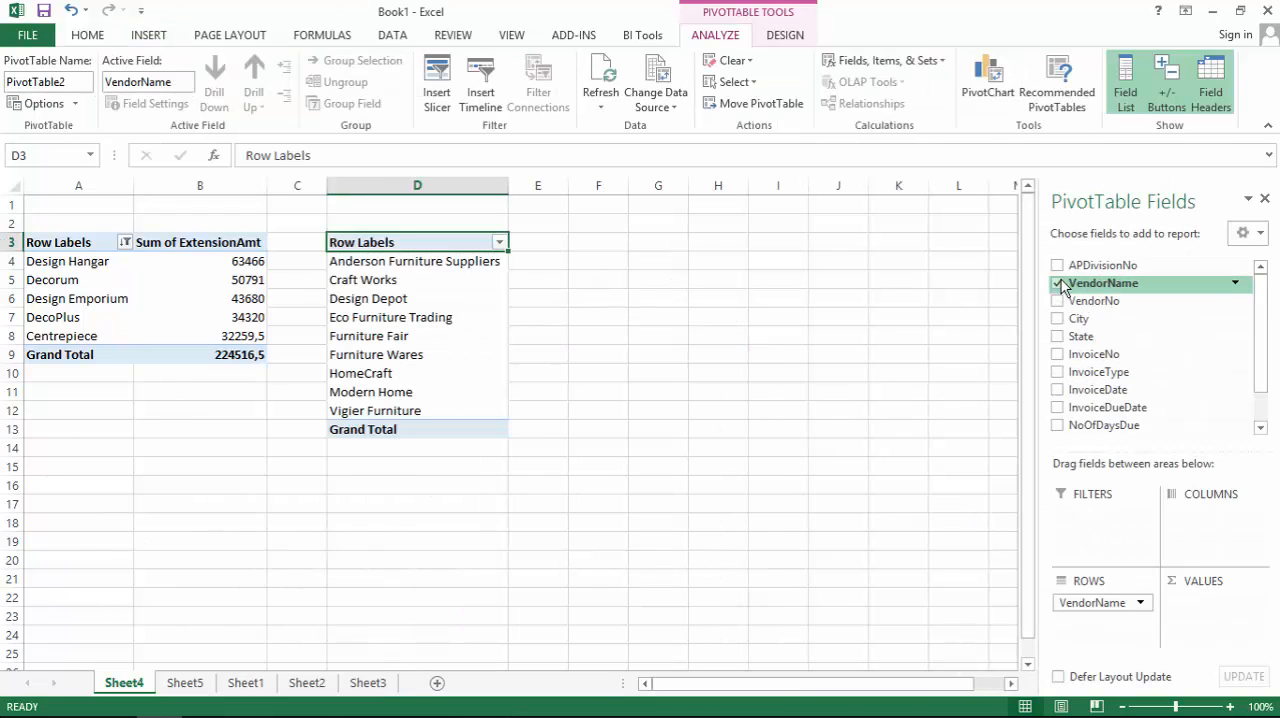
scroll("down", 3)
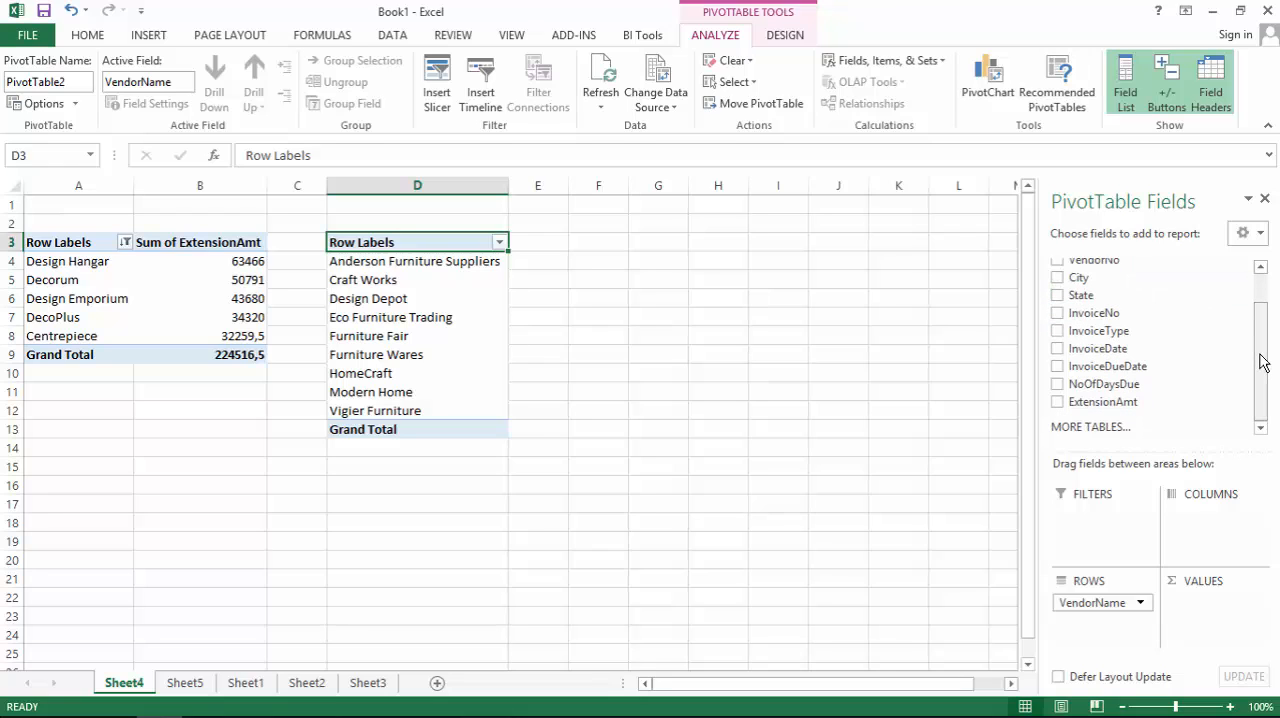
left_click(1057, 401)
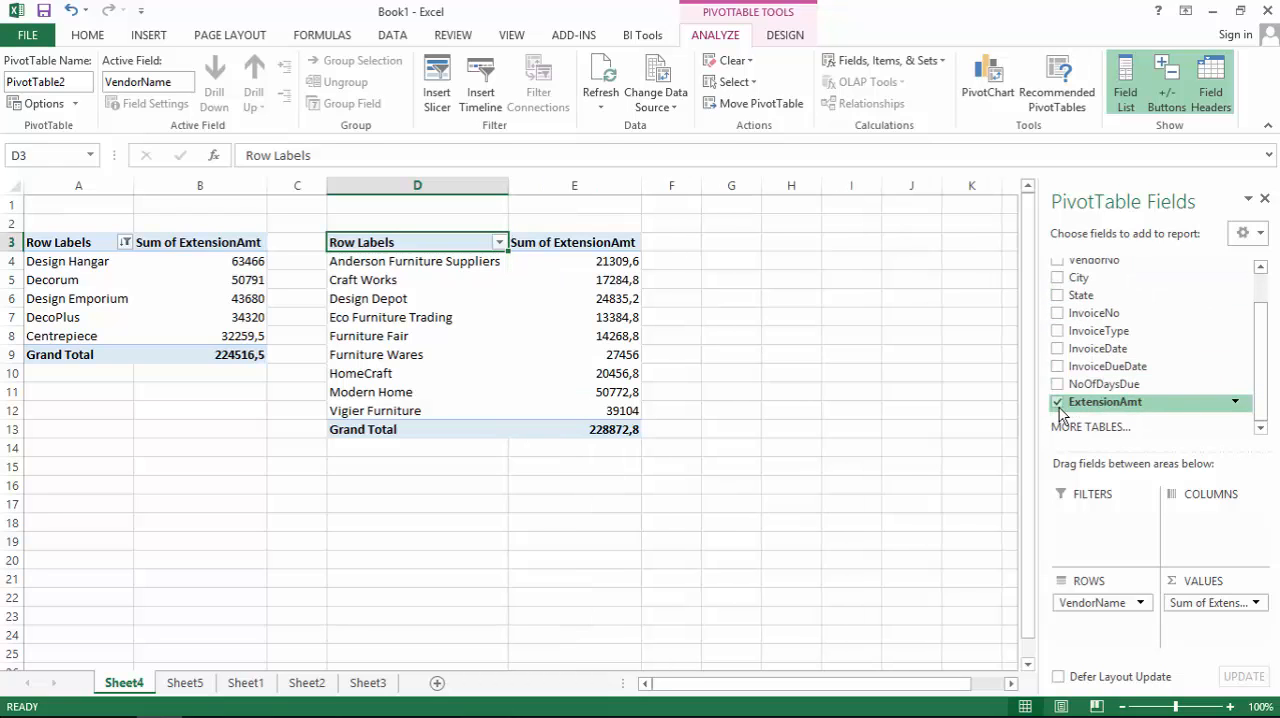
left_click(497, 242)
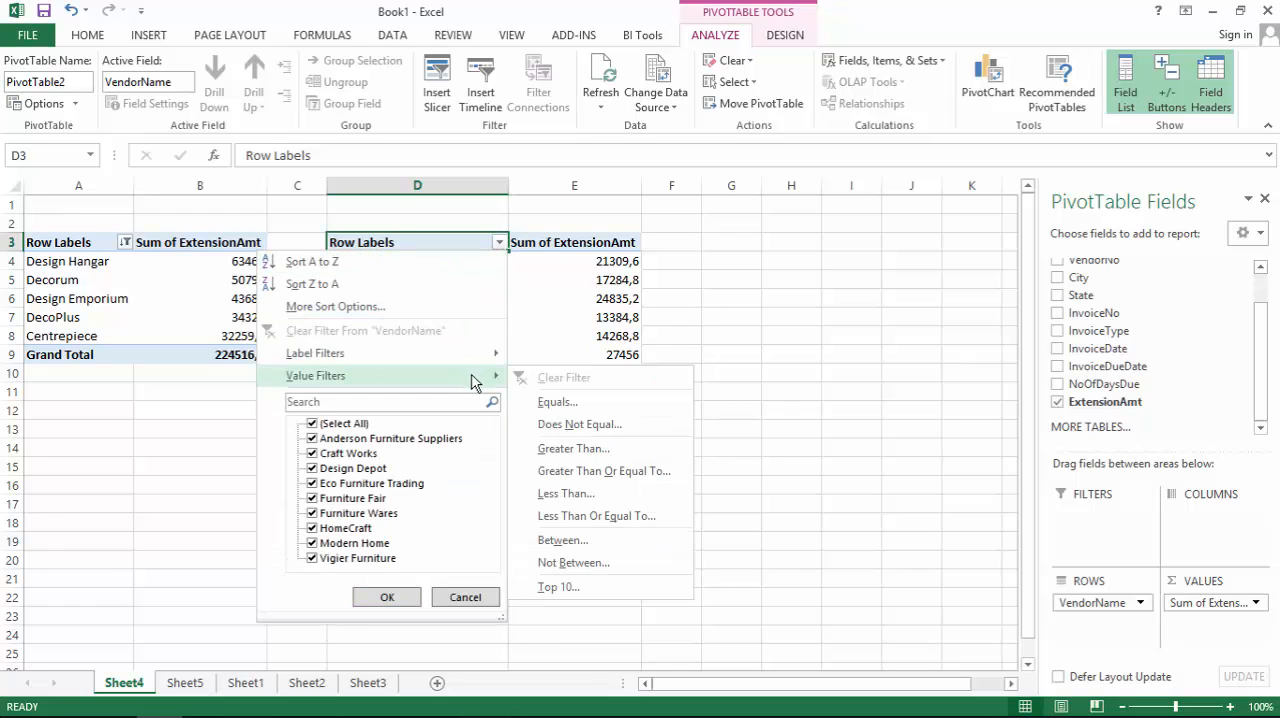
left_click(555, 587)
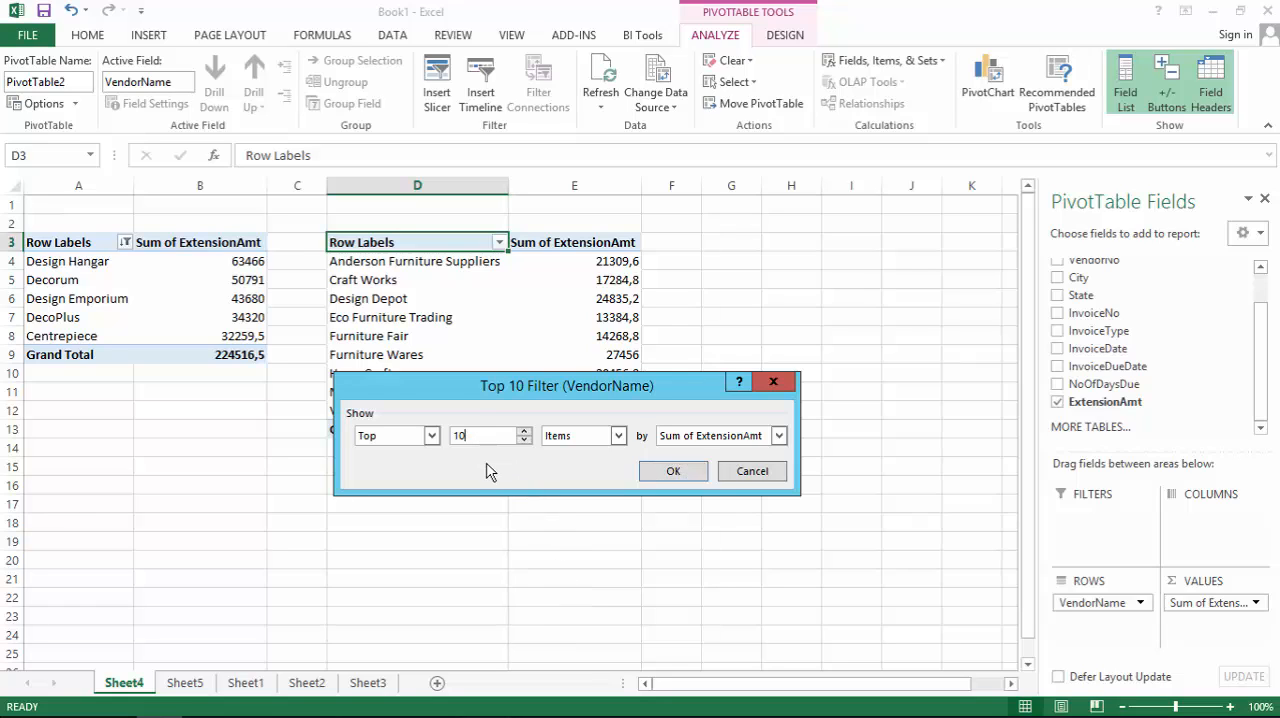
type("5")
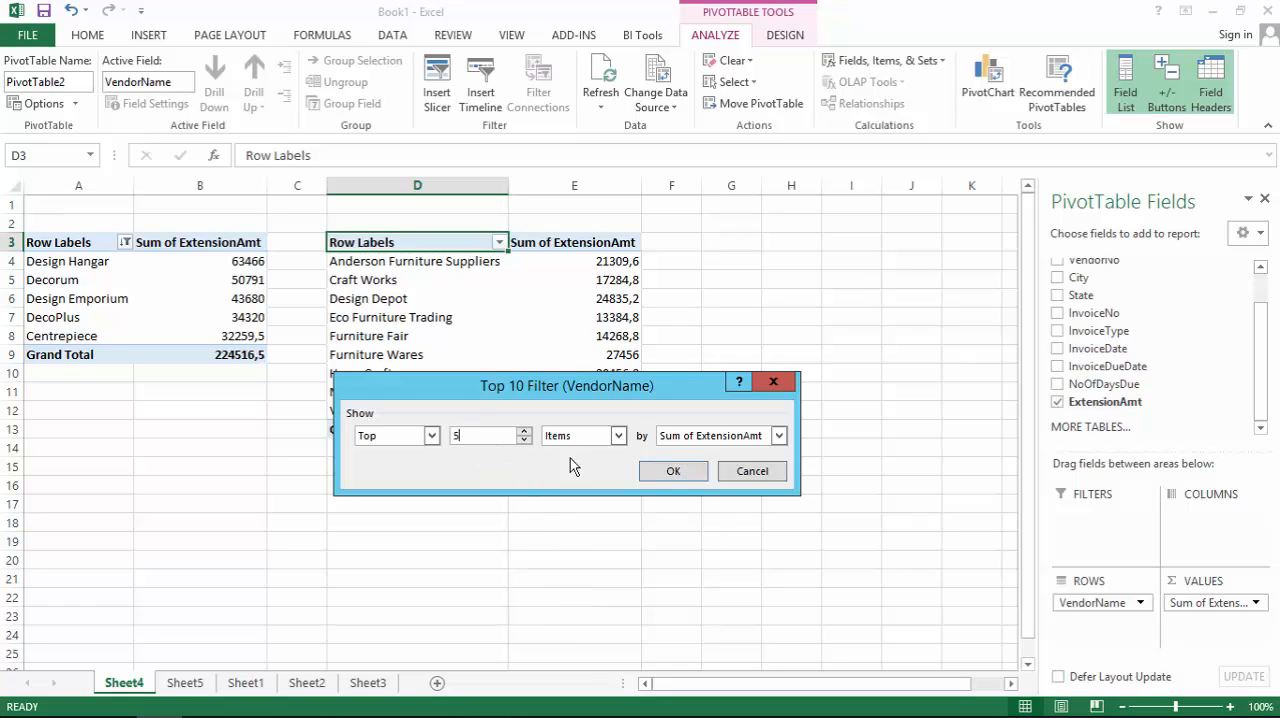
left_click(673, 471)
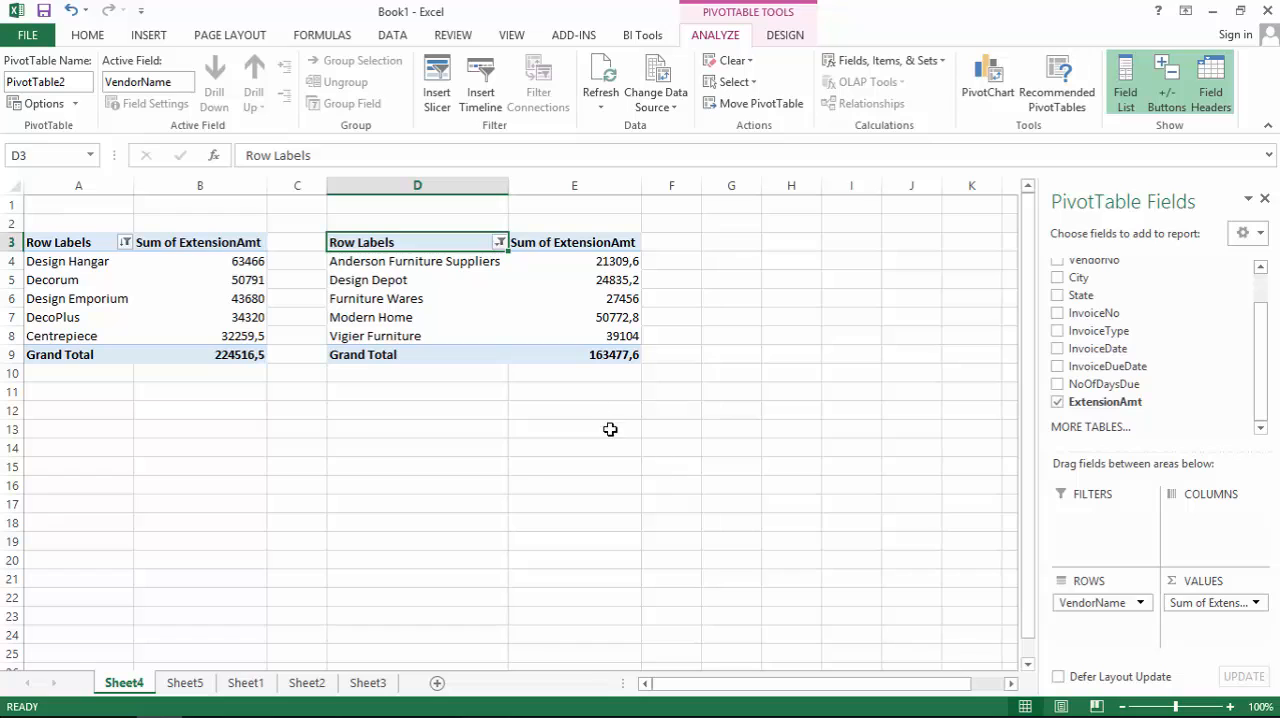
Step: Sort the vendor rows descending by Sum of ExtensionAmt
left_click(499, 242)
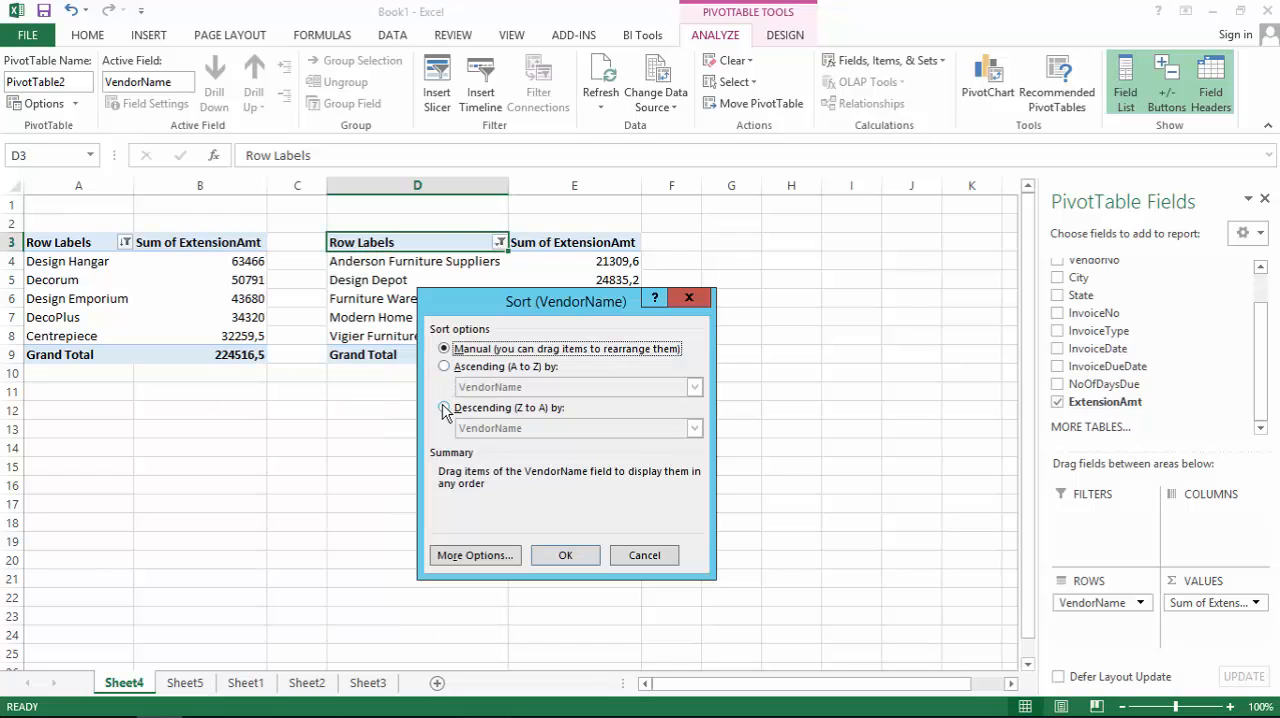
left_click(444, 408)
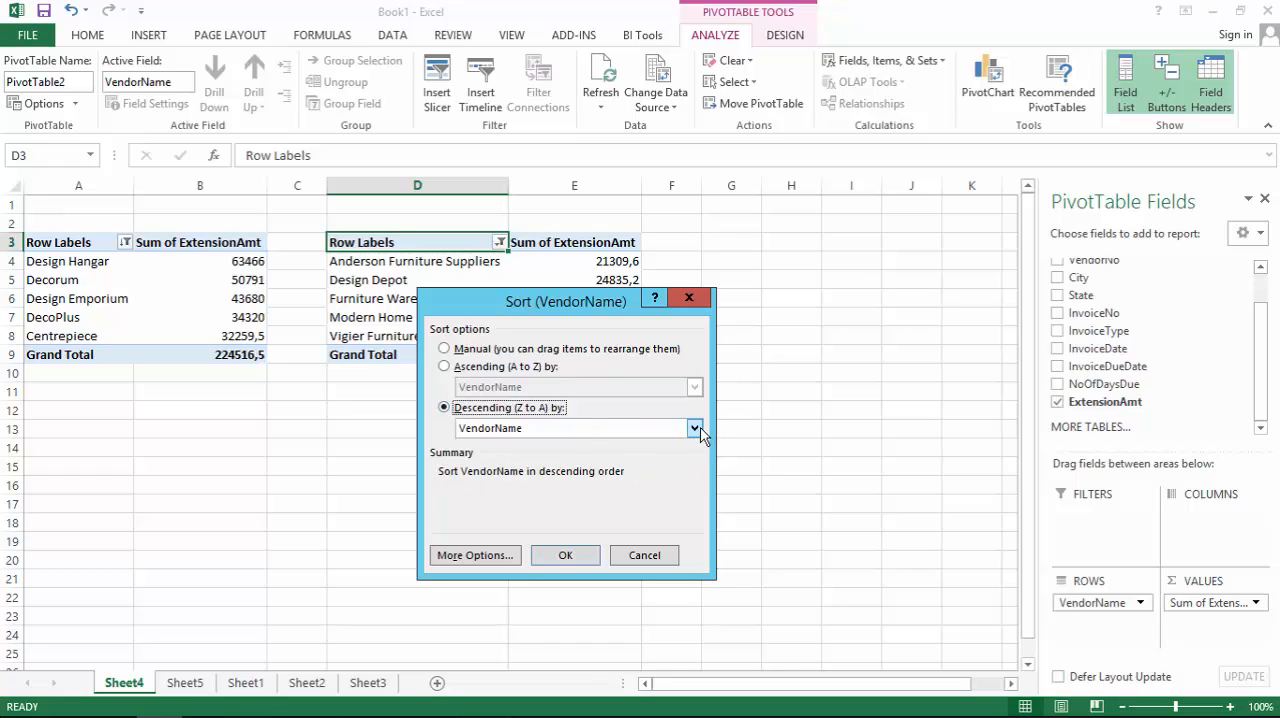
left_click(694, 428)
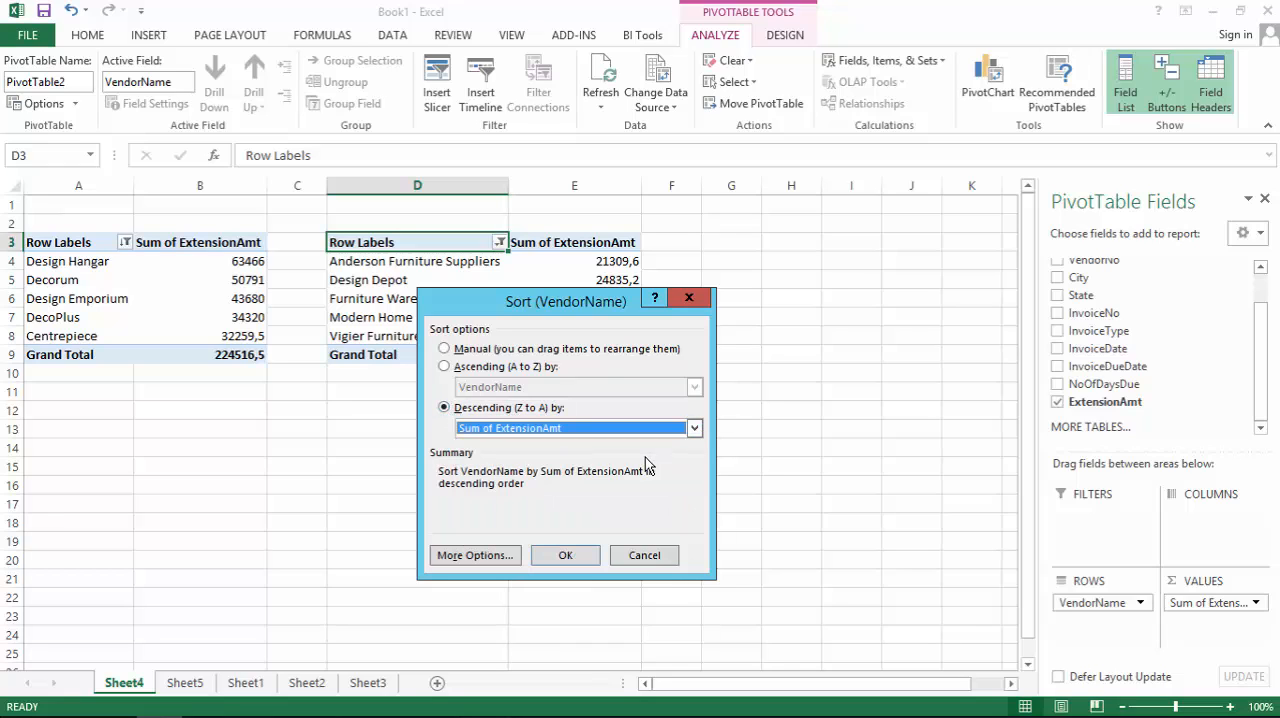
left_click(565, 555)
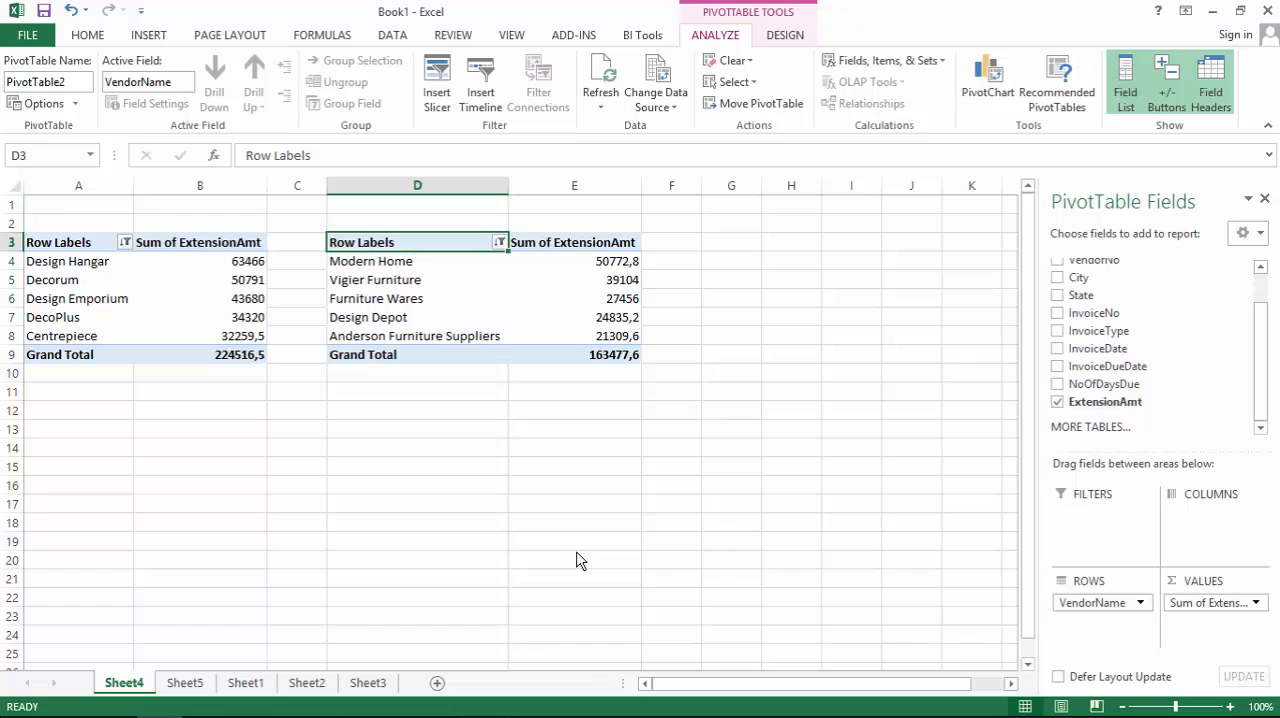
Step: Paste a clustered column PivotChart of top 5 vendors beside the customer chart on Sheet5, resized to match
left_click(148, 35)
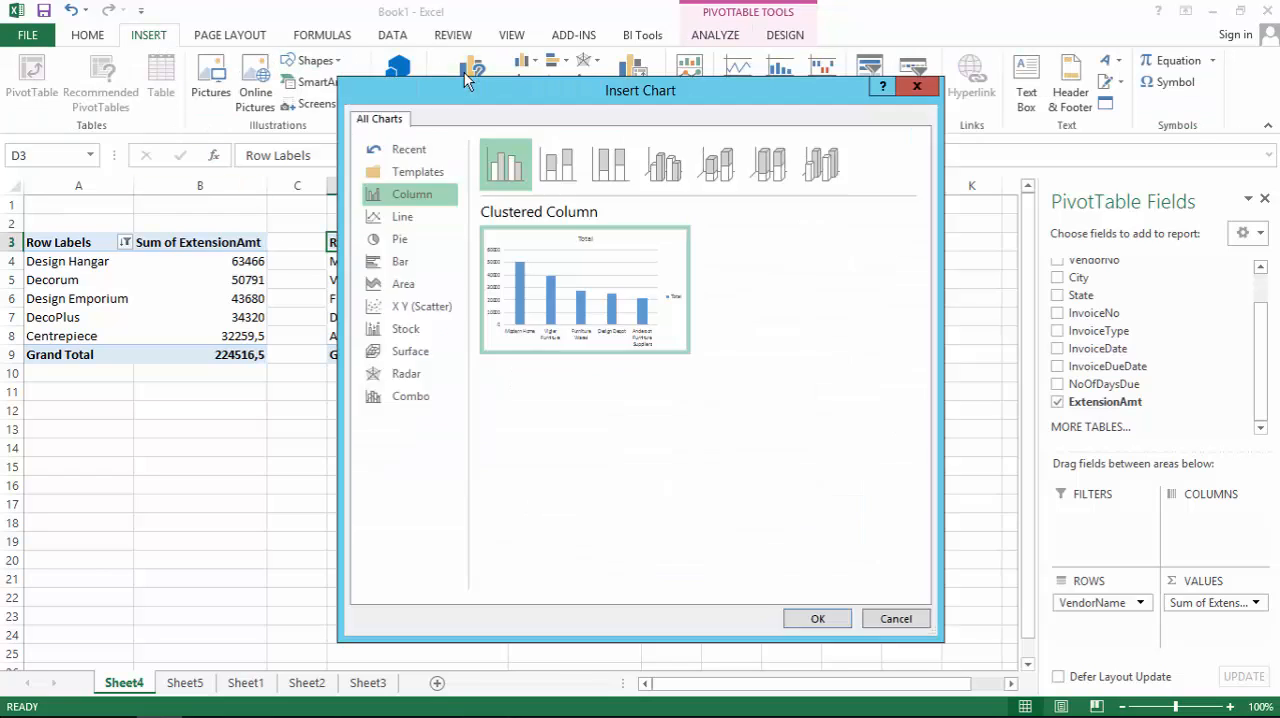
mouse_move(796, 525)
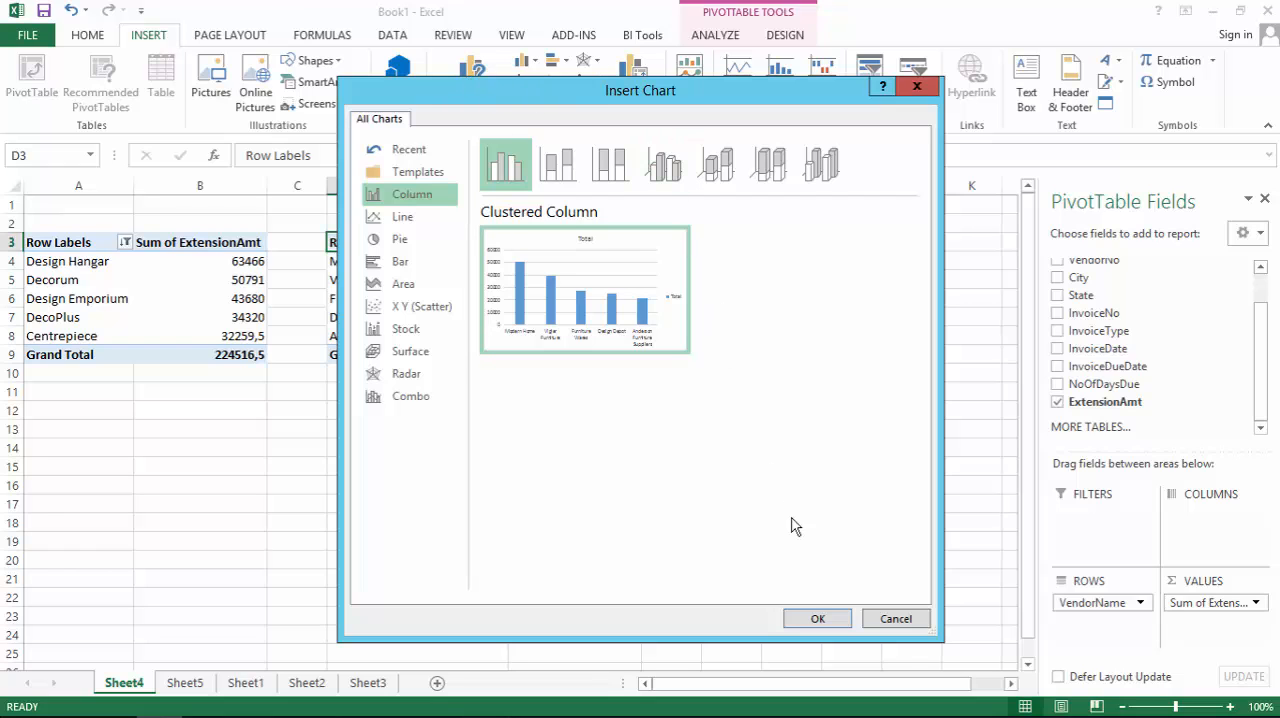
left_click(817, 618)
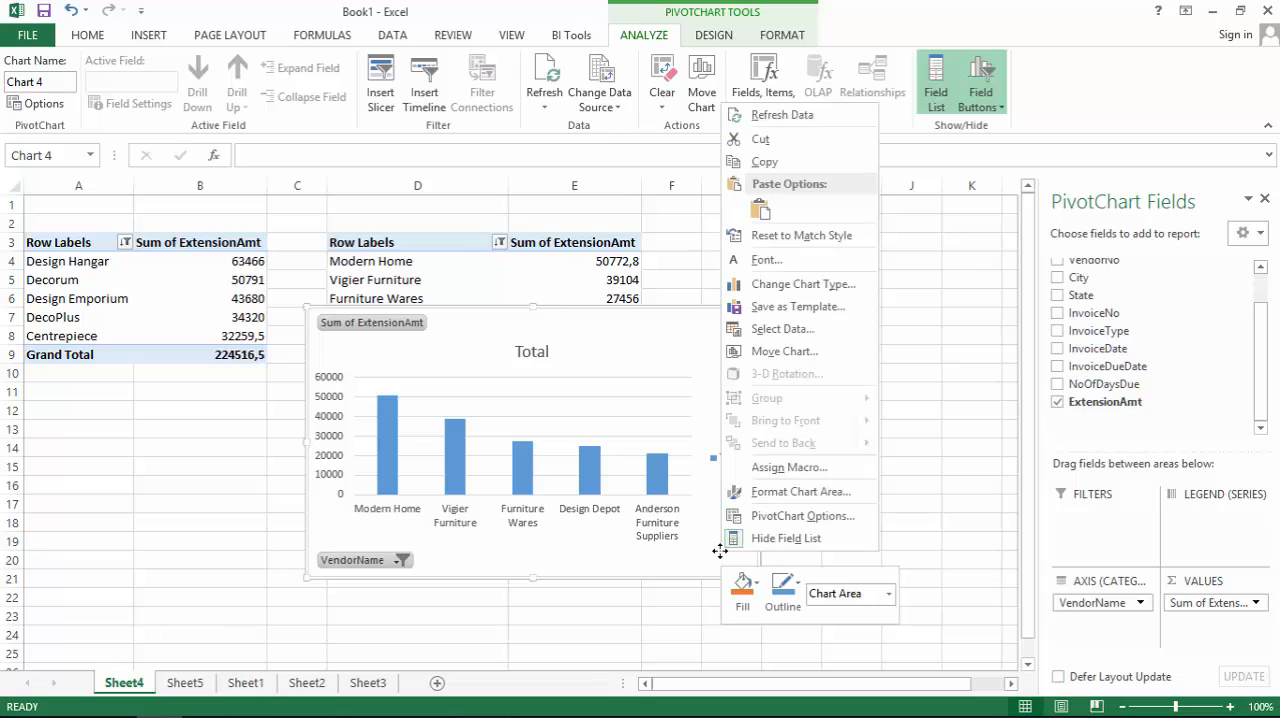
left_click(417, 242)
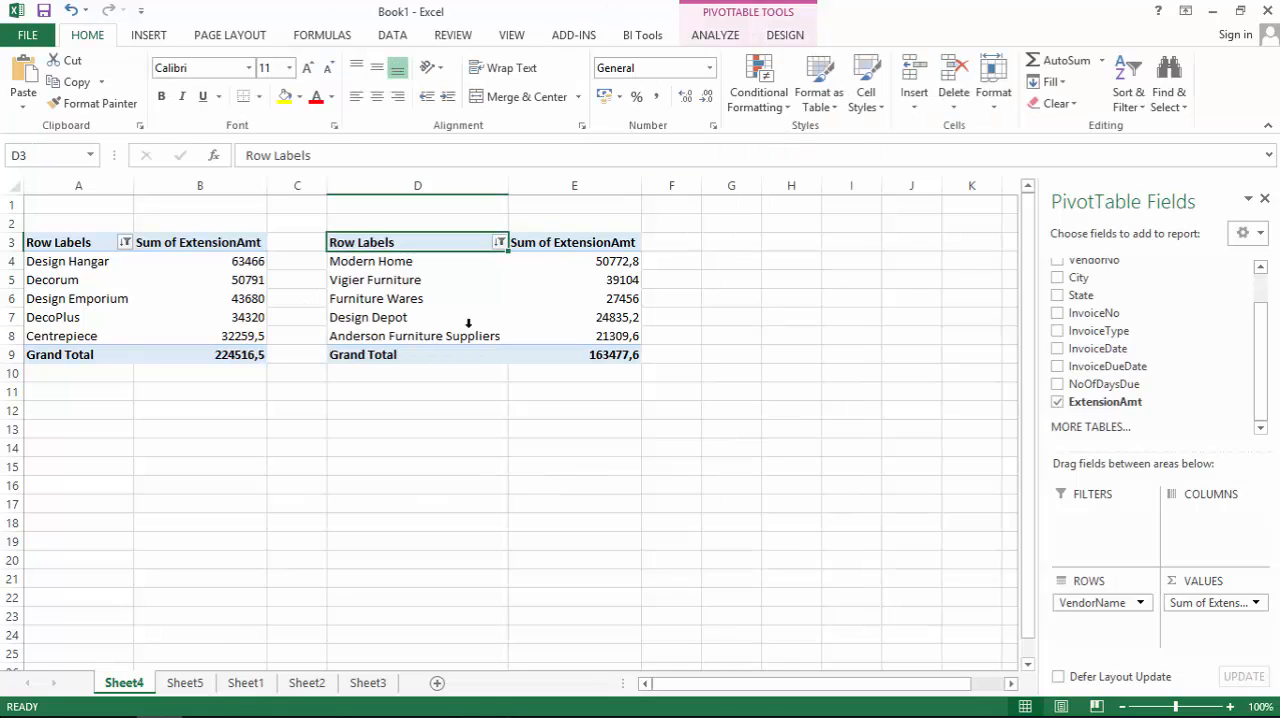
left_click(193, 682)
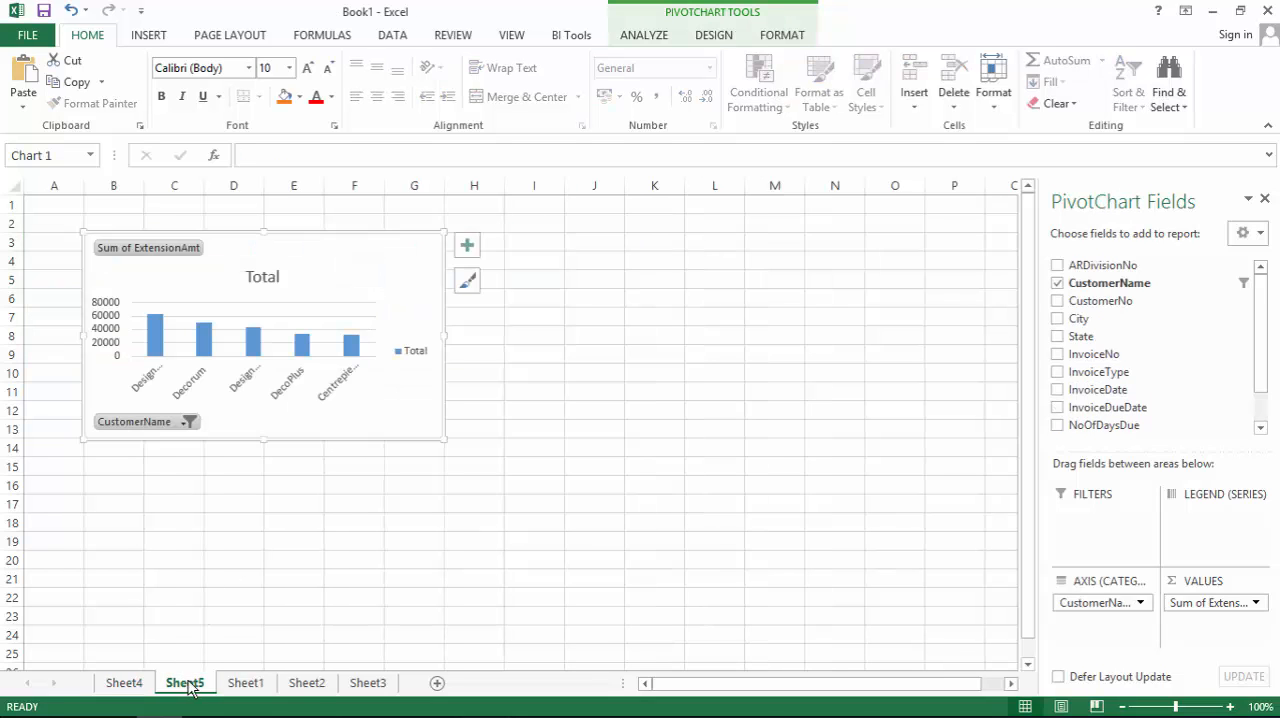
right_click(593, 240)
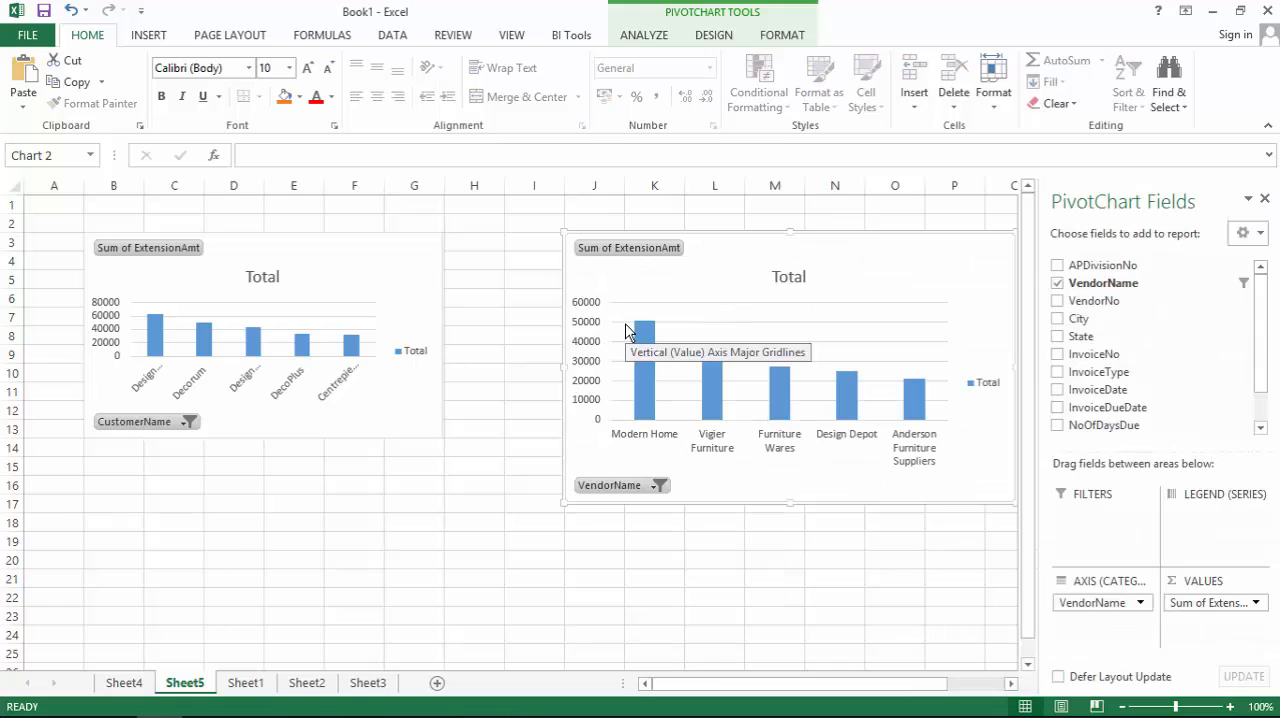
mouse_move(1006, 504)
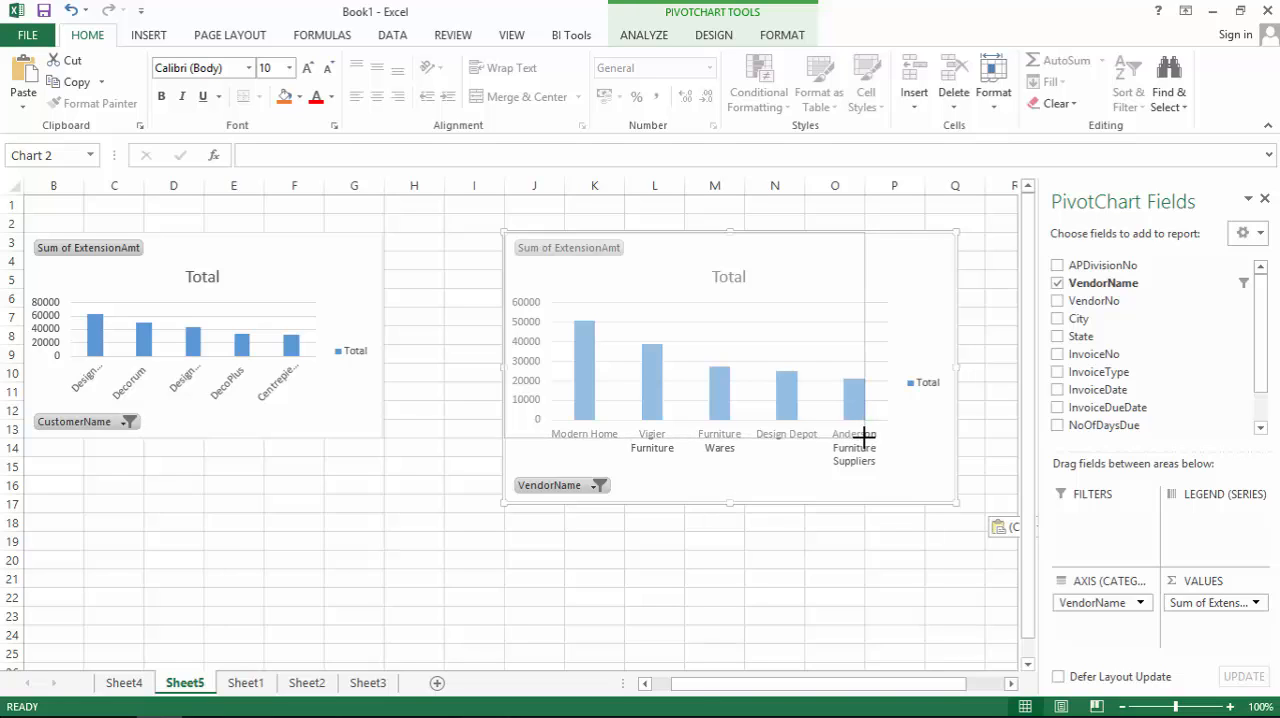
left_click_drag(955, 503, 863, 438)
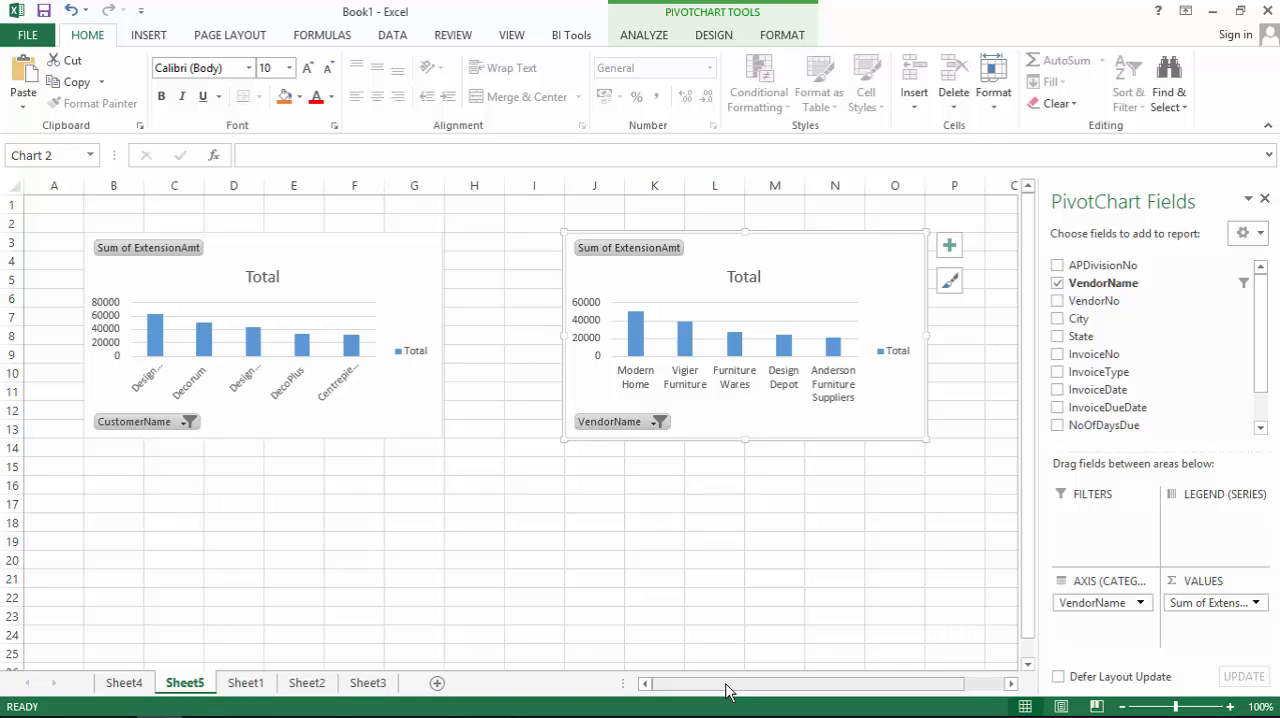
Step: Insert a PivotTable from Sheet1's RawData range at Sheet5!$B$17
left_click(246, 682)
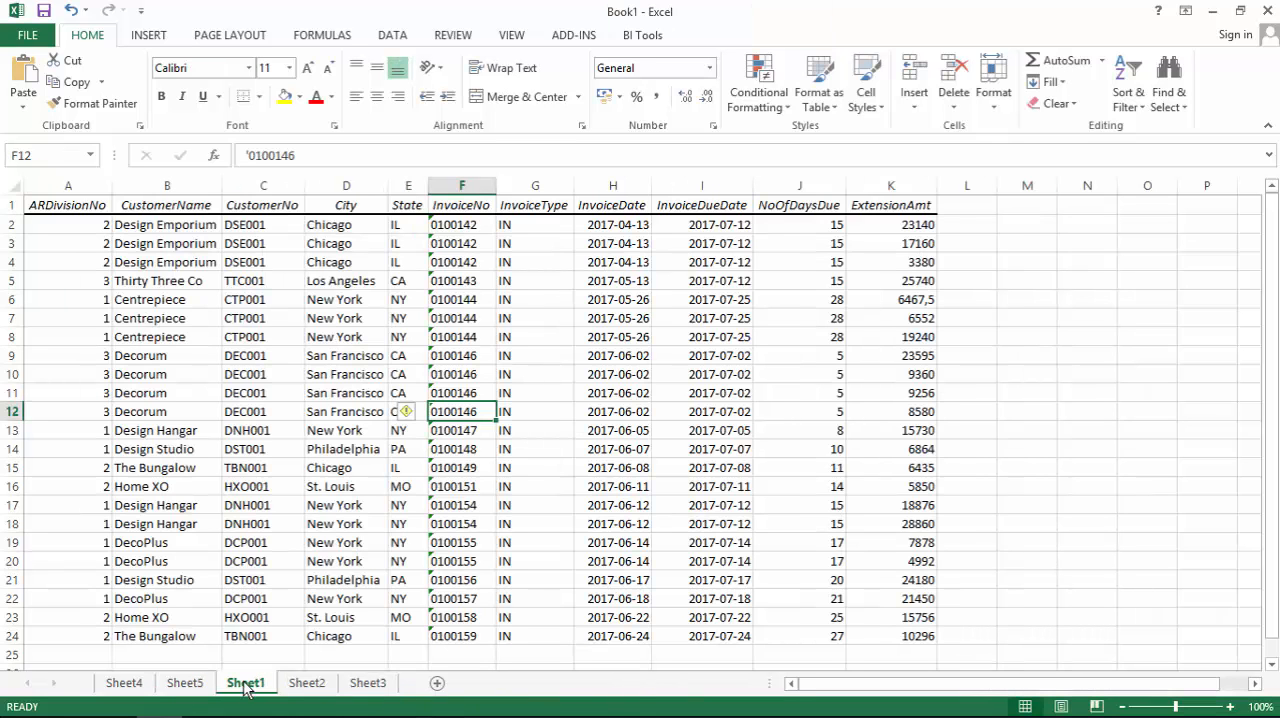
left_click(263, 504)
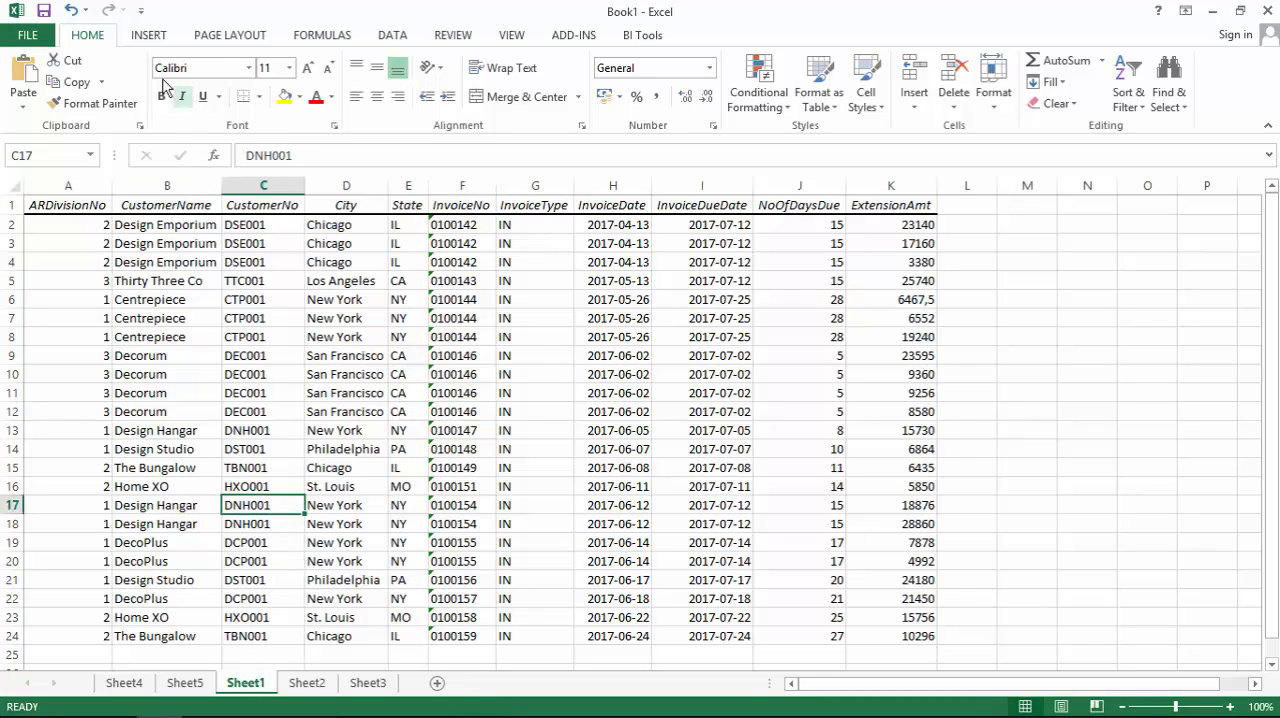
left_click(148, 35)
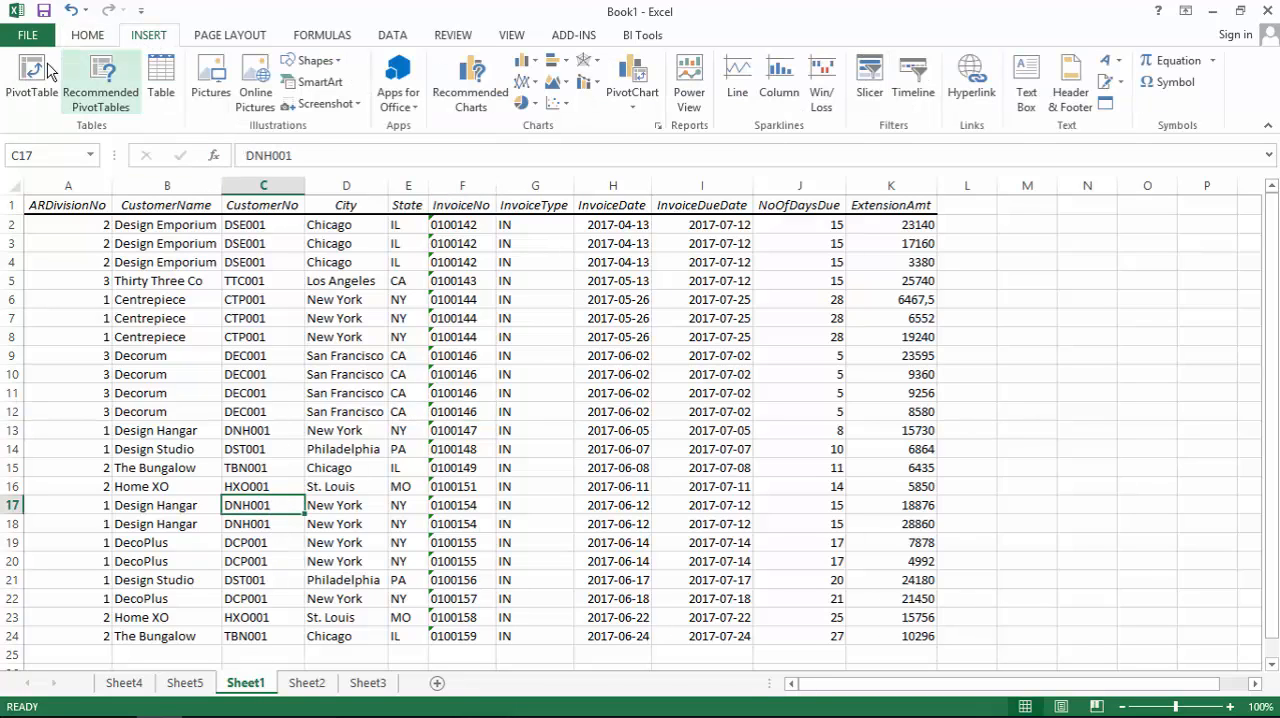
left_click(45, 70)
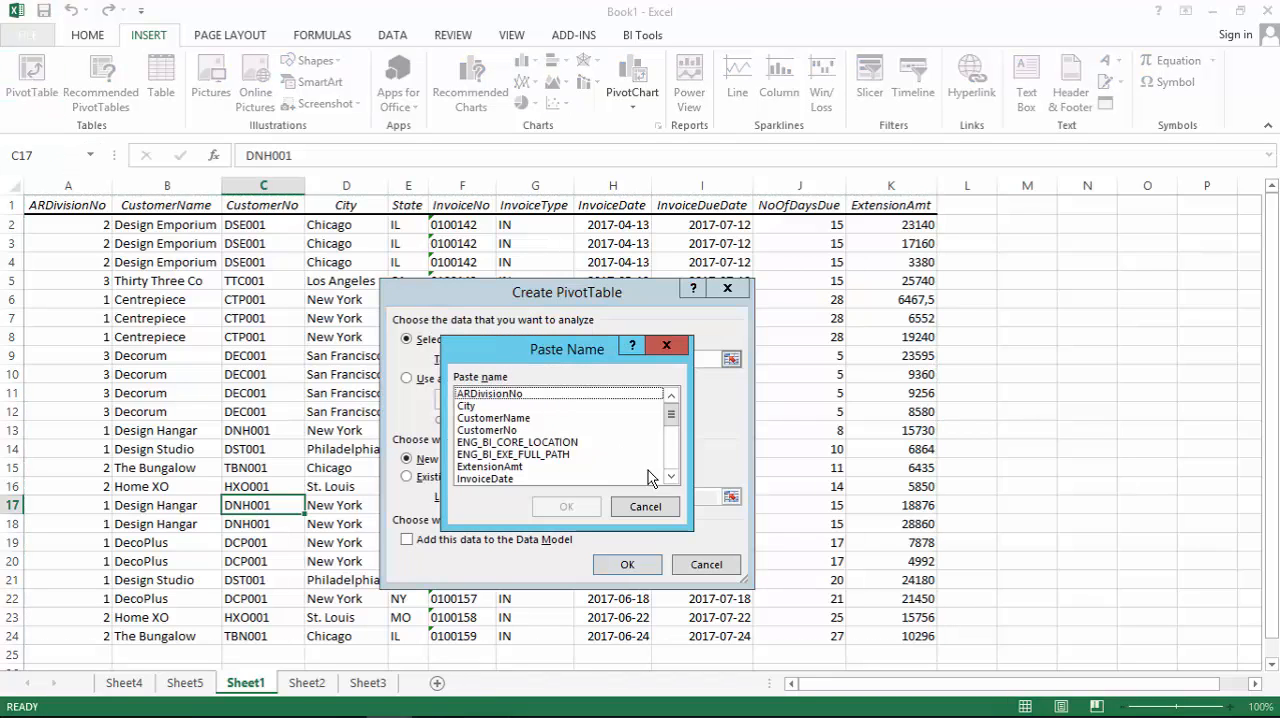
left_click(670, 475)
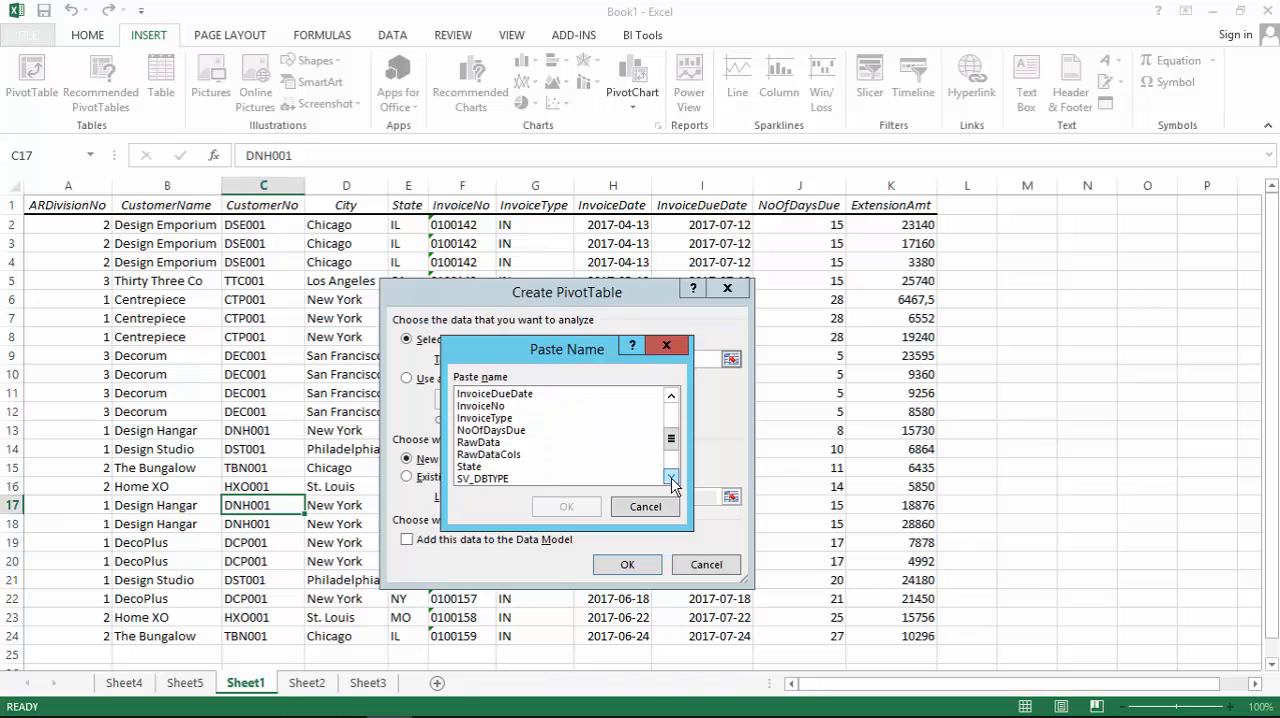
left_click(480, 442)
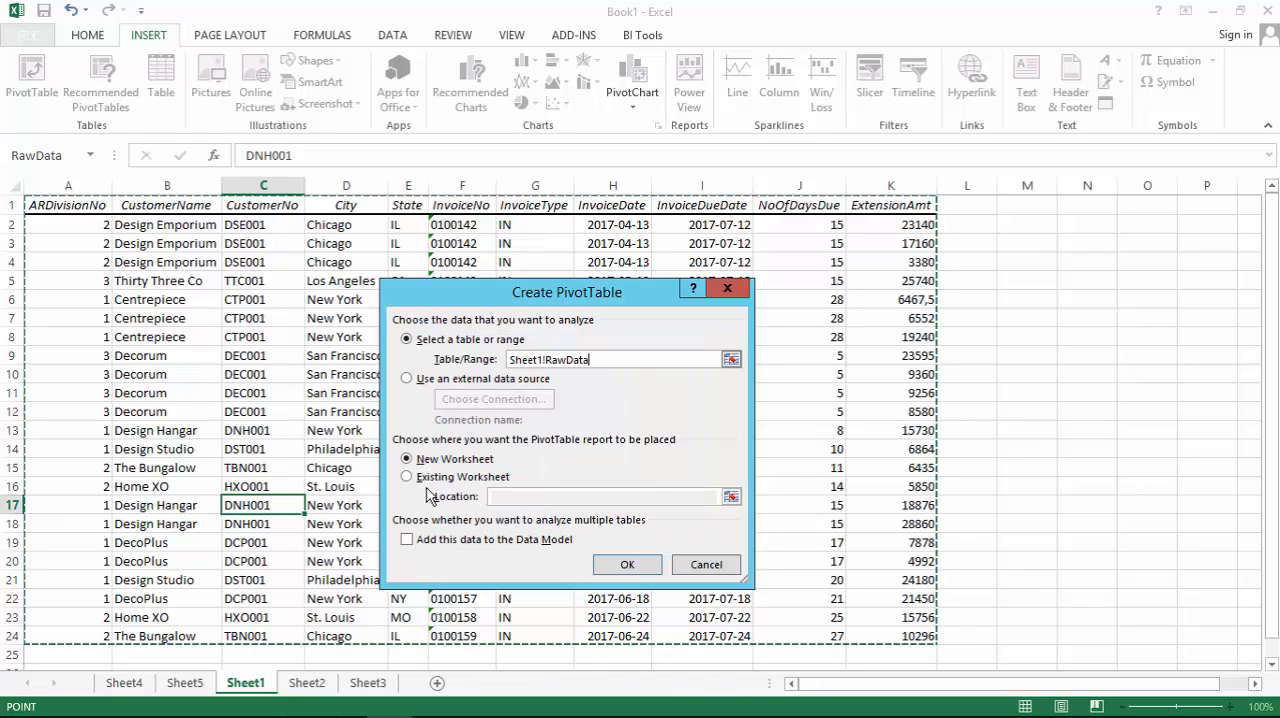
left_click(407, 477)
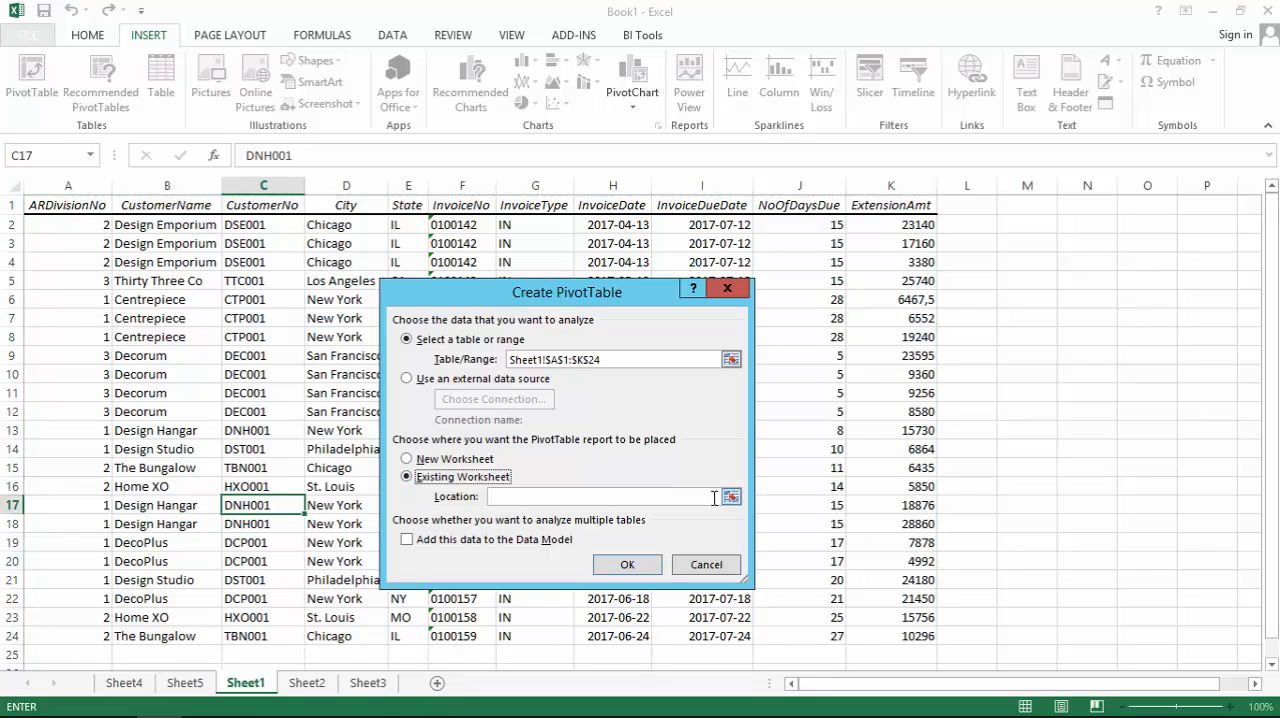
left_click(730, 496)
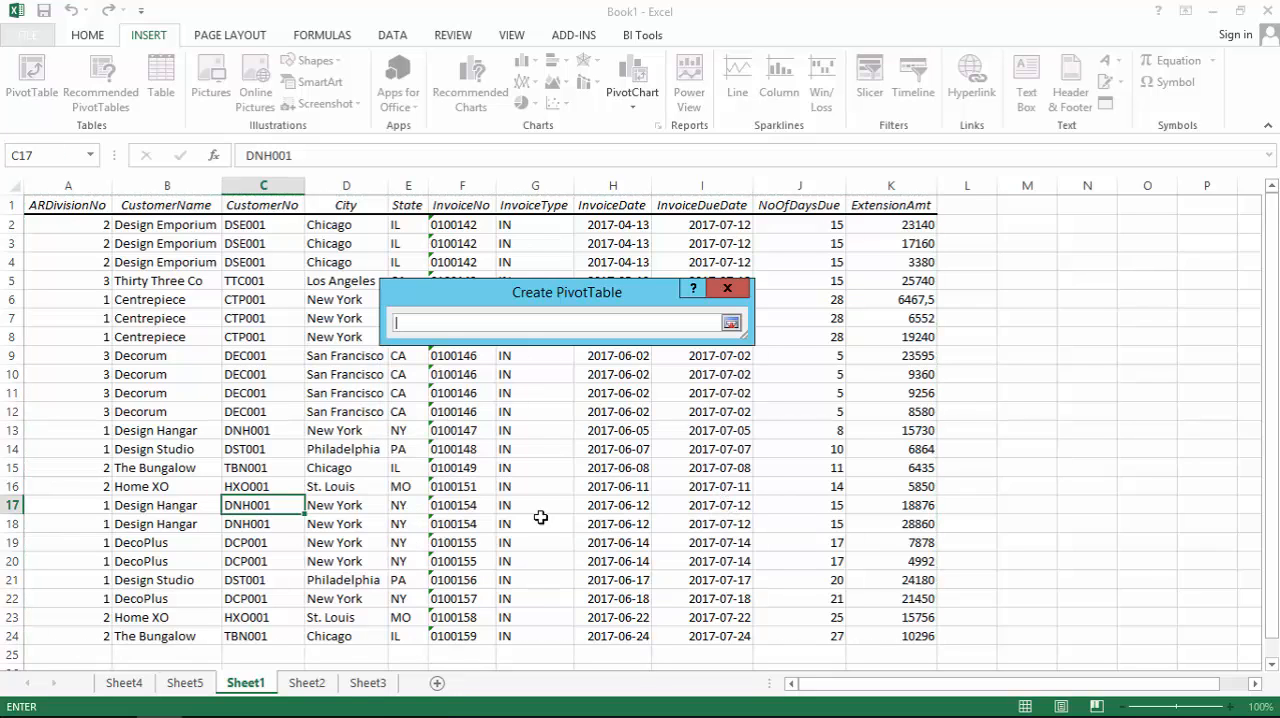
left_click(186, 683)
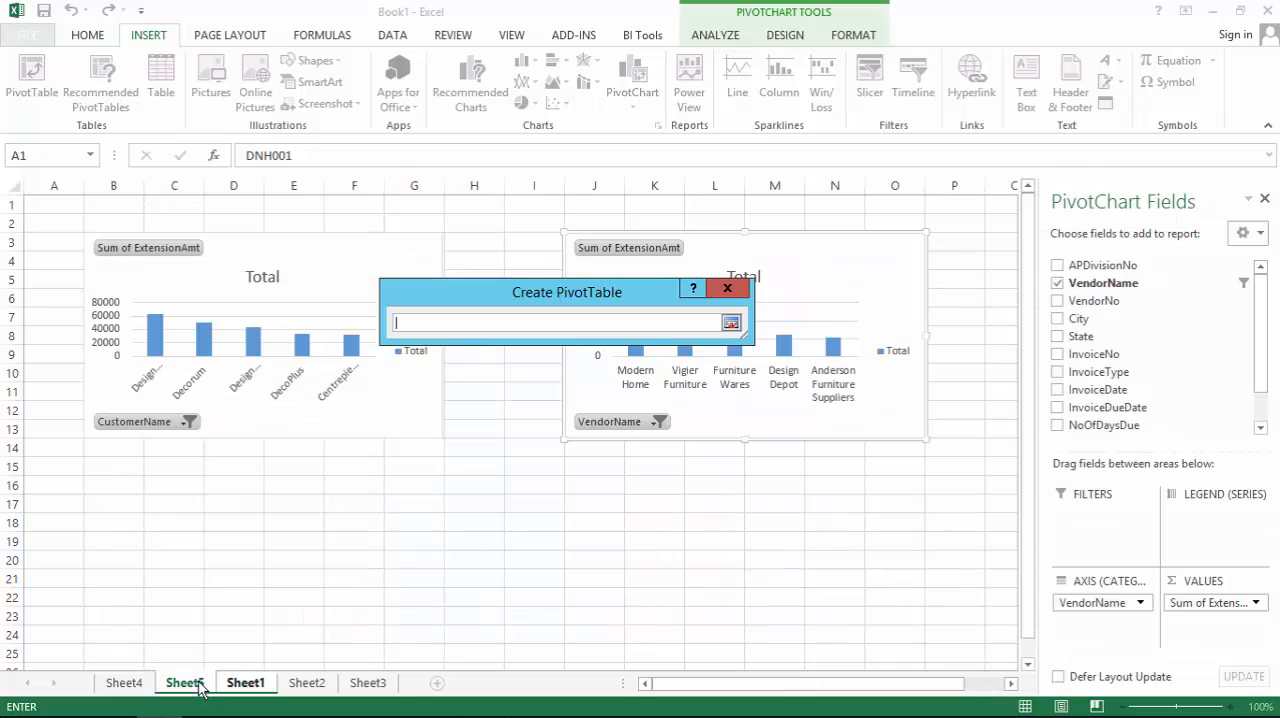
left_click(113, 505)
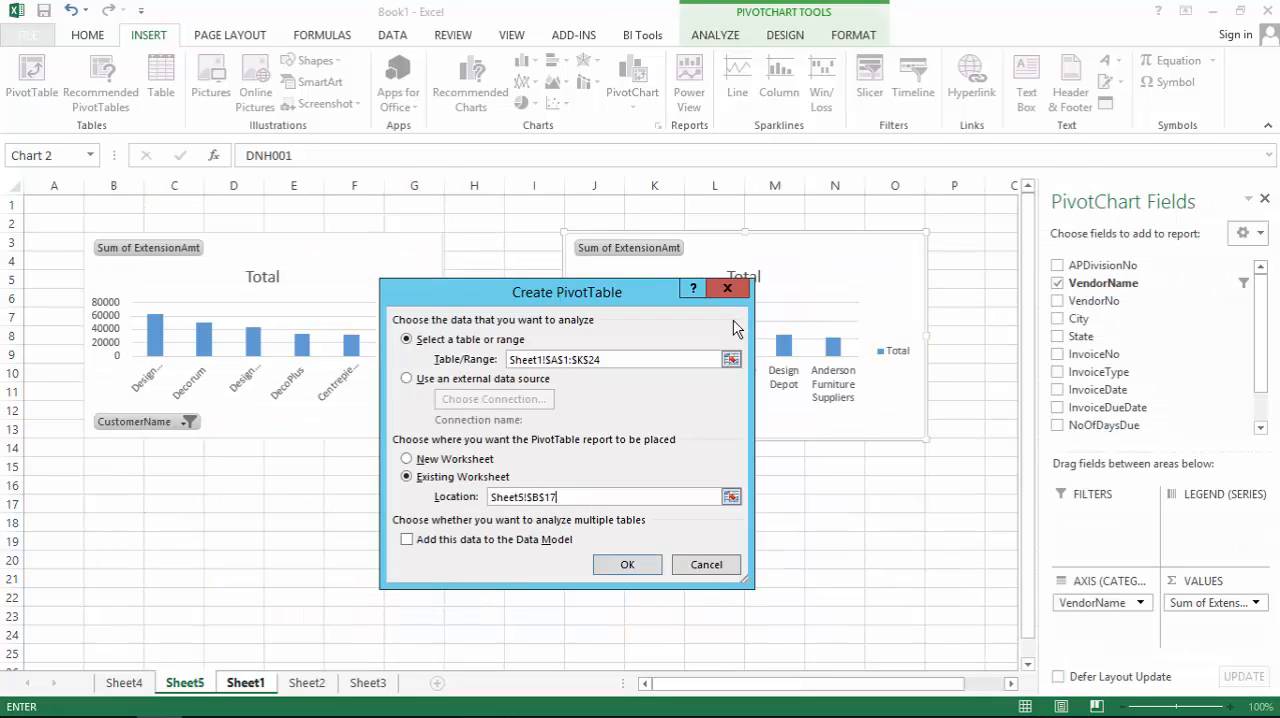
left_click(627, 564)
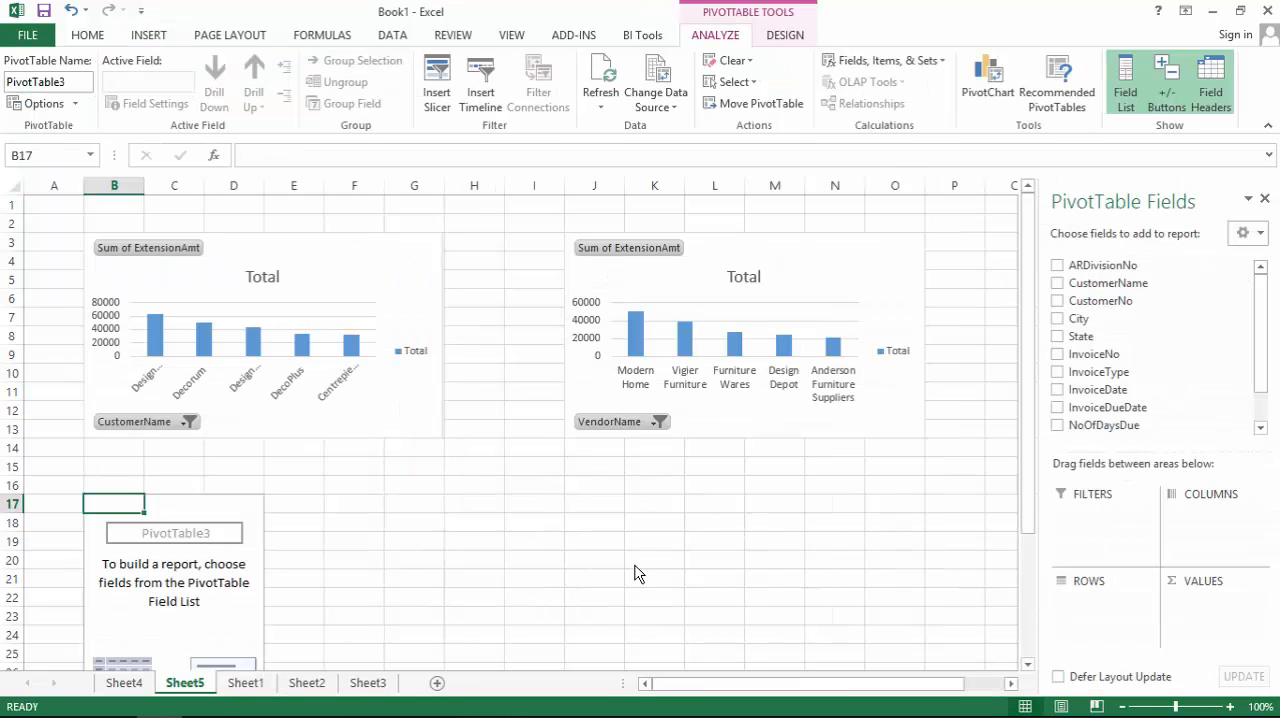
mouse_move(1001, 399)
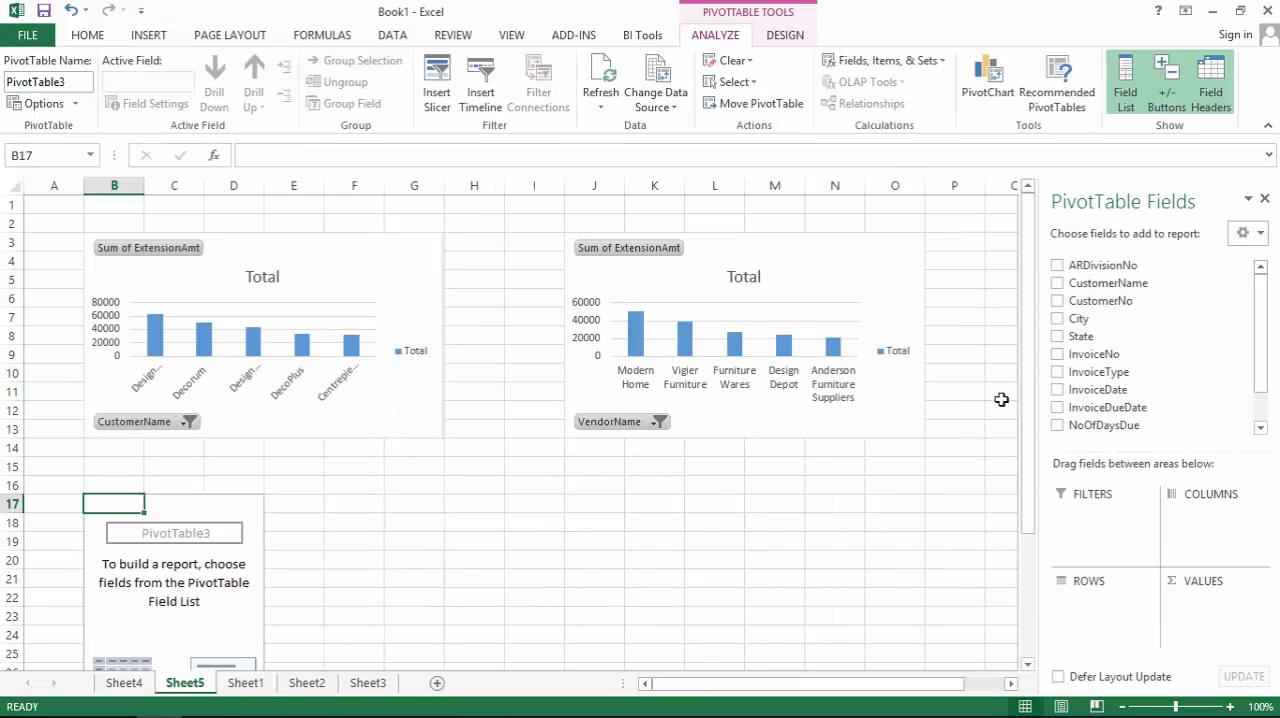
Step: Add InvoiceNo and CustomerName as rows, summing NoOfDaysDue and ExtensionAmt as values
scroll("down", 3)
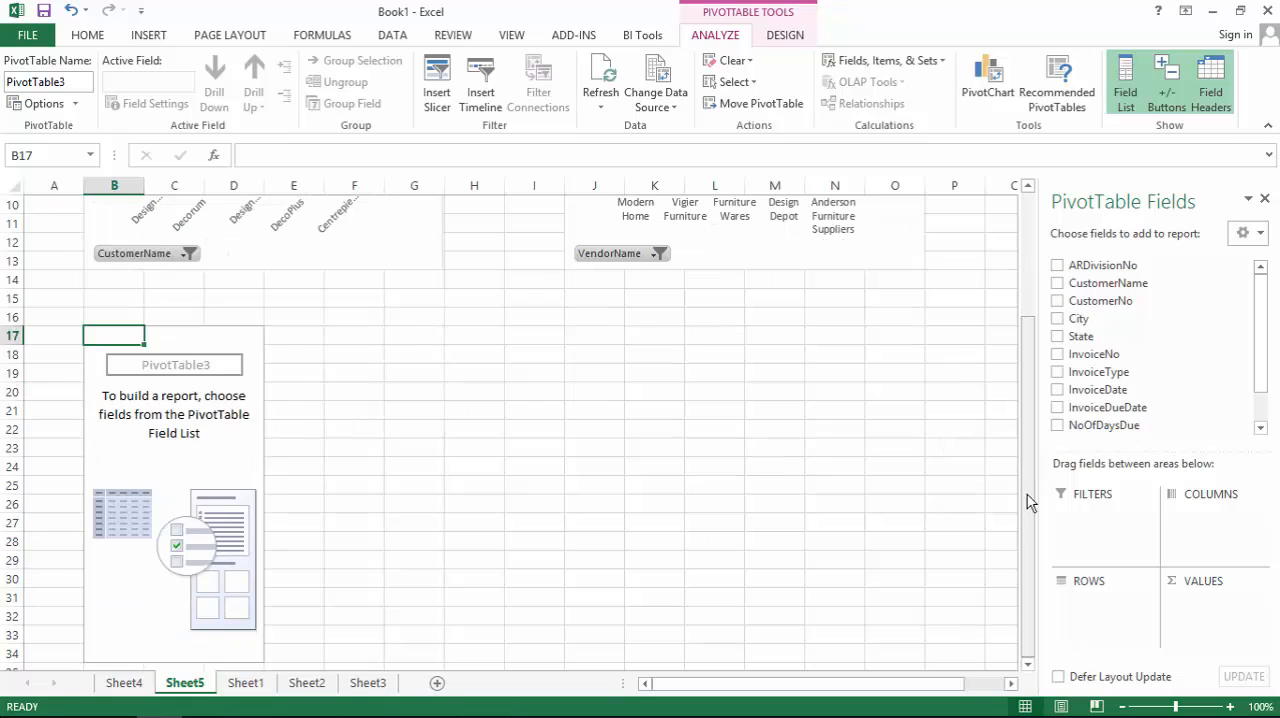
mouse_move(1048, 406)
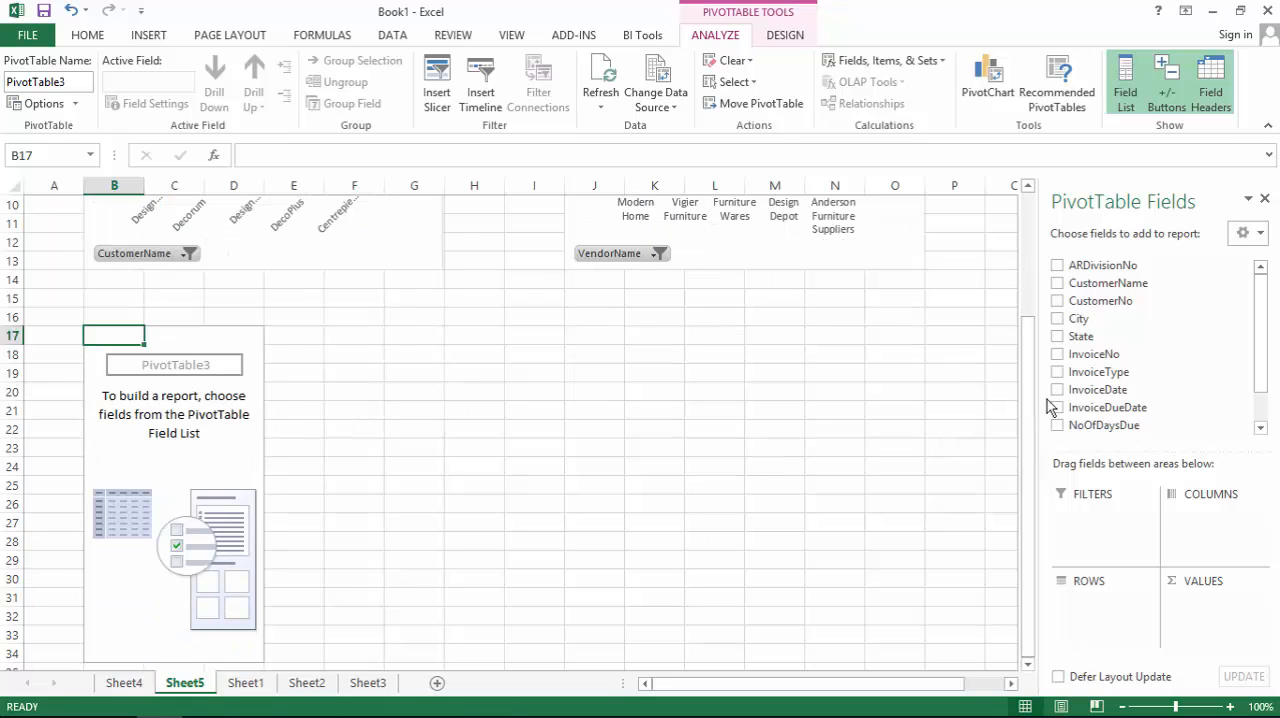
left_click(1057, 354)
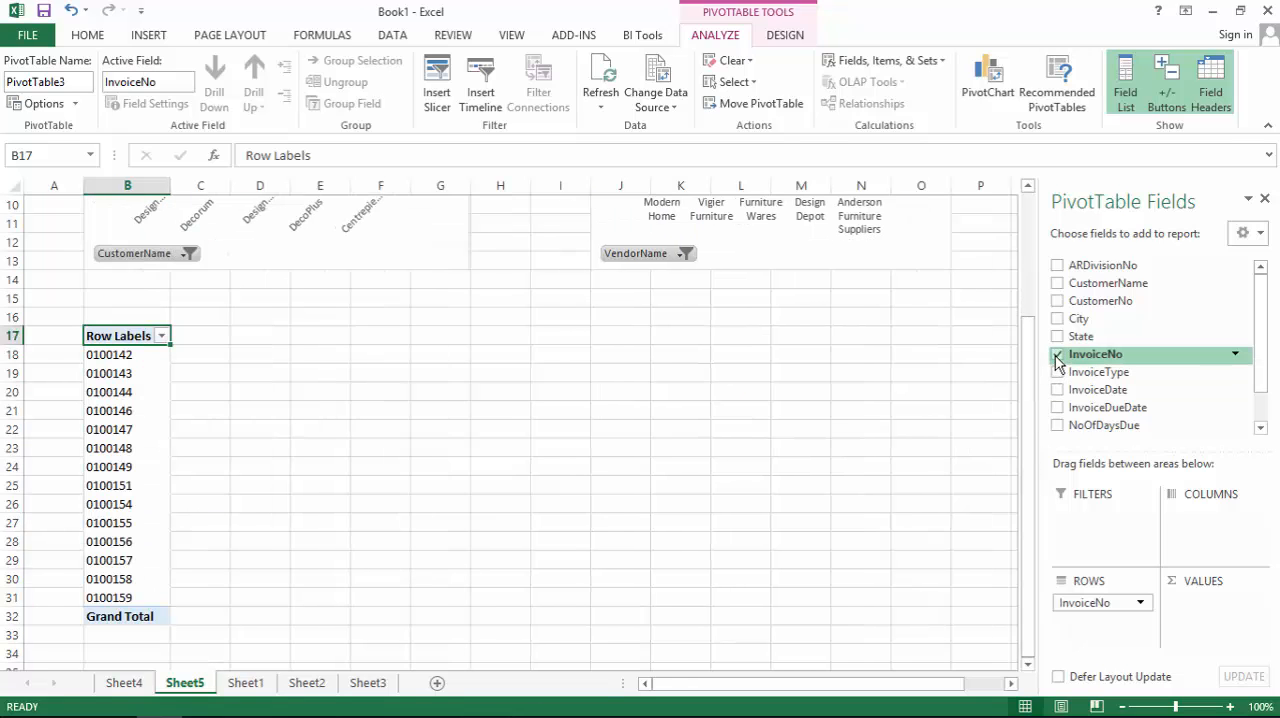
left_click(1057, 283)
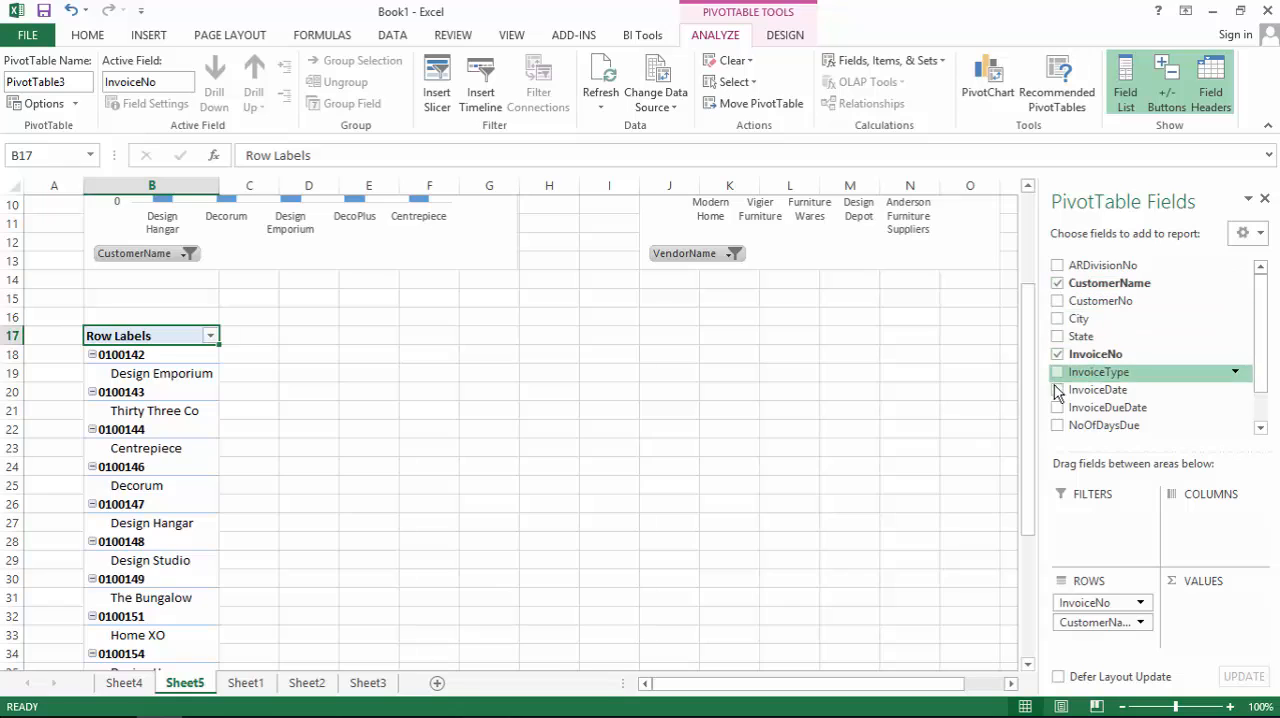
left_click(1057, 425)
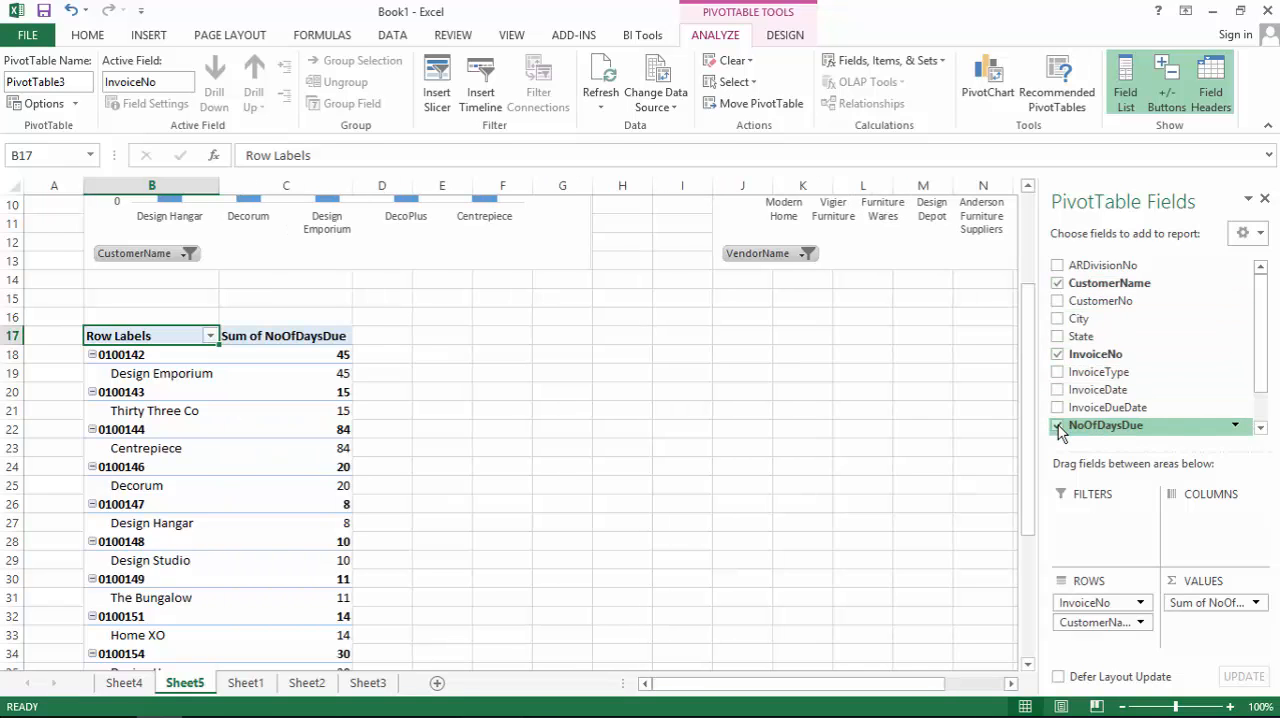
scroll("down", 3)
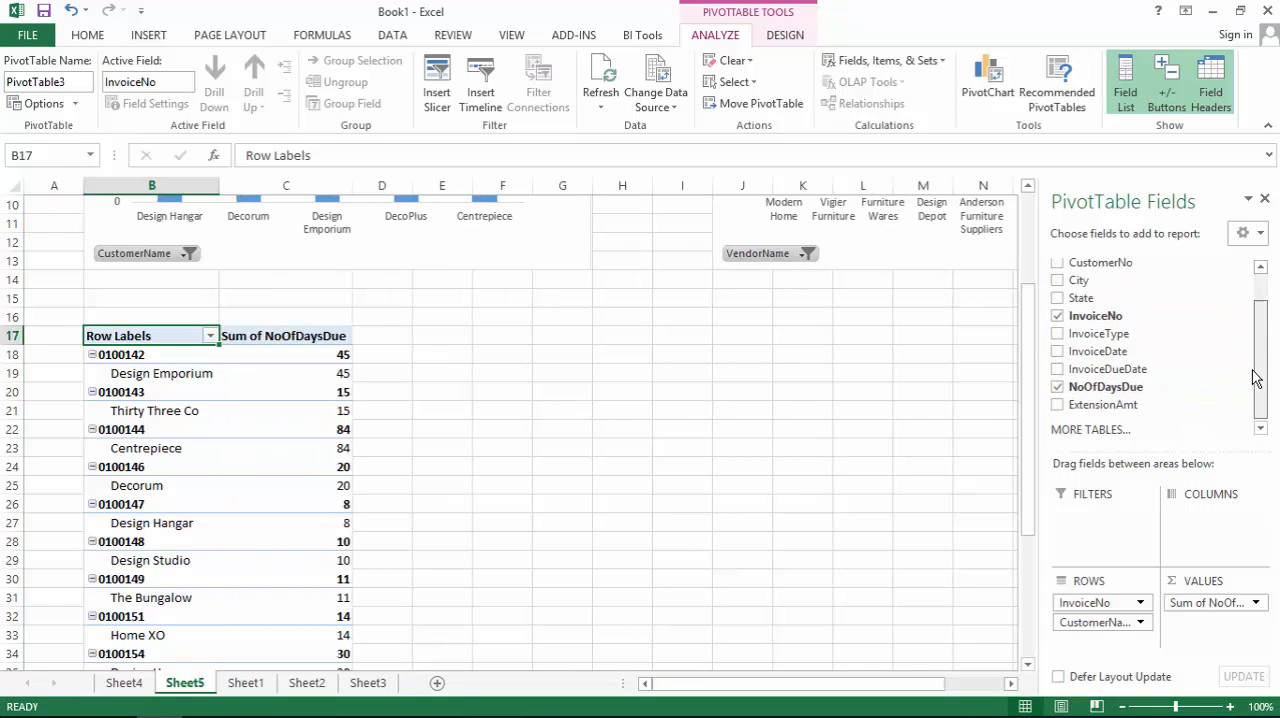
mouse_move(1112, 402)
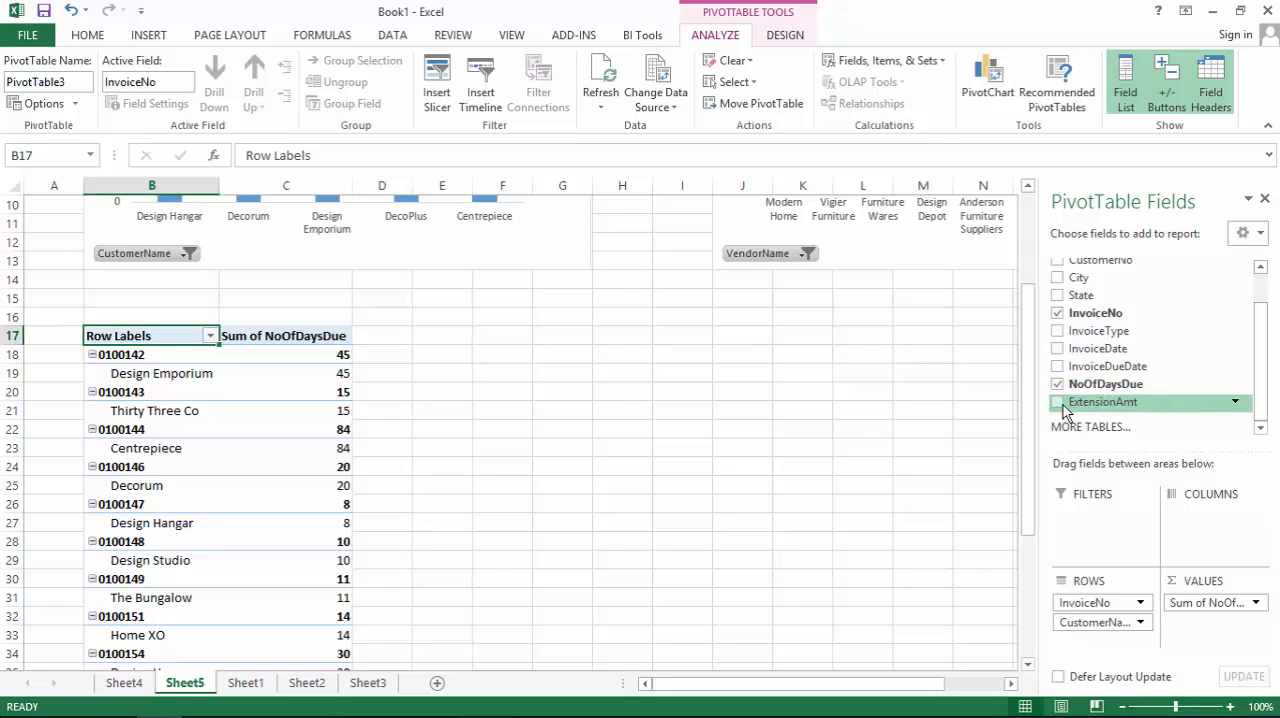
left_click(1057, 402)
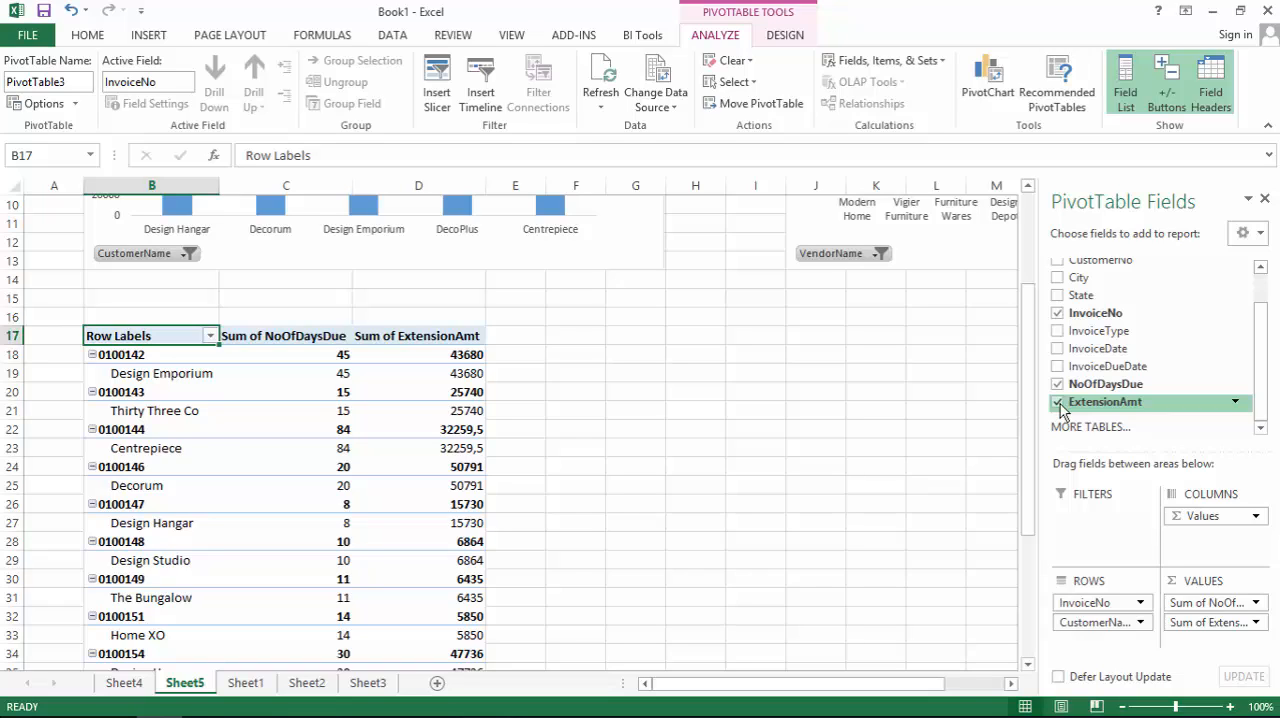
left_click(285, 335)
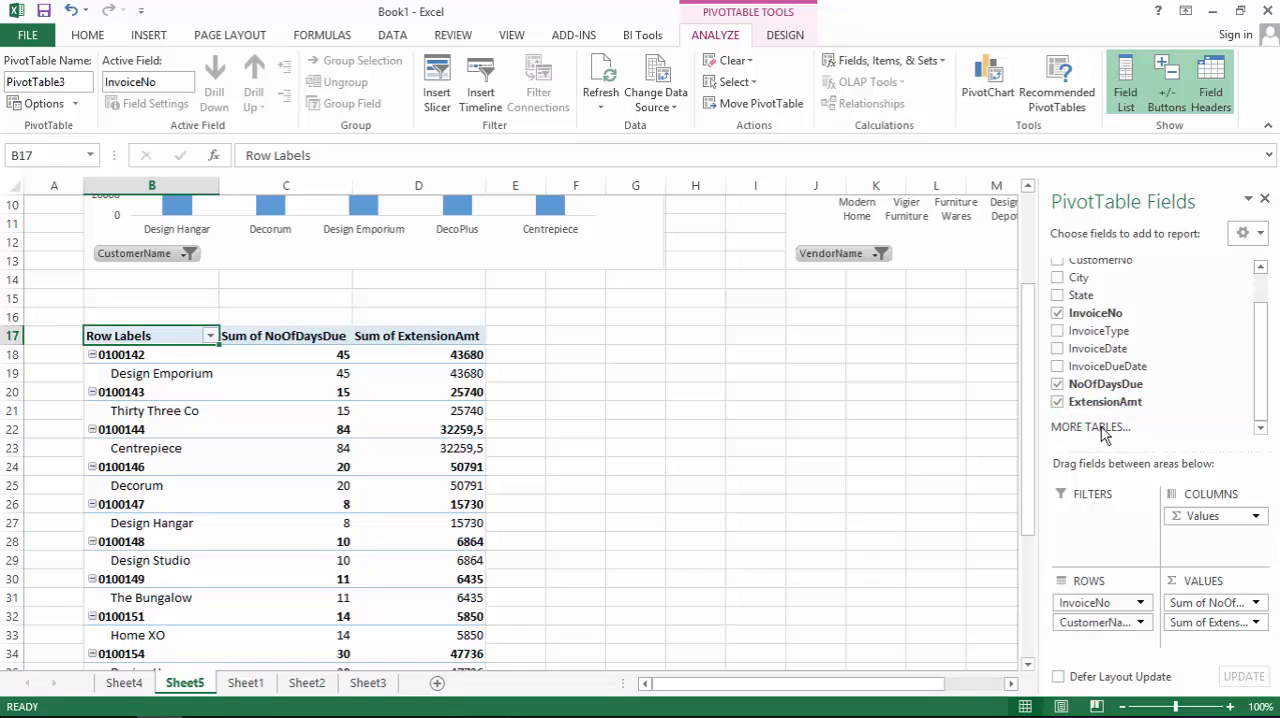
Step: Change the NoOfDaysDue value field to summarize by Average
left_click(1240, 624)
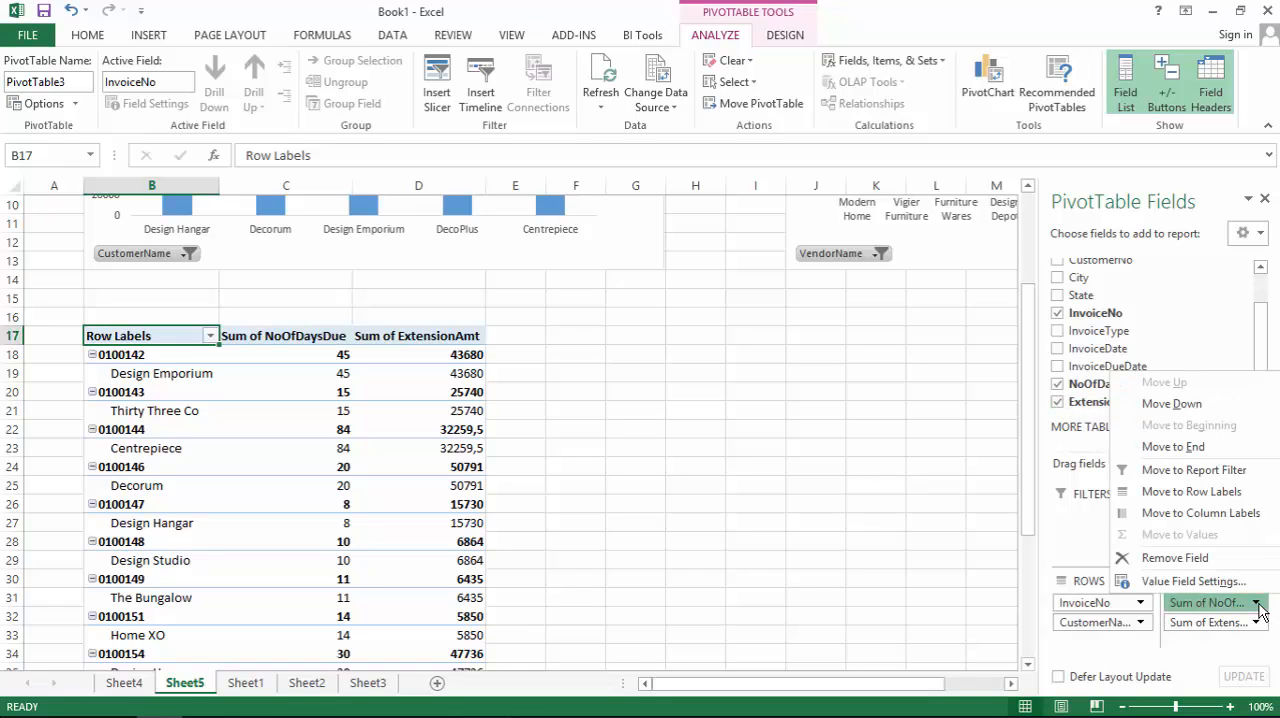
left_click(1195, 580)
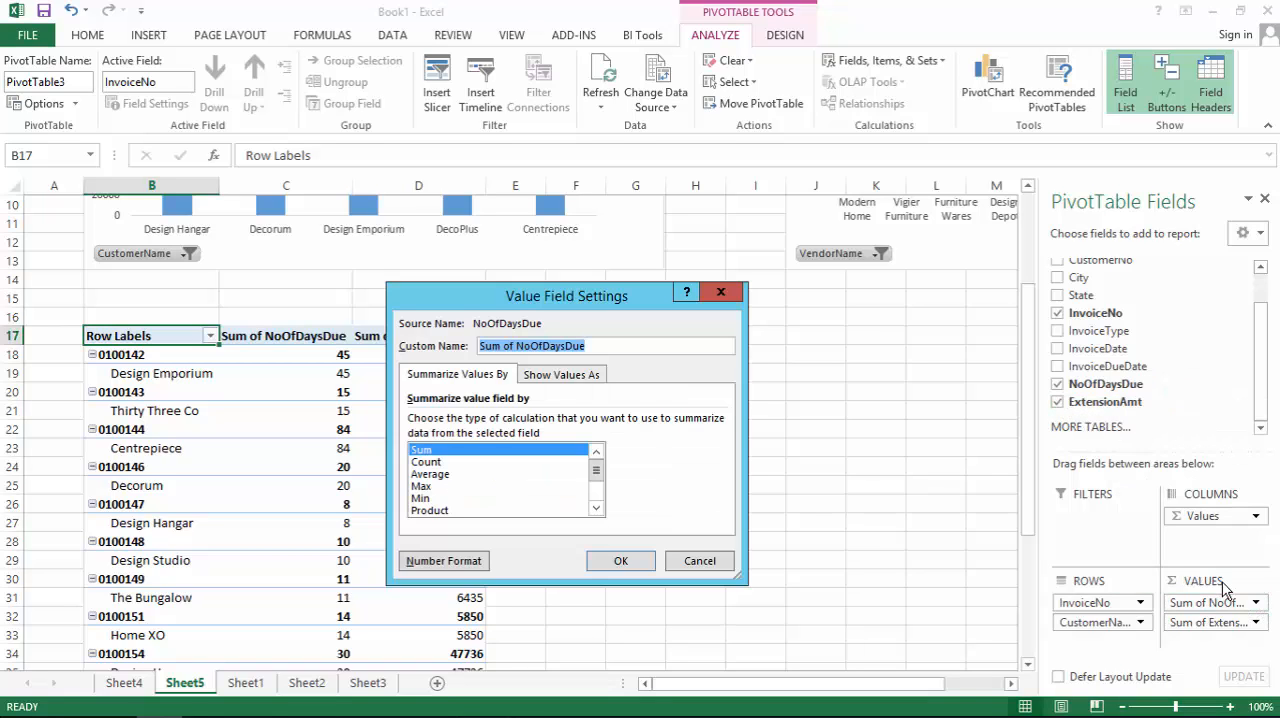
left_click(431, 474)
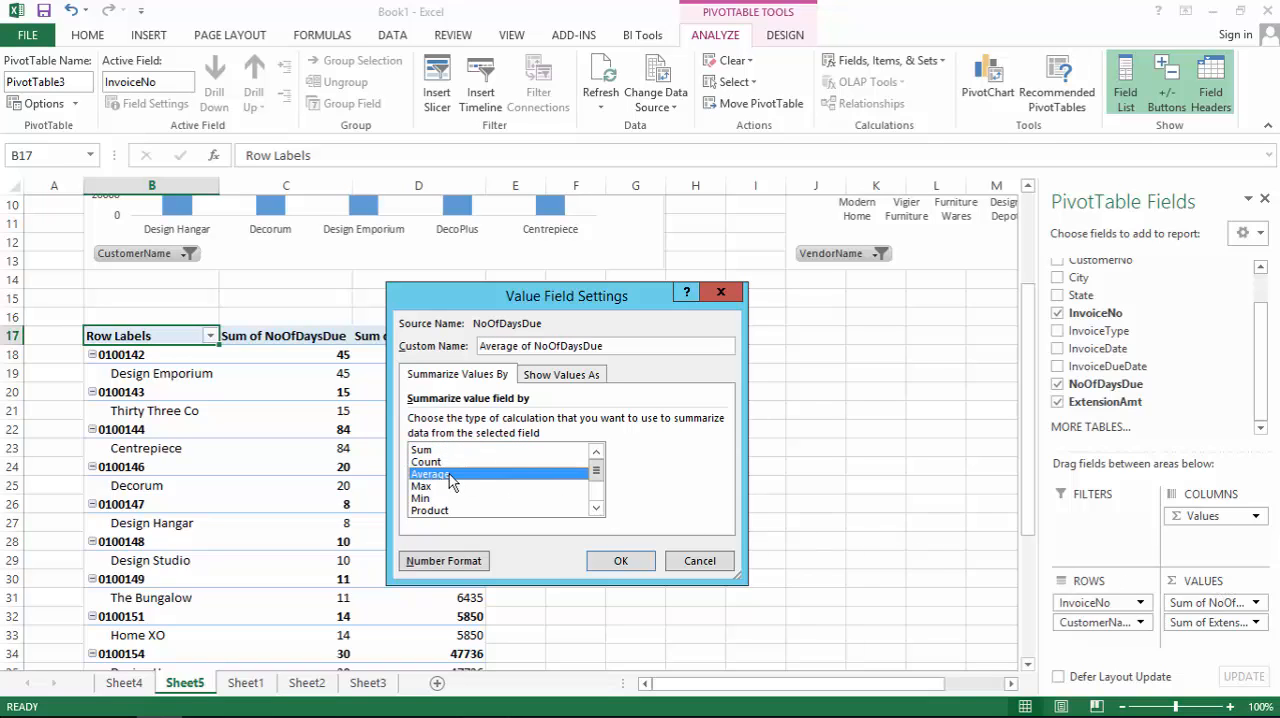
left_click(621, 561)
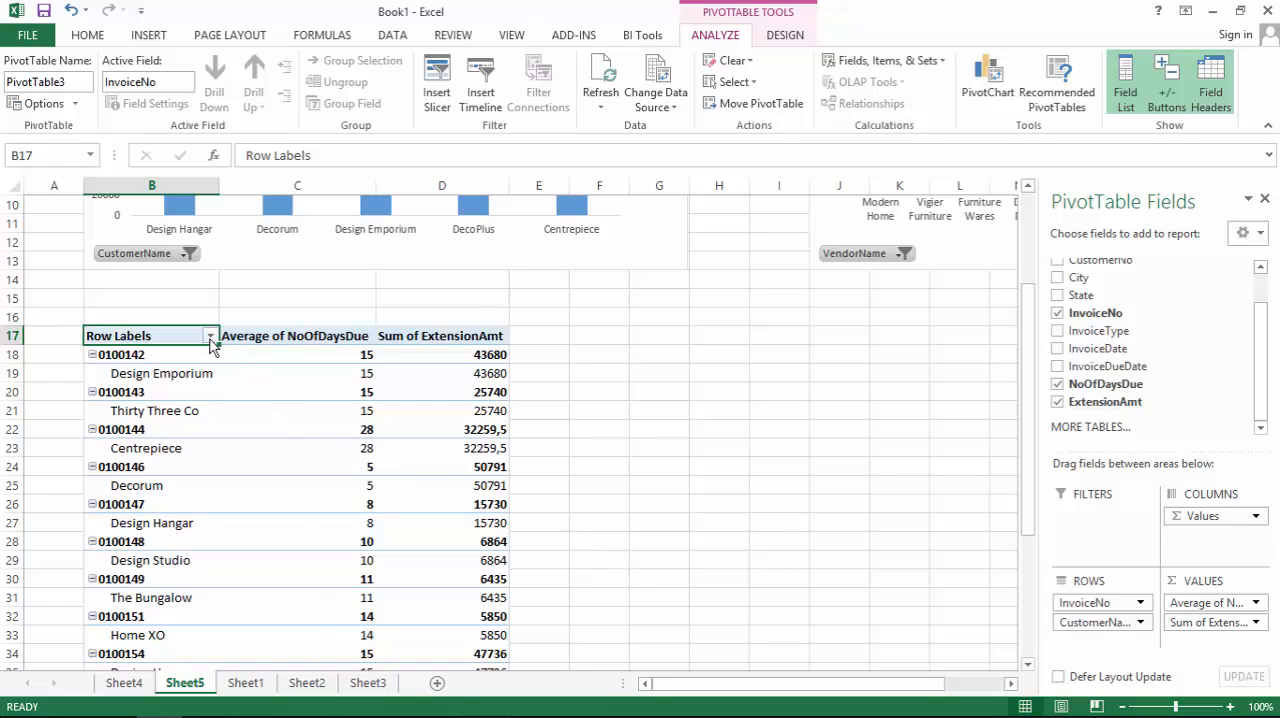
Step: Start a Bottom-items value filter on the invoice rows
left_click(210, 335)
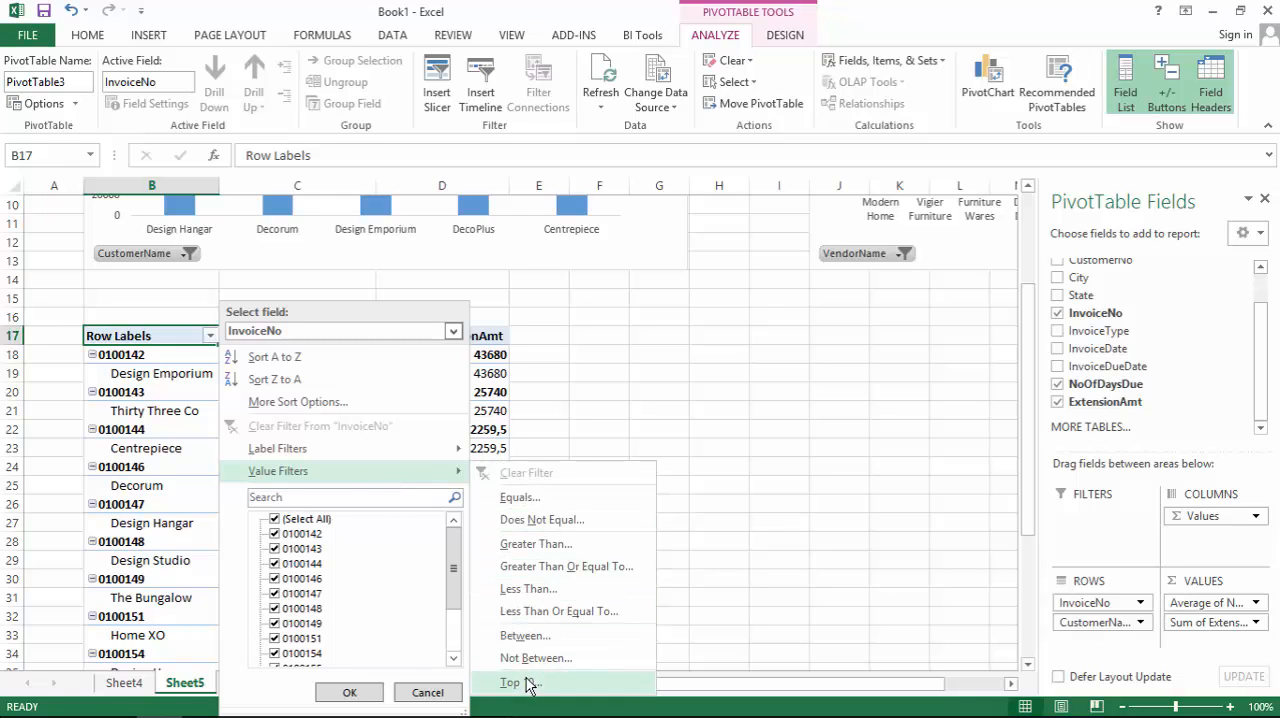
left_click(511, 683)
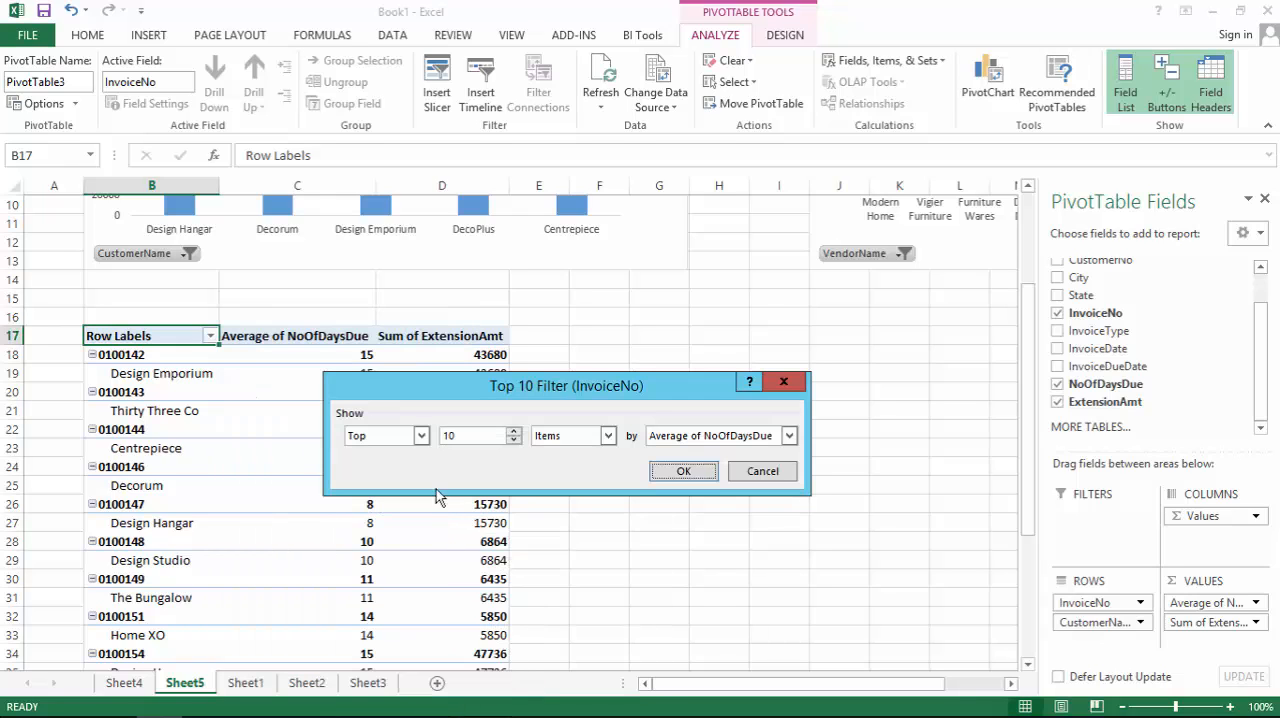
left_click(385, 435)
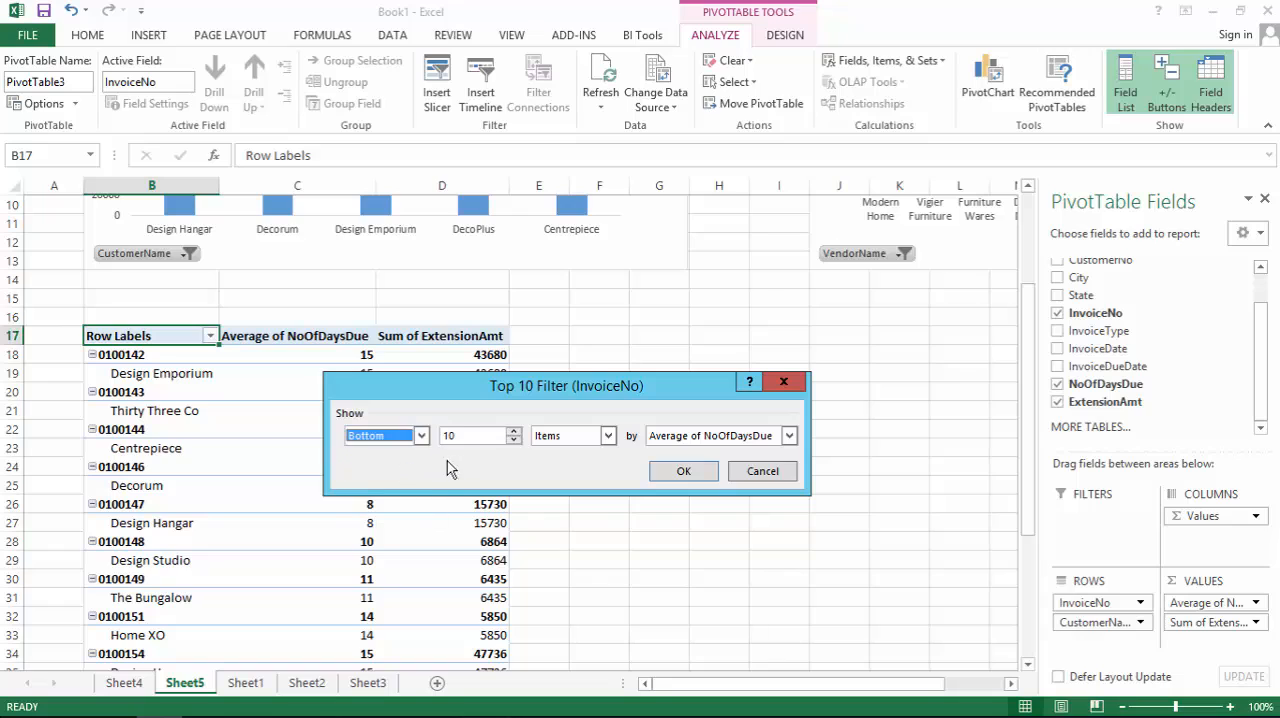
Step: Apply the filter keeping the bottom 5 invoices
type("1")
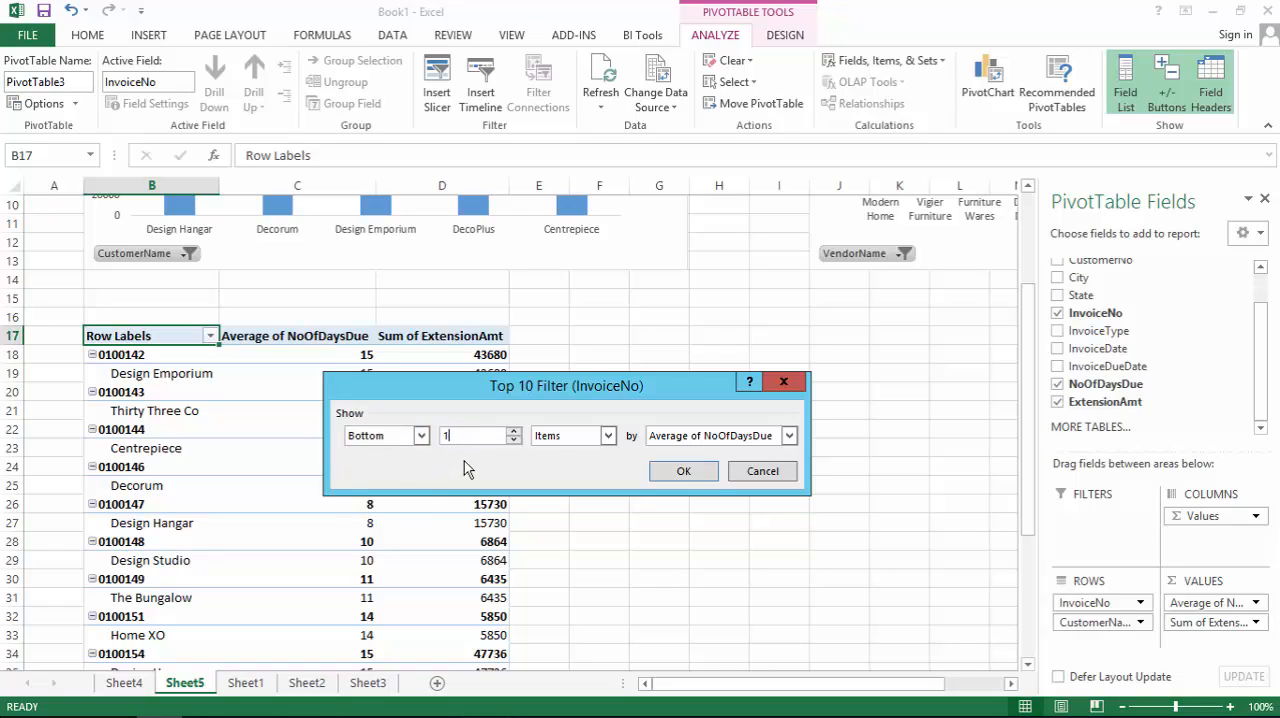
type("5")
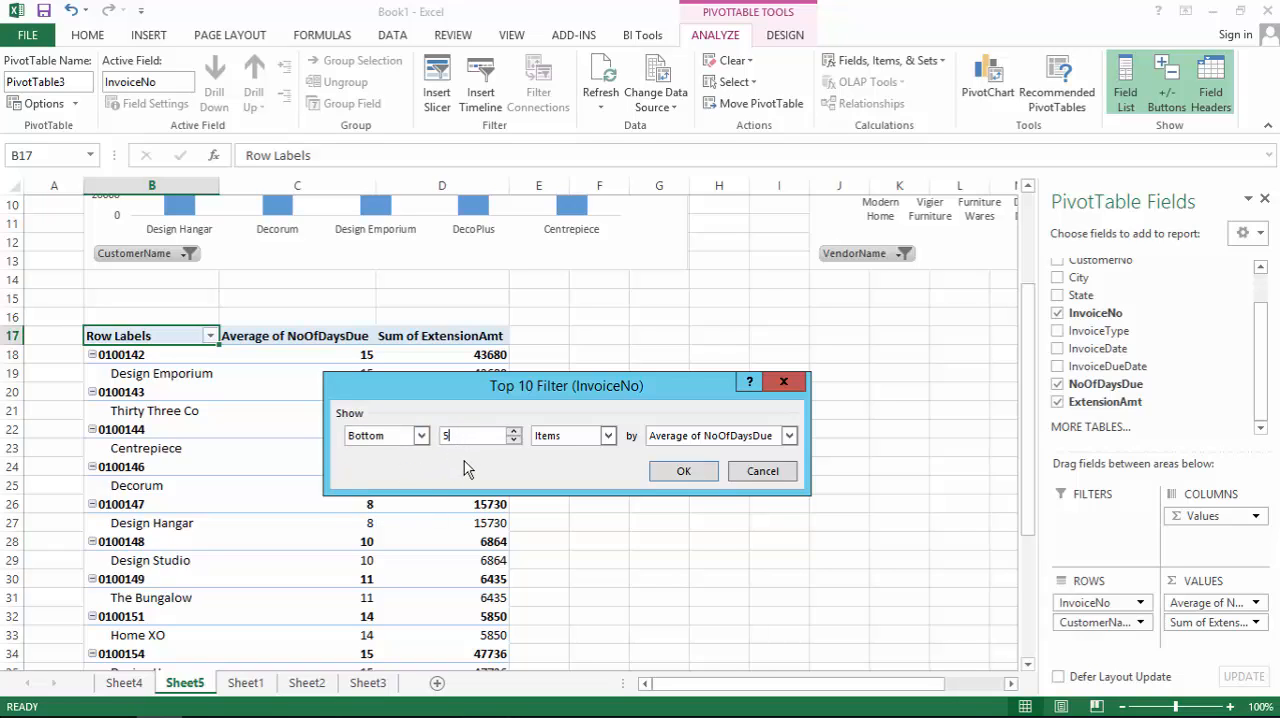
left_click(683, 471)
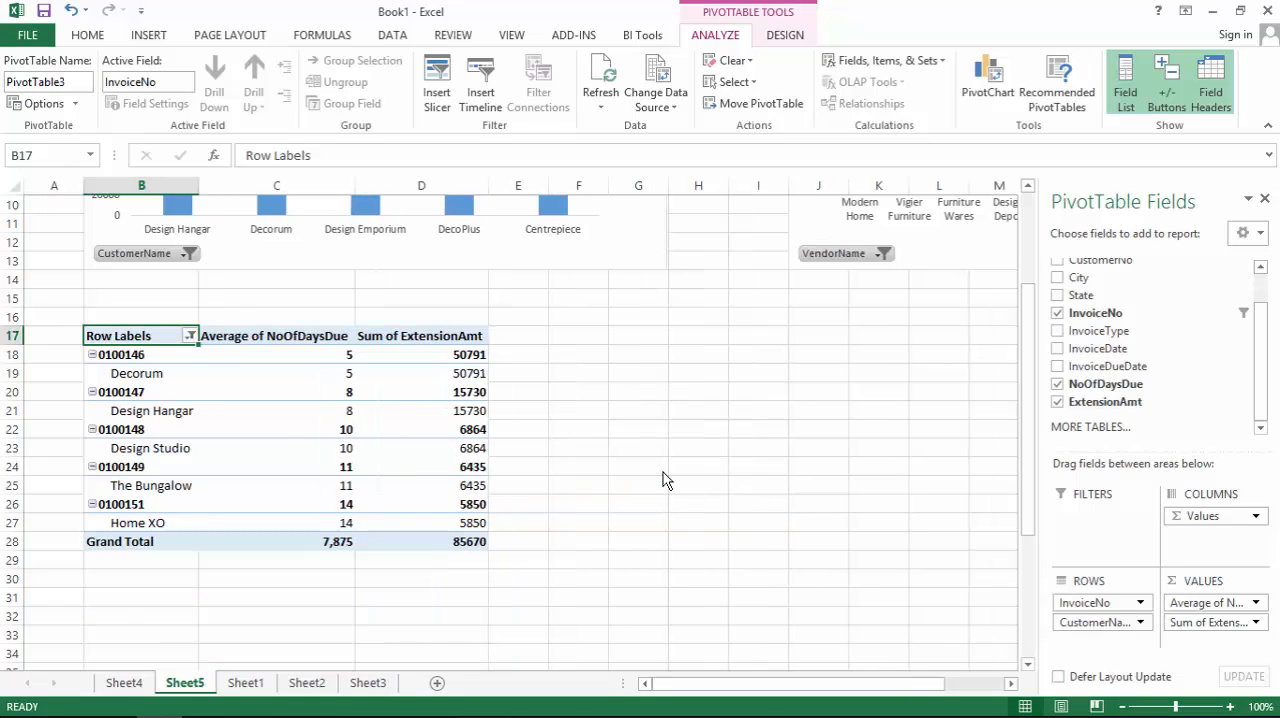
mouse_move(244, 368)
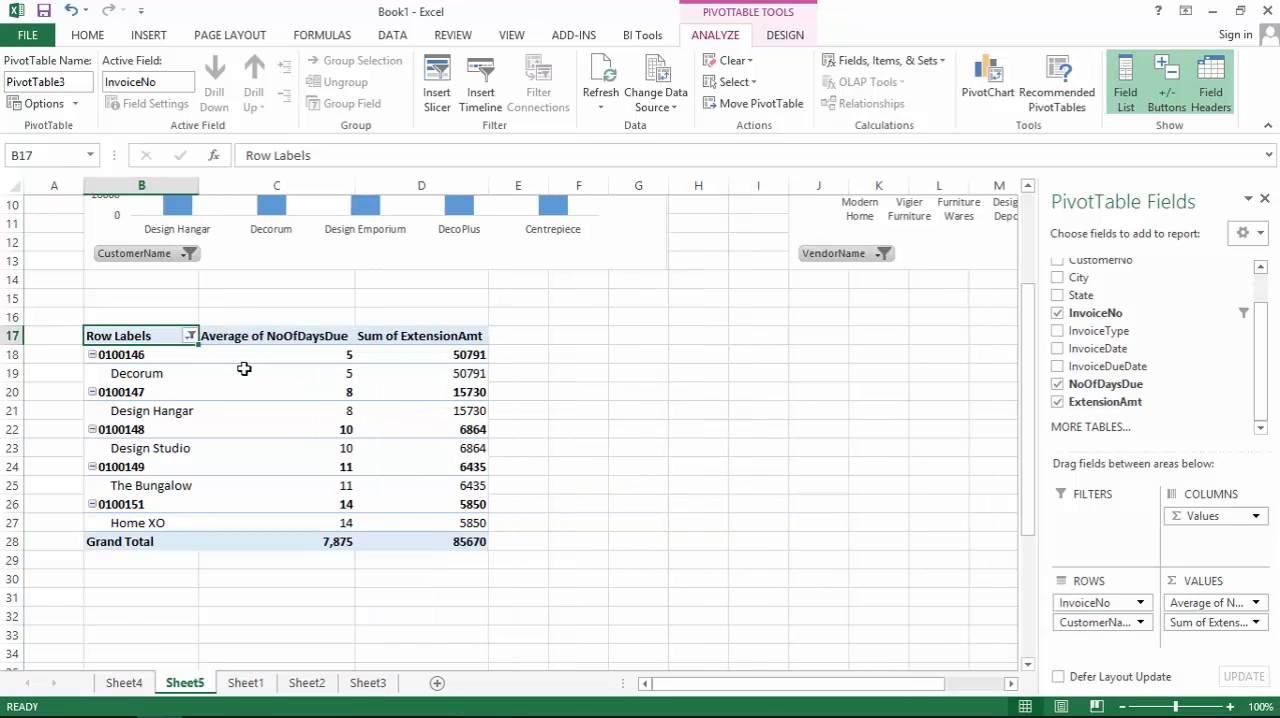
Step: Sort invoices ascending by Average of NoOfDaysDue
left_click(189, 335)
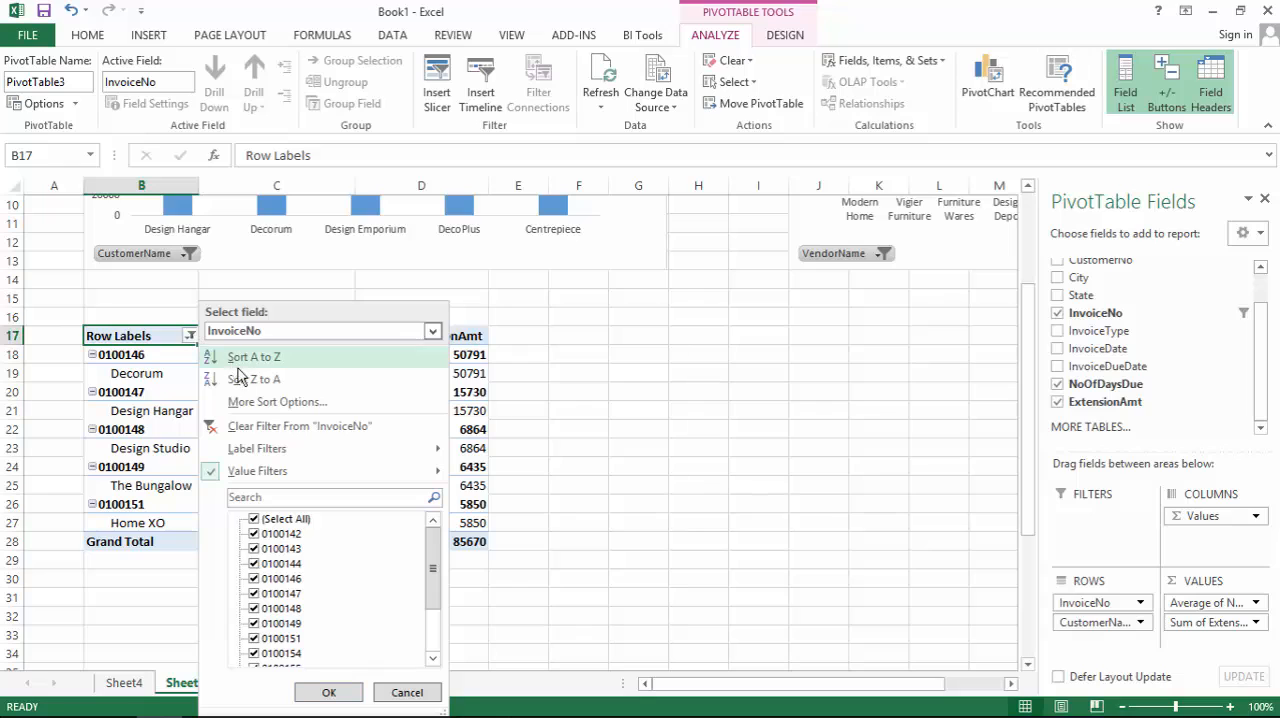
left_click(277, 402)
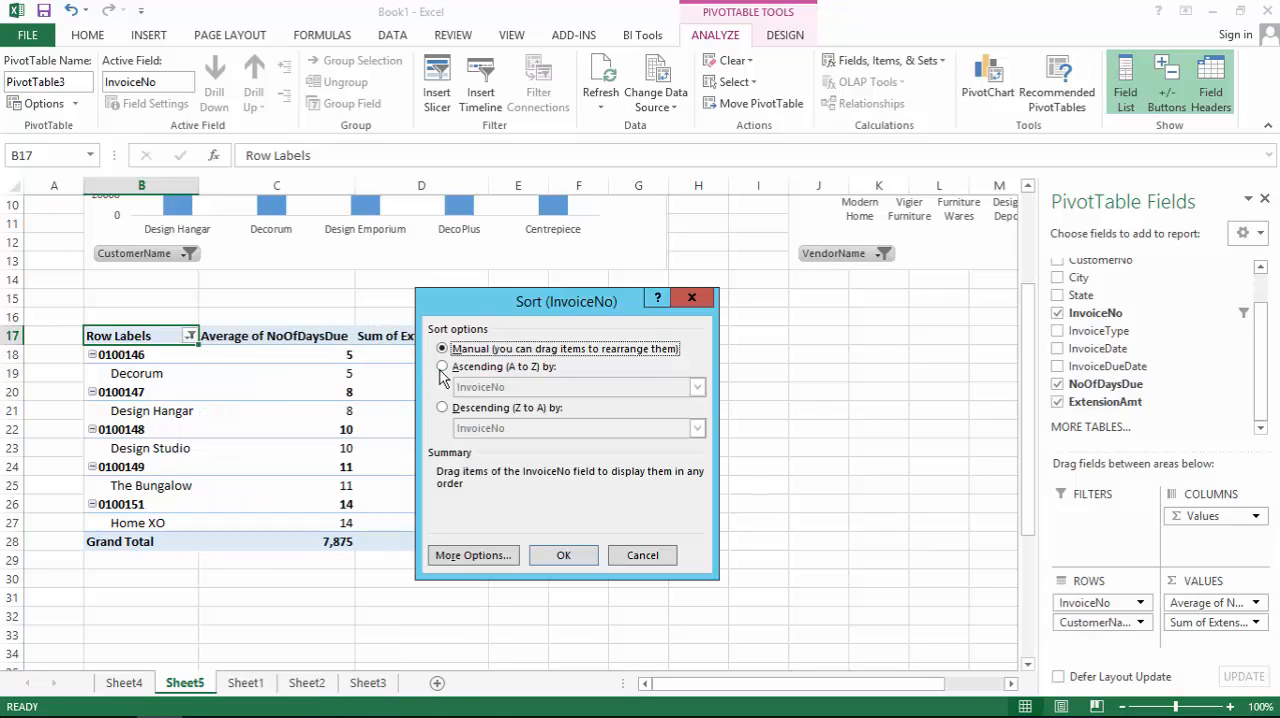
left_click(696, 387)
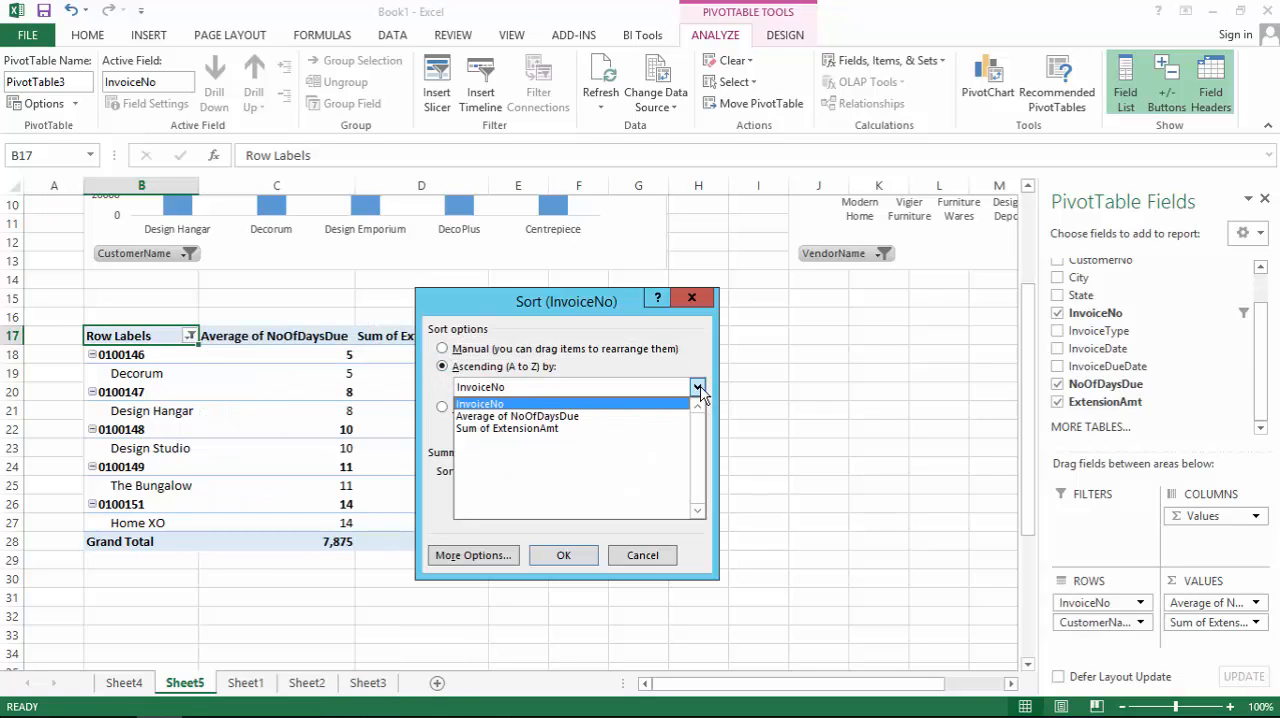
left_click(517, 415)
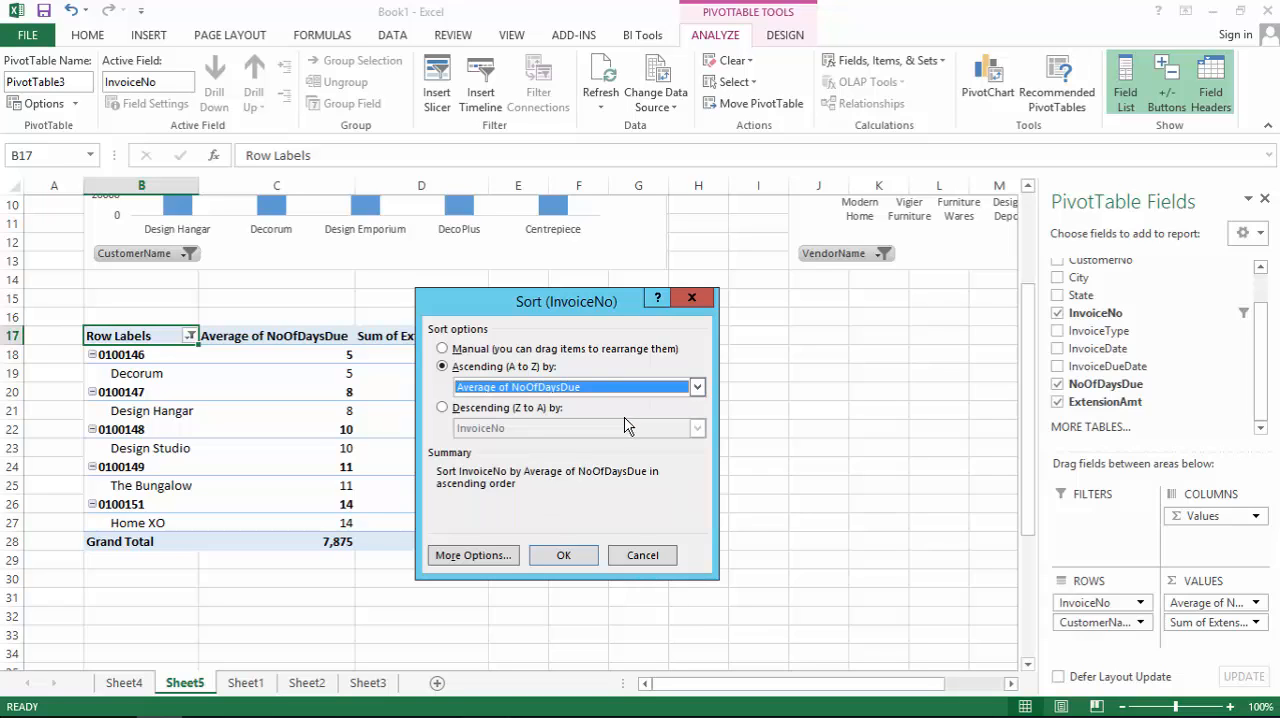
left_click(563, 555)
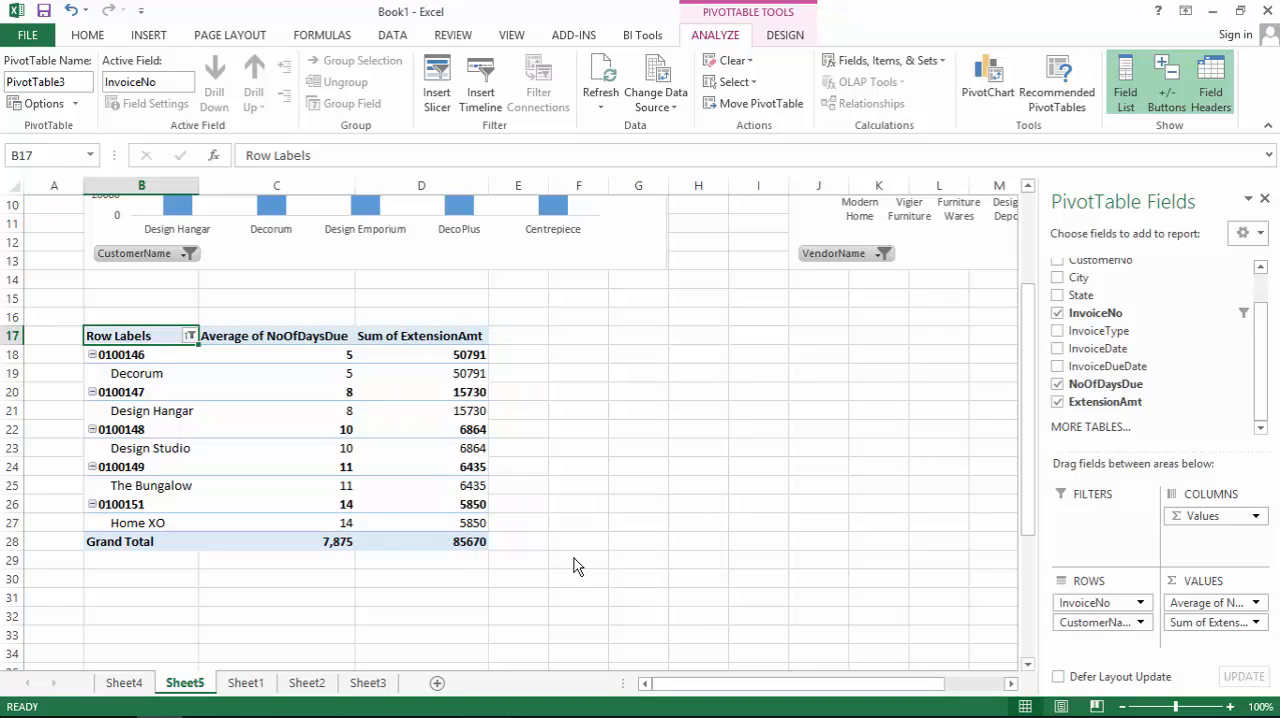
Step: Start a PivotTable from Sheet3's RawData range, placed on existing worksheet Sheet5 at $J$17
left_click(367, 683)
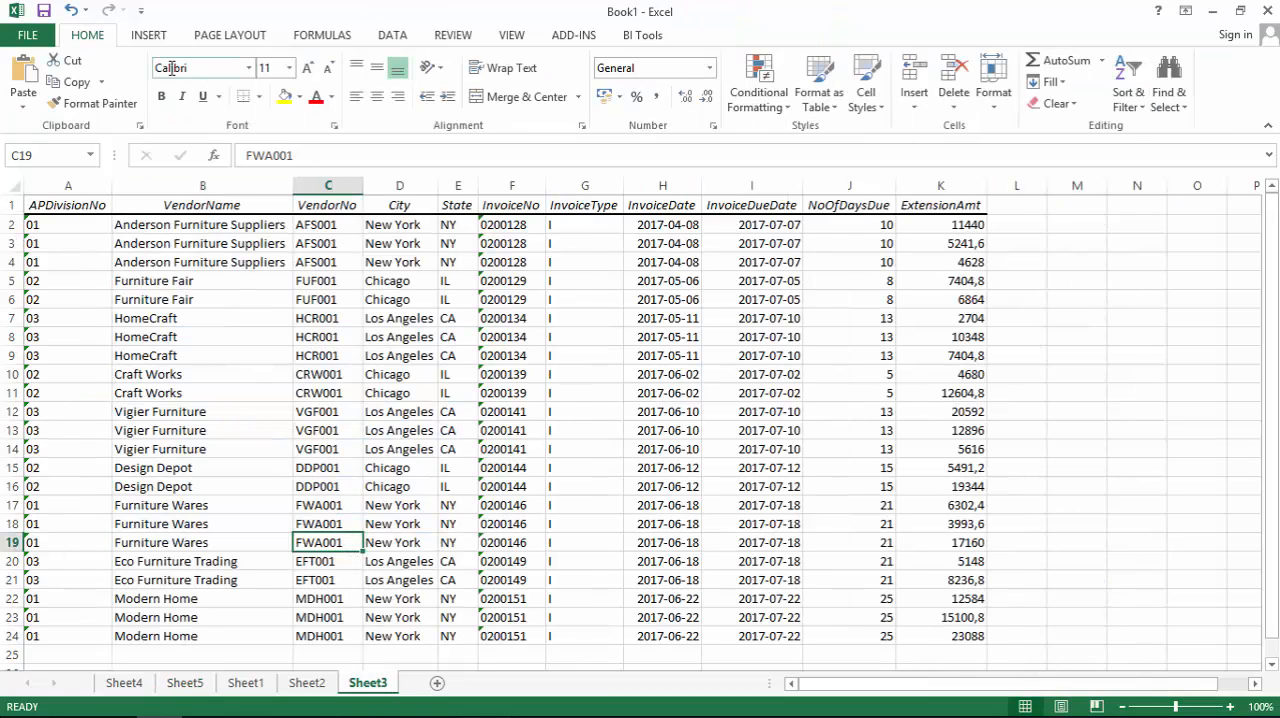
left_click(155, 35)
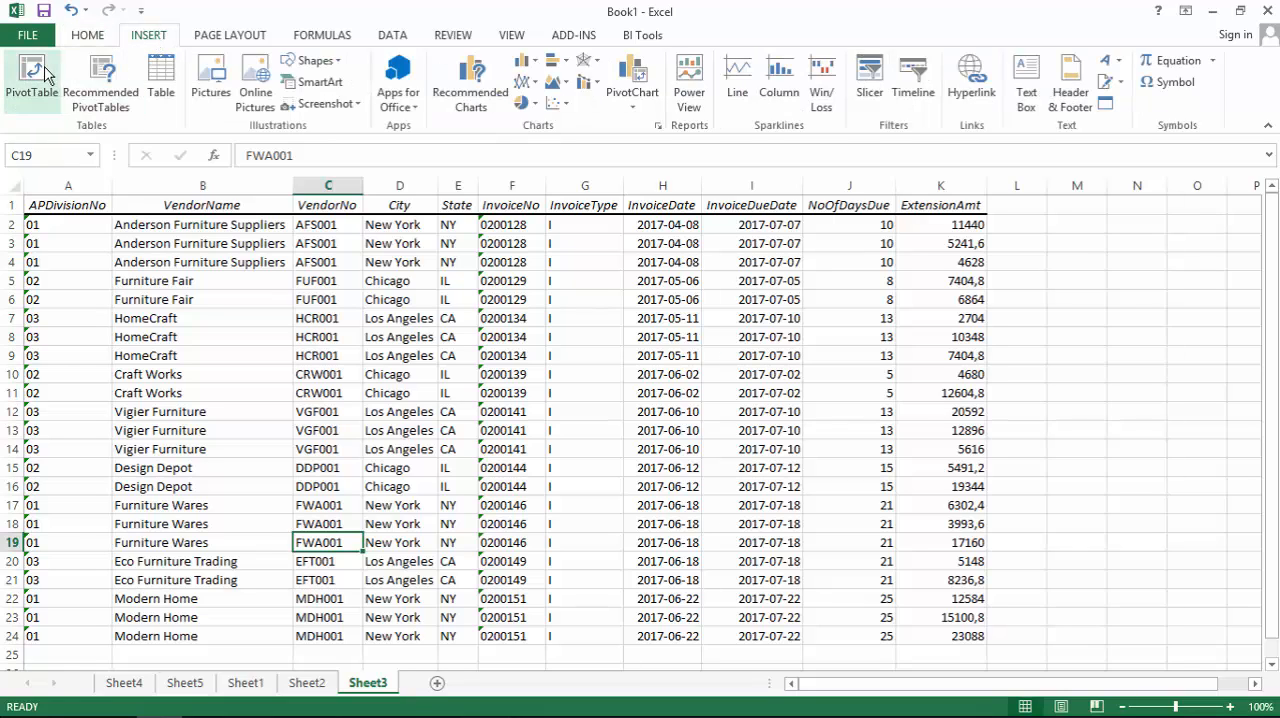
left_click(26, 70)
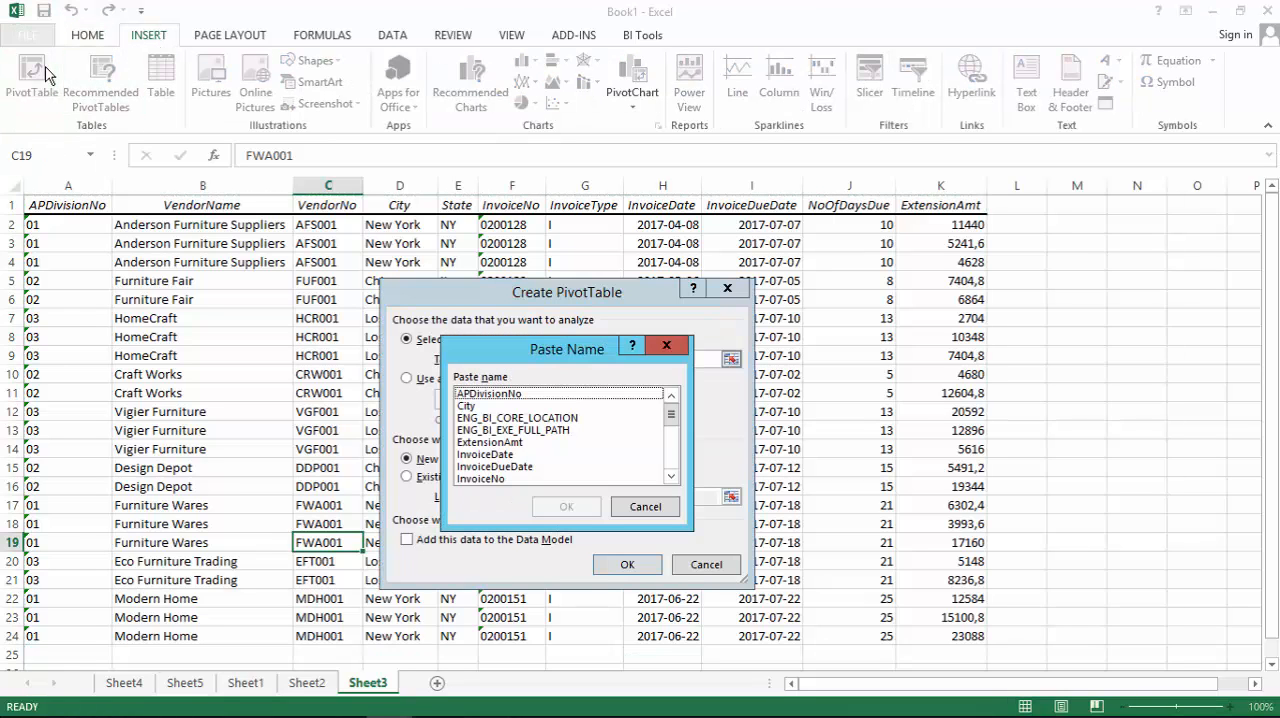
mouse_move(671, 478)
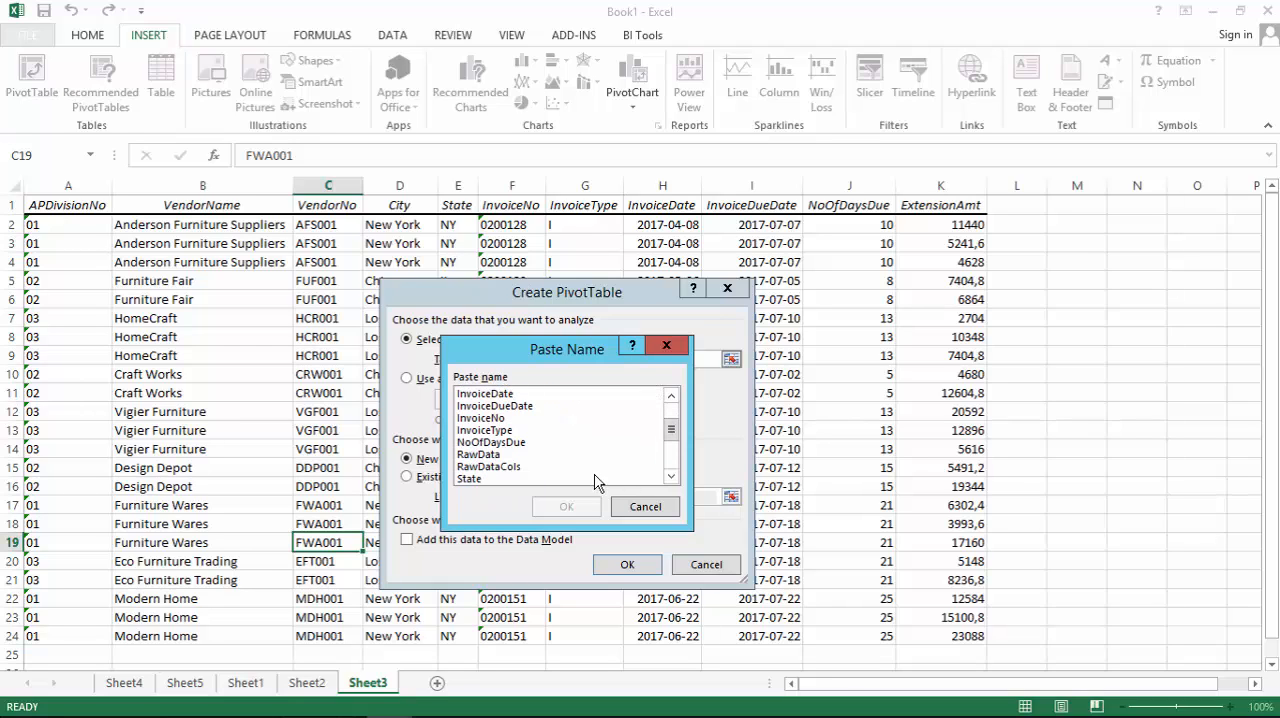
left_click(478, 454)
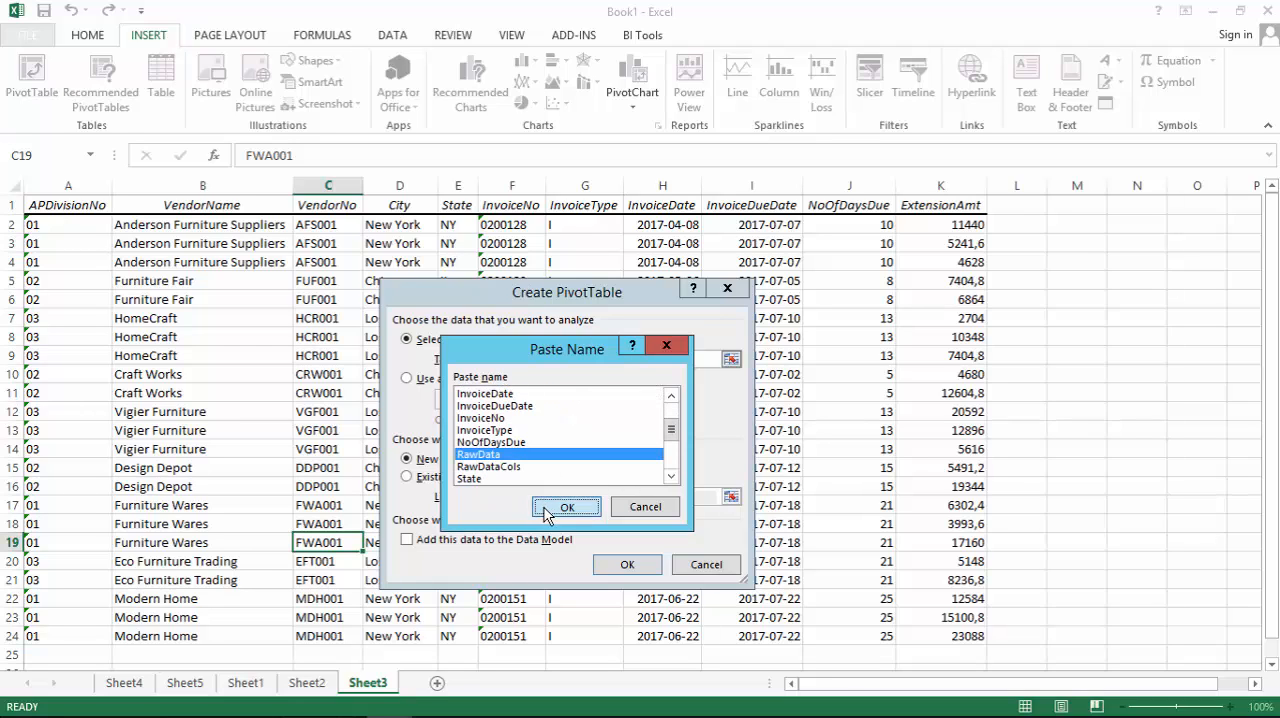
left_click(567, 507)
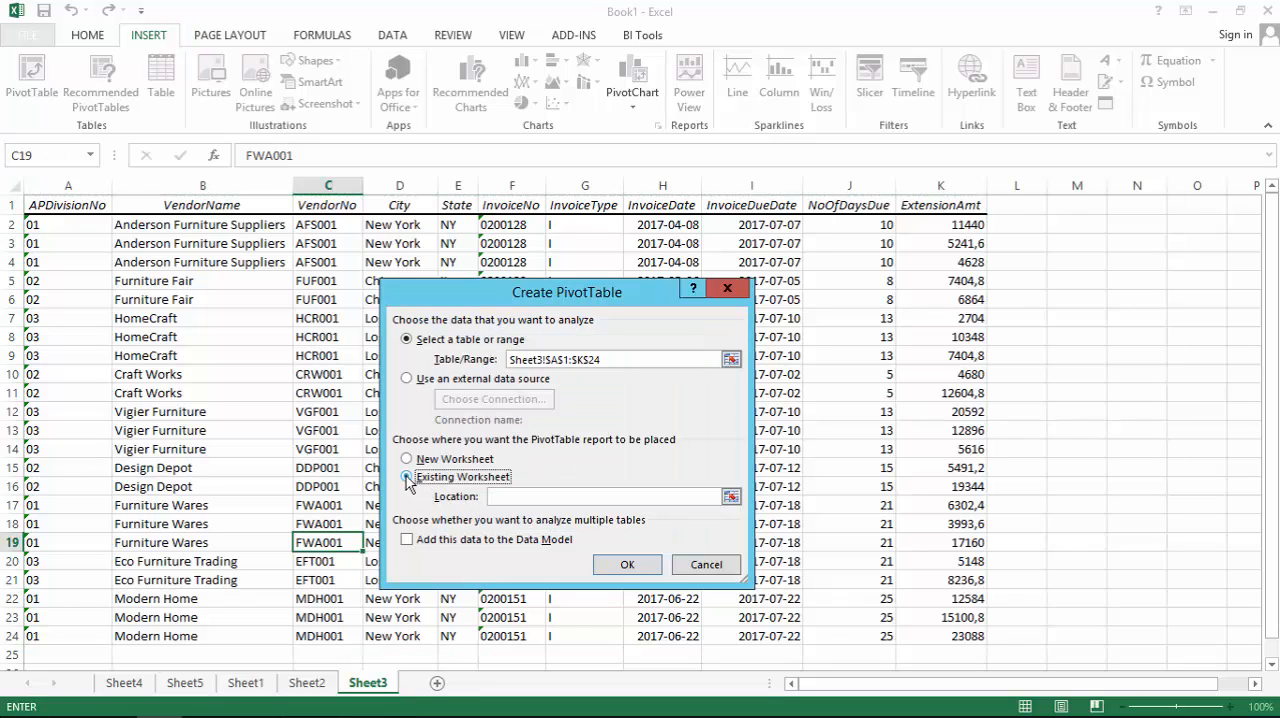
left_click(406, 476)
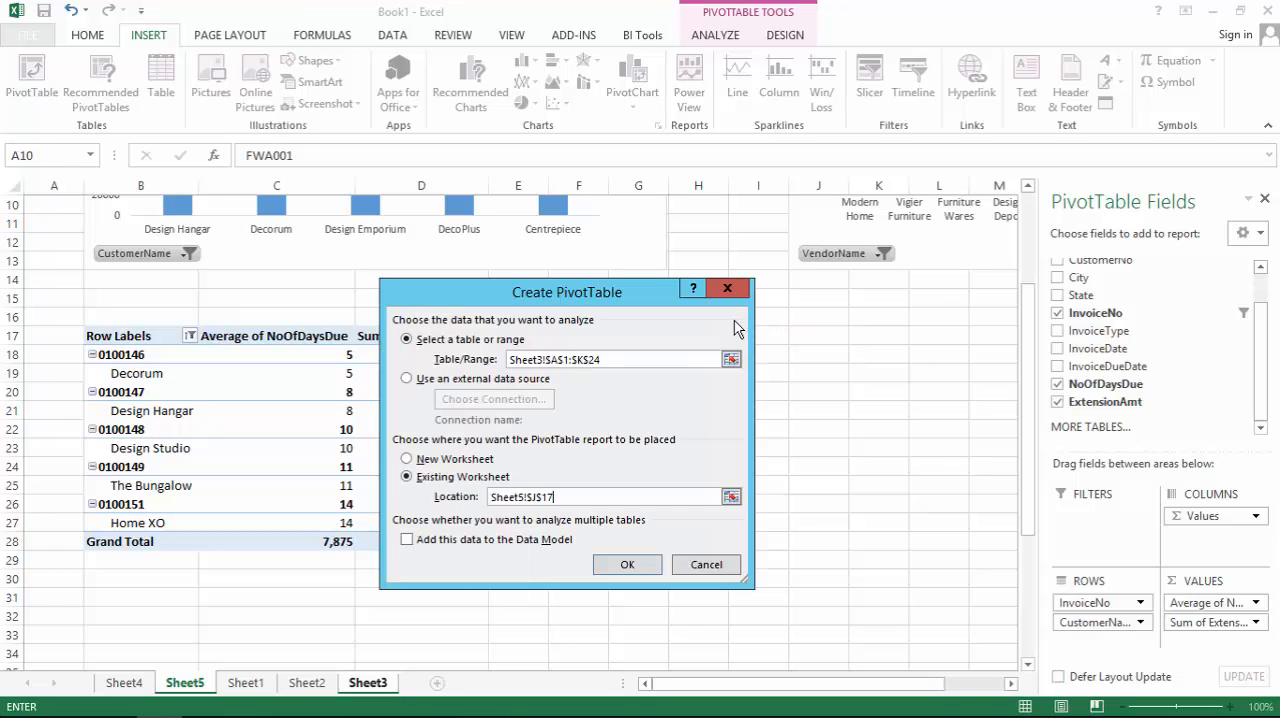
Step: Create the pivot table and add InvoiceNo, VendorName, NoOfDaysDue and ExtensionAmt fields
left_click(627, 564)
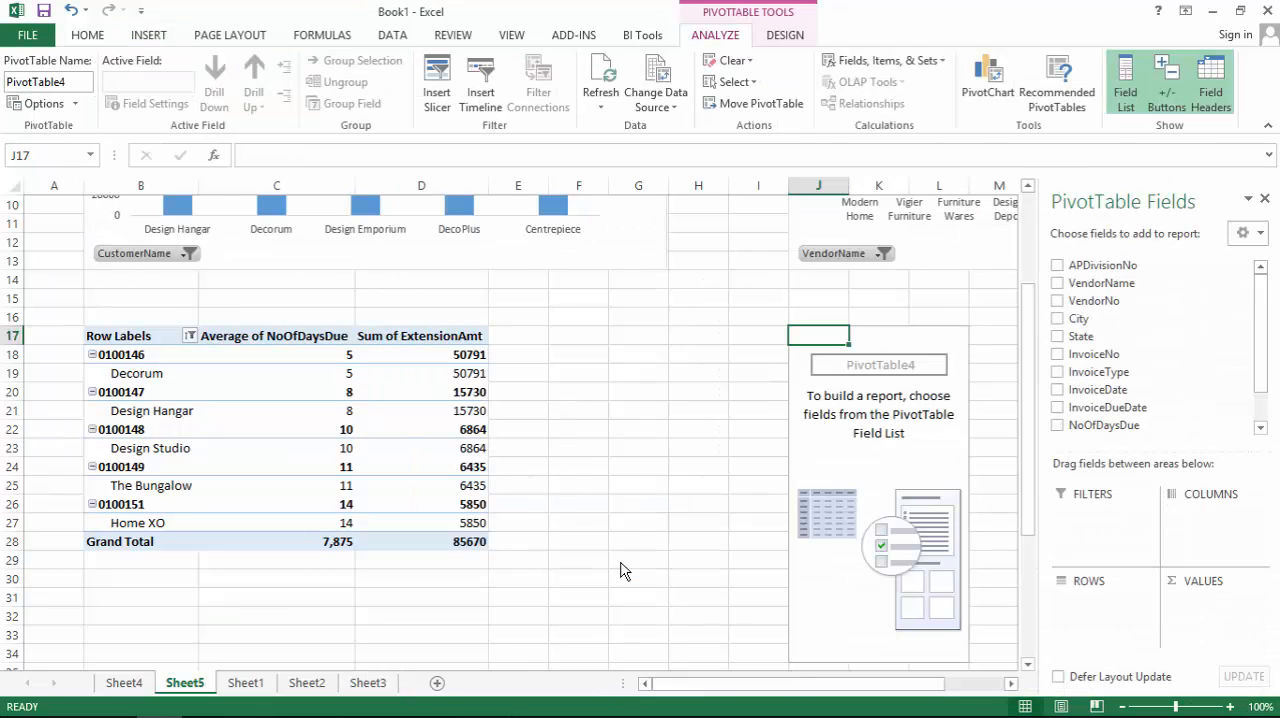
scroll("right", 3)
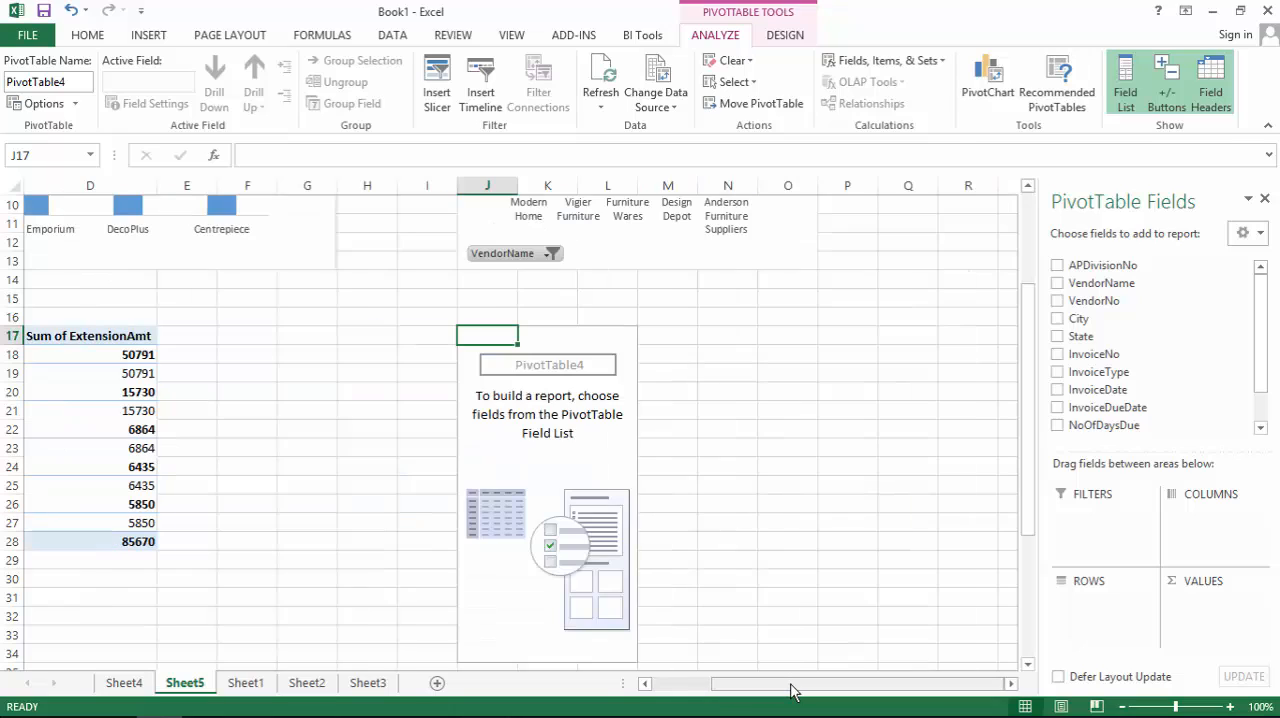
mouse_move(1057, 362)
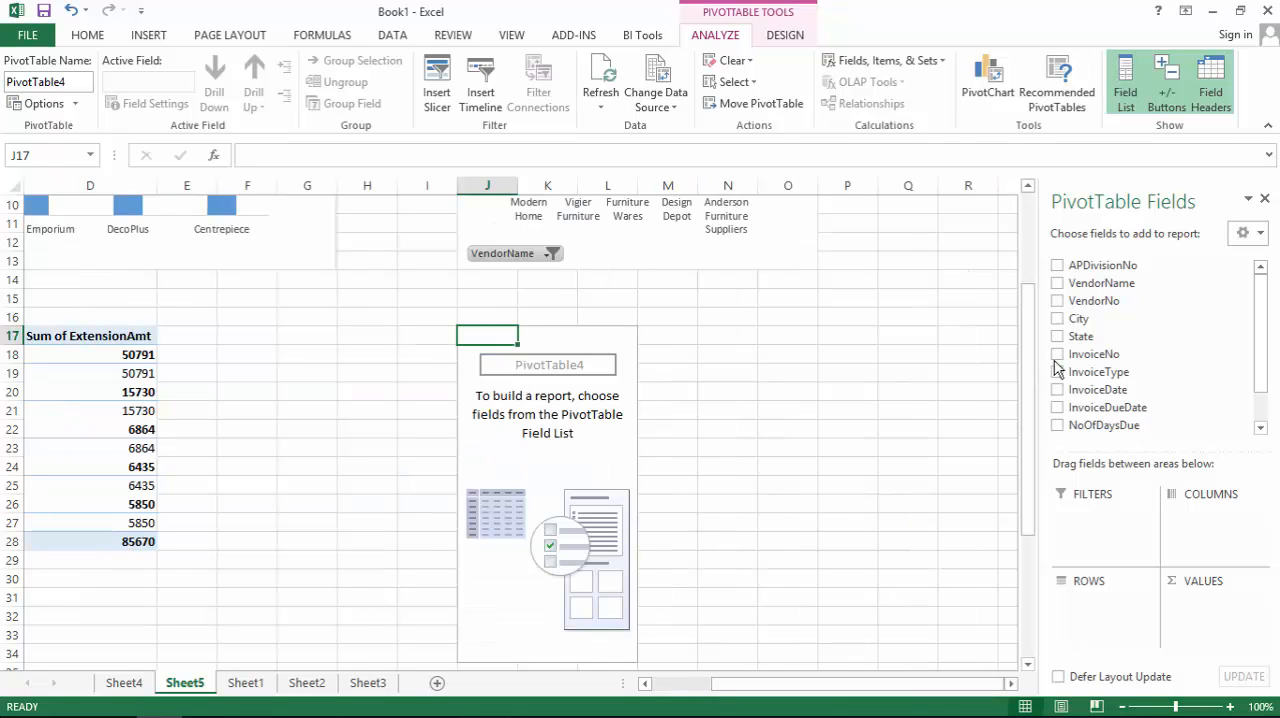
left_click(1057, 354)
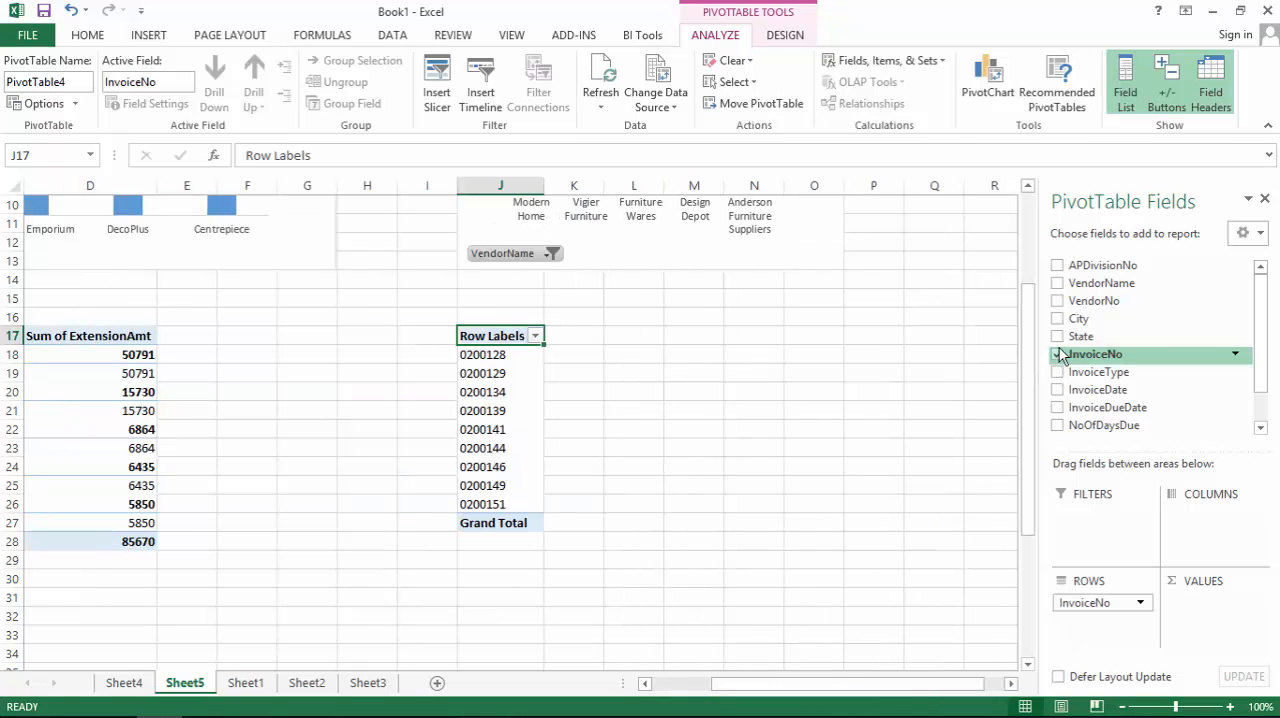
left_click(1057, 283)
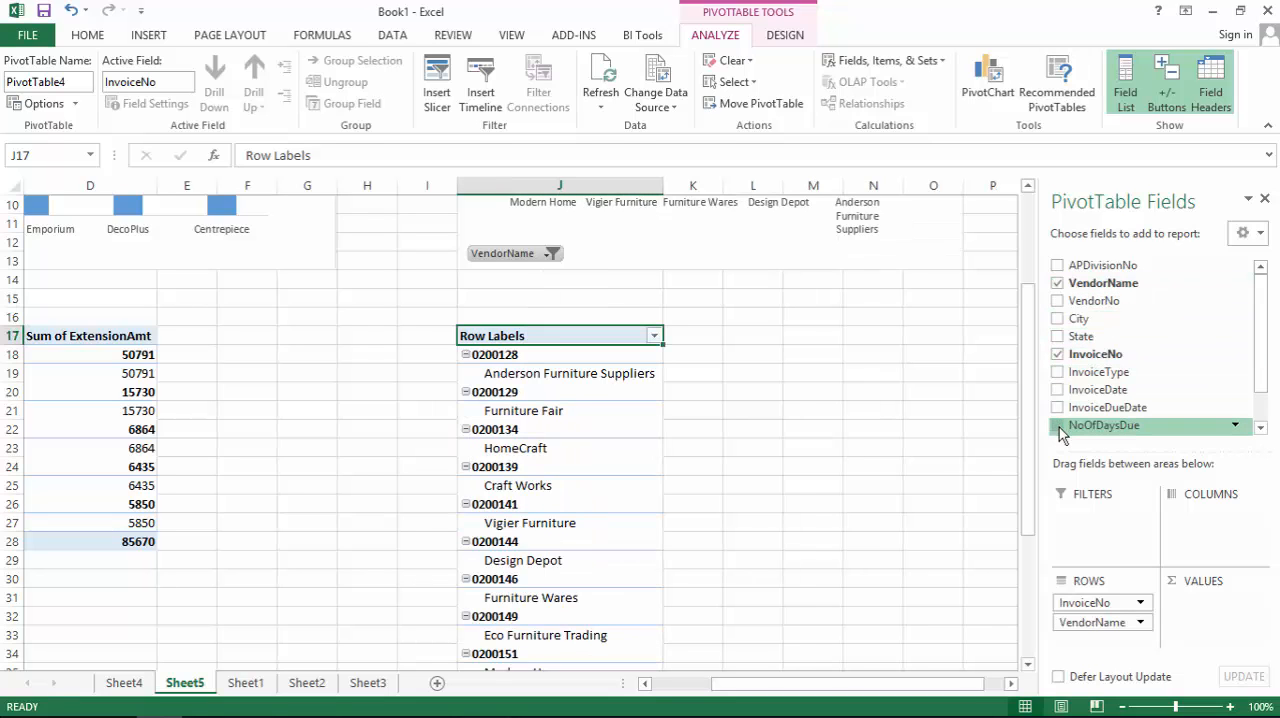
left_click(1057, 424)
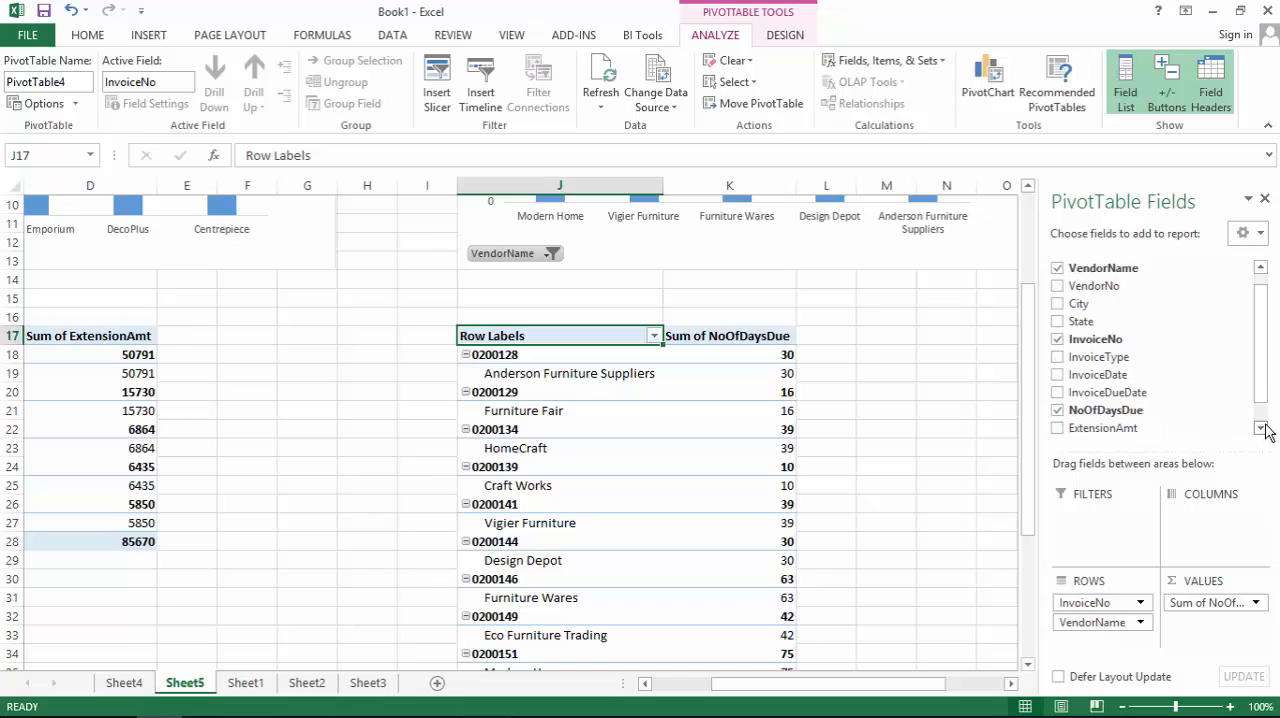
left_click(1058, 410)
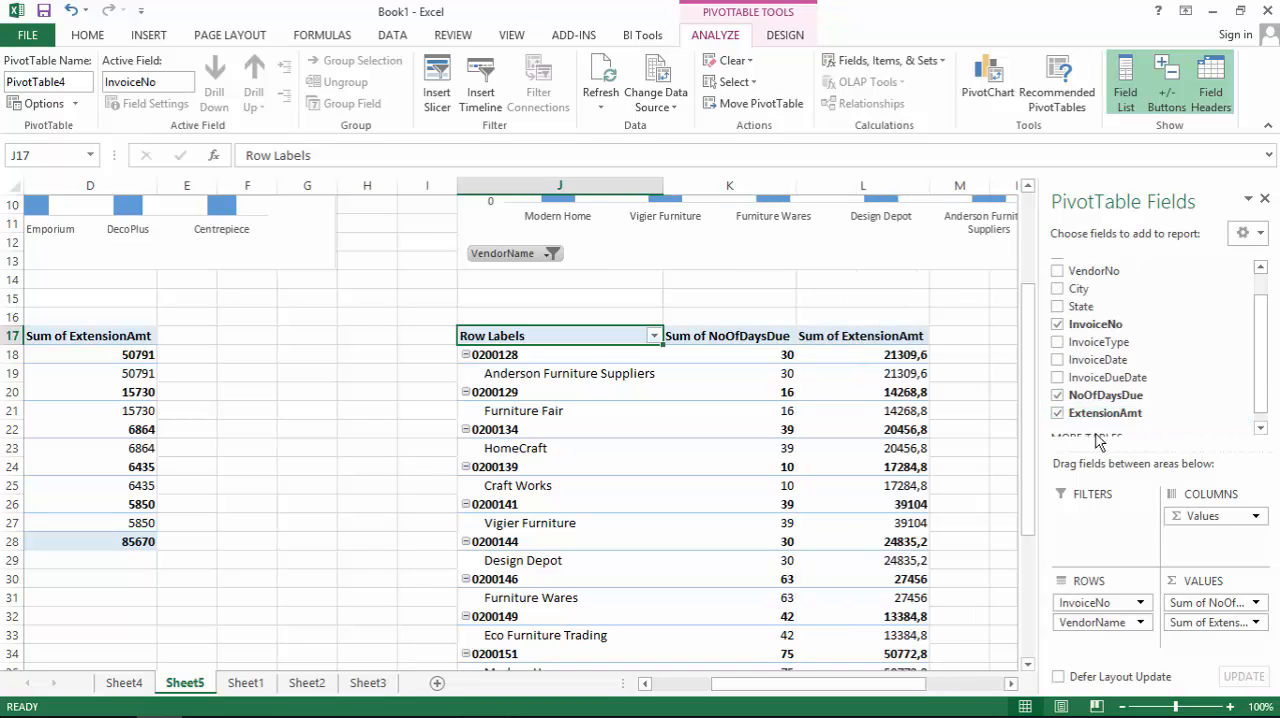
Step: Summarize the NoOfDaysDue value field as Average
left_click(1254, 622)
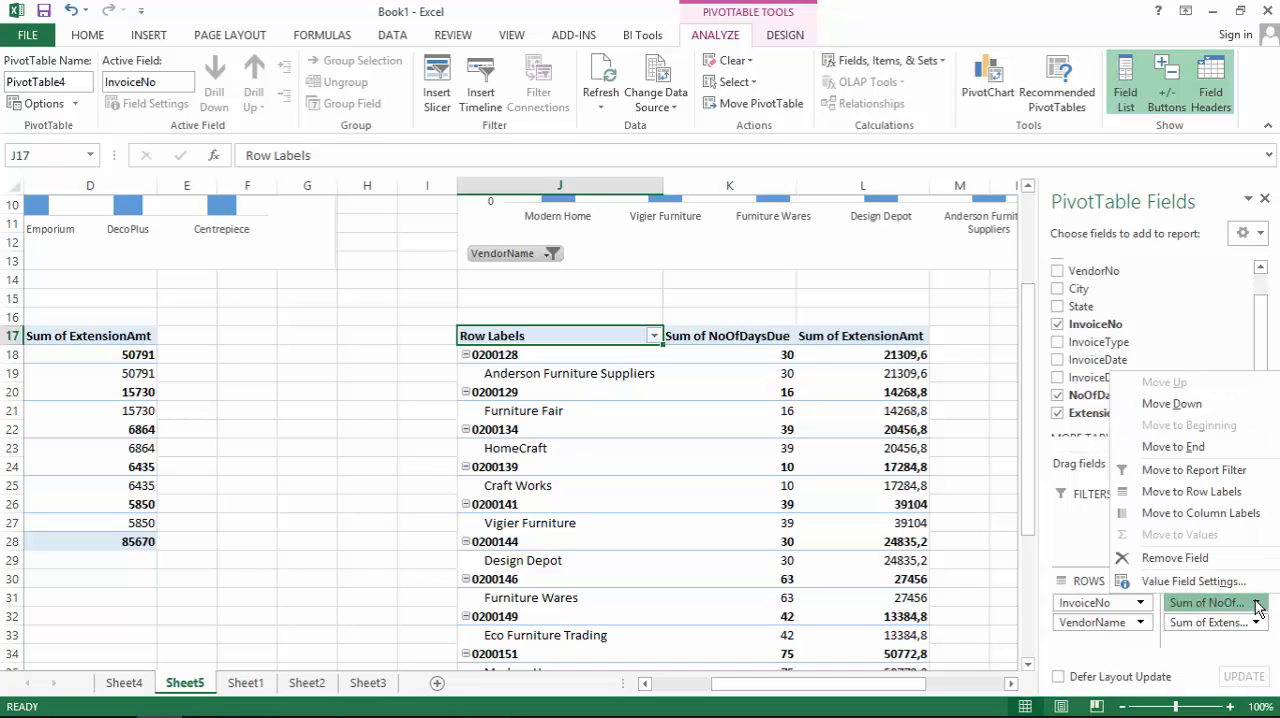
left_click(1201, 581)
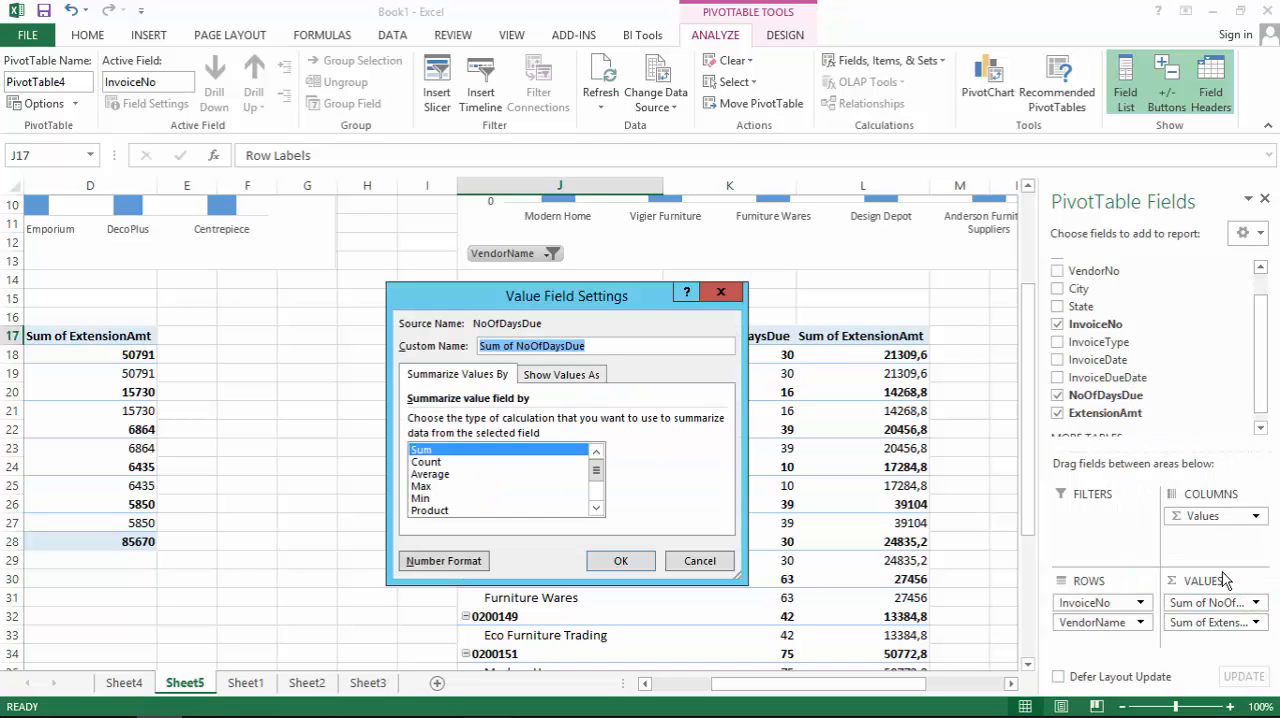
left_click(431, 473)
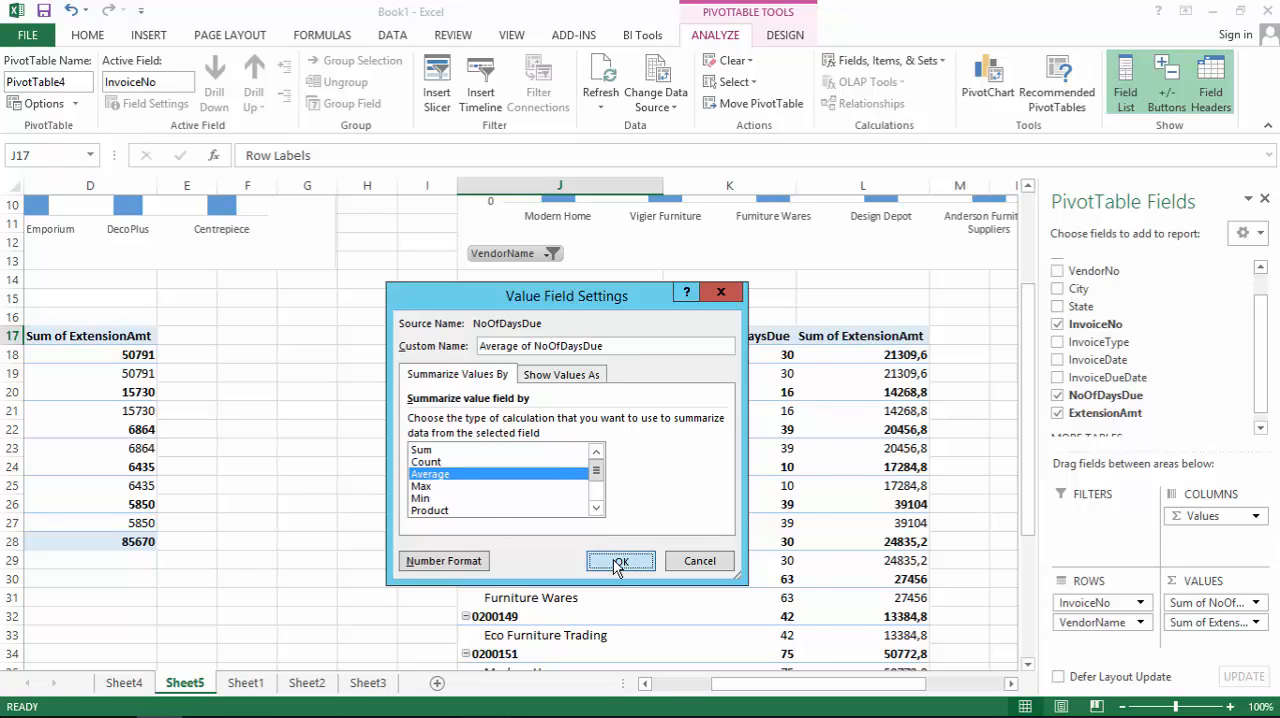
left_click(620, 561)
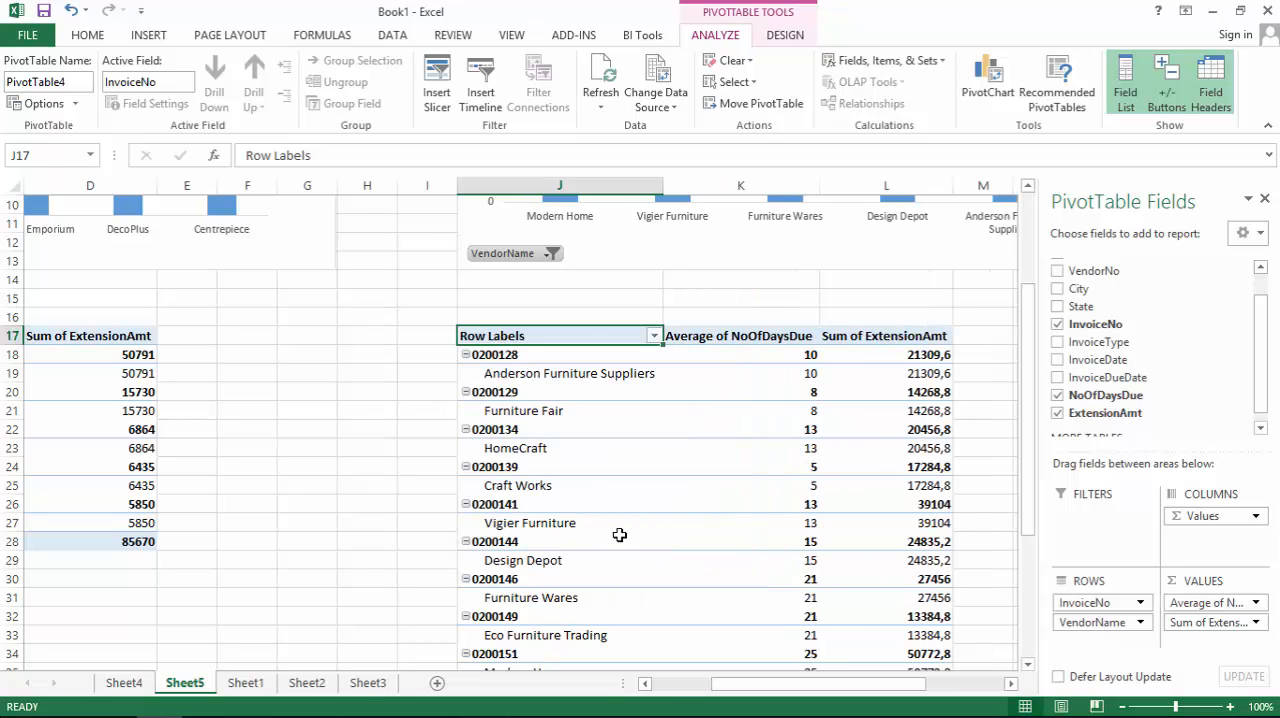
Step: Apply a Bottom 5 value filter to the invoice rows
left_click(652, 335)
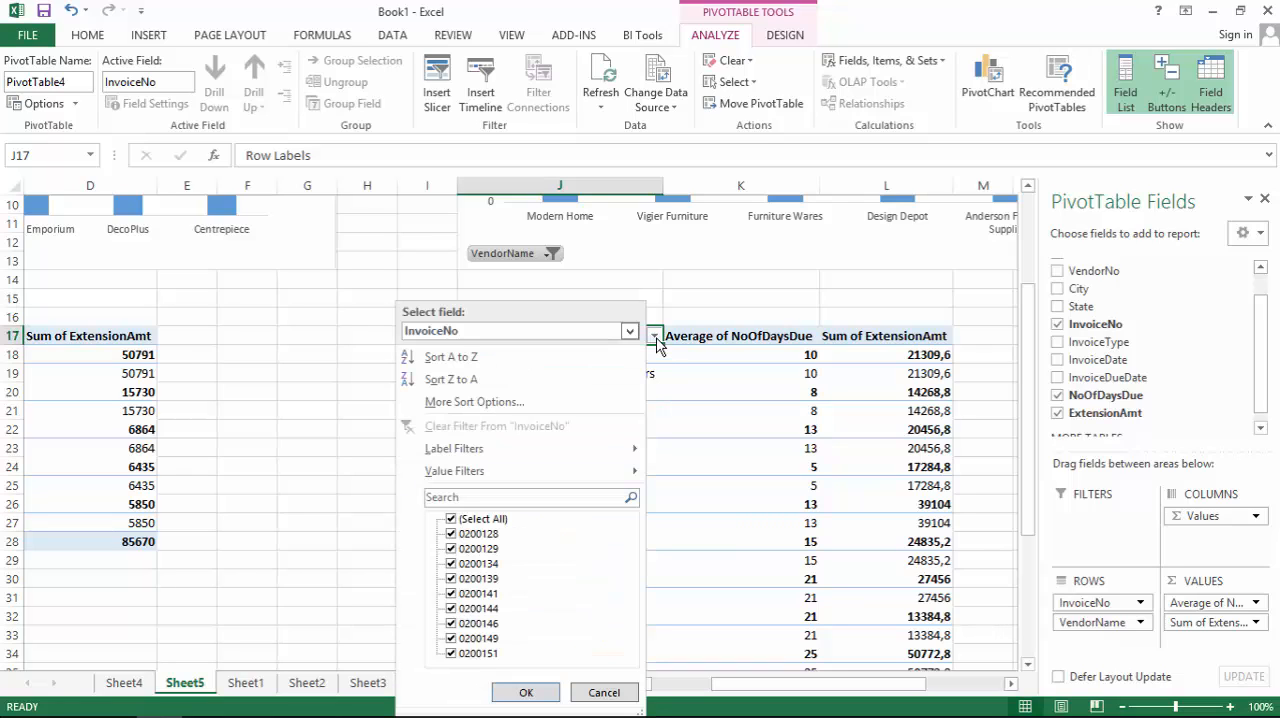
left_click(454, 471)
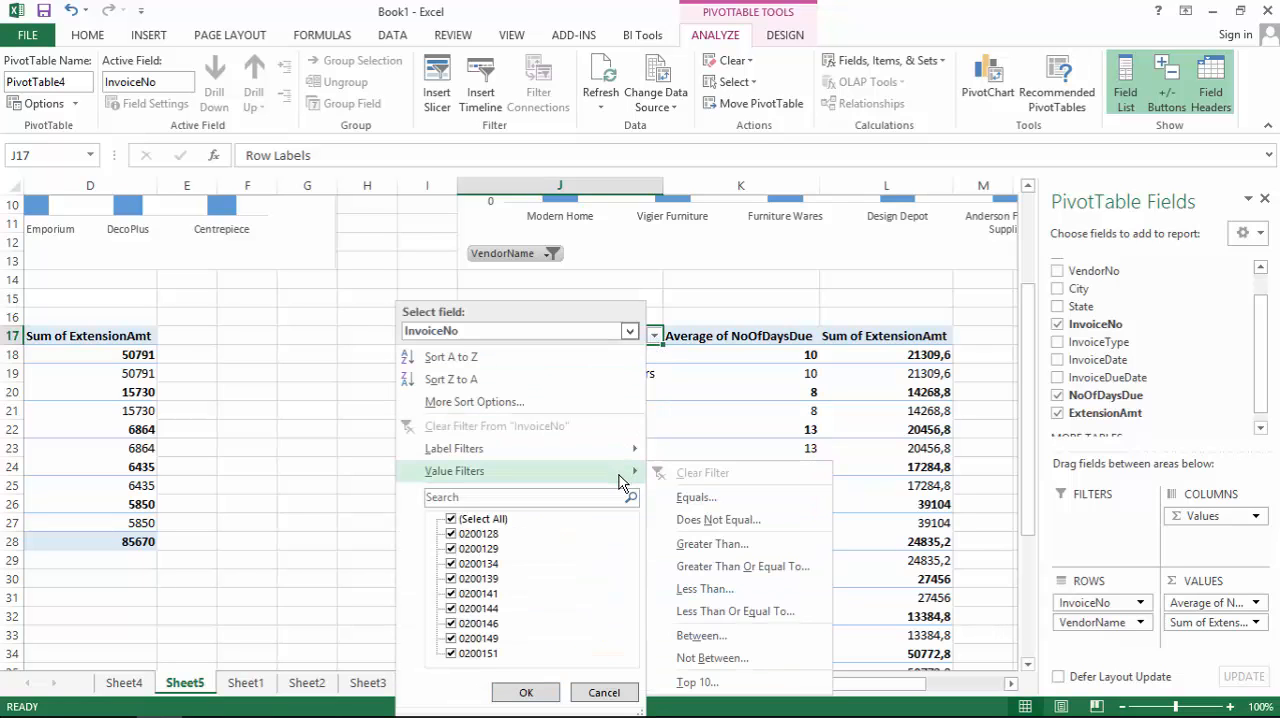
left_click(696, 682)
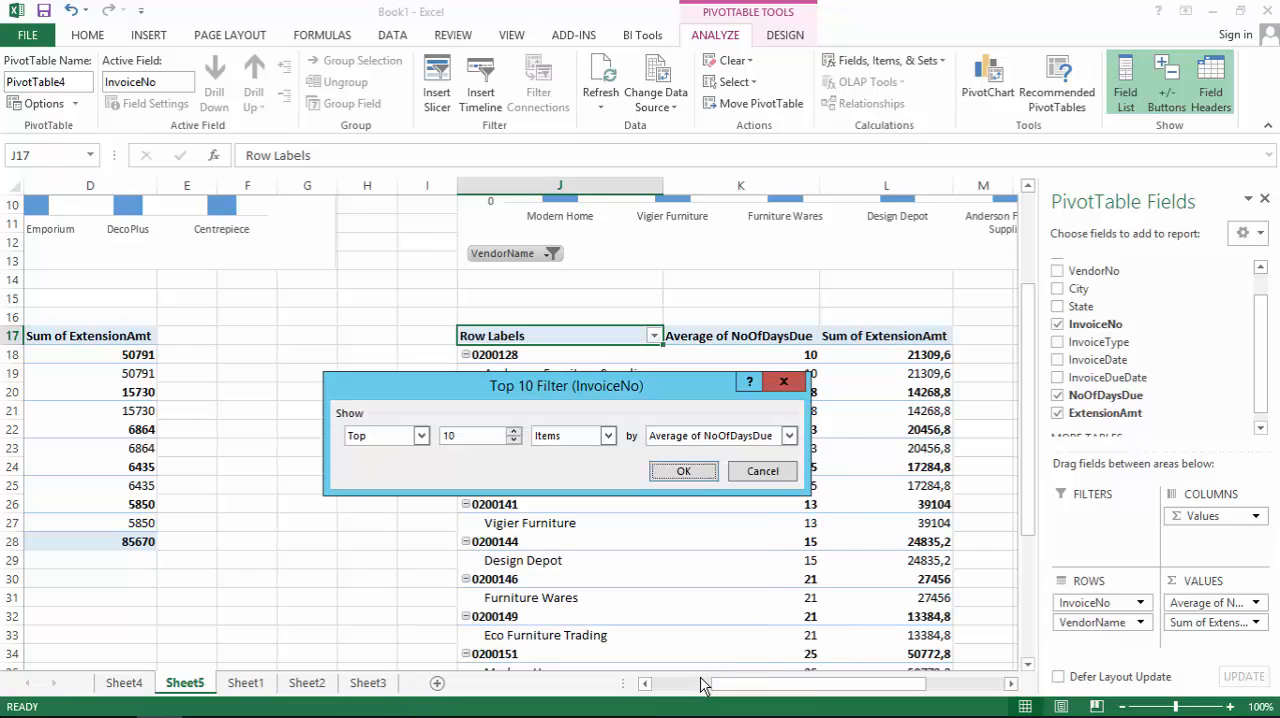
left_click(414, 435)
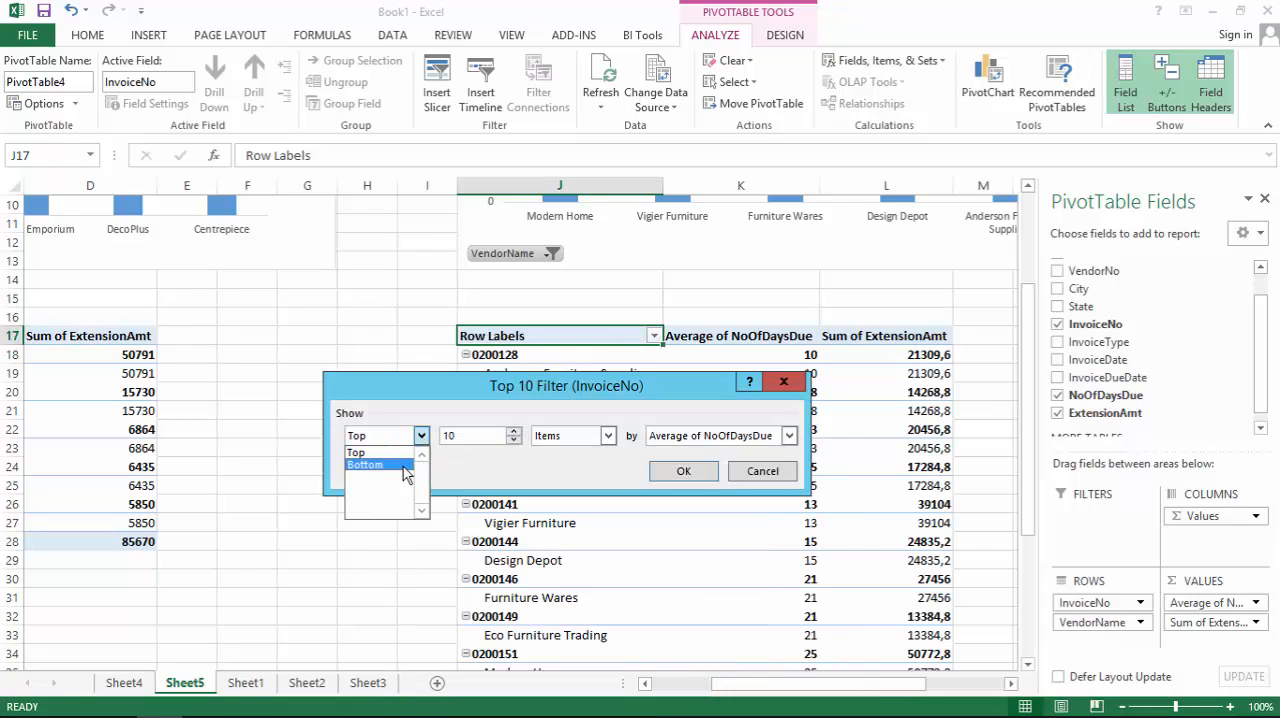
left_click(365, 464)
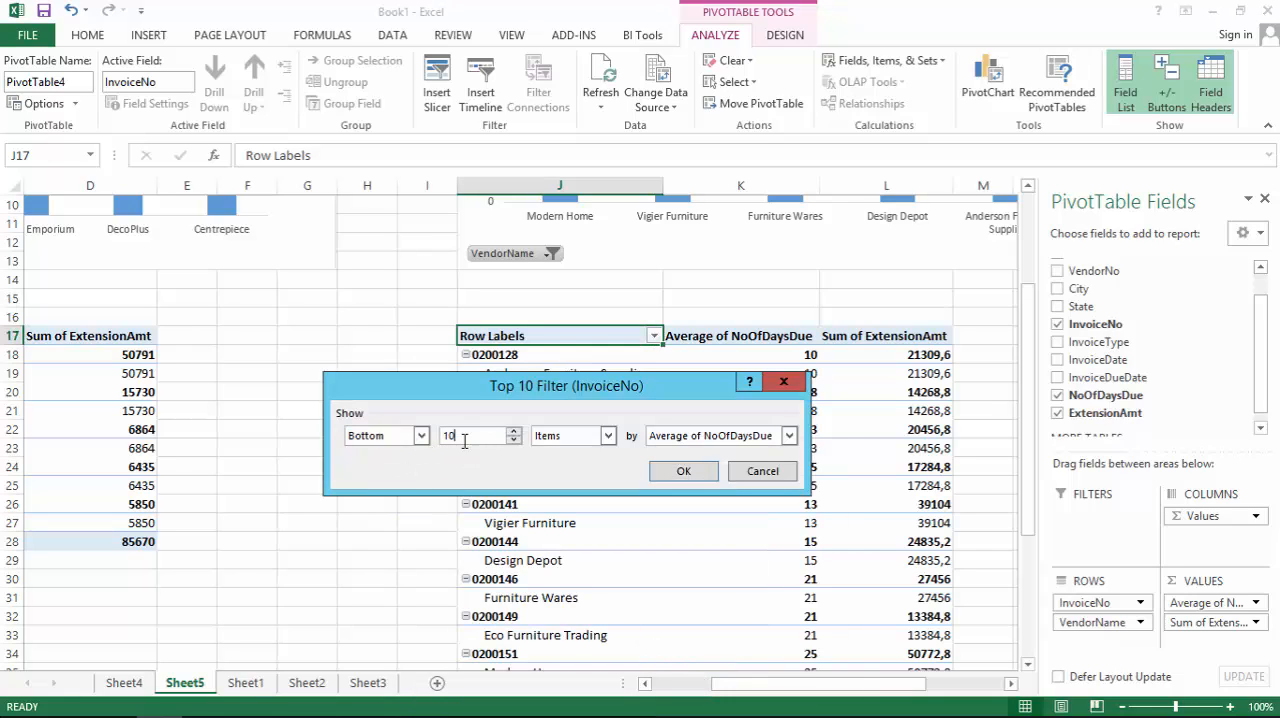
type("5")
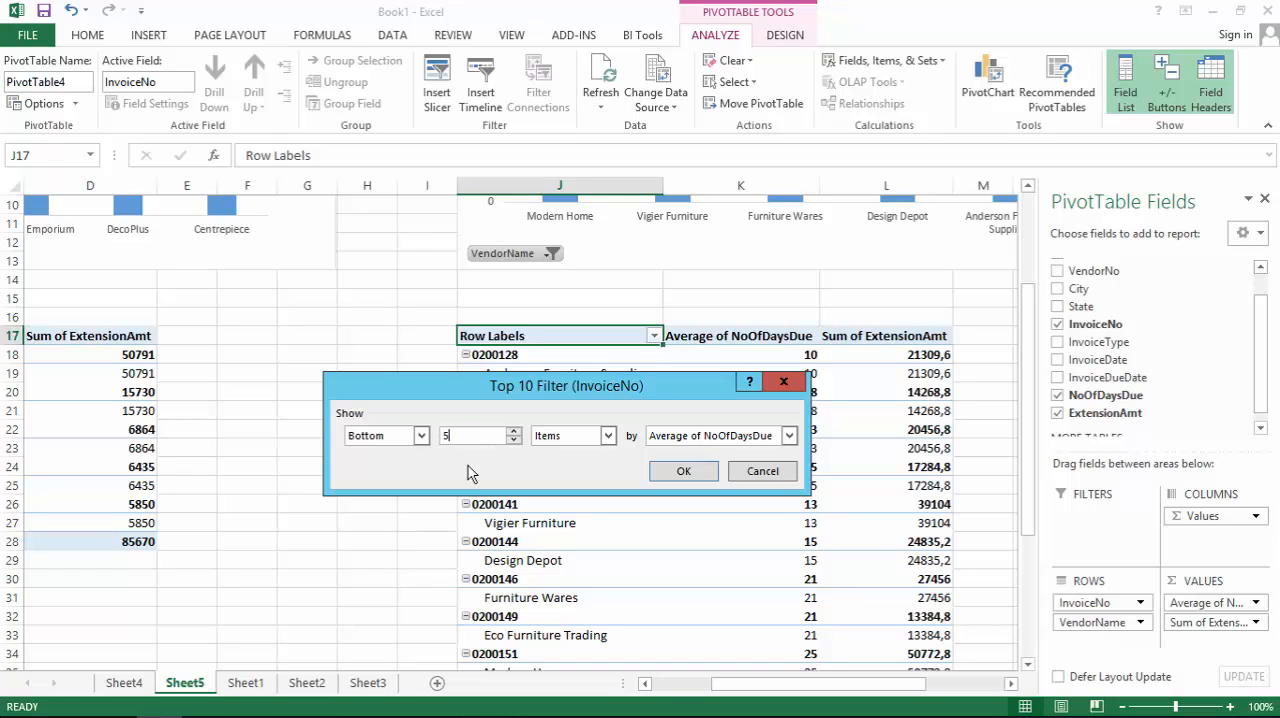
left_click(683, 471)
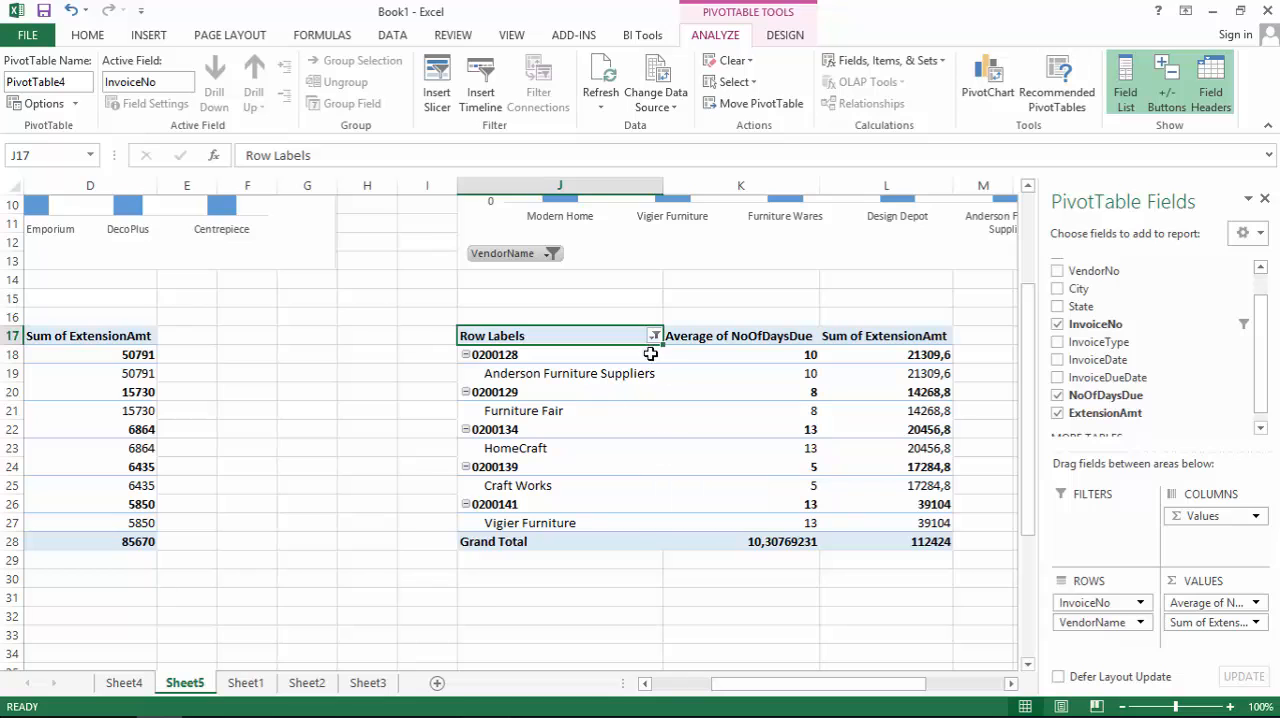
Step: Sort the invoice rows ascending by Average of NoOfDaysDue
left_click(654, 335)
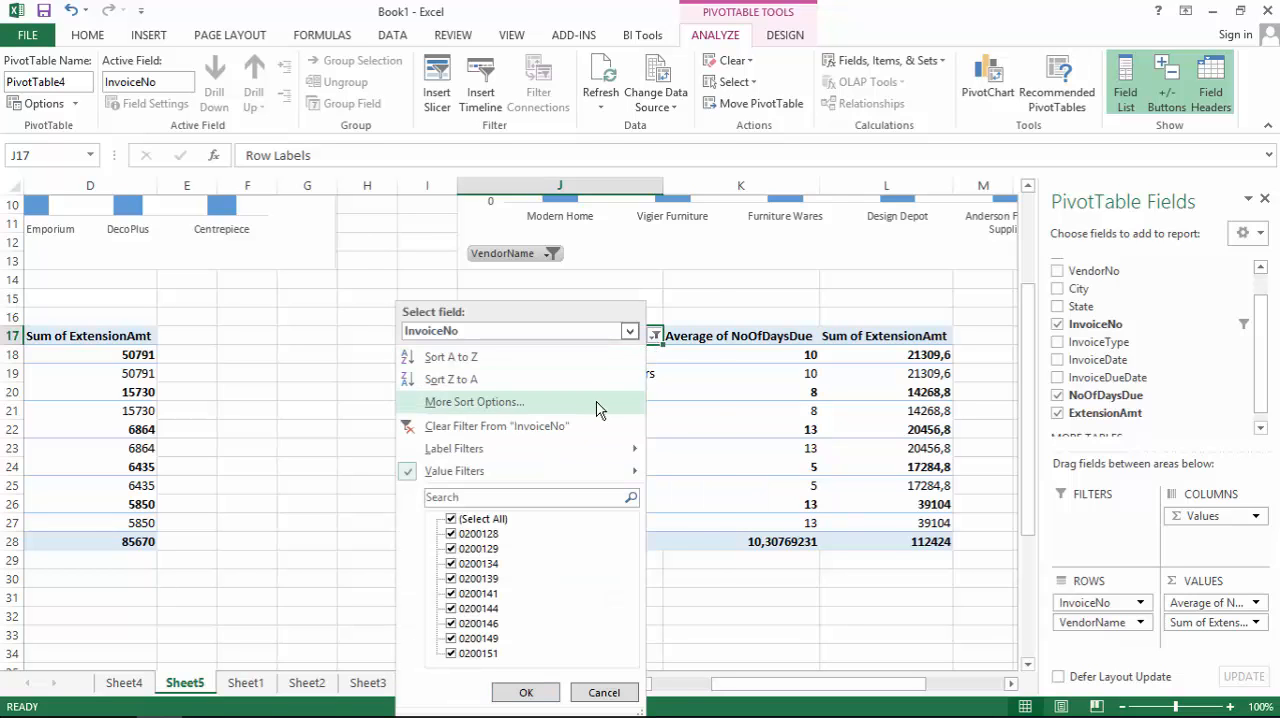
left_click(473, 401)
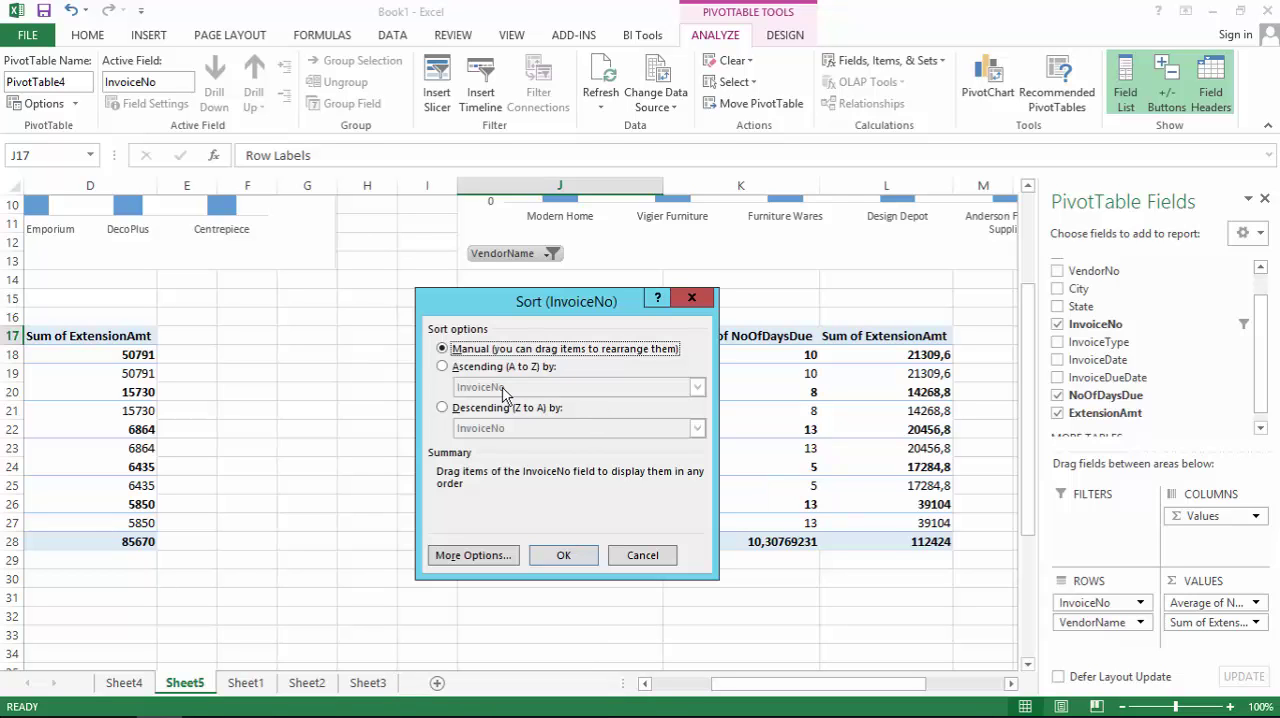
left_click(442, 366)
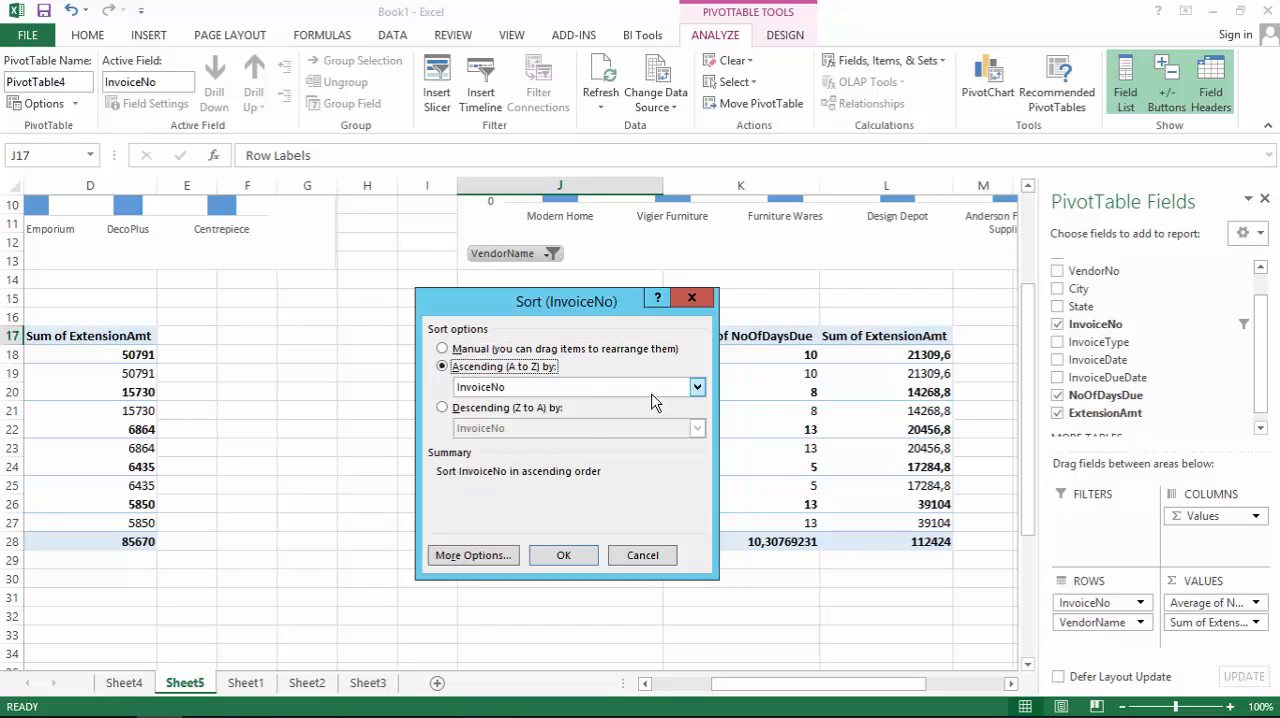
left_click(695, 387)
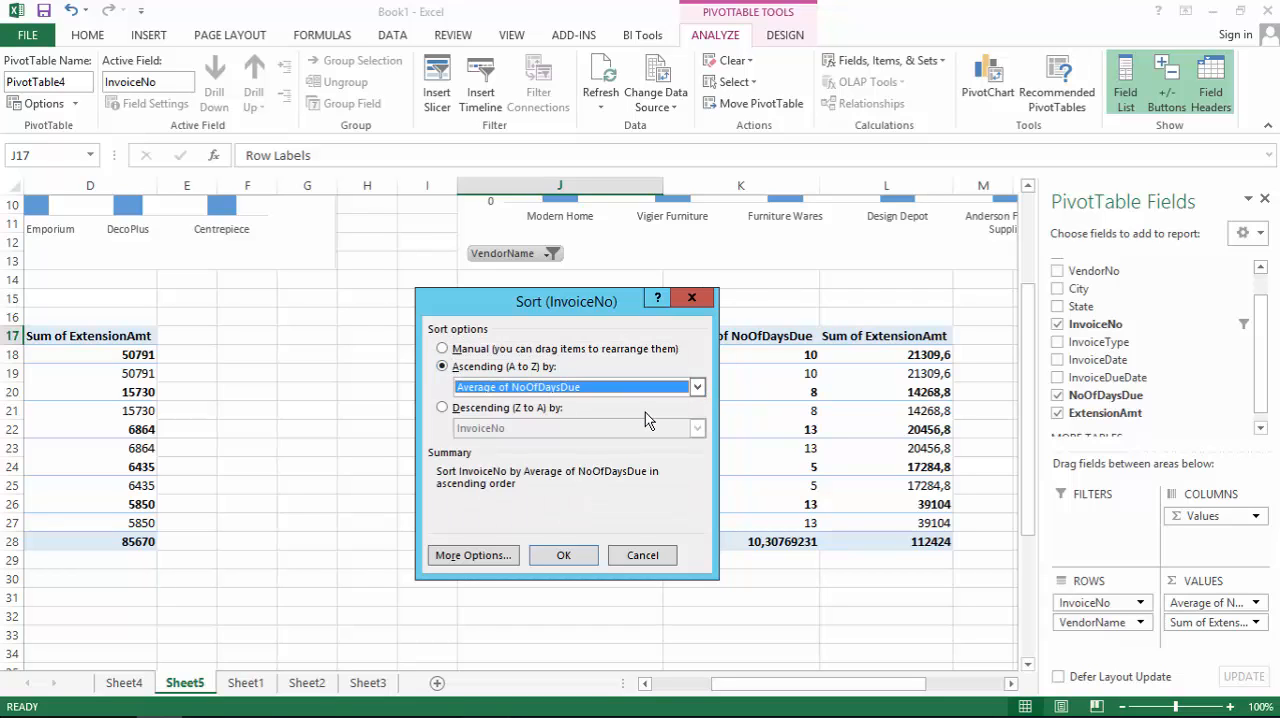
left_click(563, 555)
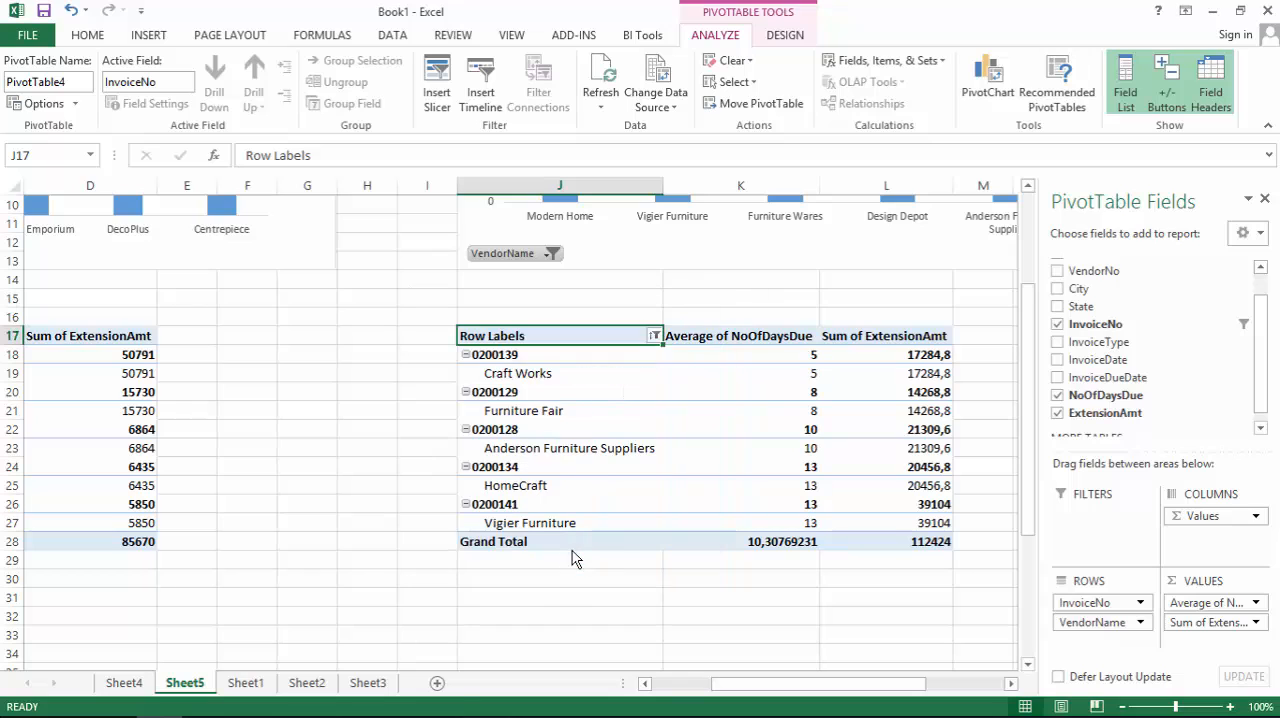
mouse_move(680, 620)
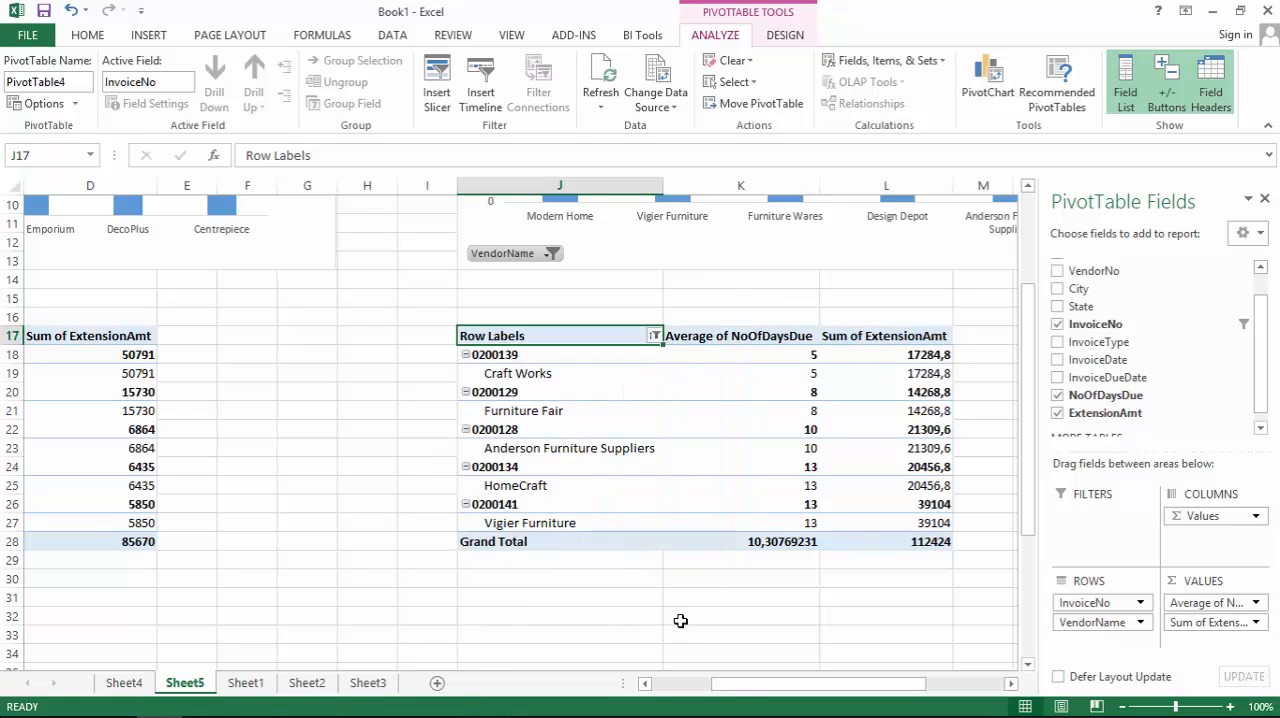
Step: Scroll back and switch to the formatted Dashboard sheet with top-5 charts and invoice tables
scroll("left", 3)
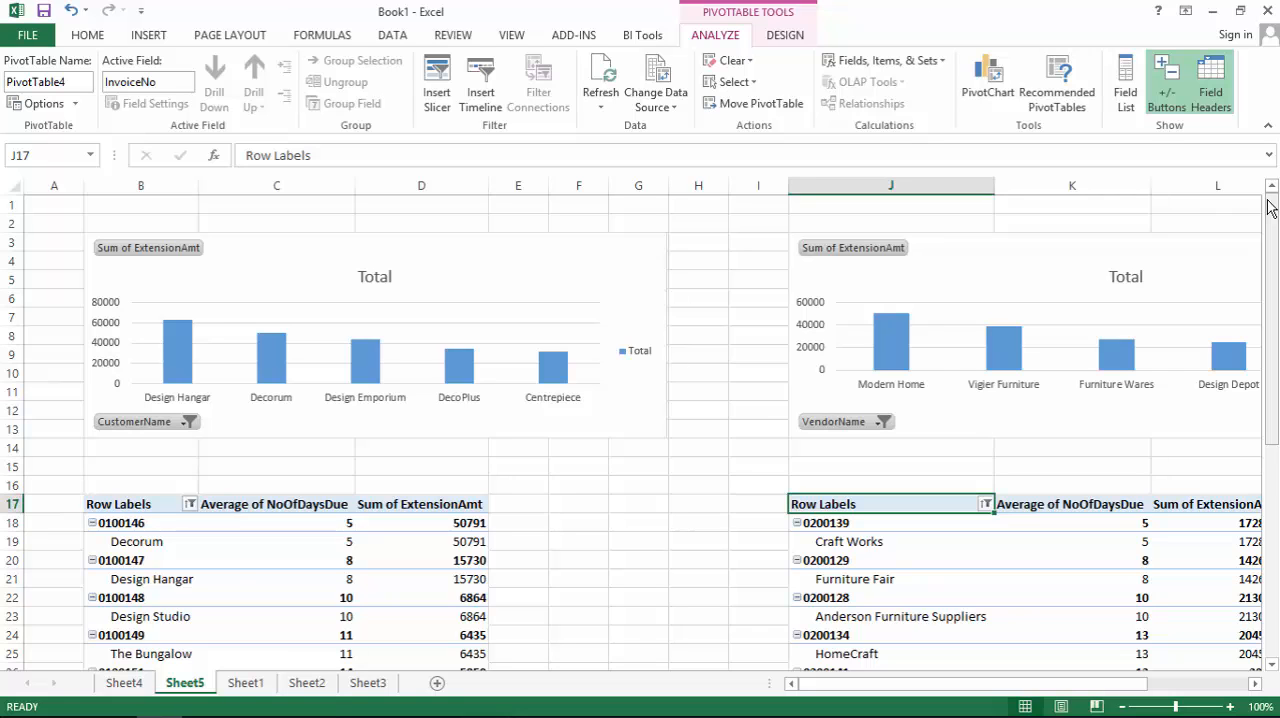
left_click(380, 683)
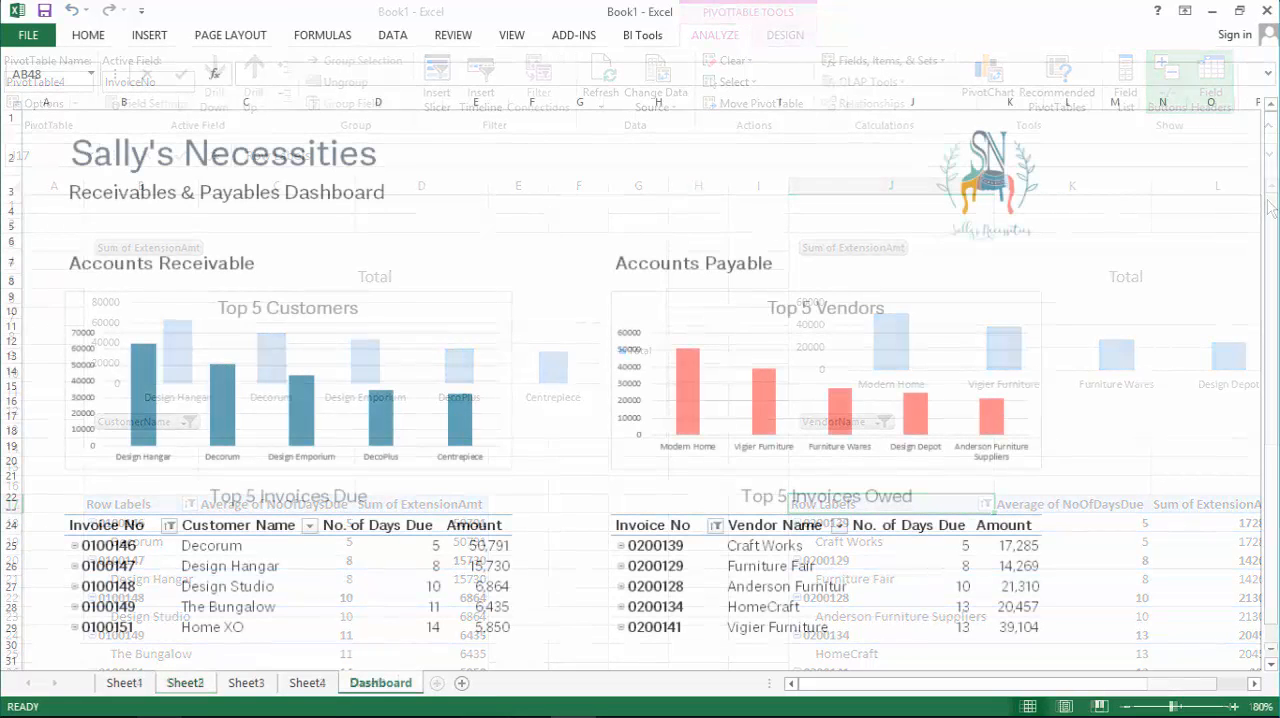